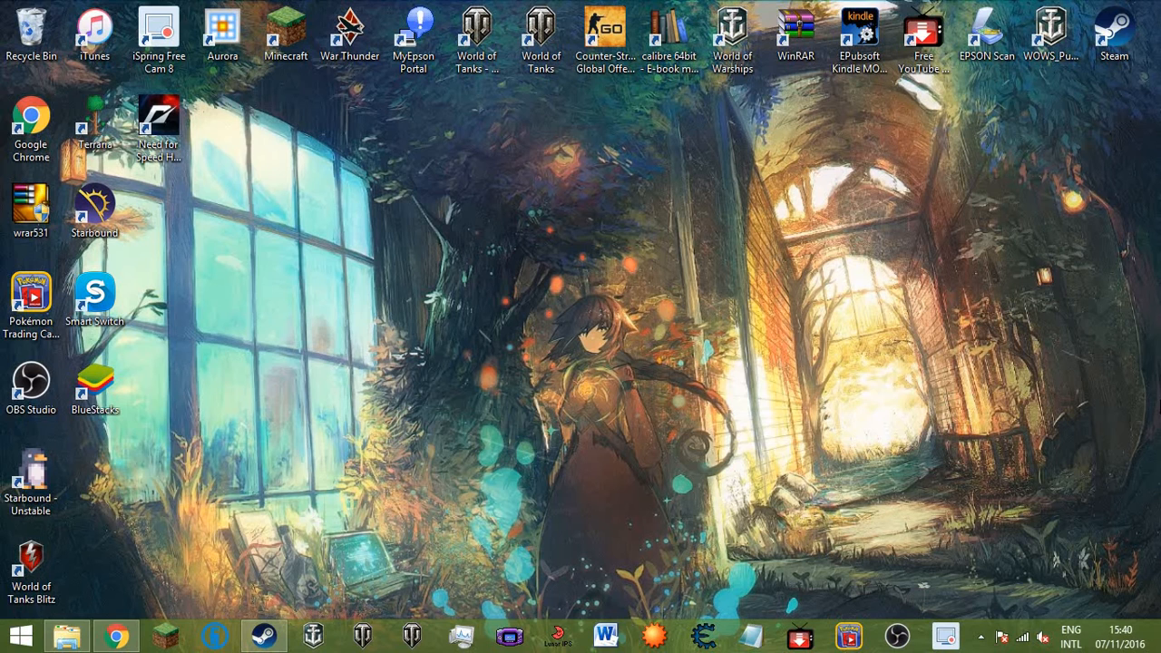
mouse_move(716, 415)
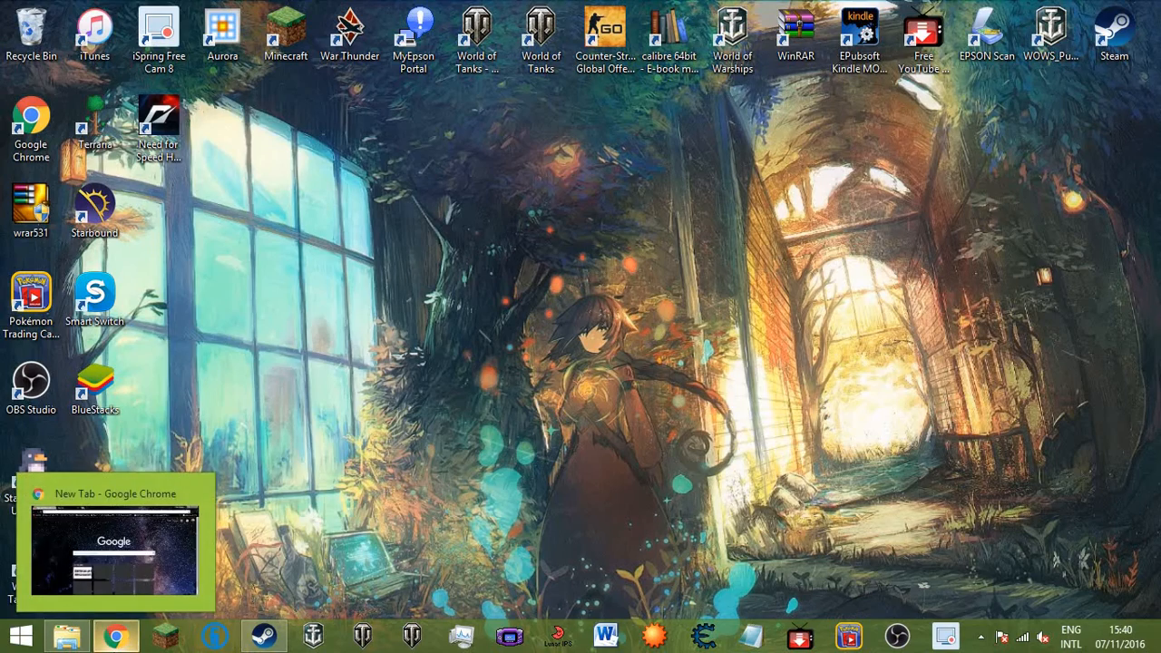
Restore Chrome to the YouTube page where the T-34-85 review is uploading.
click(114, 541)
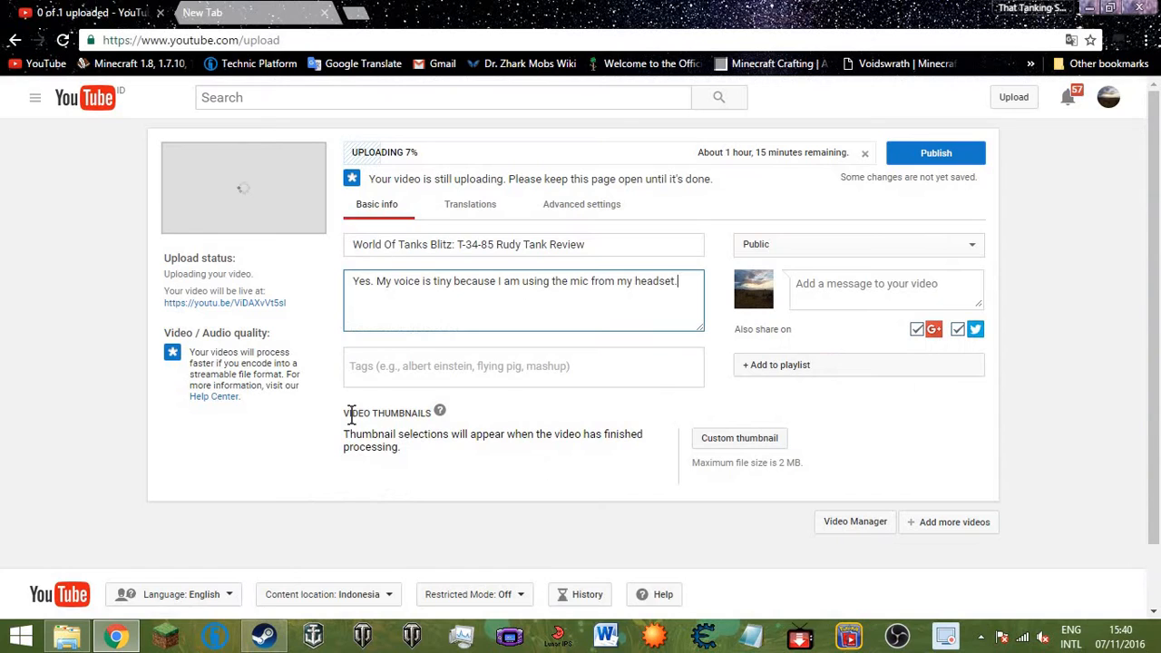
mouse_move(191, 288)
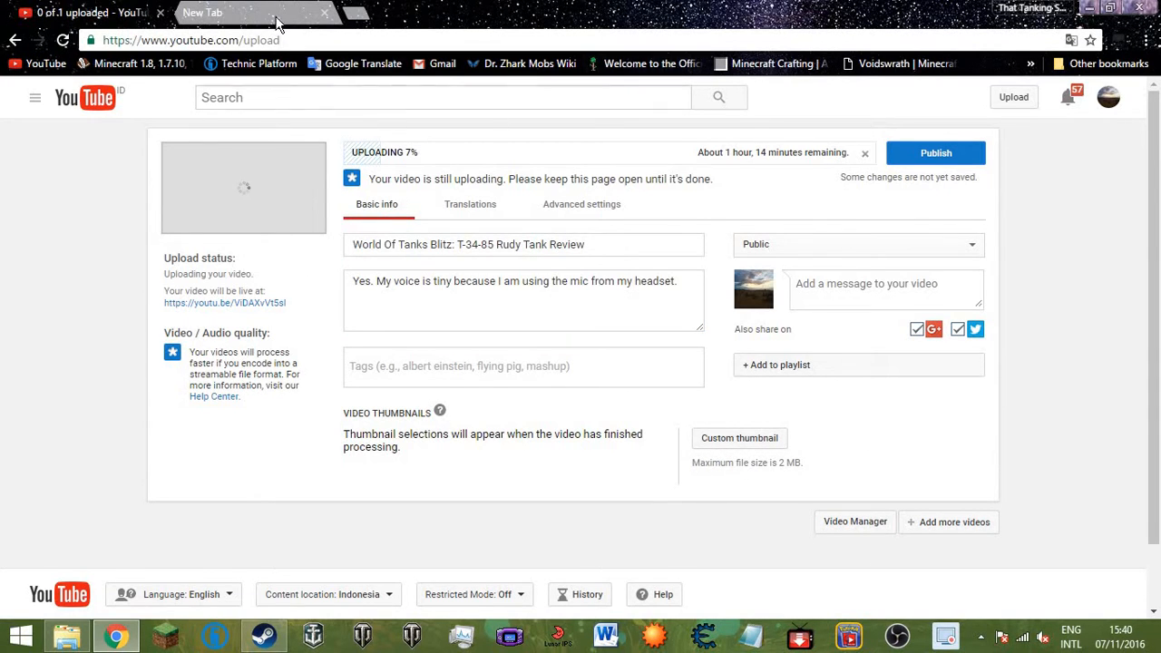
Switch to the blank new tab, dismissing the display driver notification along the way.
click(201, 12)
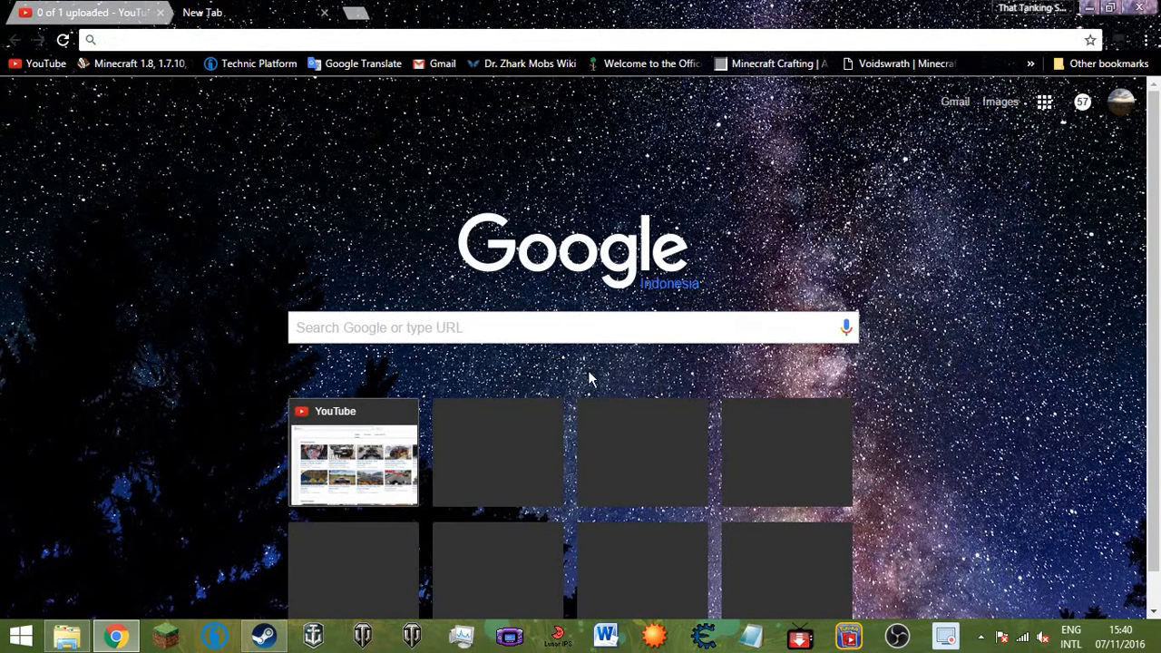
mouse_move(720, 369)
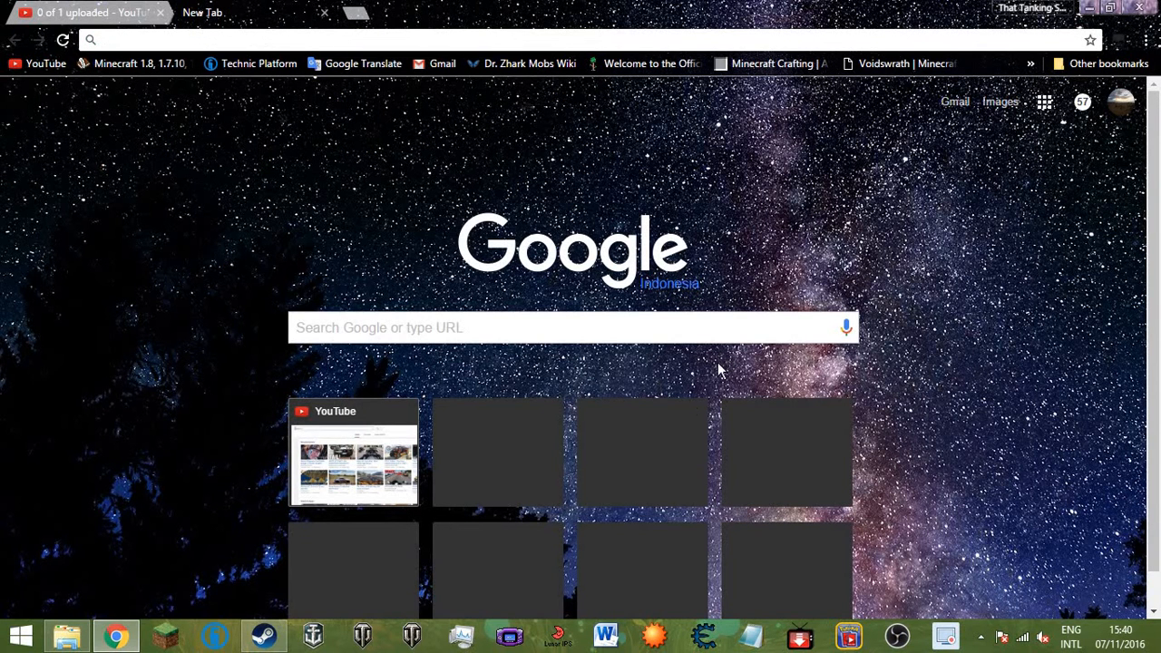
mouse_move(639, 462)
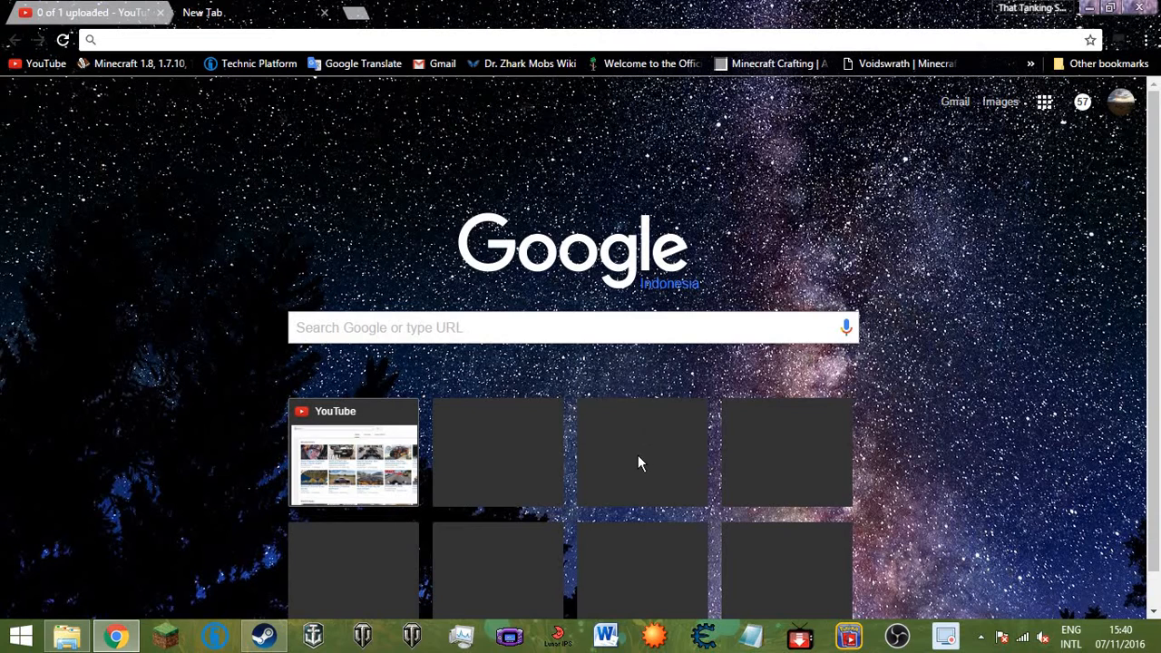
mouse_move(617, 481)
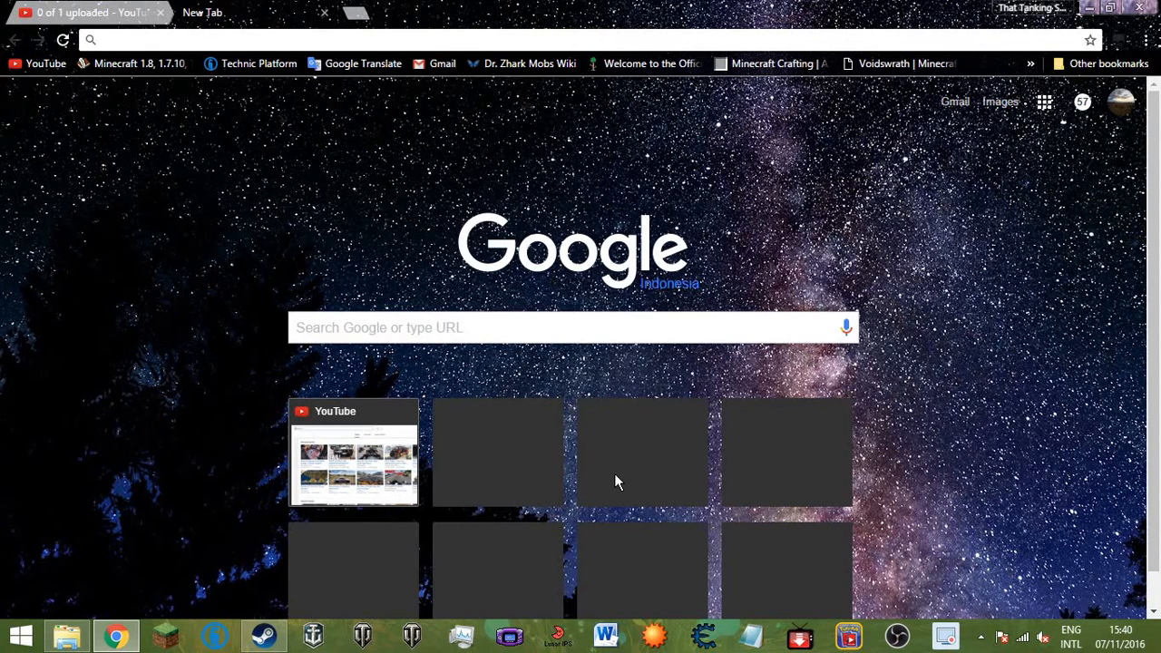
mouse_move(608, 488)
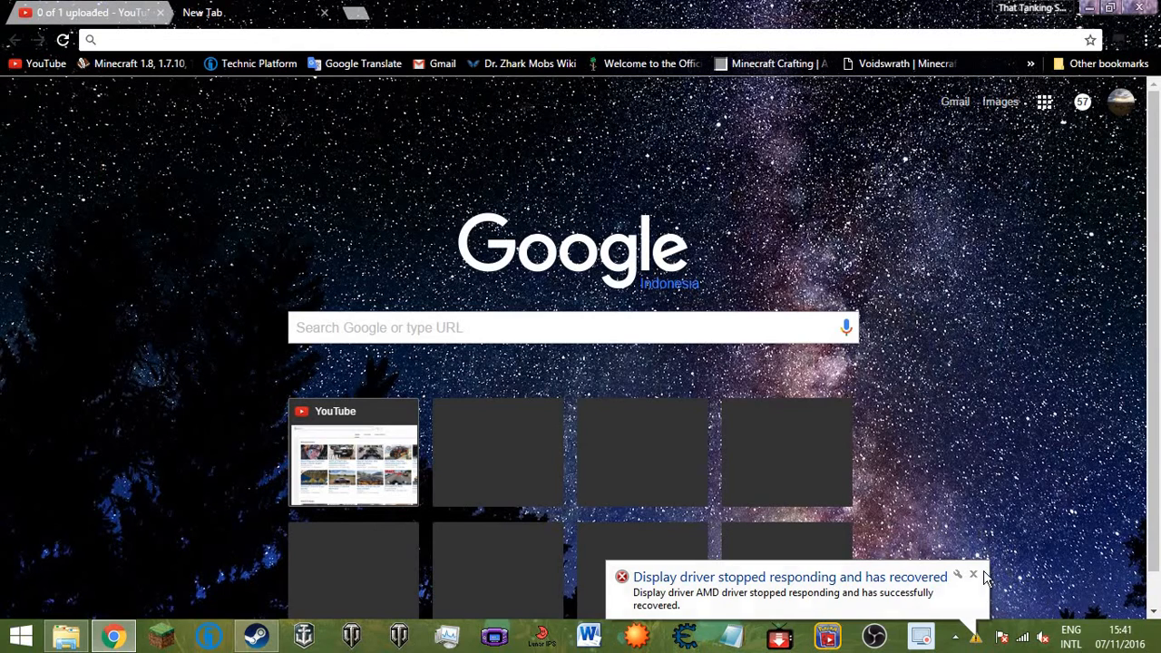
click(974, 574)
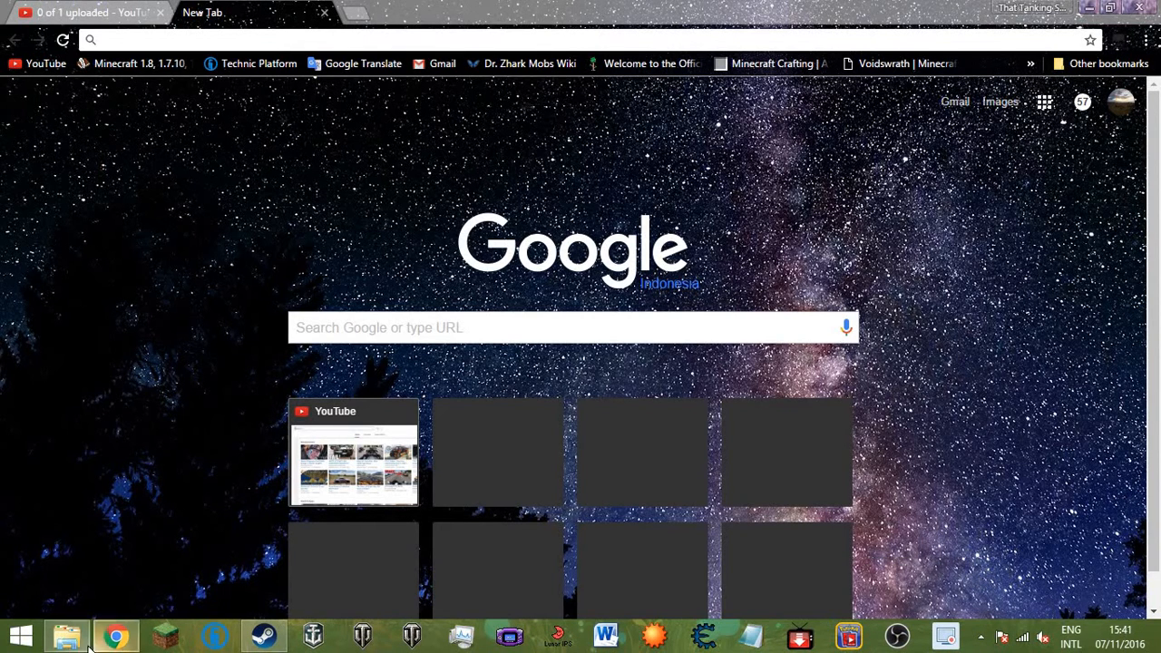
click(66, 635)
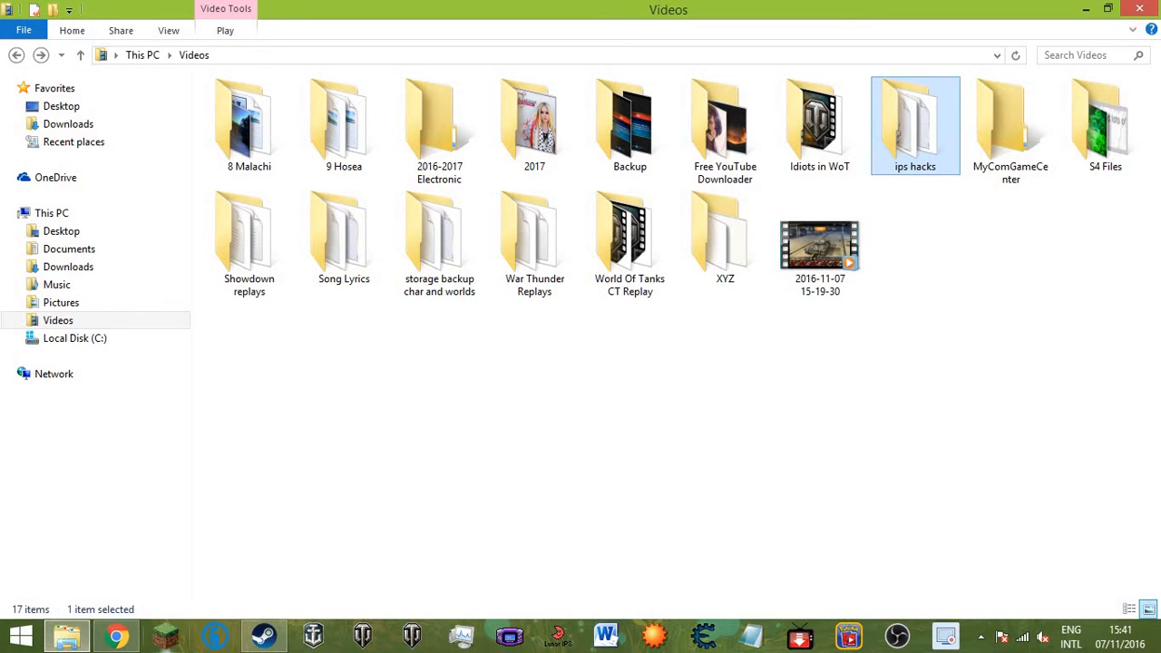
click(115, 635)
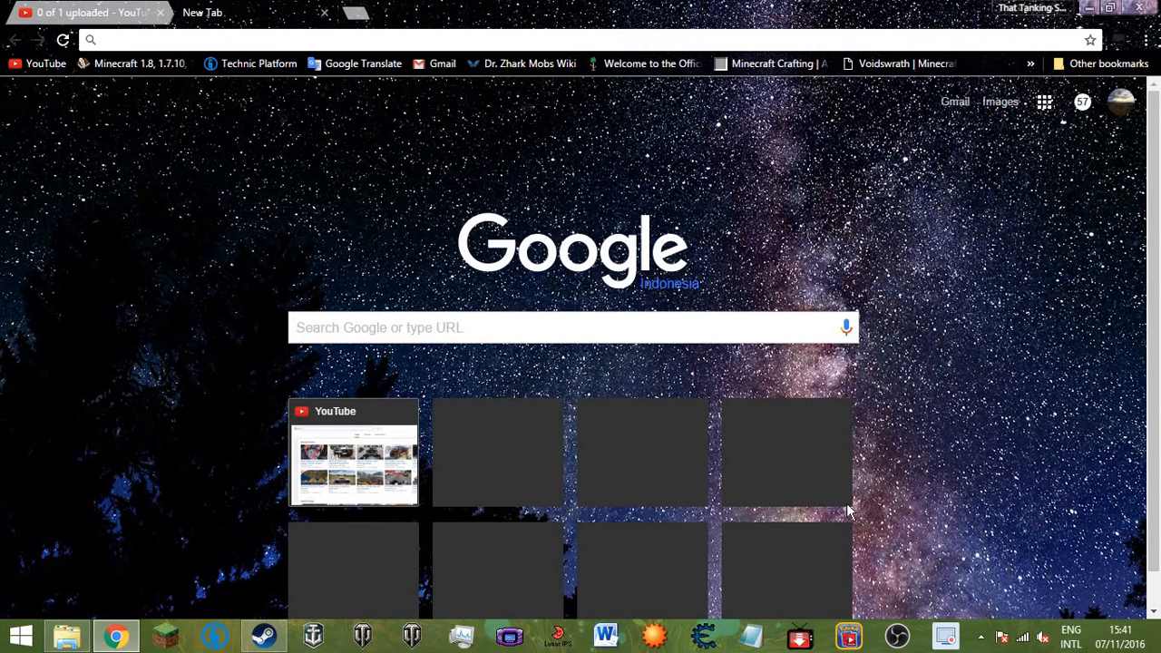
mouse_move(971, 601)
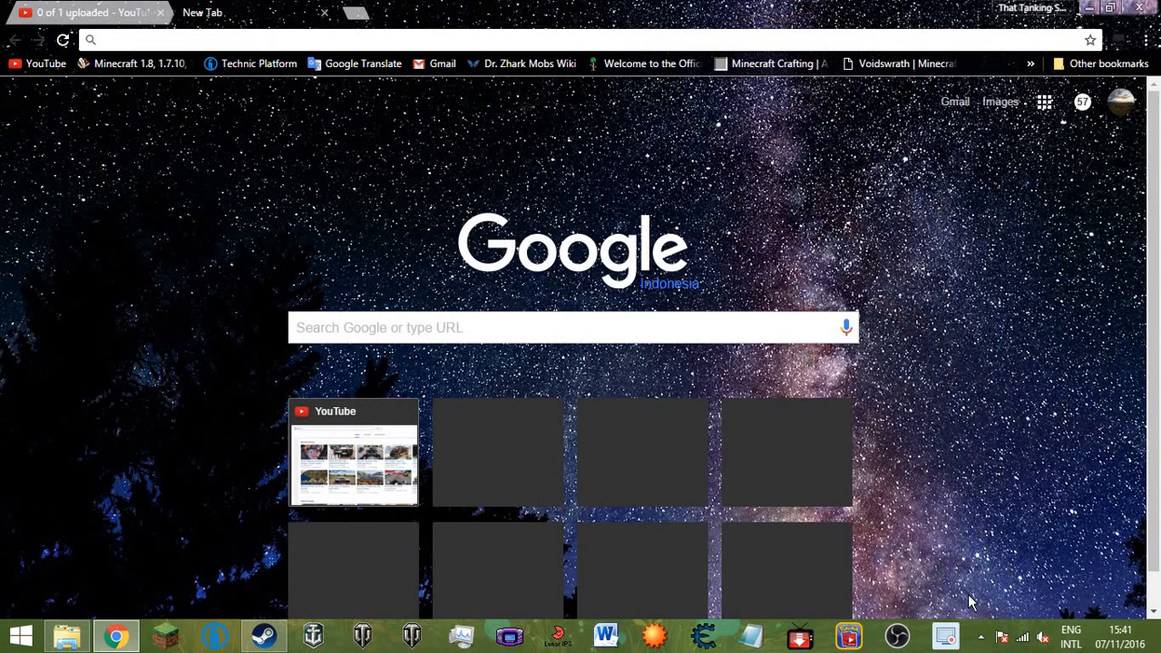
mouse_move(911, 592)
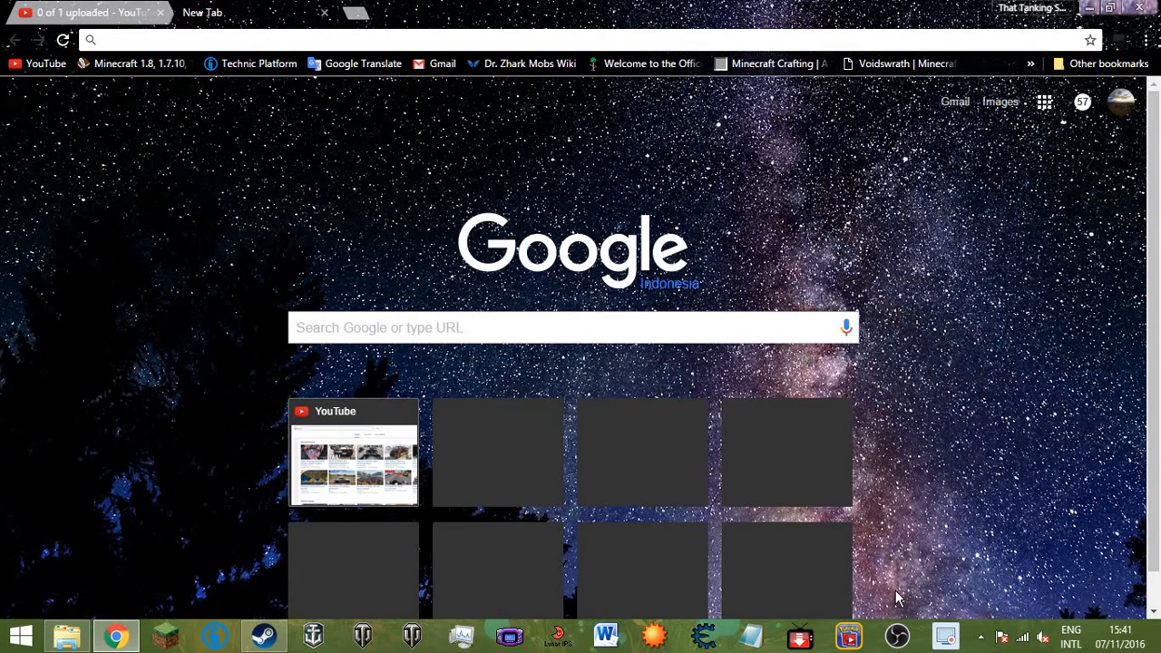
mouse_move(887, 609)
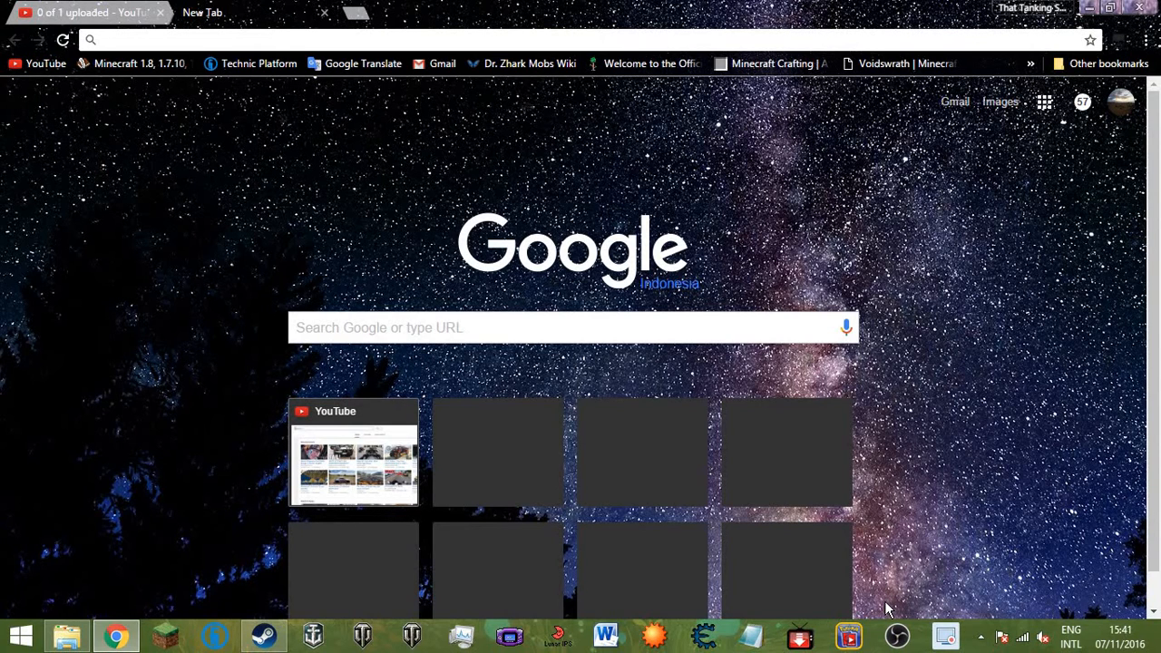
mouse_move(873, 610)
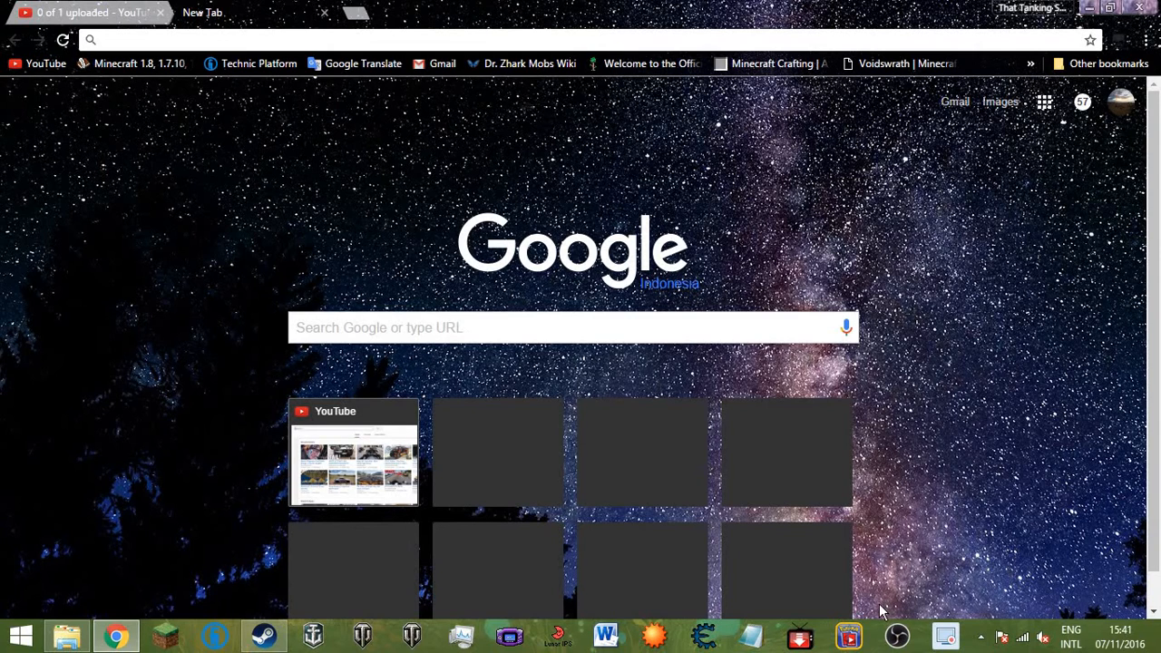
mouse_move(343, 82)
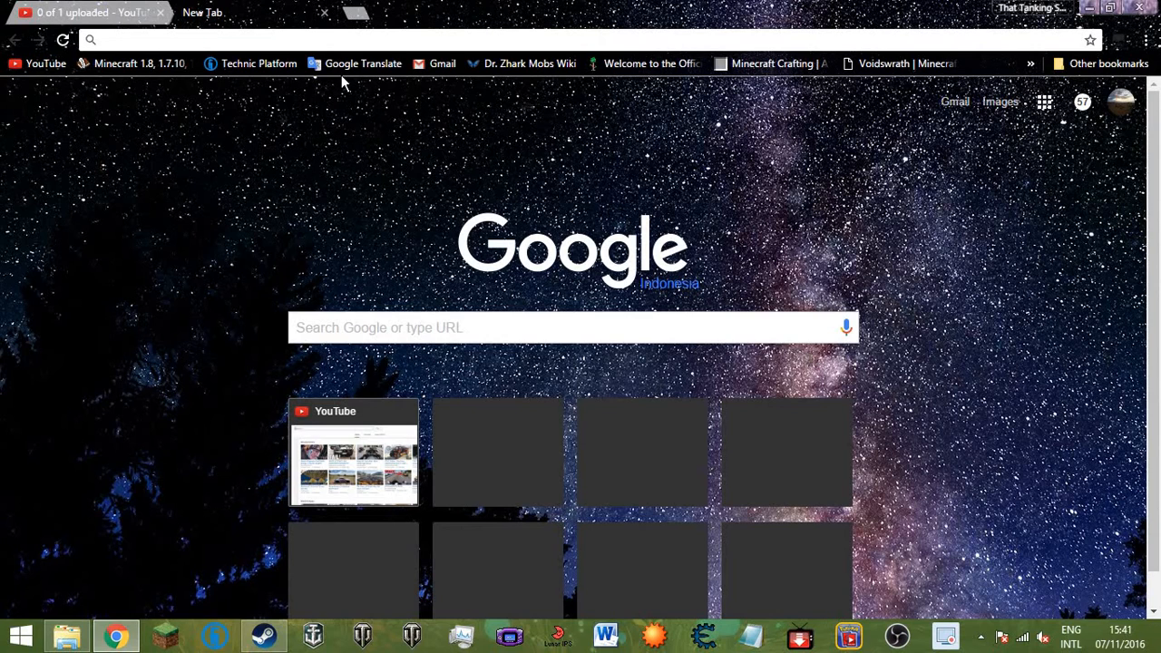
mouse_move(344, 98)
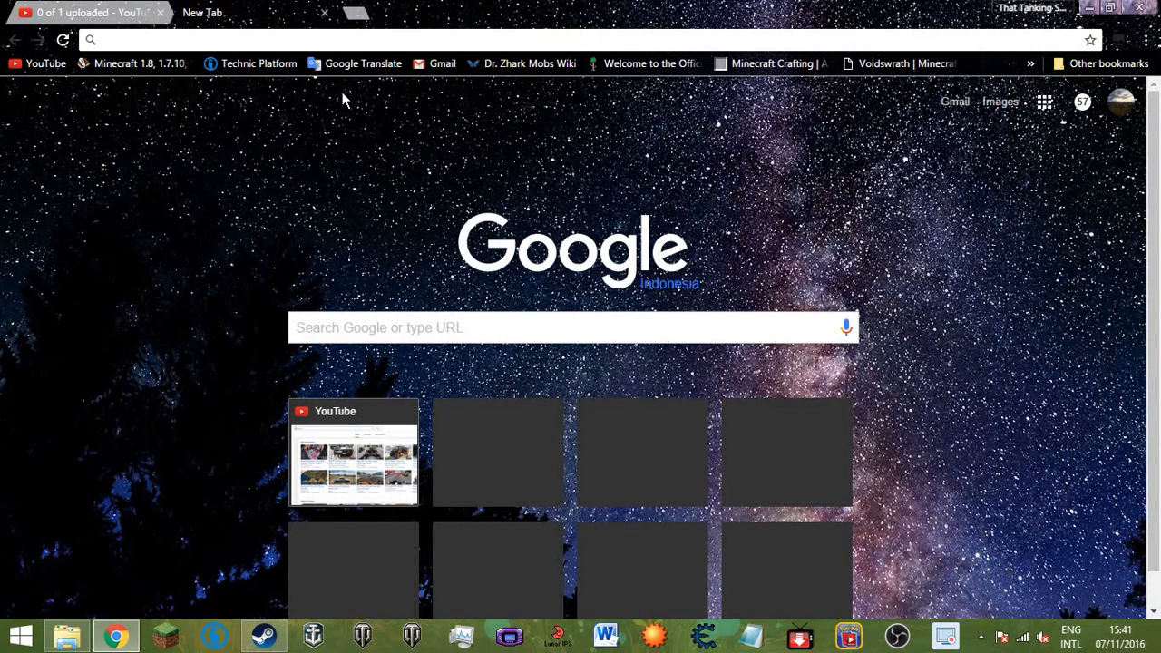
mouse_move(345, 106)
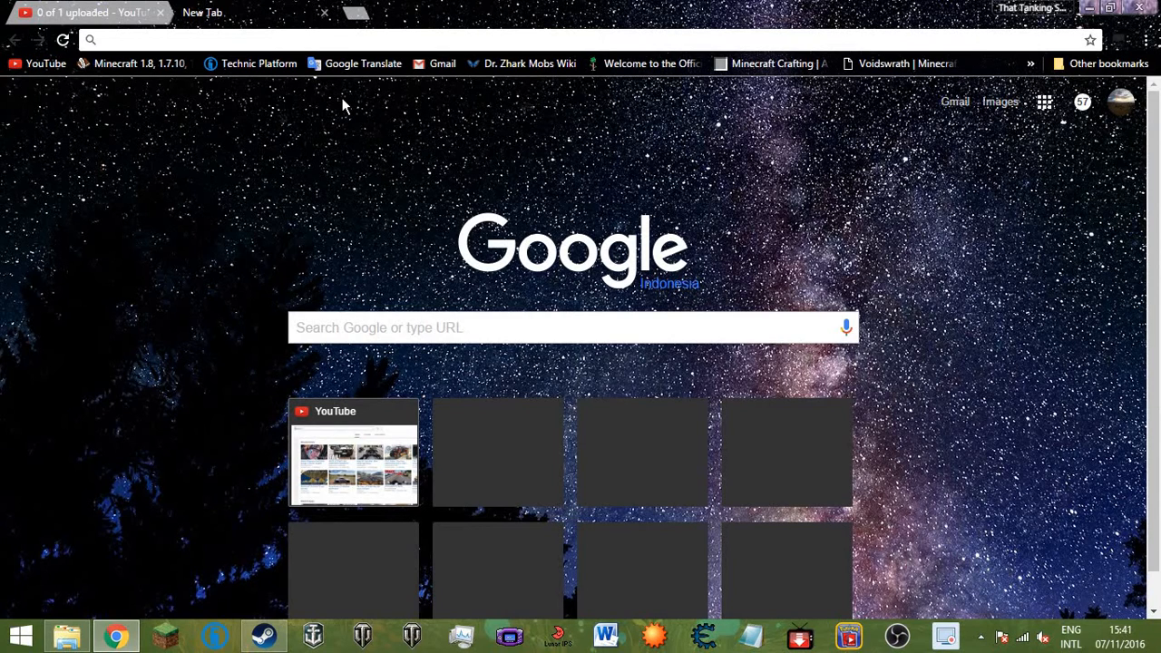
mouse_move(349, 134)
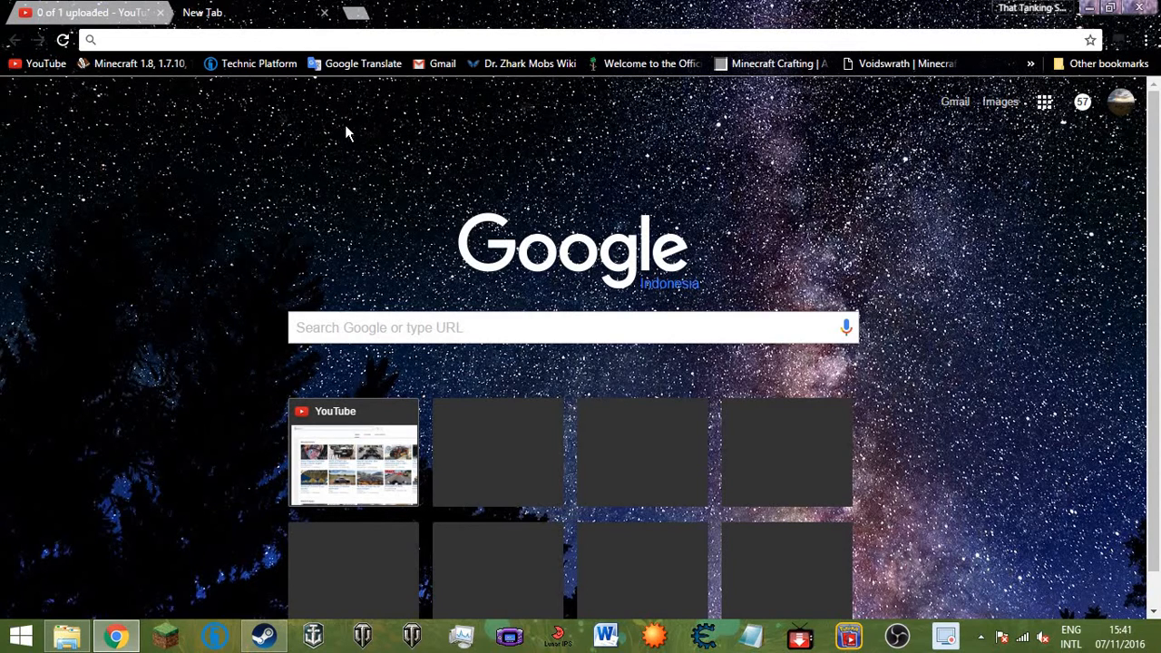
mouse_move(388, 170)
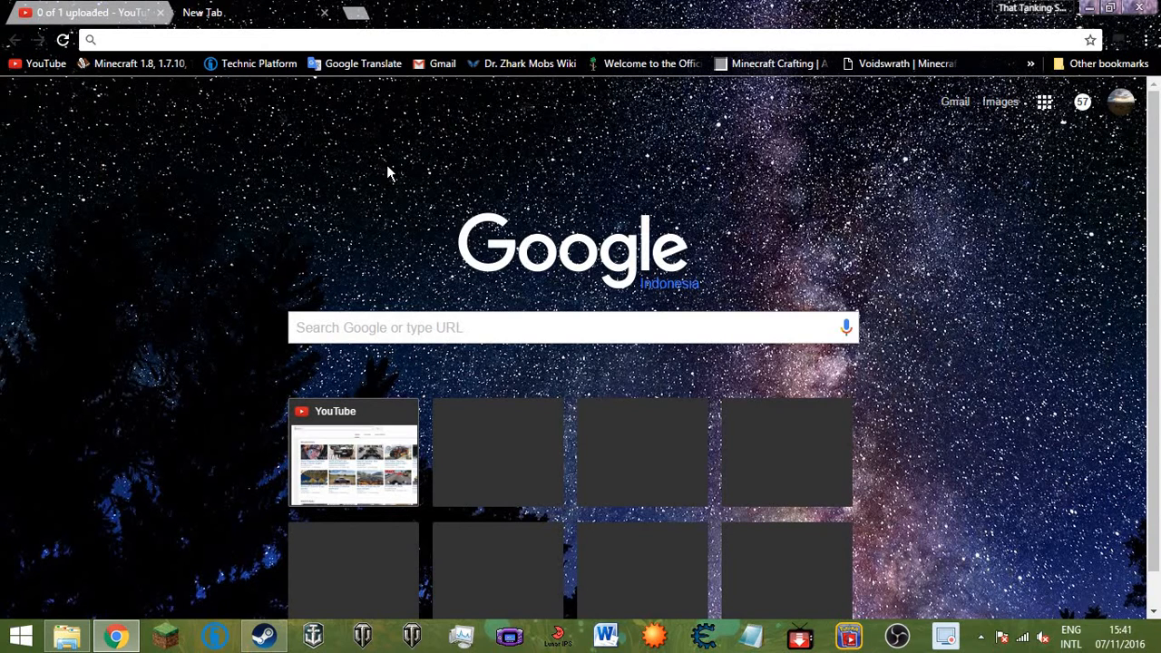
mouse_move(374, 191)
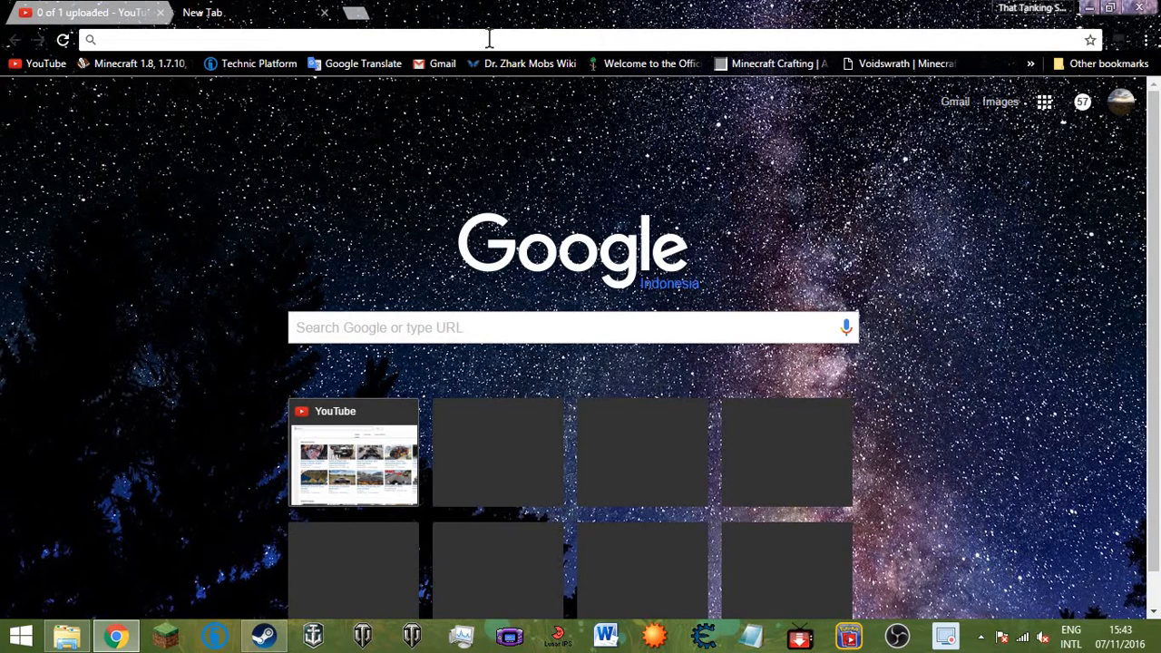
Type 'blitz', 'wor', then tanksmods.com into the address bar to reach the fan site.
text(bli)
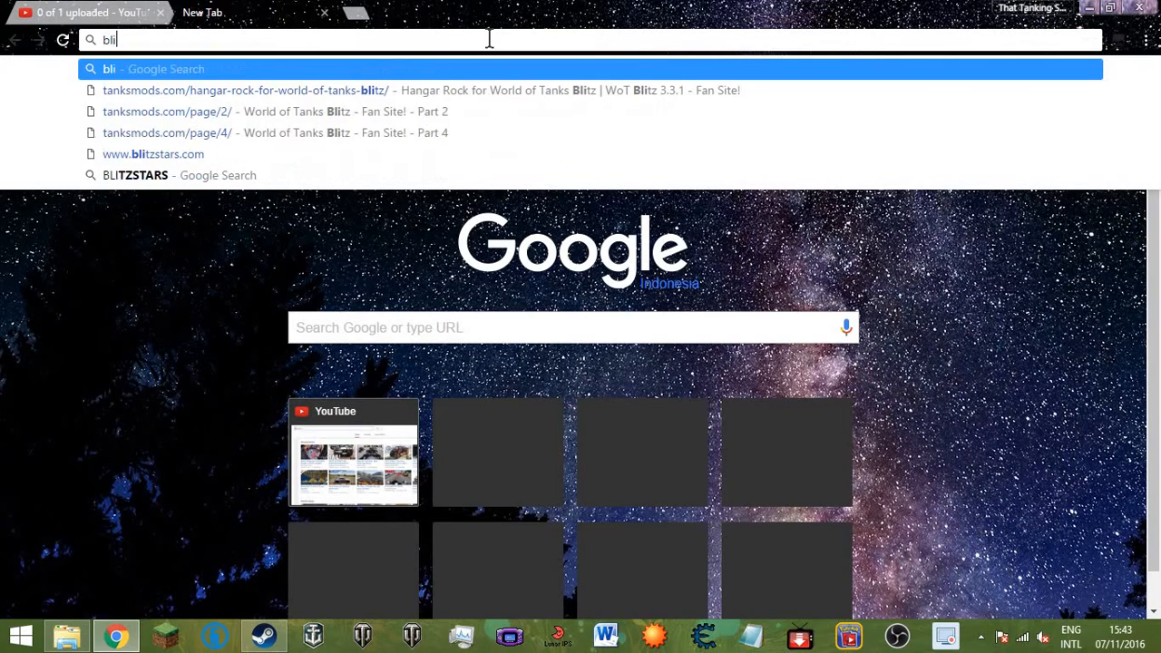
text(tz)
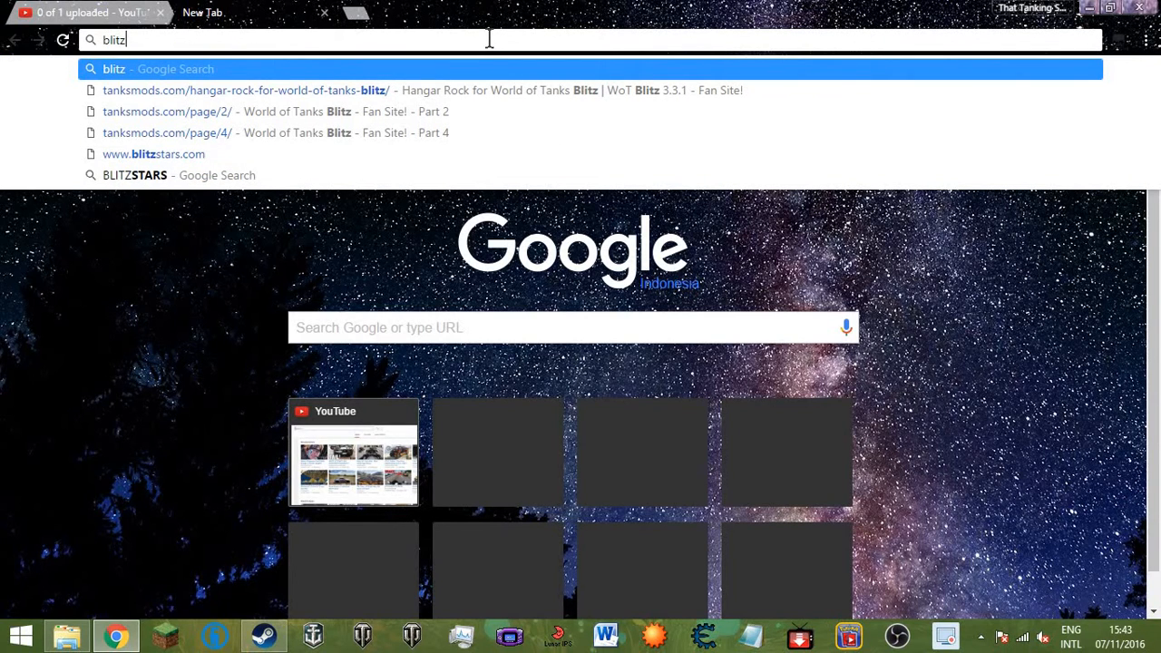
mouse_move(408, 132)
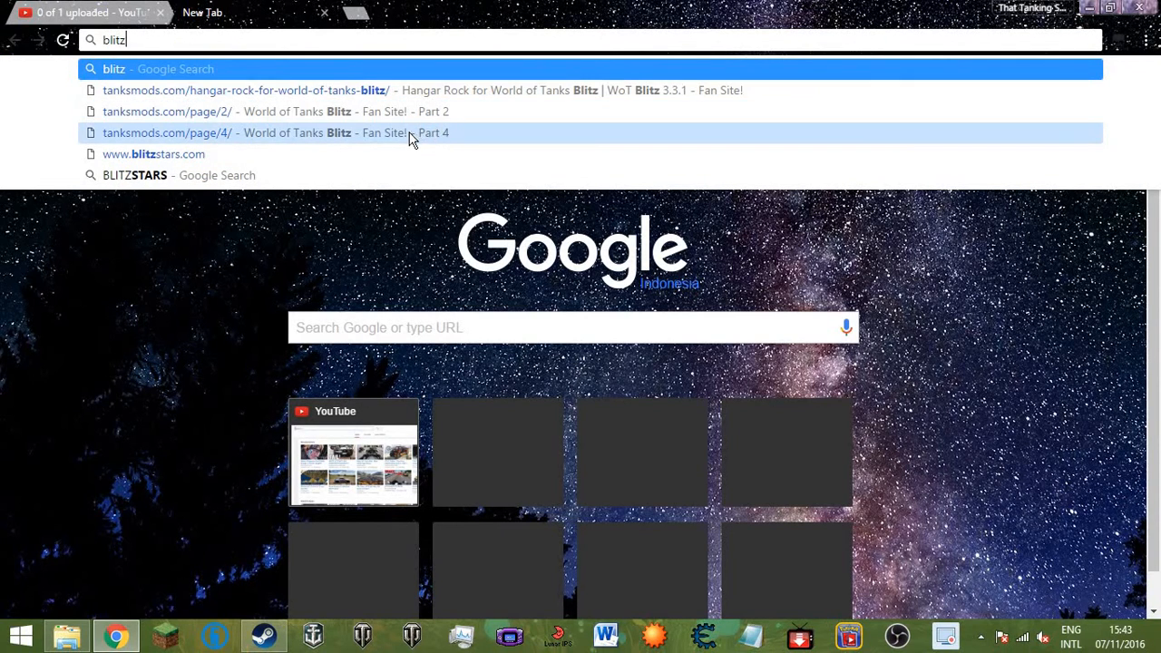
text(wor)
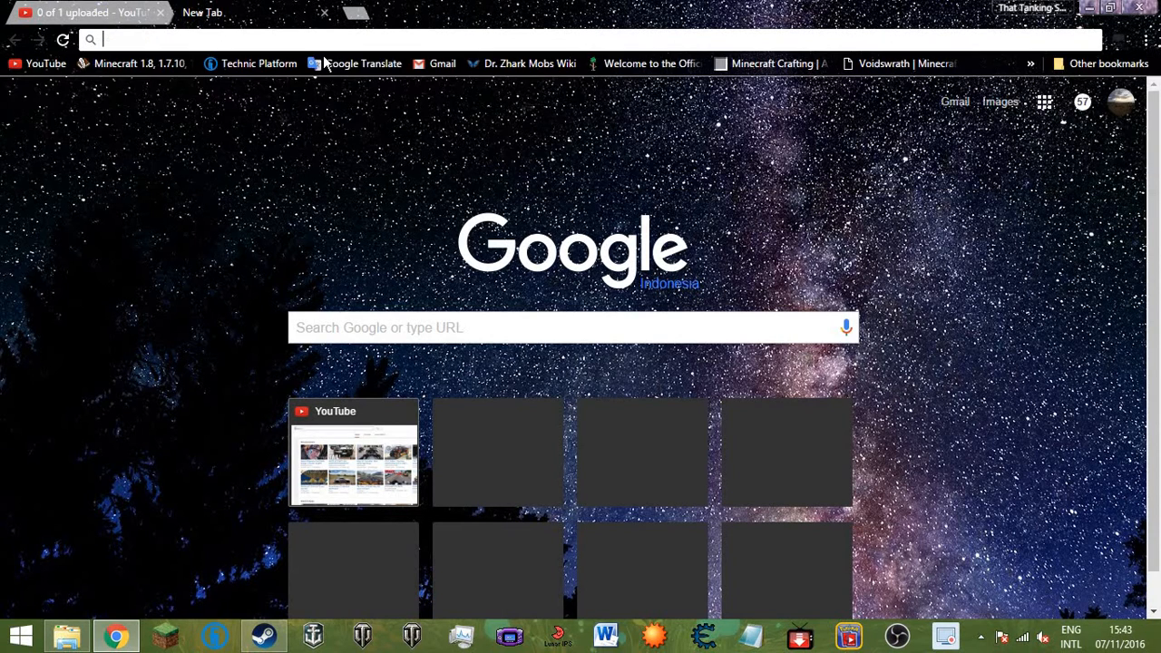
text(tanks)
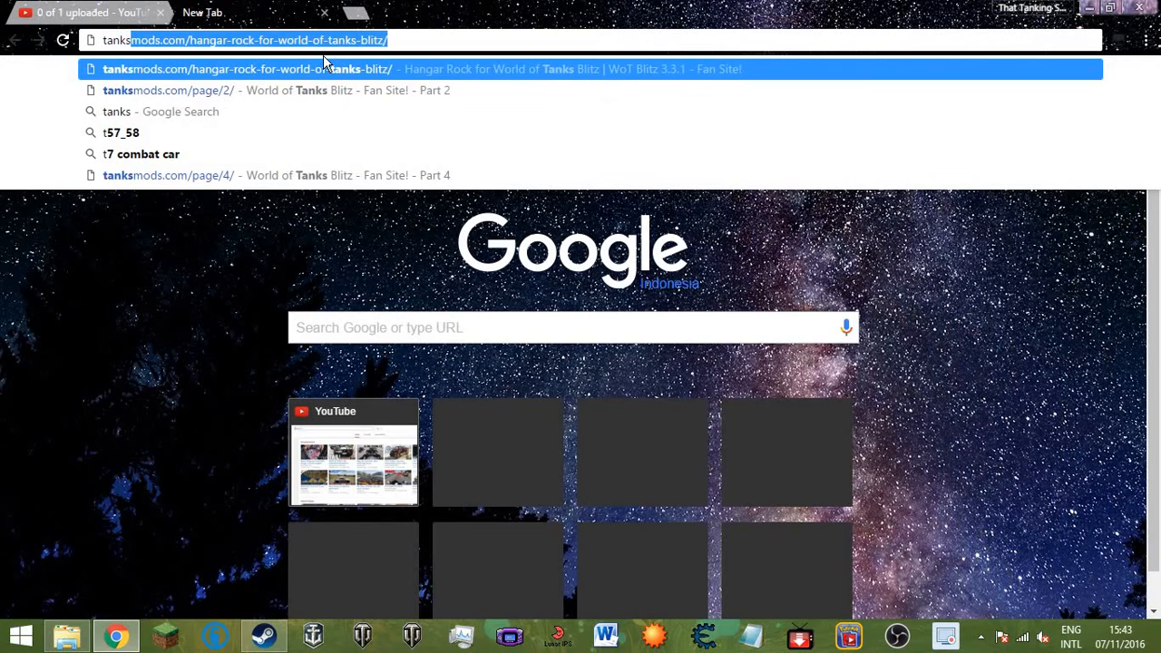
text(tanksmods.com)
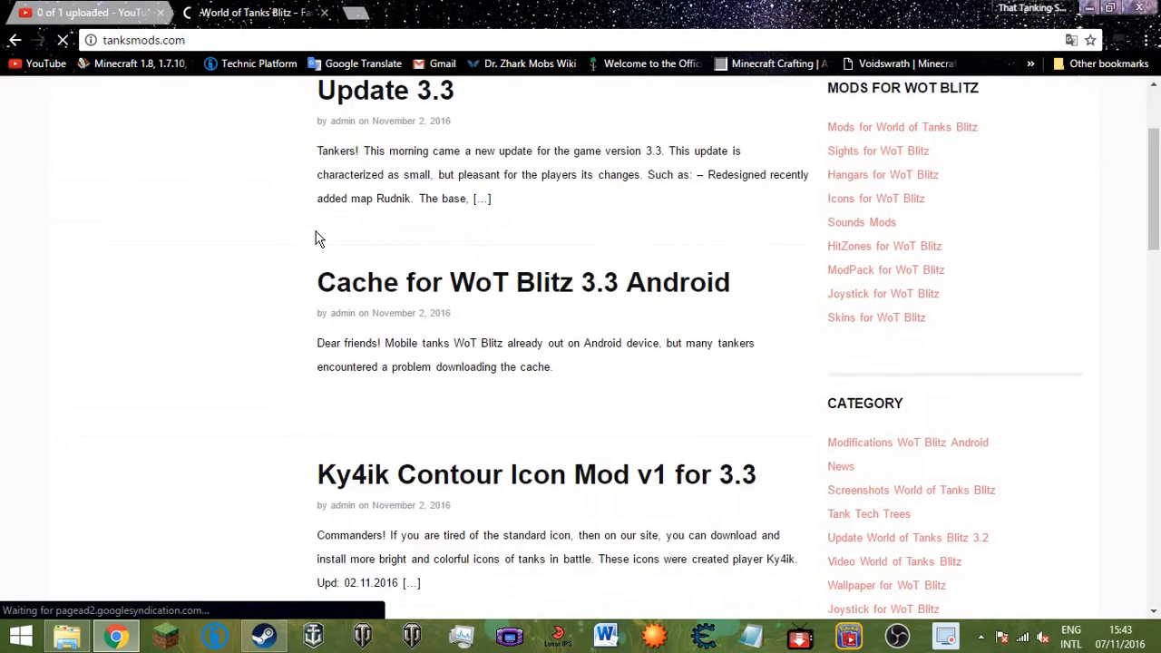
scroll(down, 3)
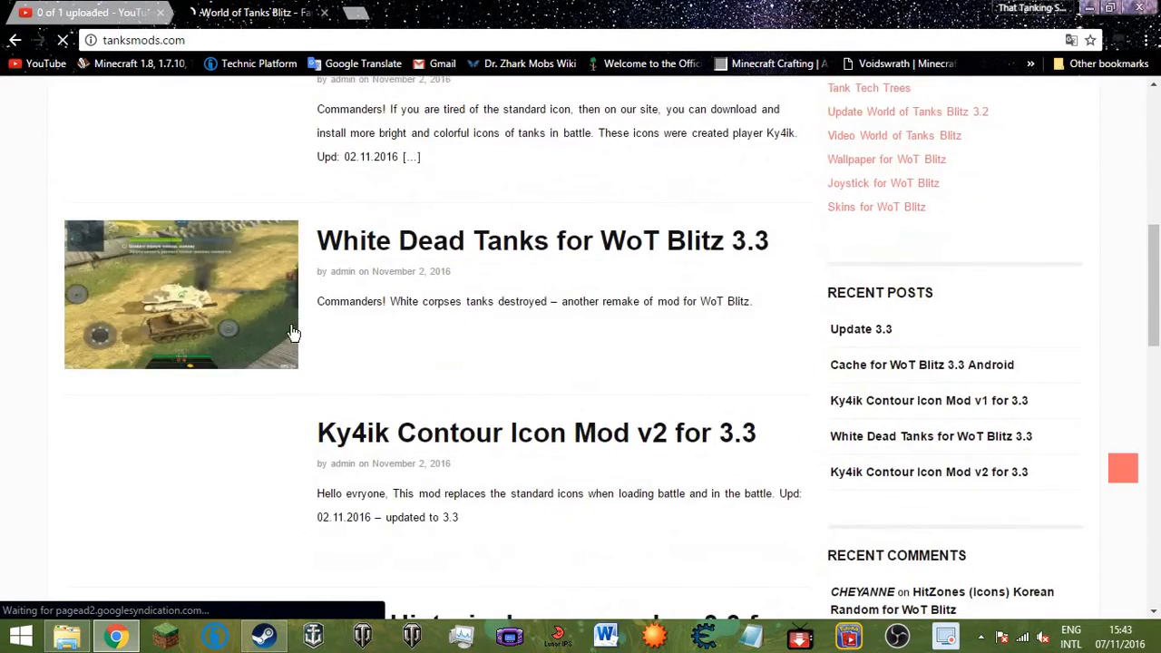
scroll(down, 3)
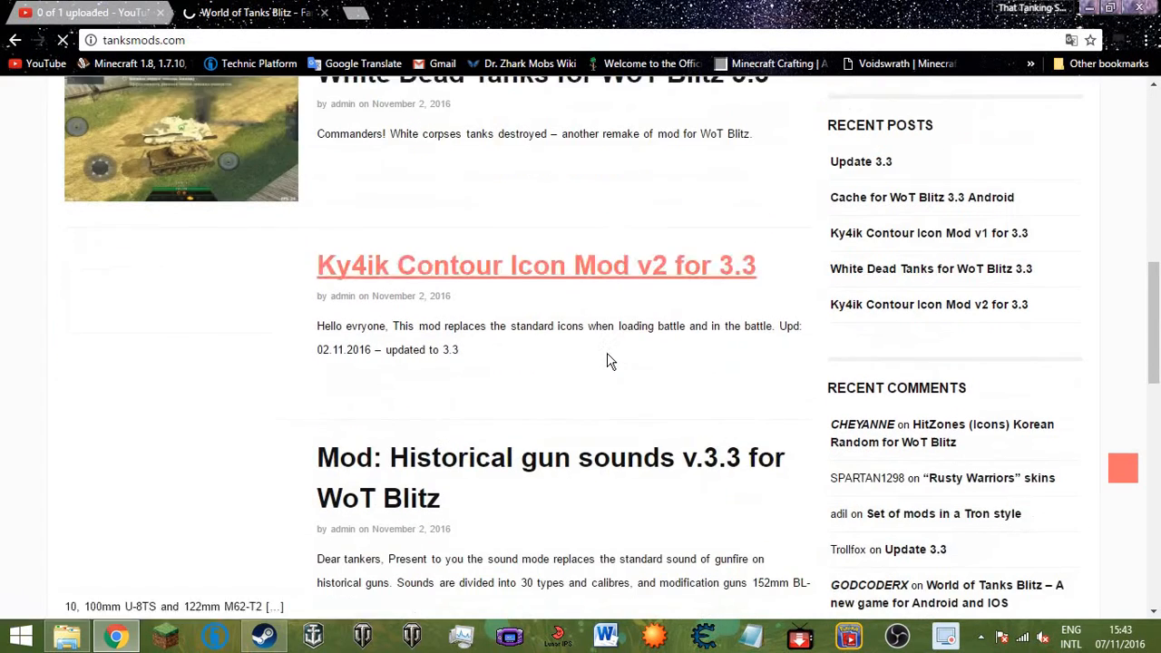
scroll(down, 3)
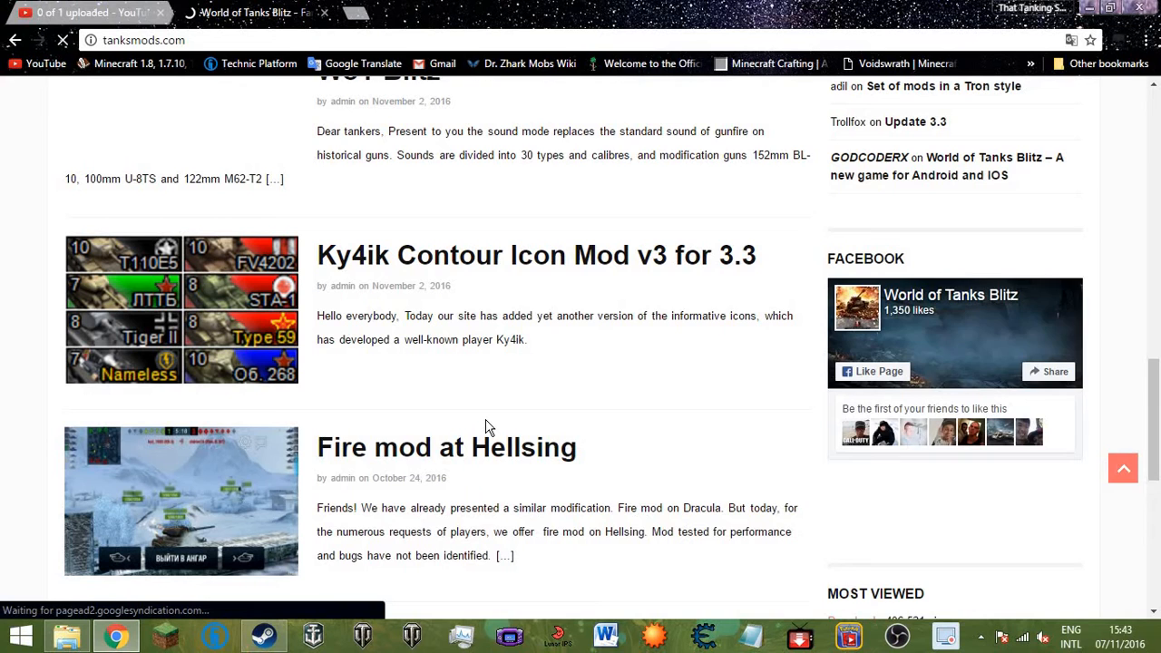
scroll(down, 3)
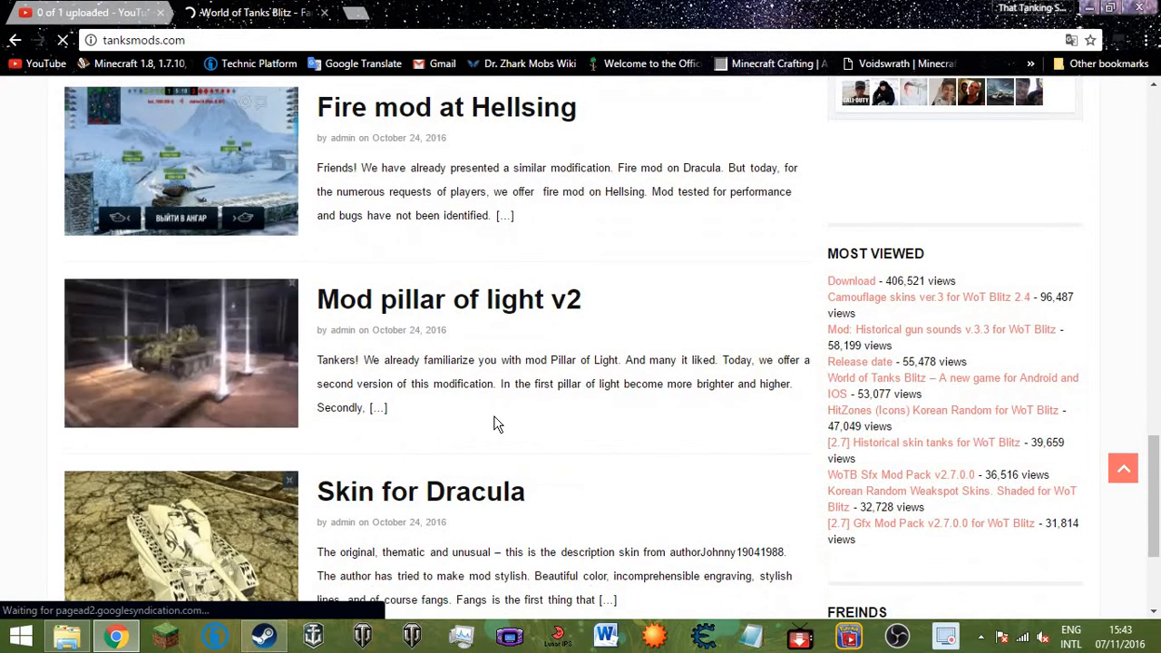
scroll(down, 3)
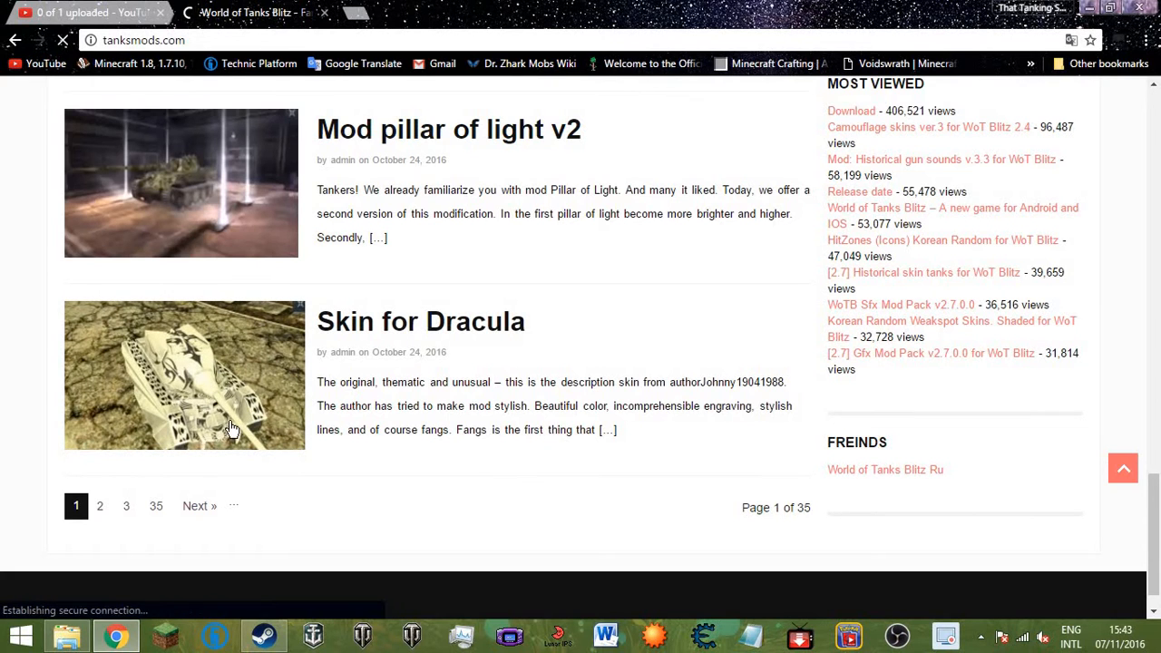
scroll(up, 3)
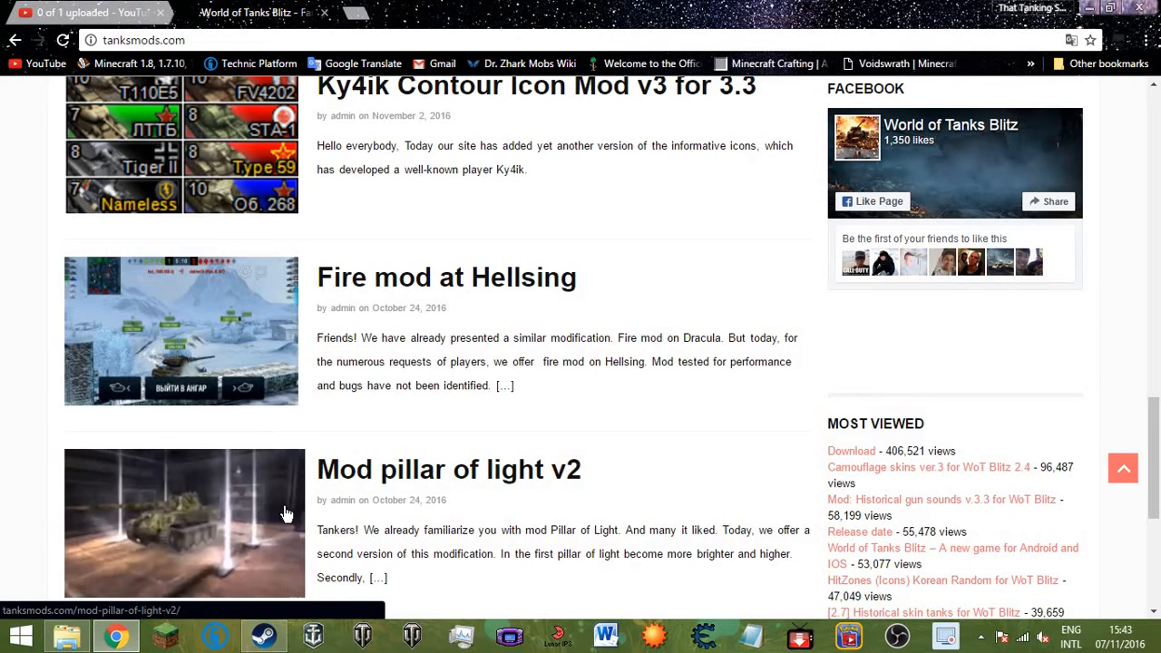
mouse_move(211, 544)
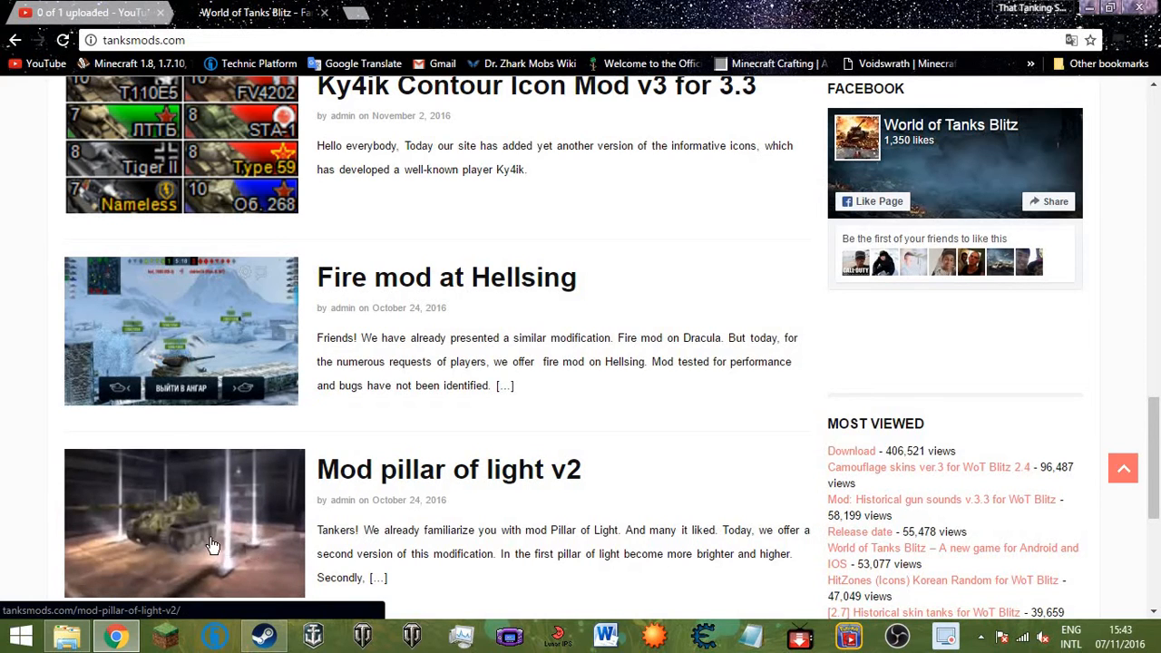
mouse_move(175, 503)
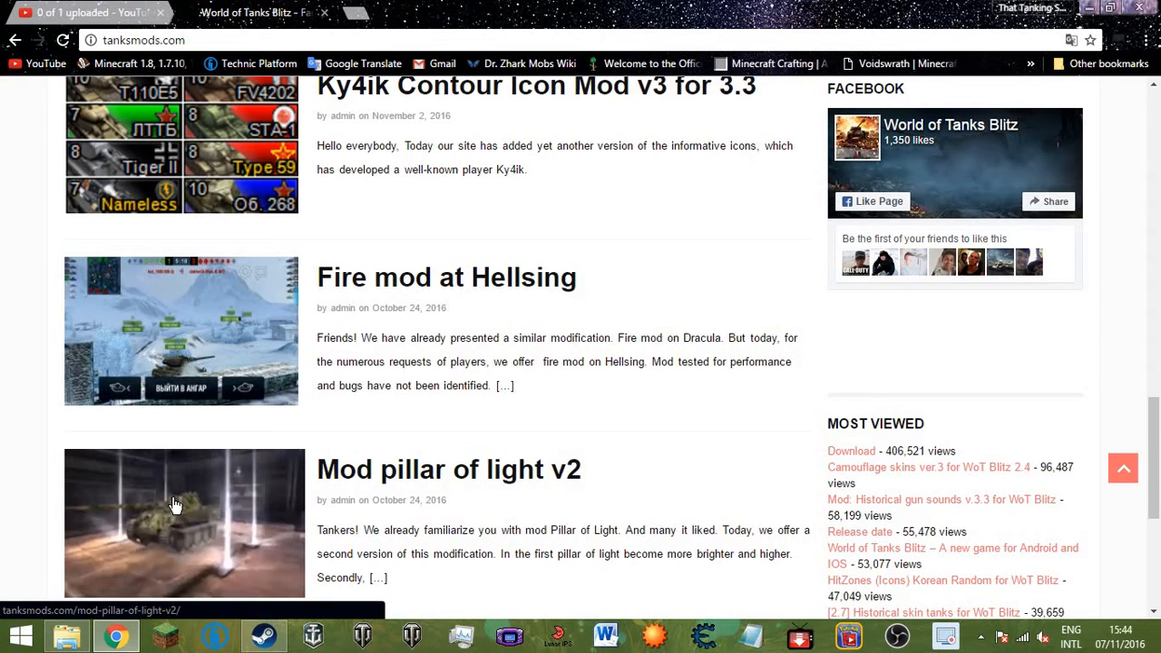
mouse_move(234, 440)
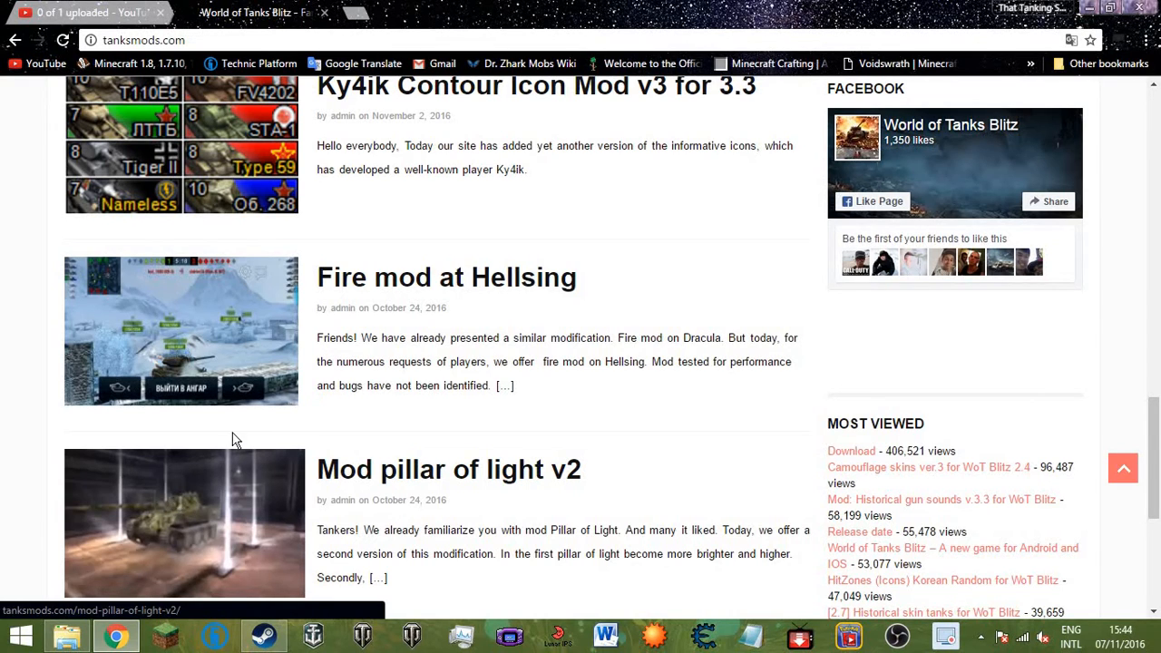
scroll(up, 3)
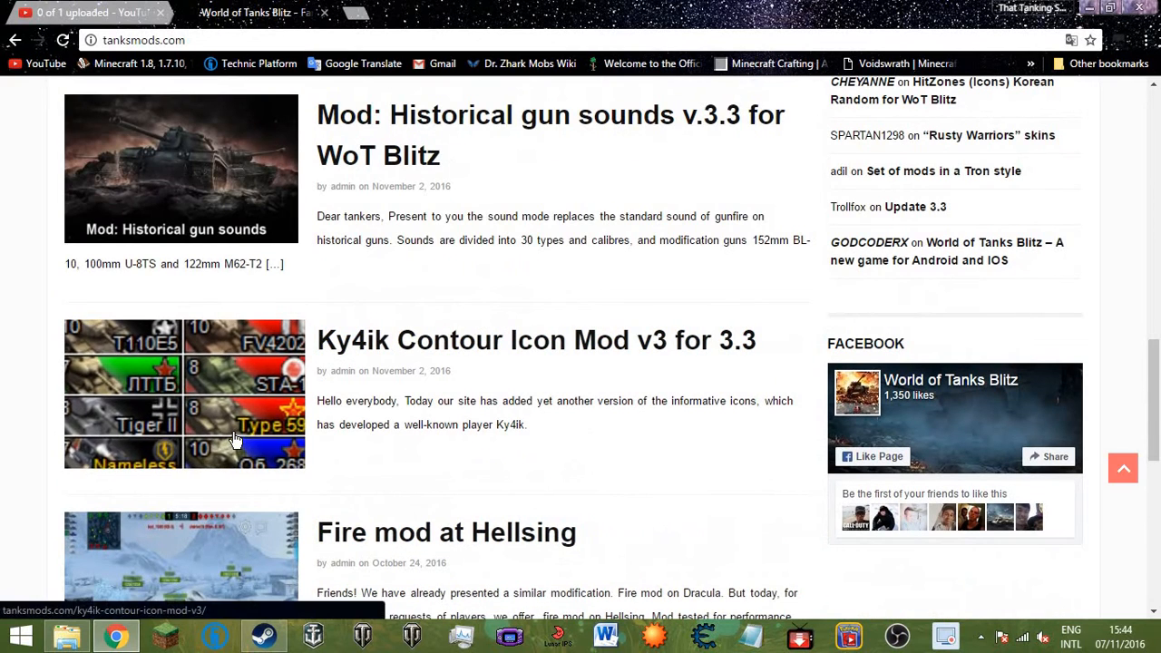
scroll(up, 3)
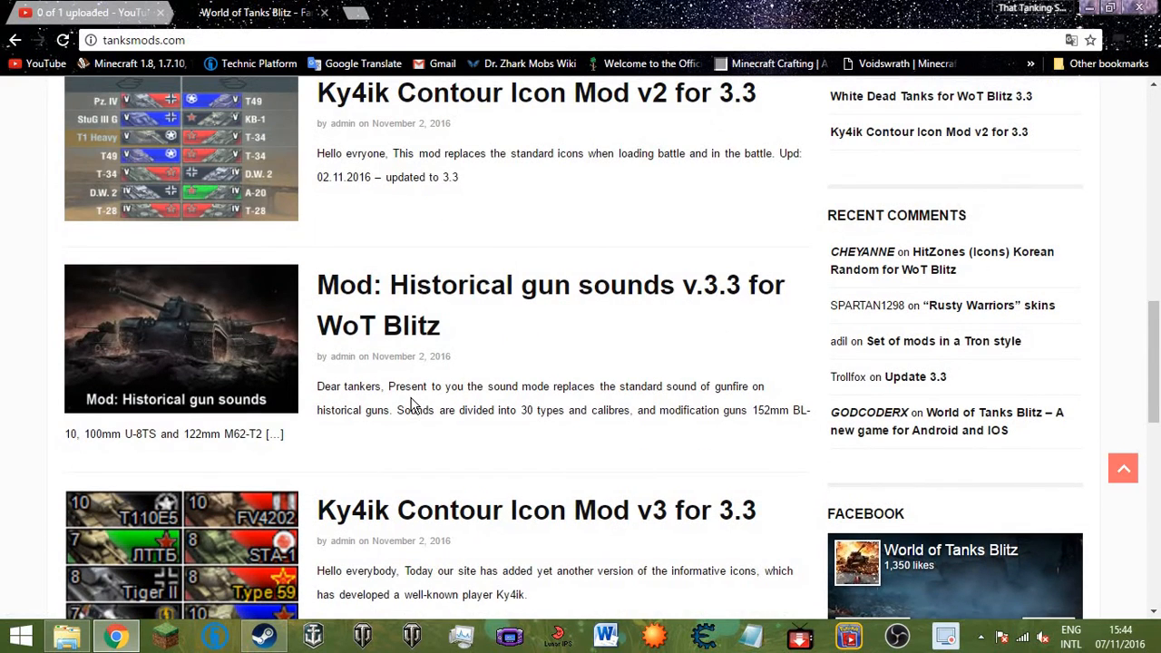
scroll(up, 3)
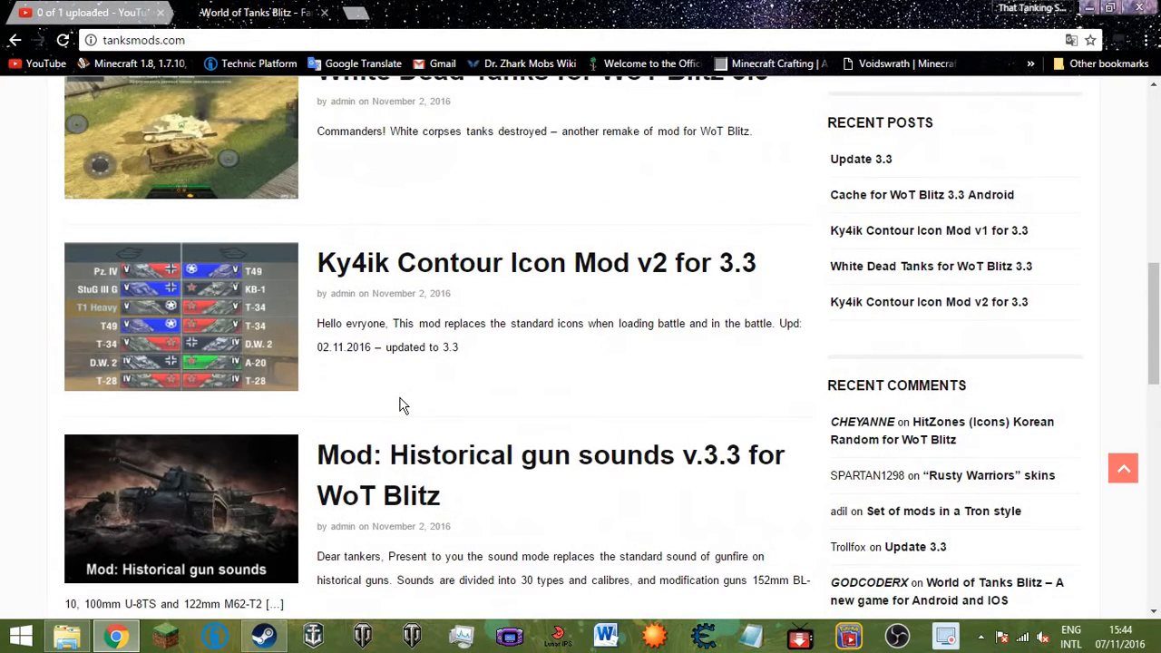
scroll(up, 3)
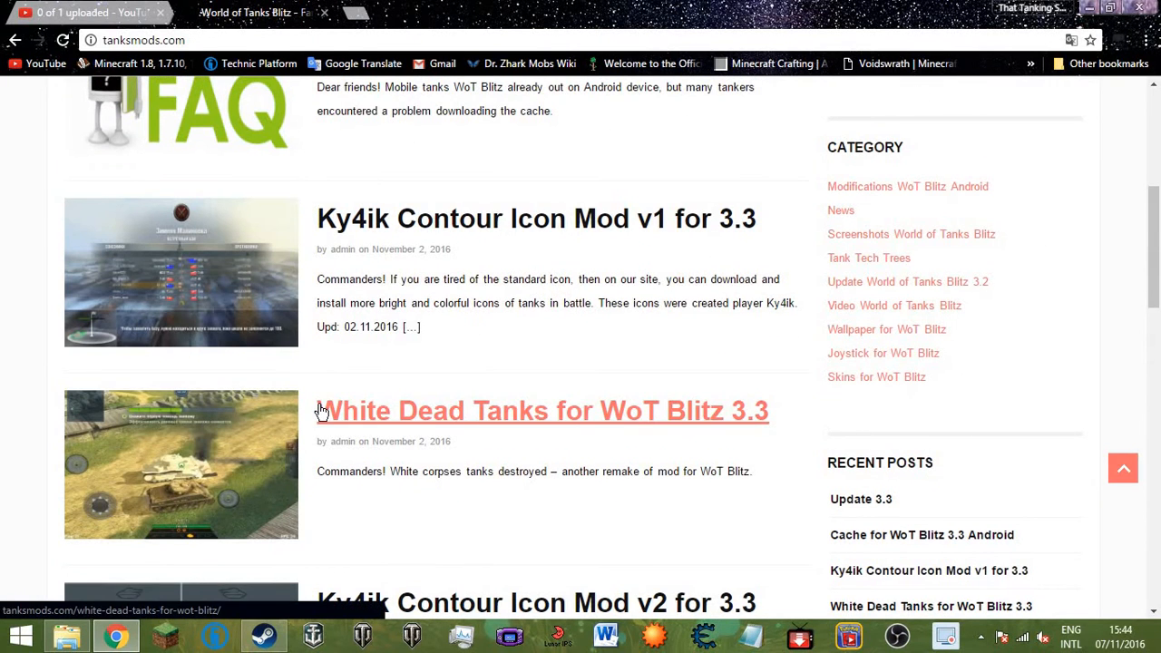
scroll(up, 3)
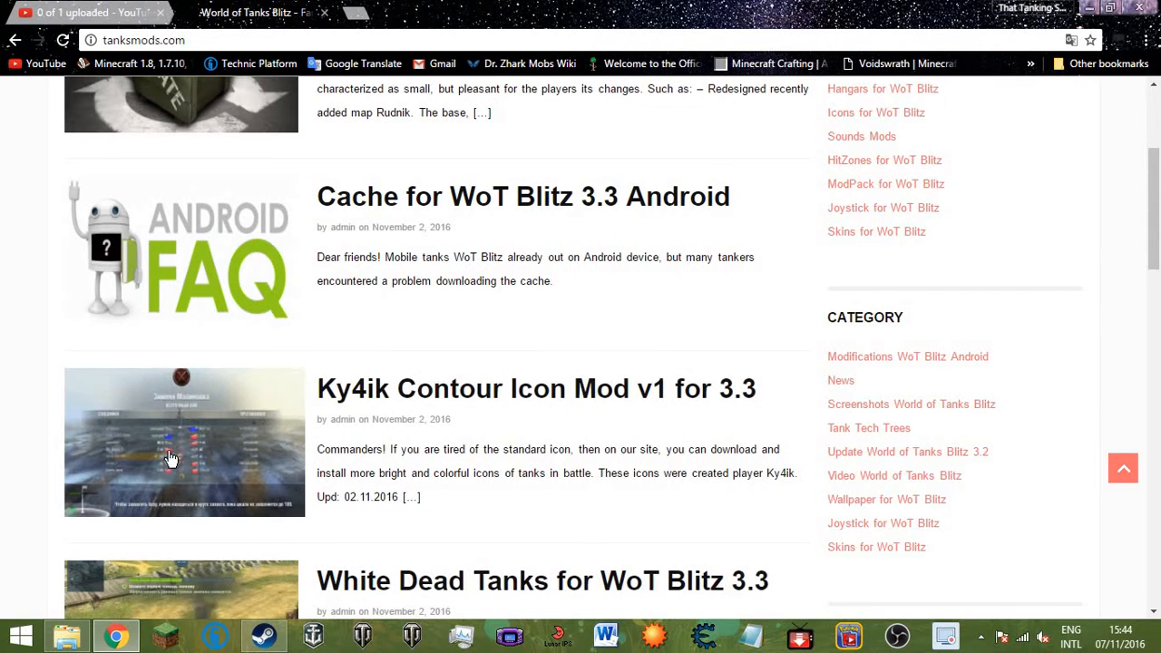
scroll(down, 3)
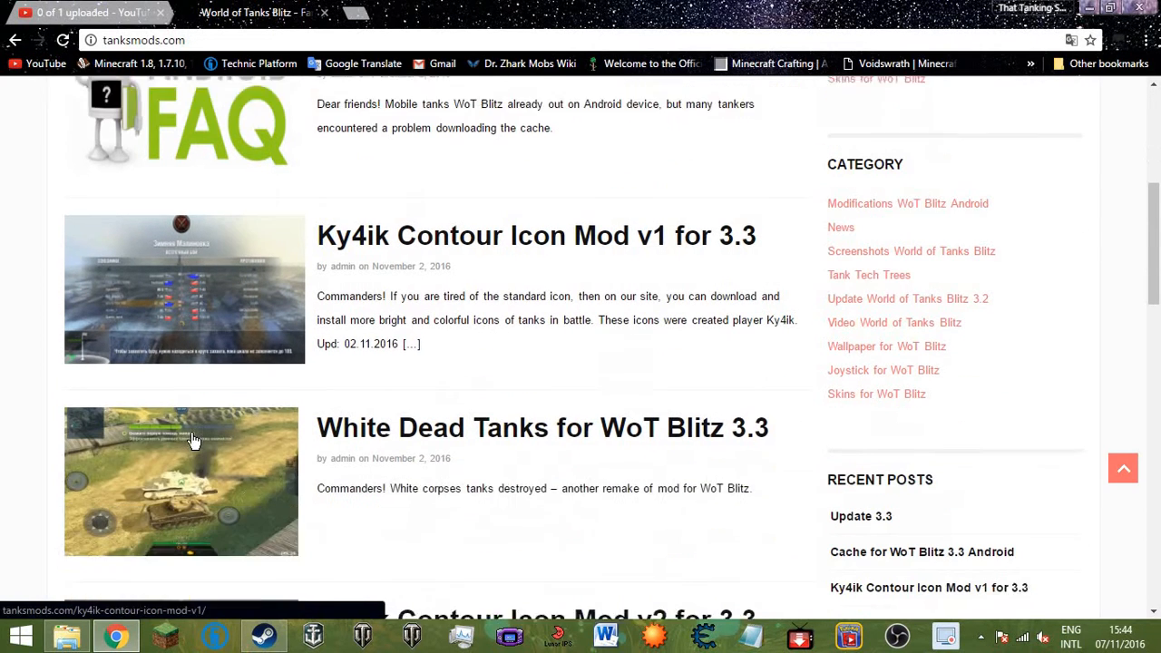
scroll(up, 3)
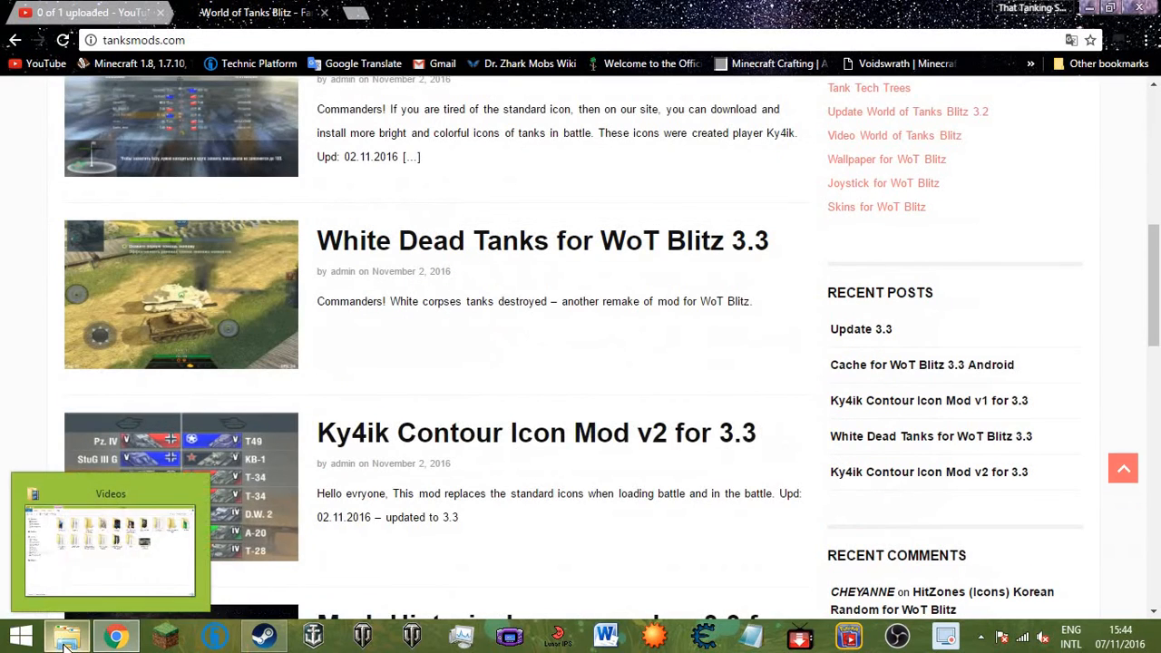
Browse to Local Disk (C:) > Program Files (x86) > Steam in File Explorer.
click(109, 540)
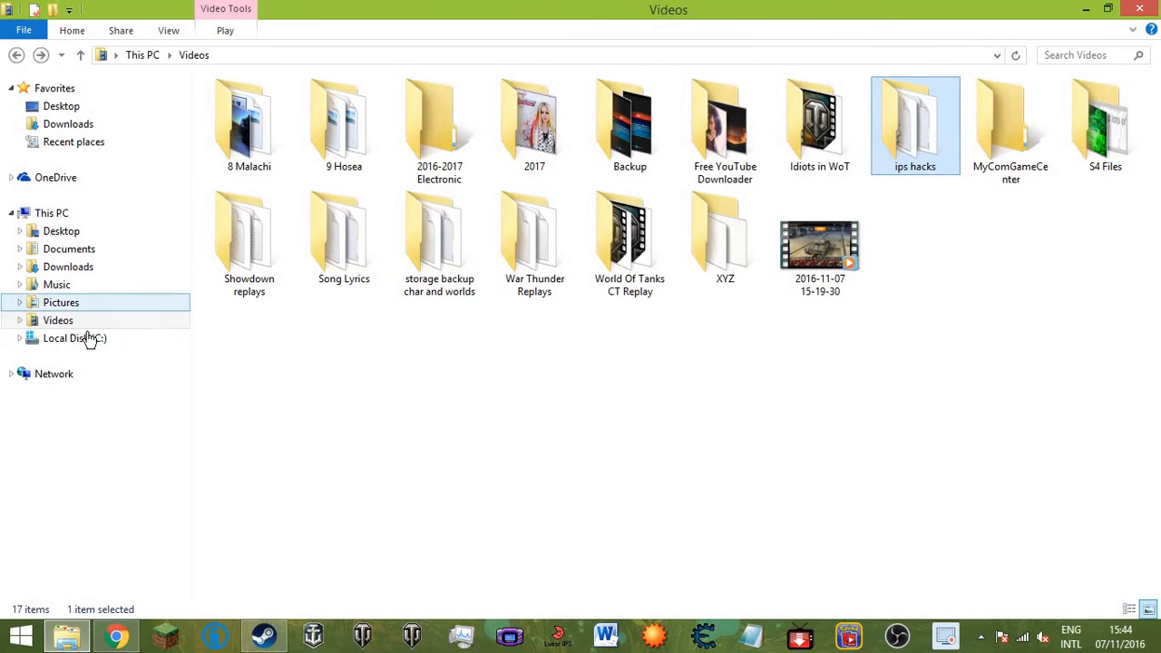
click(75, 337)
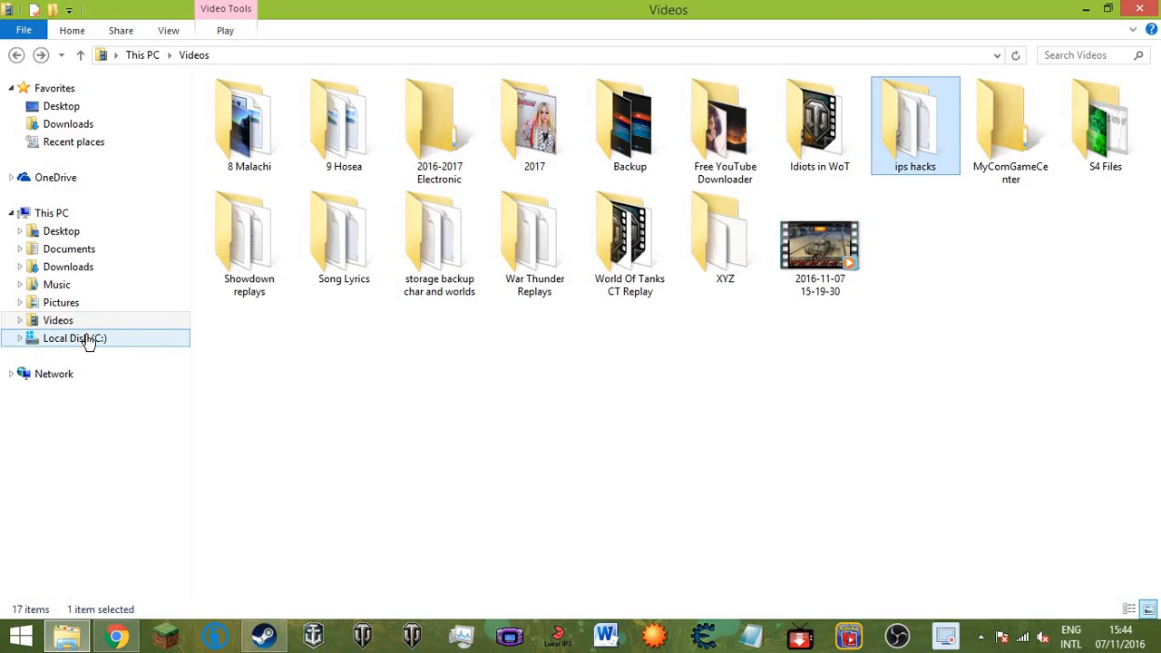
double_click(75, 337)
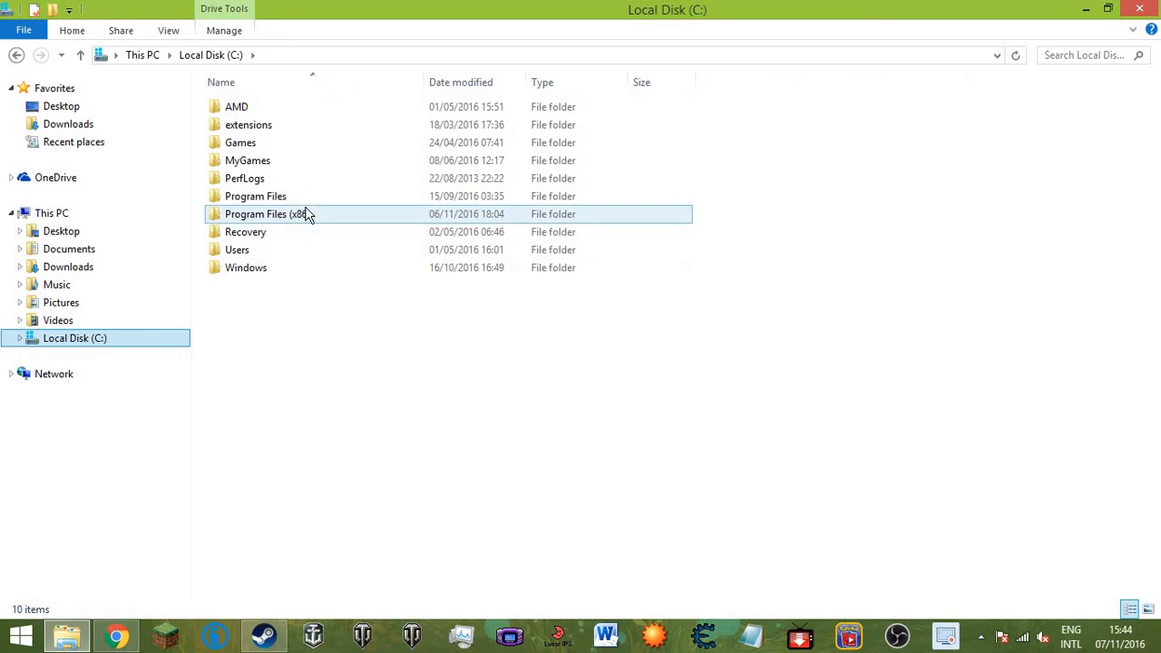
mouse_move(302, 220)
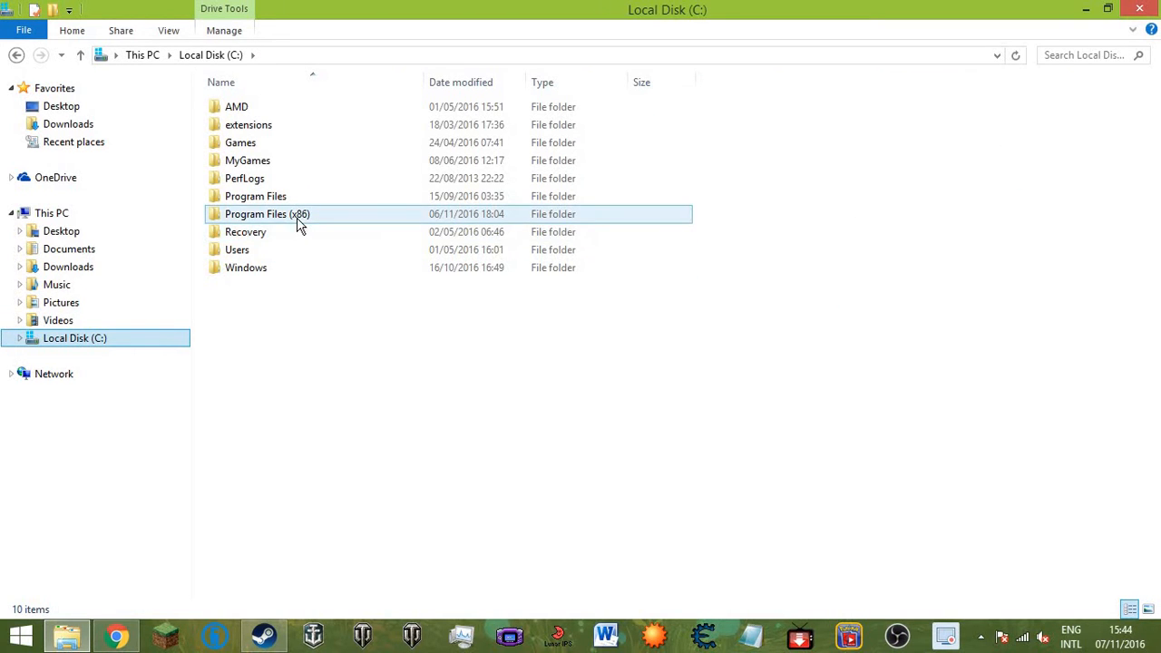
double_click(266, 213)
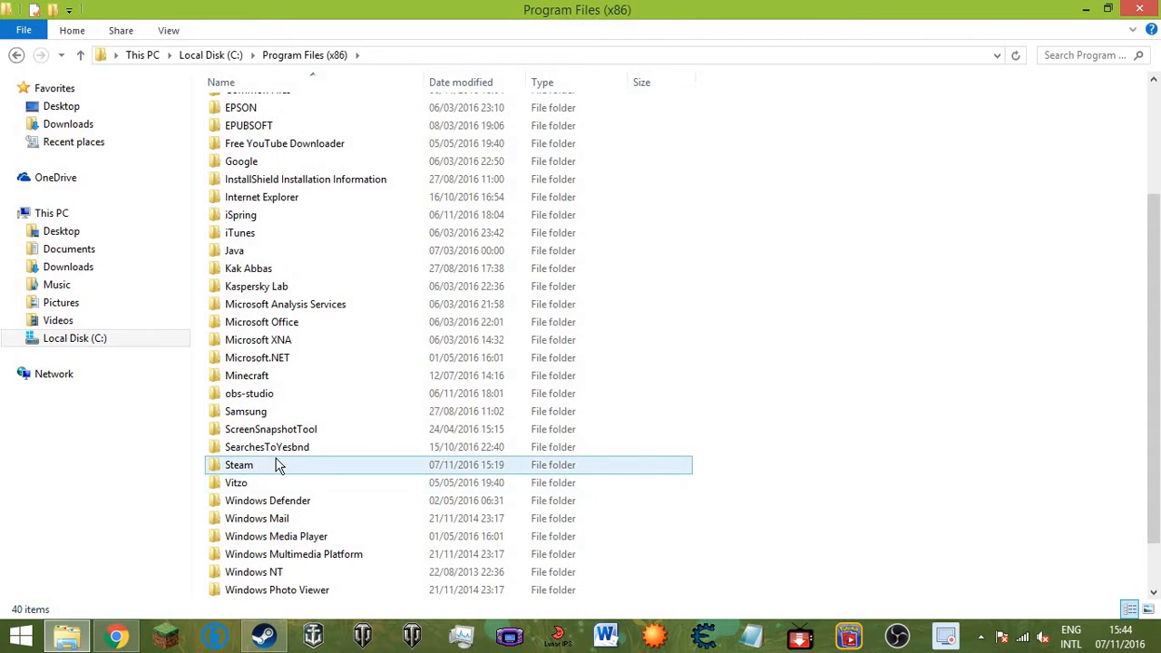
mouse_move(287, 470)
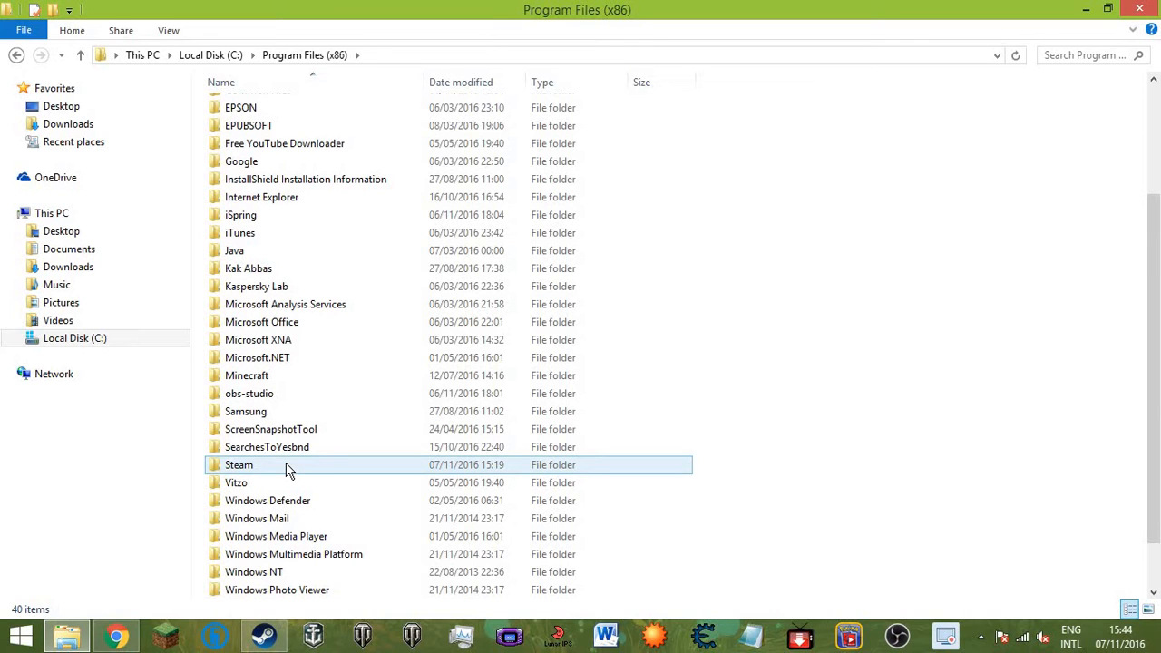
mouse_move(286, 468)
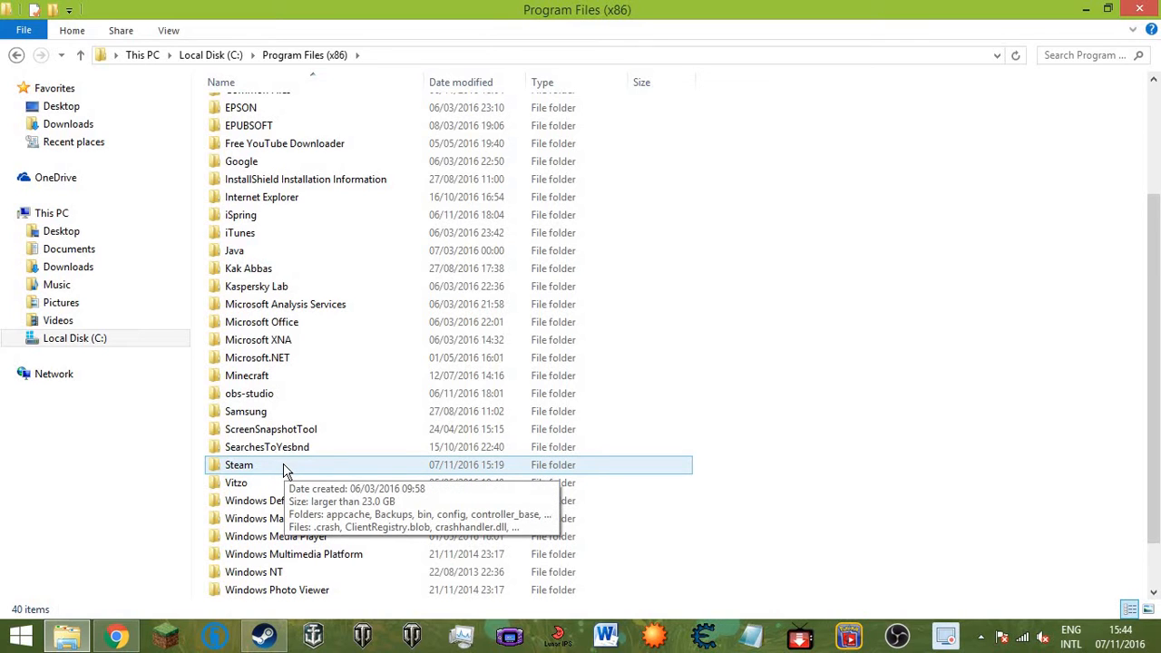
double_click(239, 465)
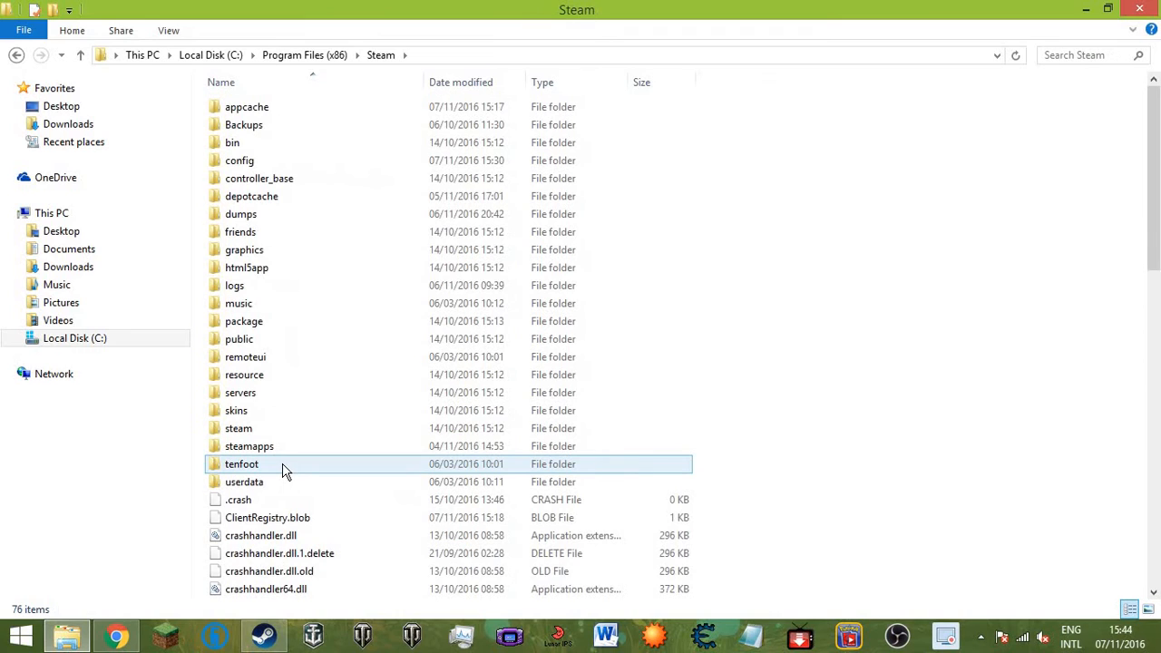
mouse_move(273, 476)
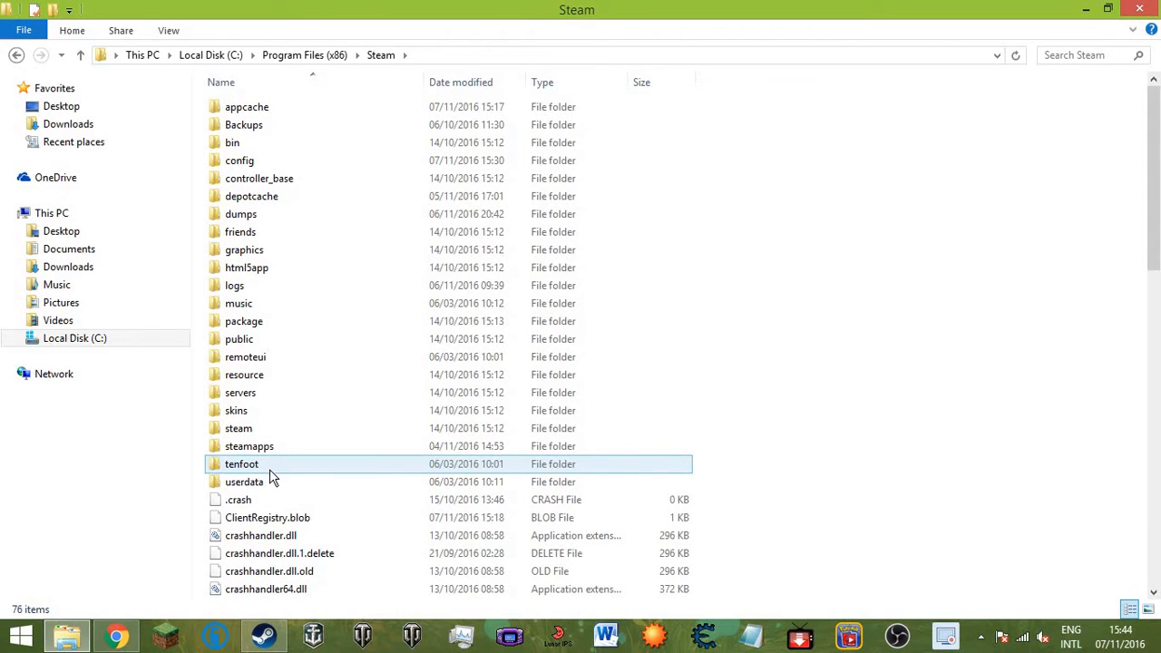
mouse_move(268, 476)
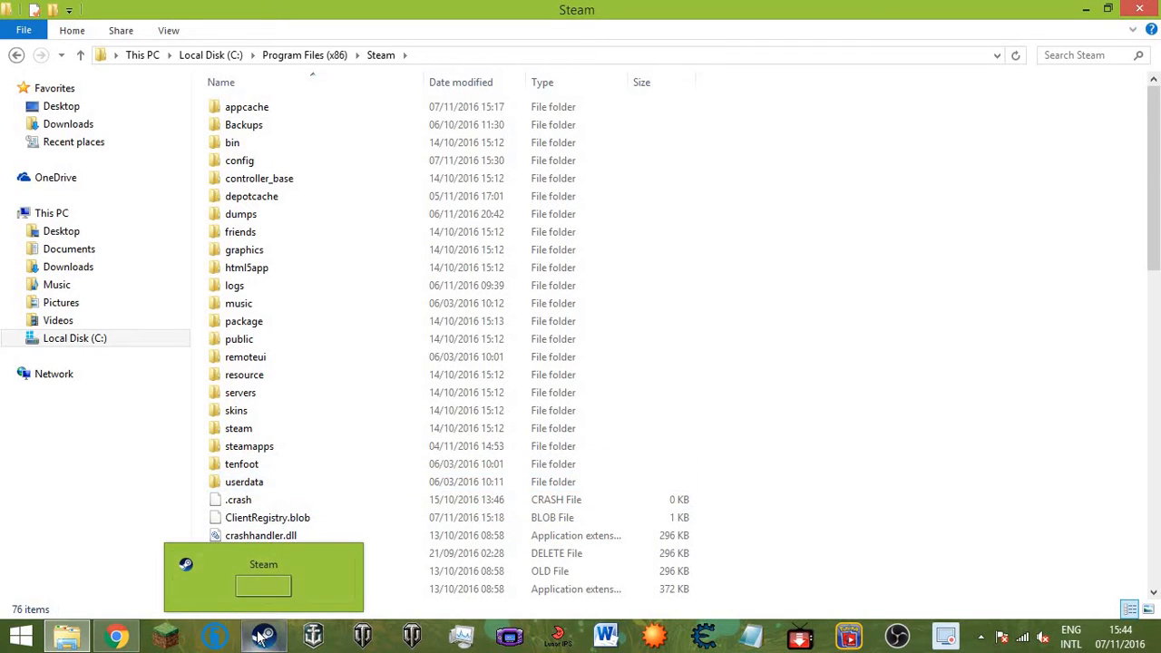
Glance at the Steam library, then return and select the steamapps folder.
click(263, 635)
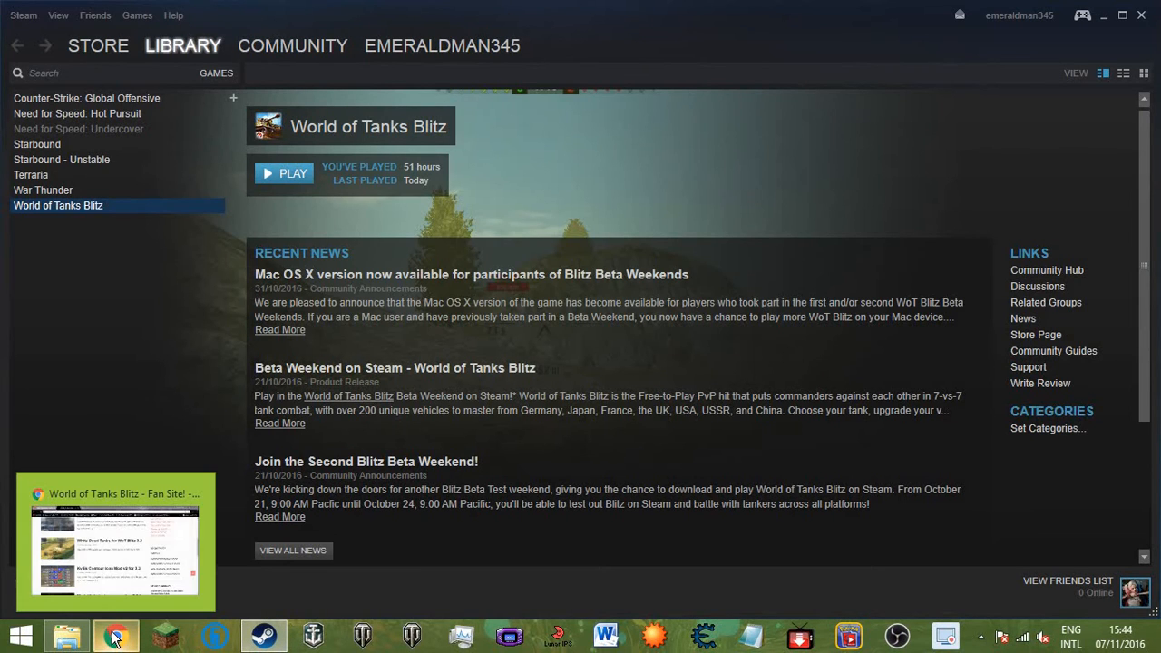
click(66, 634)
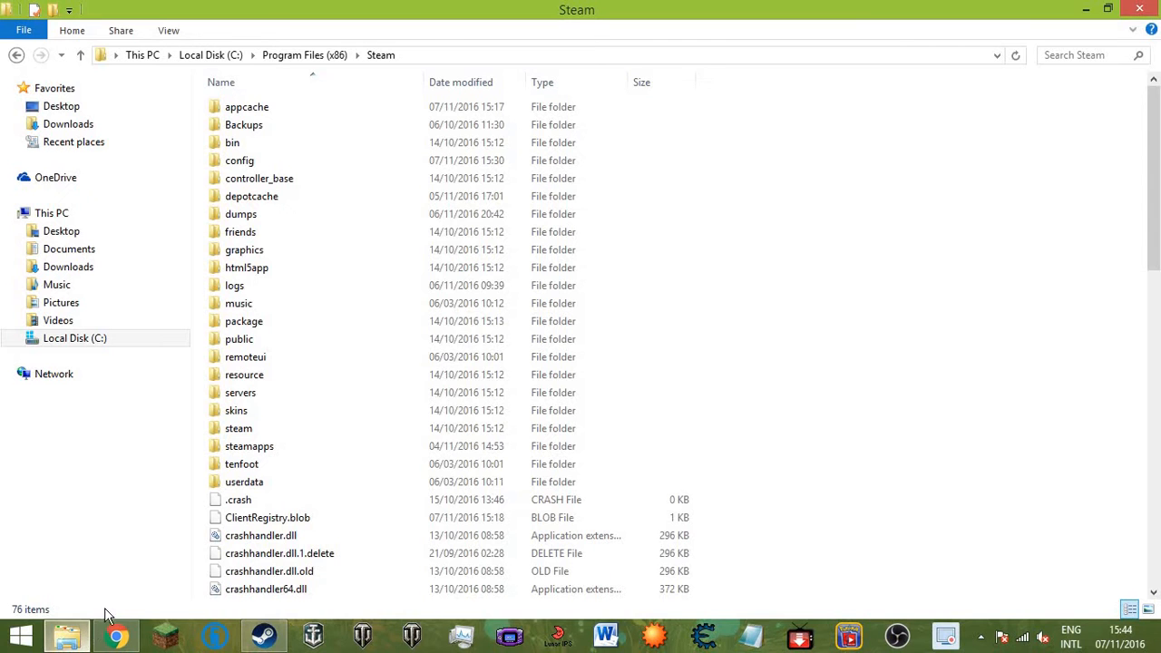
click(238, 338)
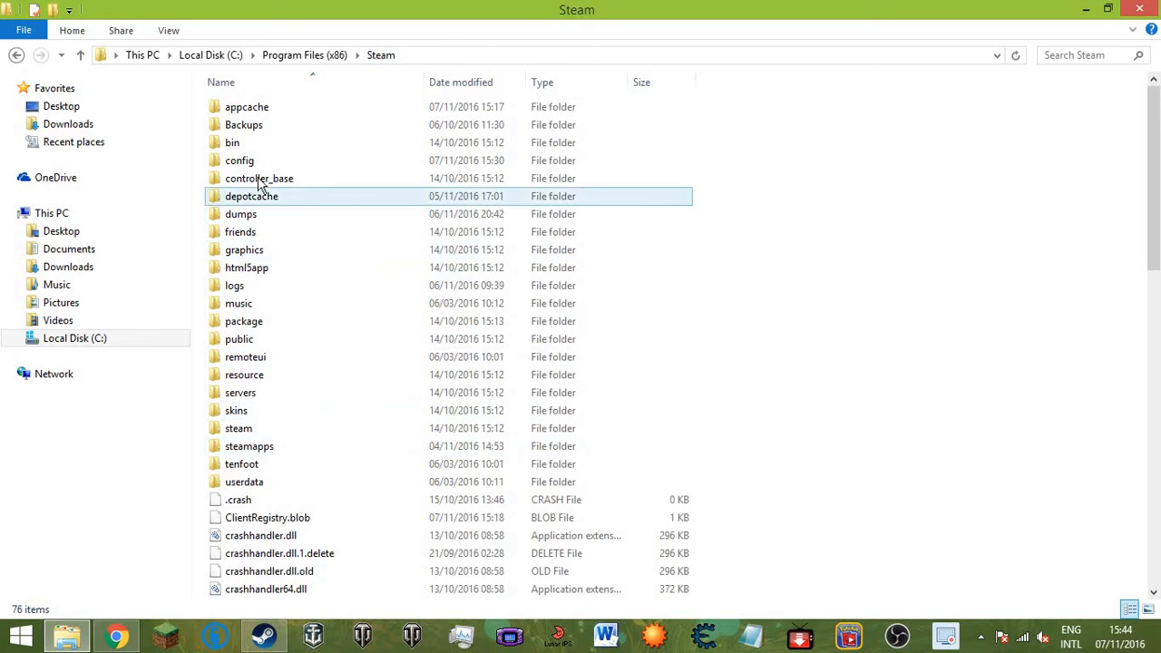
click(245, 356)
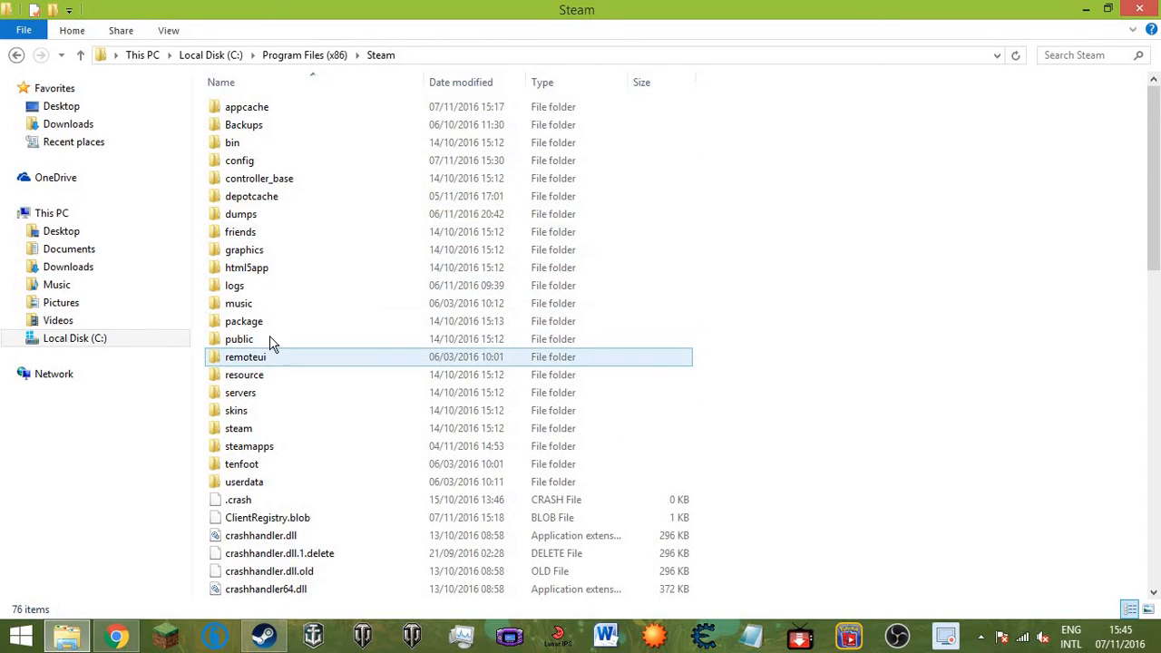
click(240, 232)
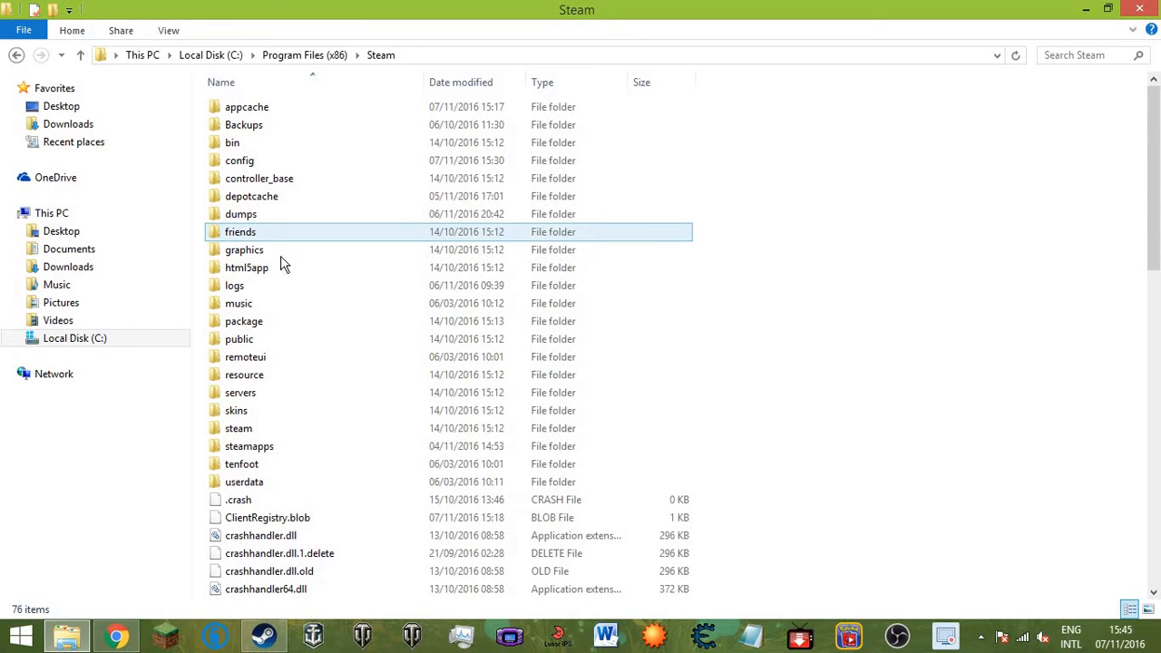
click(249, 445)
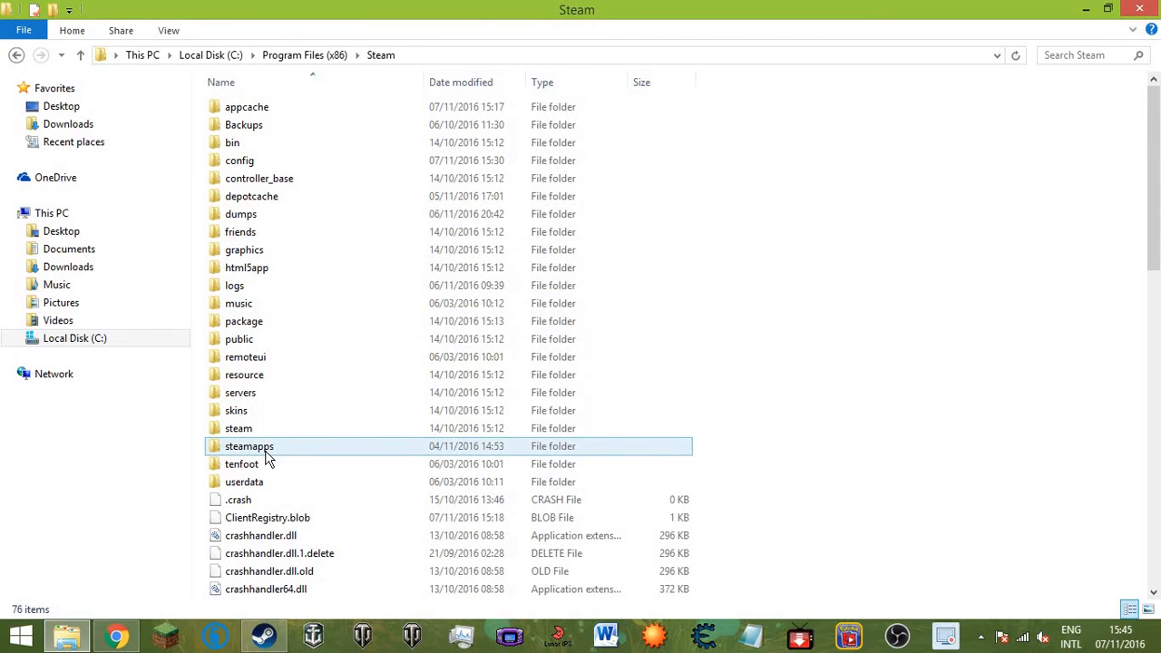
Open steamapps\common and remove the Allods Online My.com folder.
double_click(249, 446)
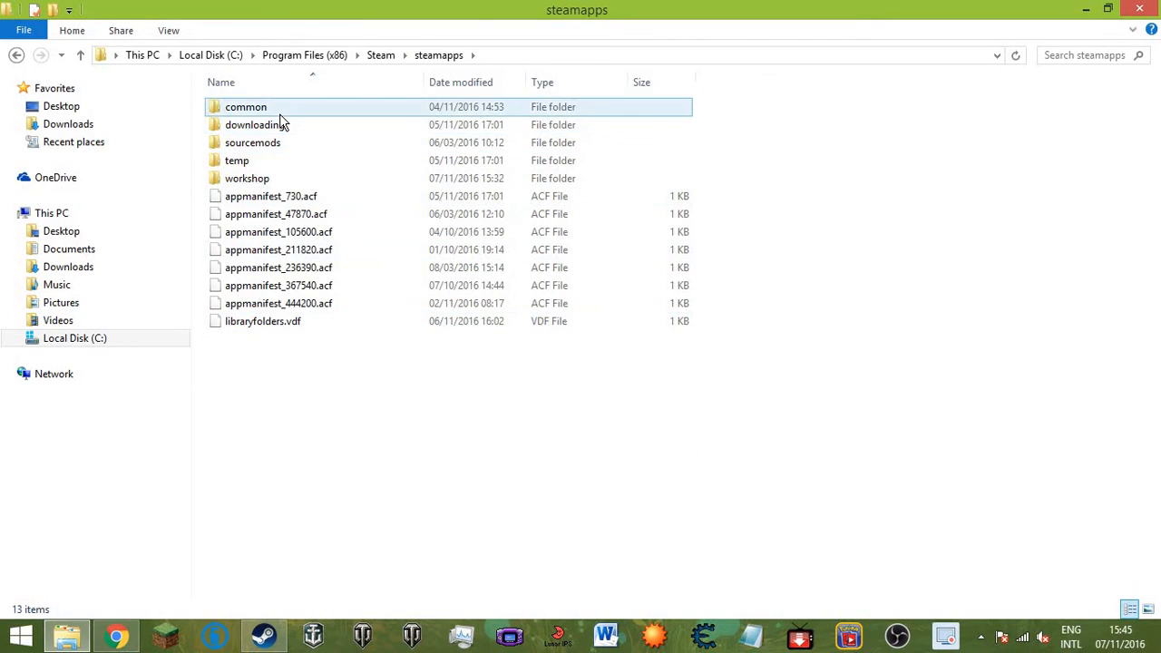
double_click(245, 106)
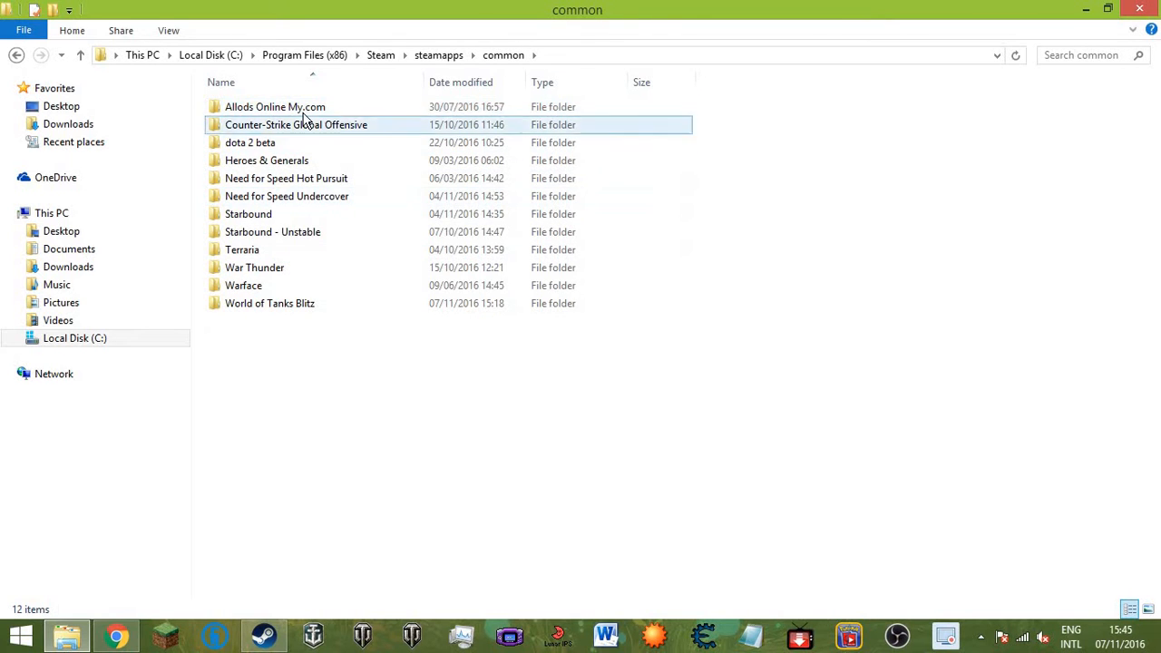
right_click(275, 106)
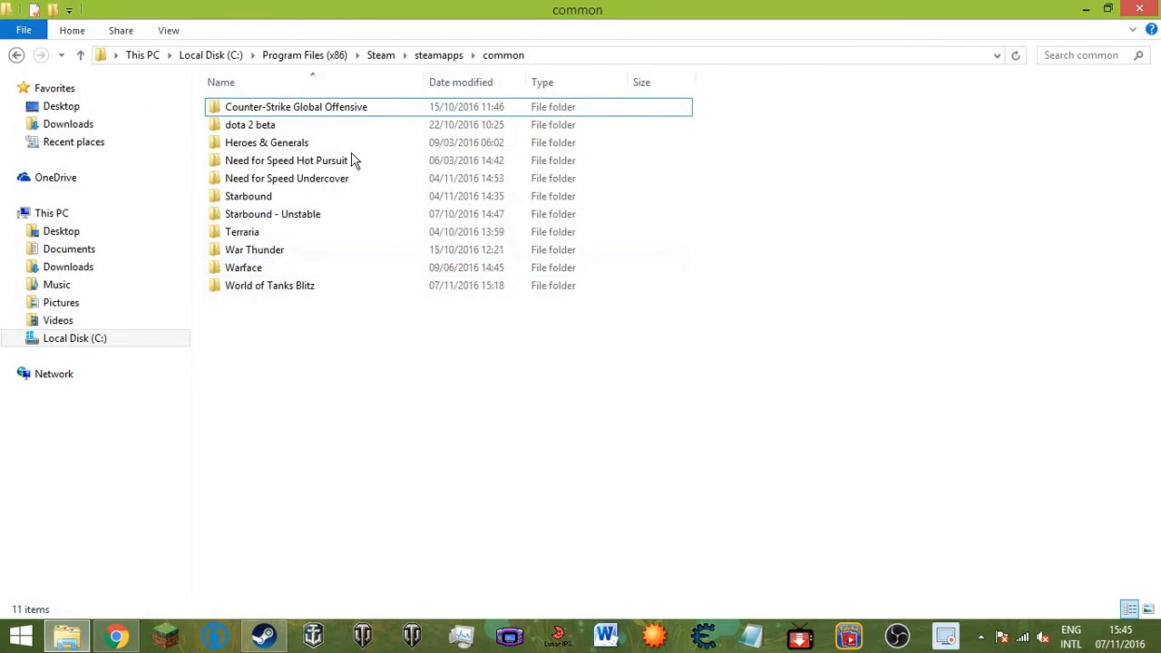
Delete the Heroes & Generals and Warface game folders.
right_click(266, 142)
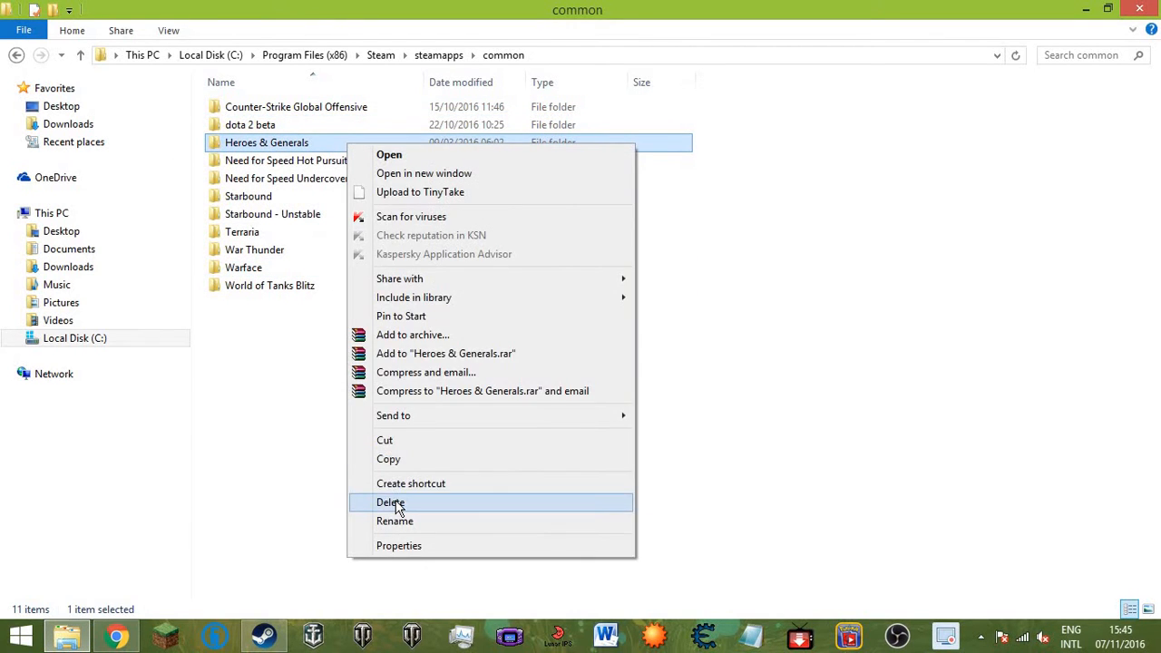
click(391, 503)
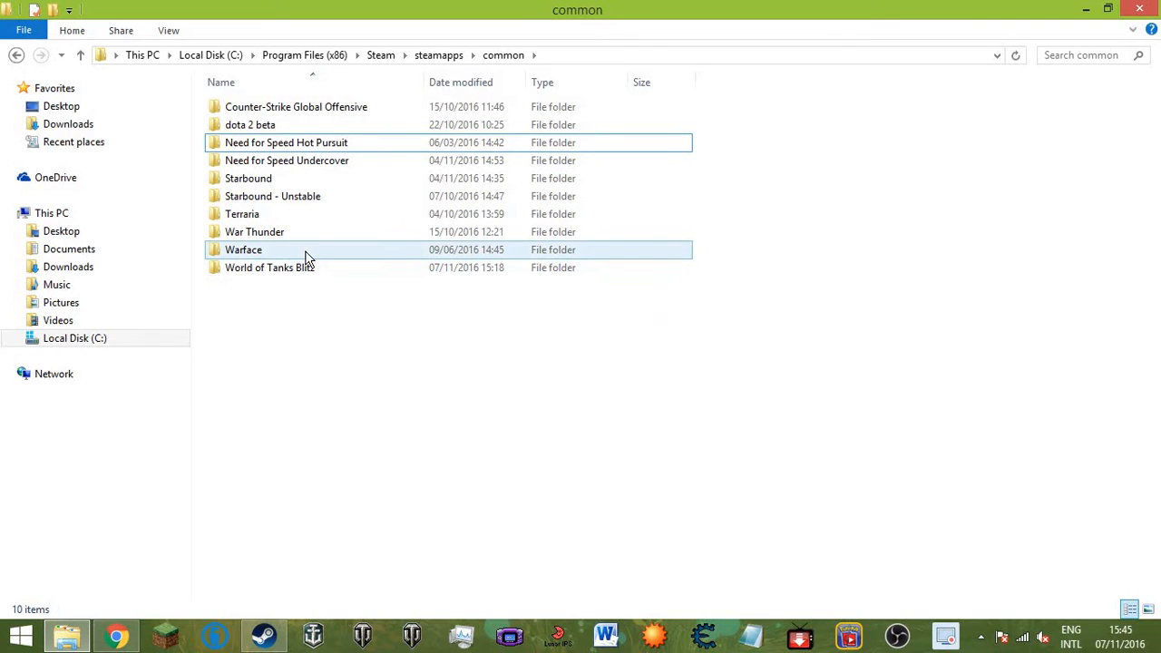
right_click(243, 250)
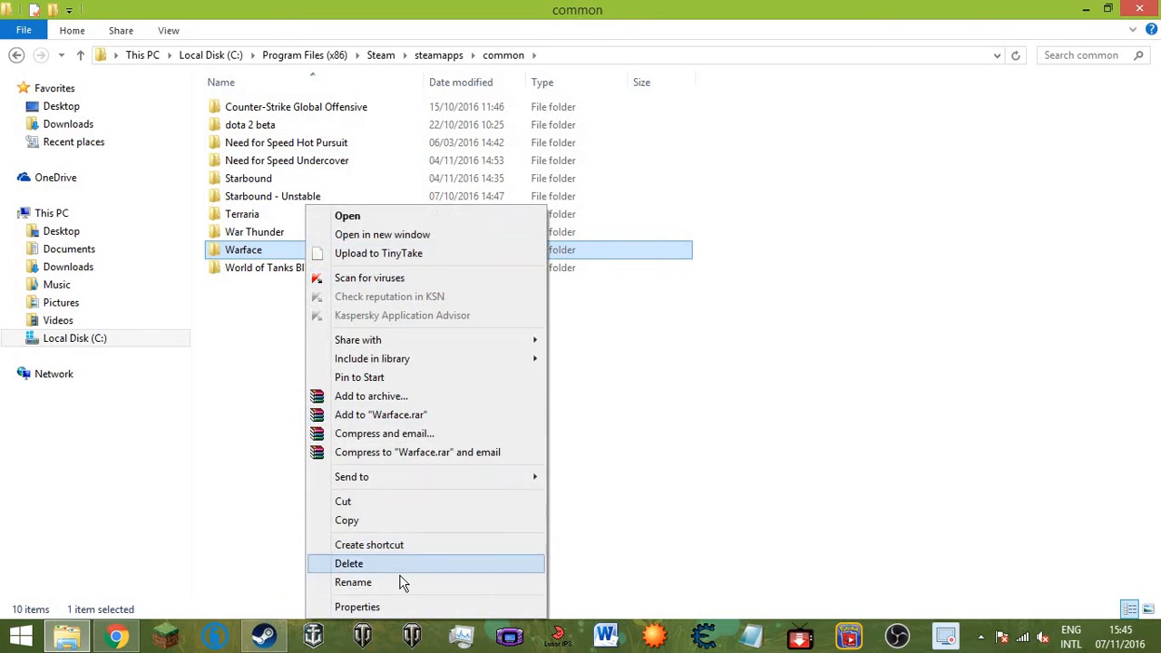
click(349, 563)
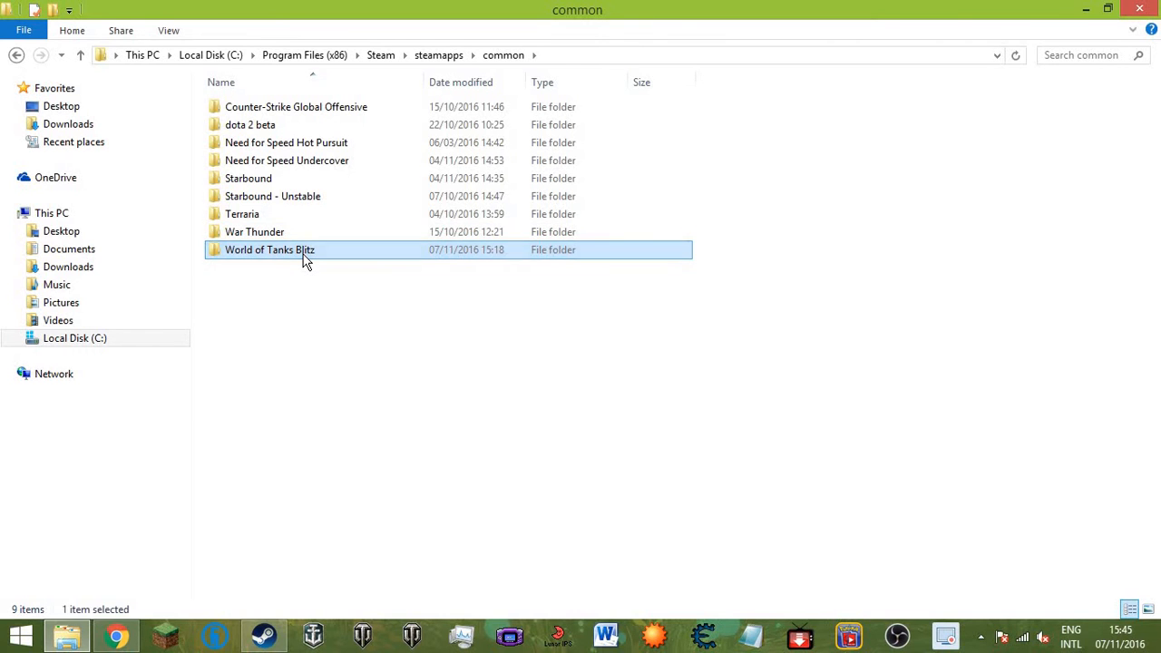
Enter World of Tanks Blitz\Data, then jump to Downloads from the taskbar jump list.
double_click(269, 250)
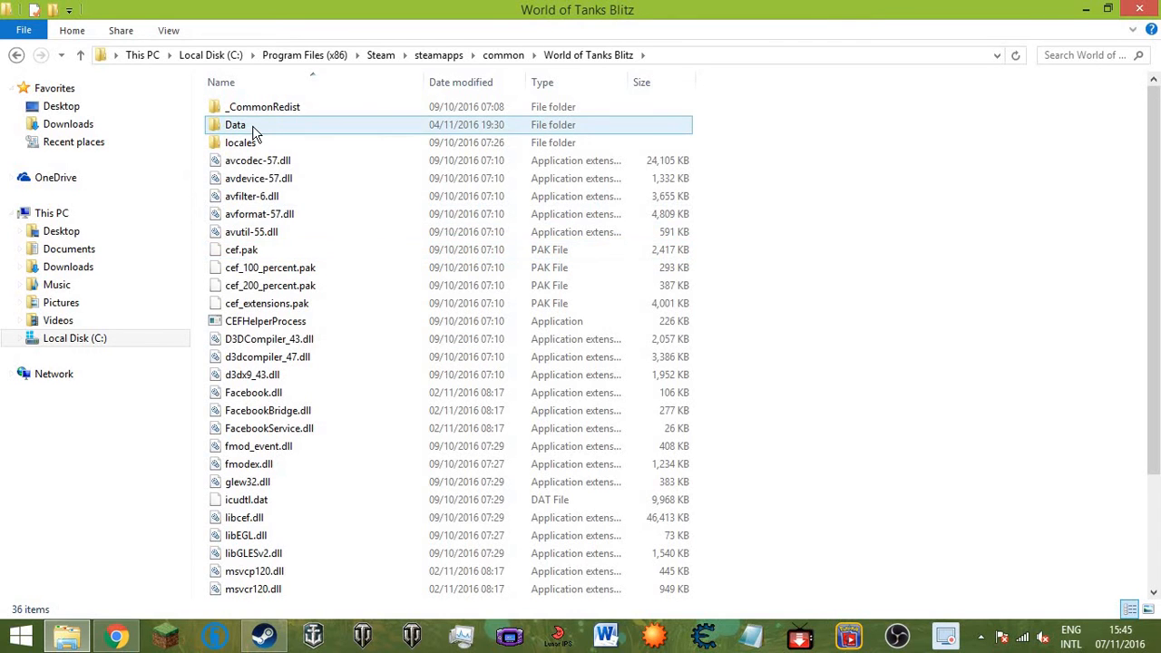
double_click(235, 124)
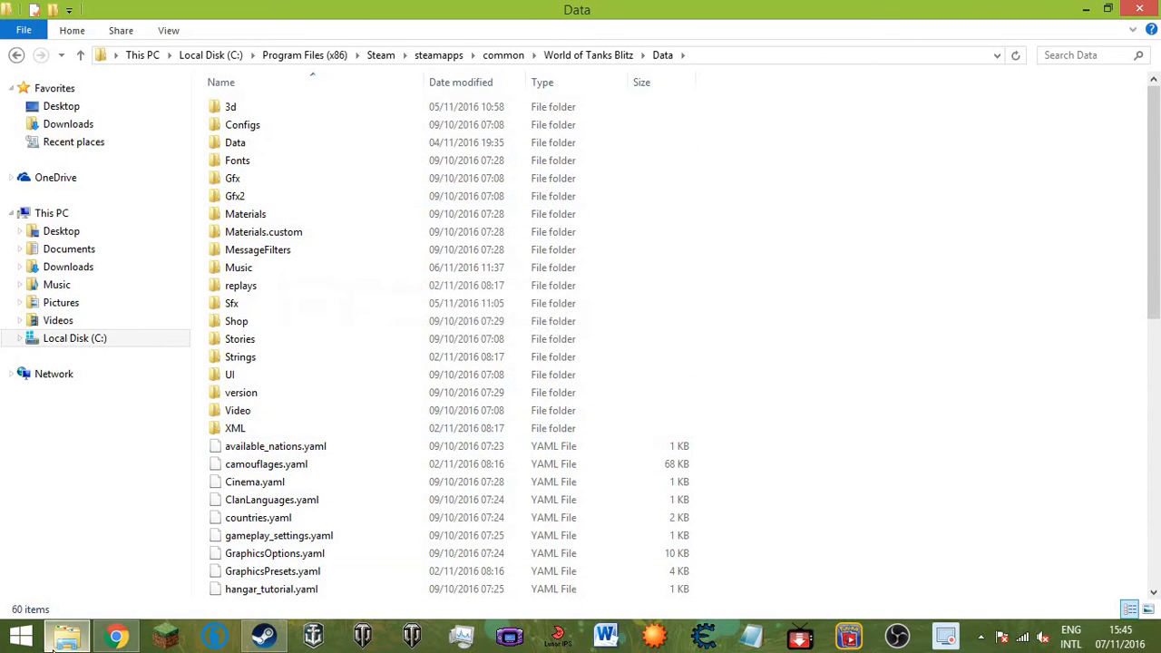
mouse_move(66, 634)
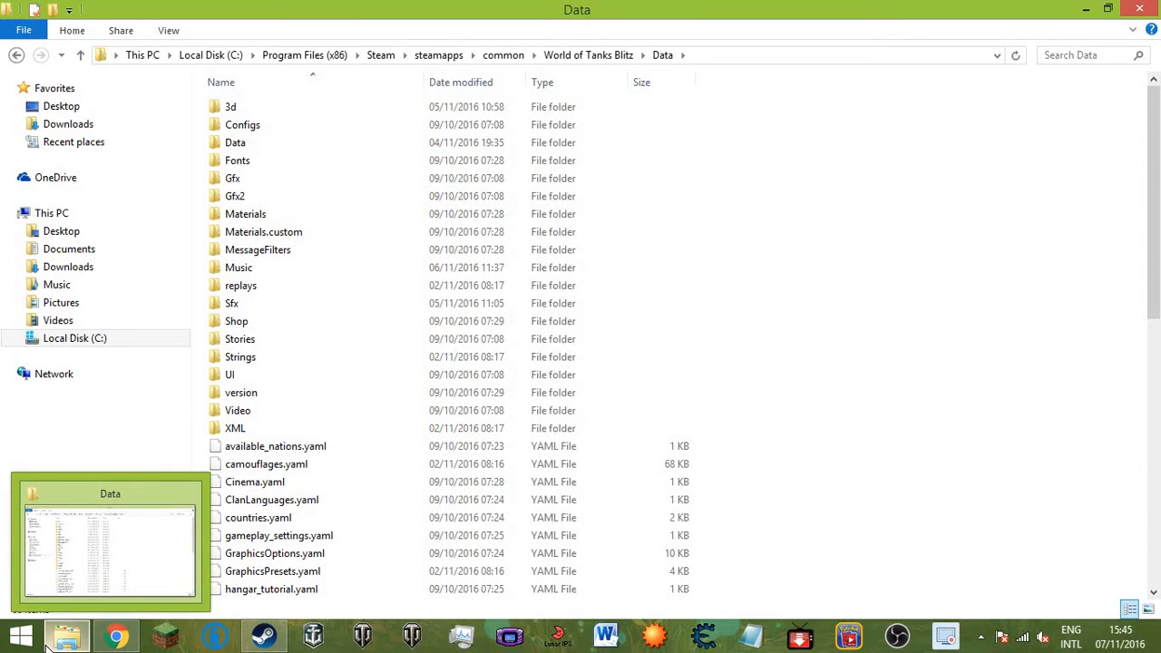
right_click(66, 635)
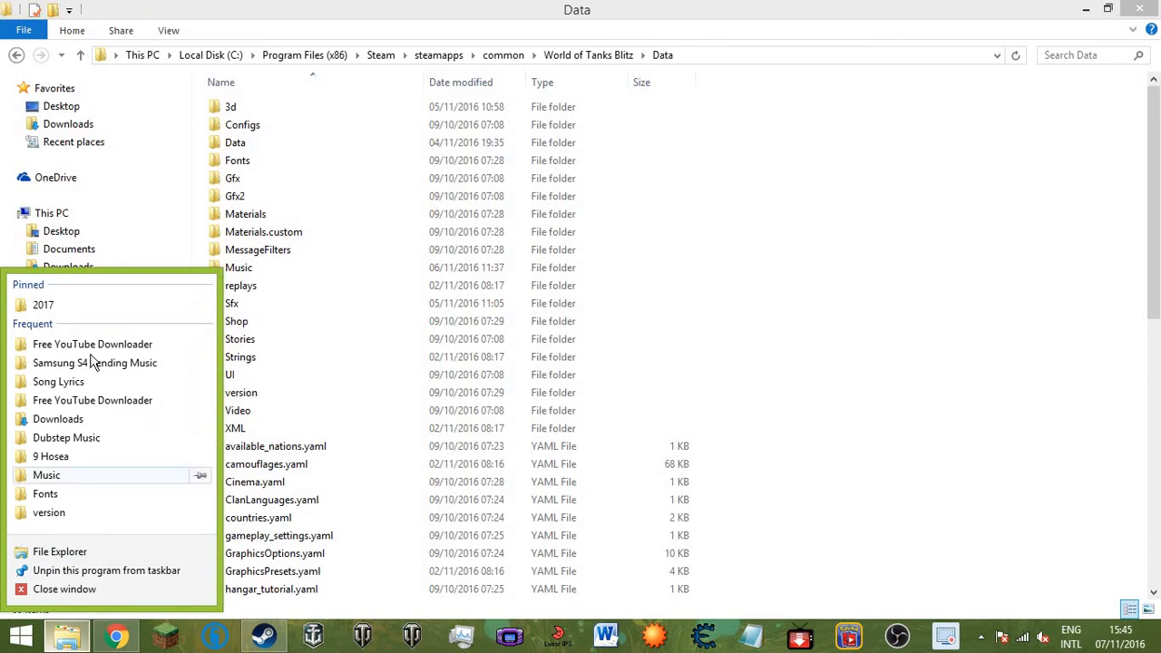
mouse_move(1005, 261)
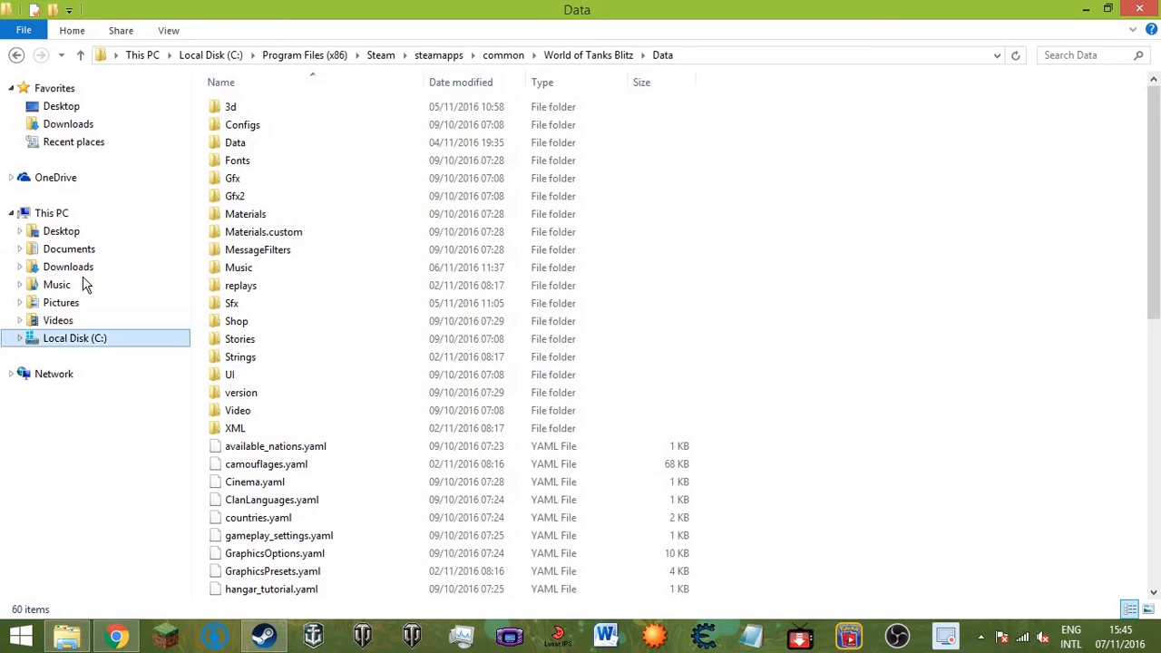
click(68, 266)
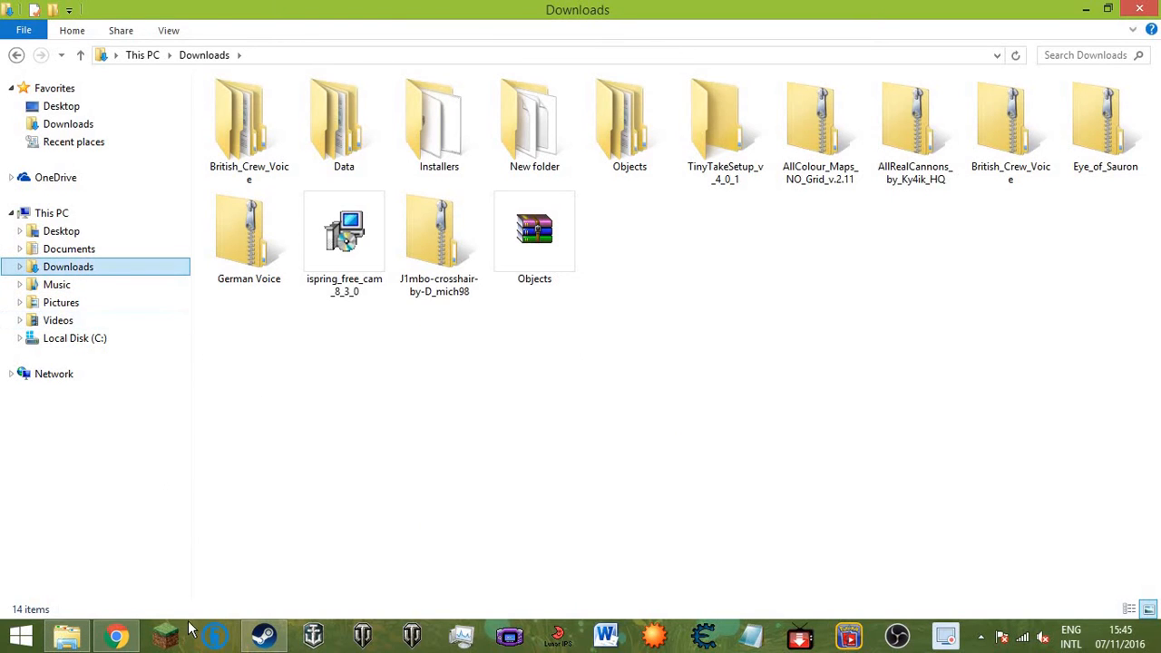
mouse_move(116, 635)
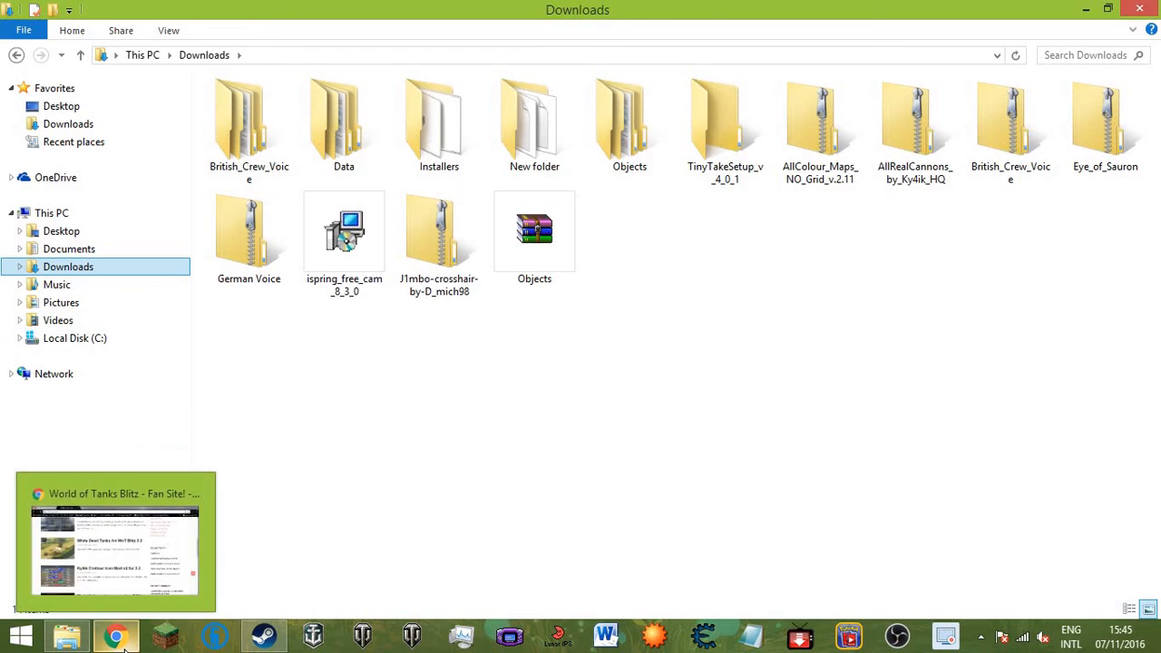
Return to tanksmods.com in Chrome and open the White Dead Tanks post.
click(114, 540)
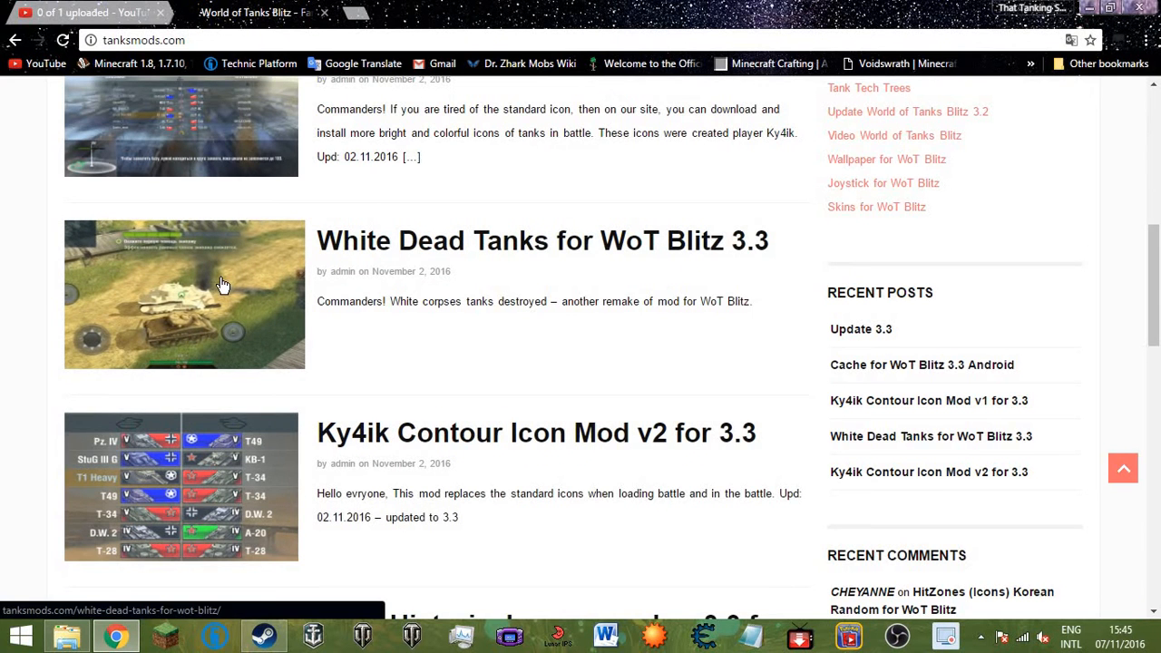
click(184, 294)
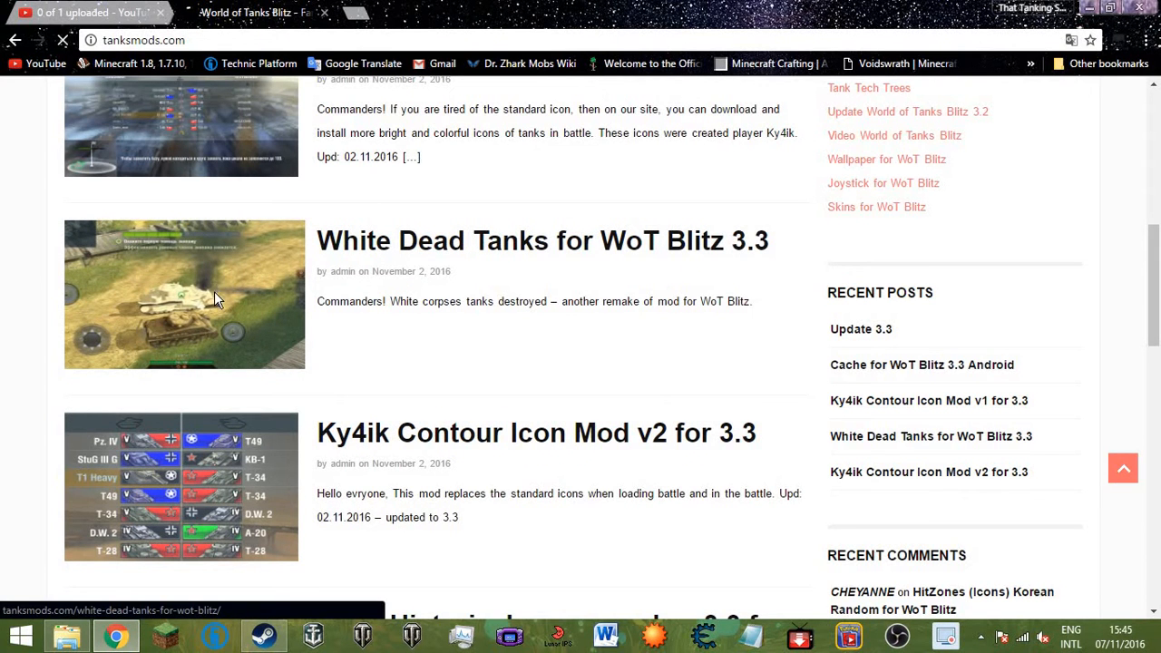
click(542, 240)
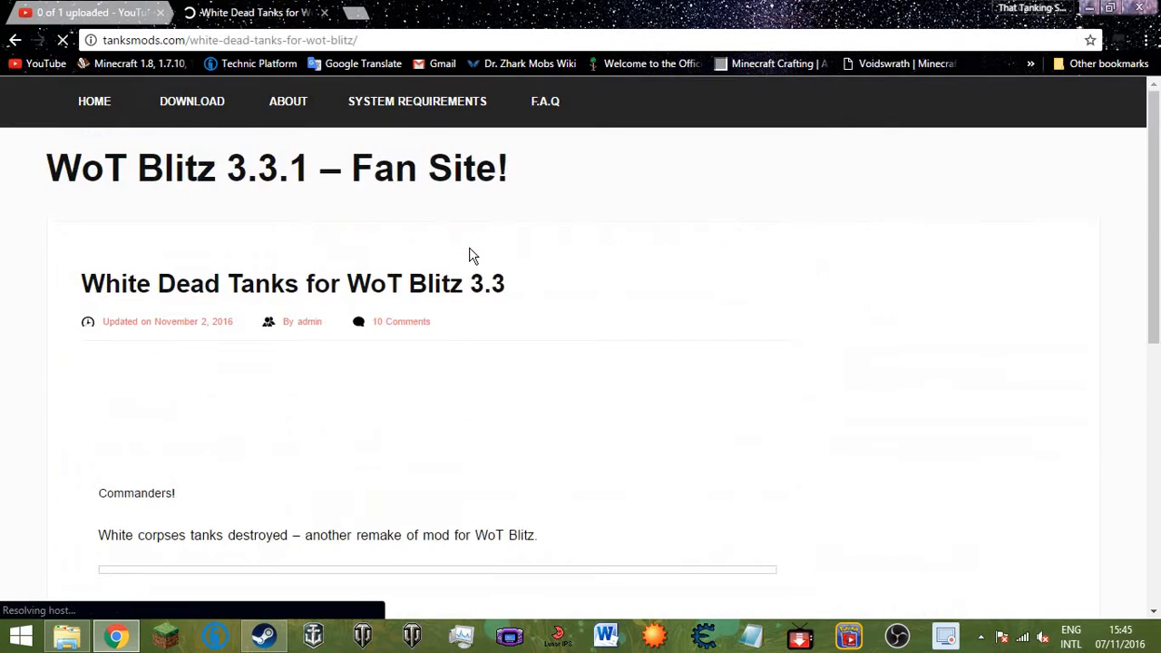
Scroll to Download and click the AllBelTrup_by_Ky4ik archive link.
scroll(down, 3)
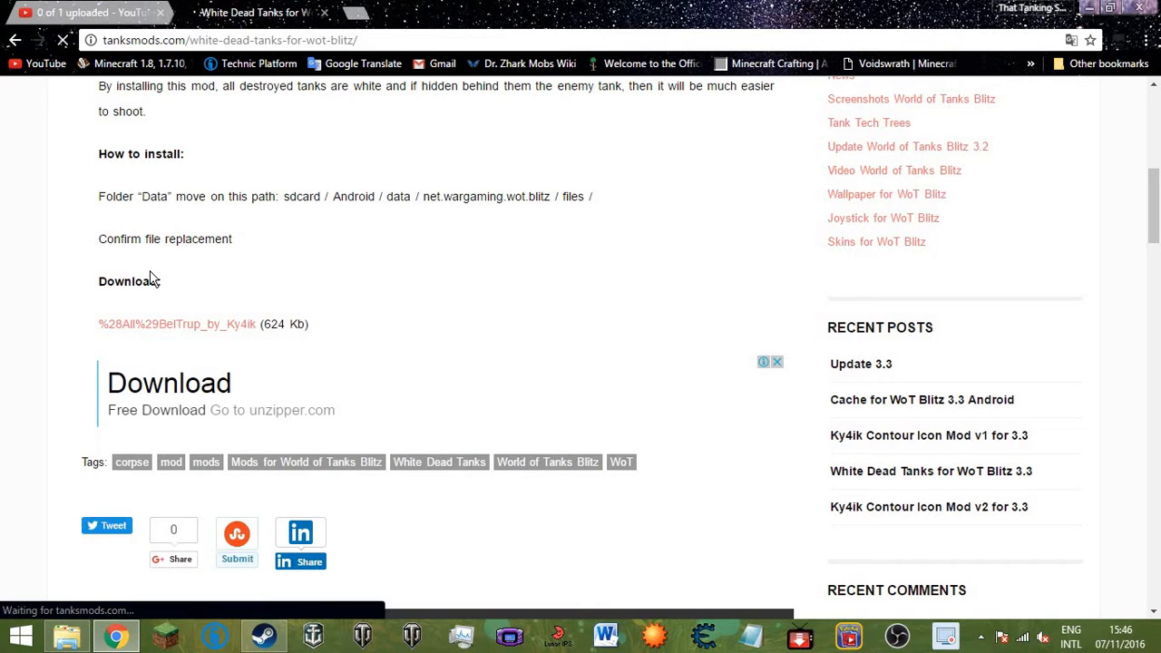
mouse_move(177, 324)
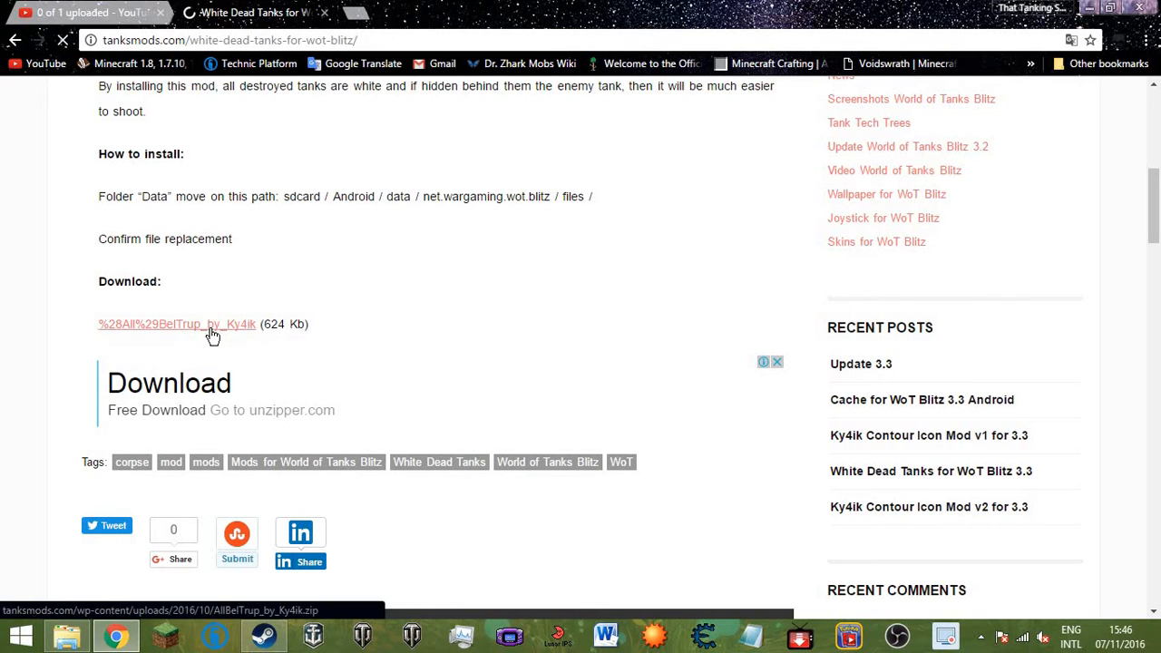
scroll(up, 3)
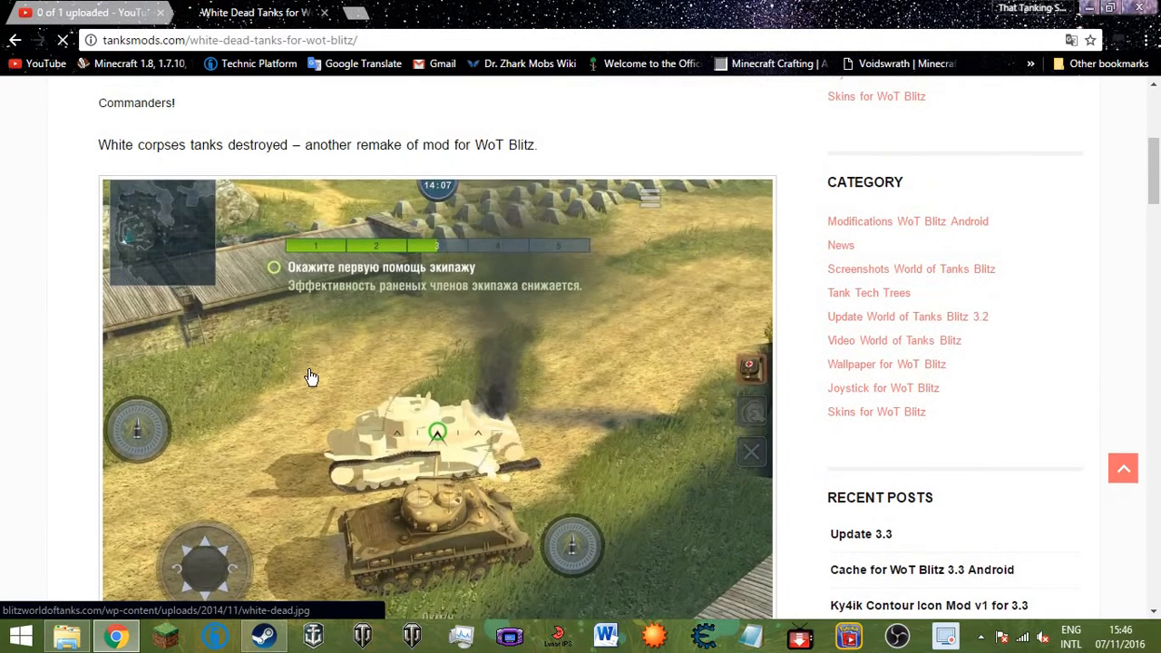
mouse_move(300, 381)
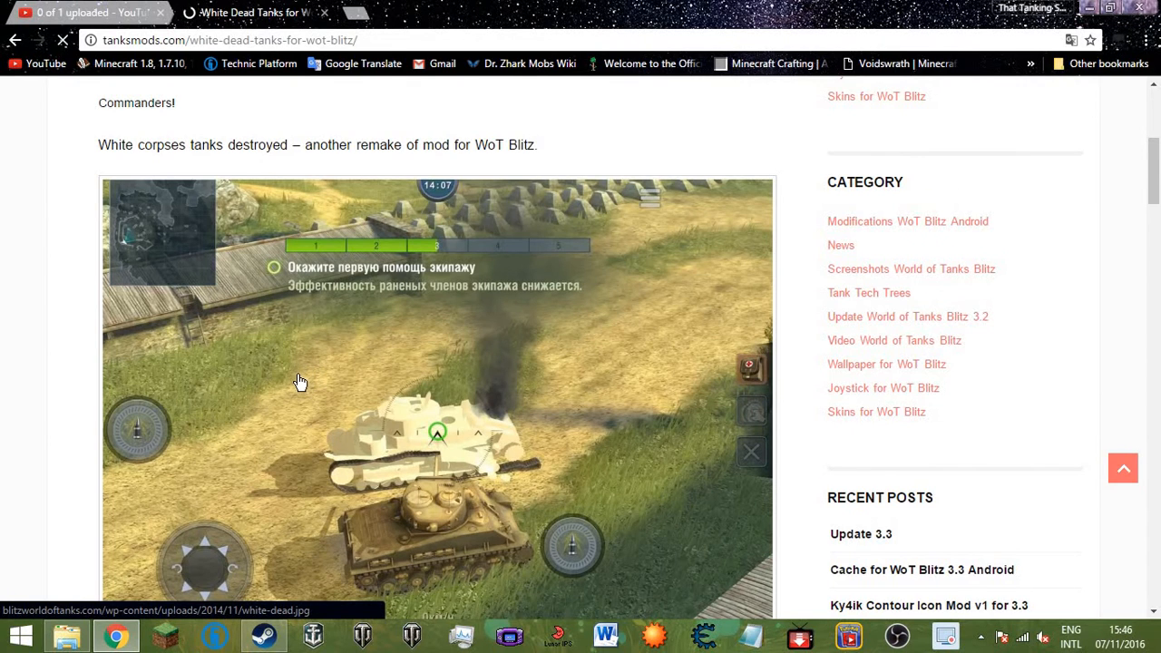
scroll(down, 3)
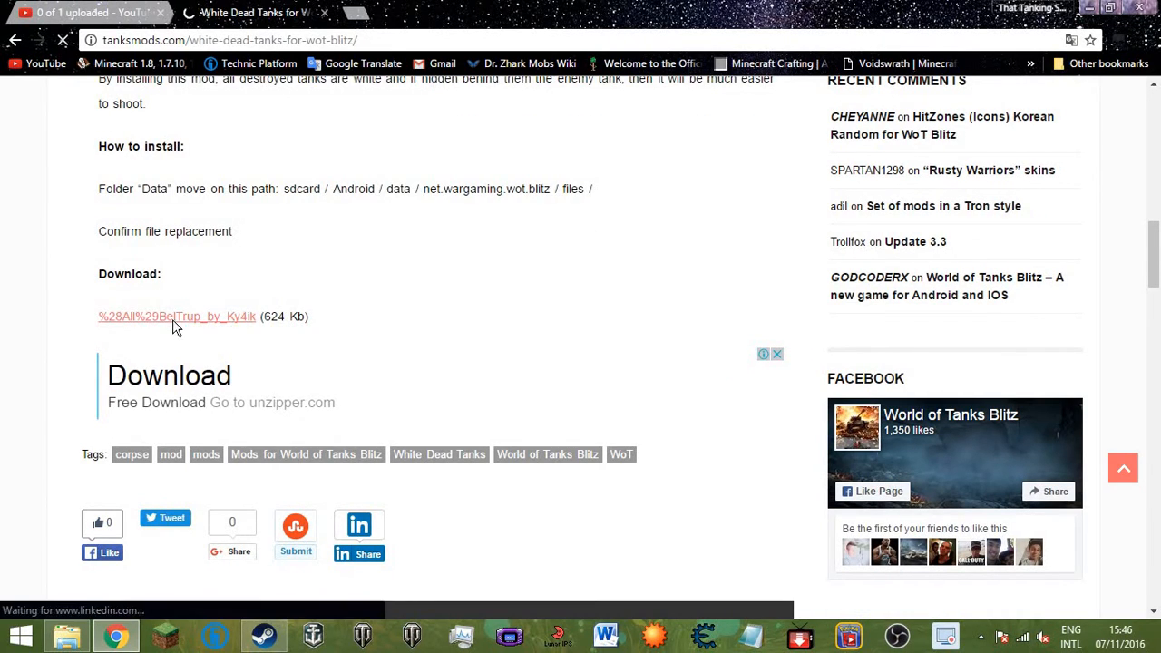
click(177, 315)
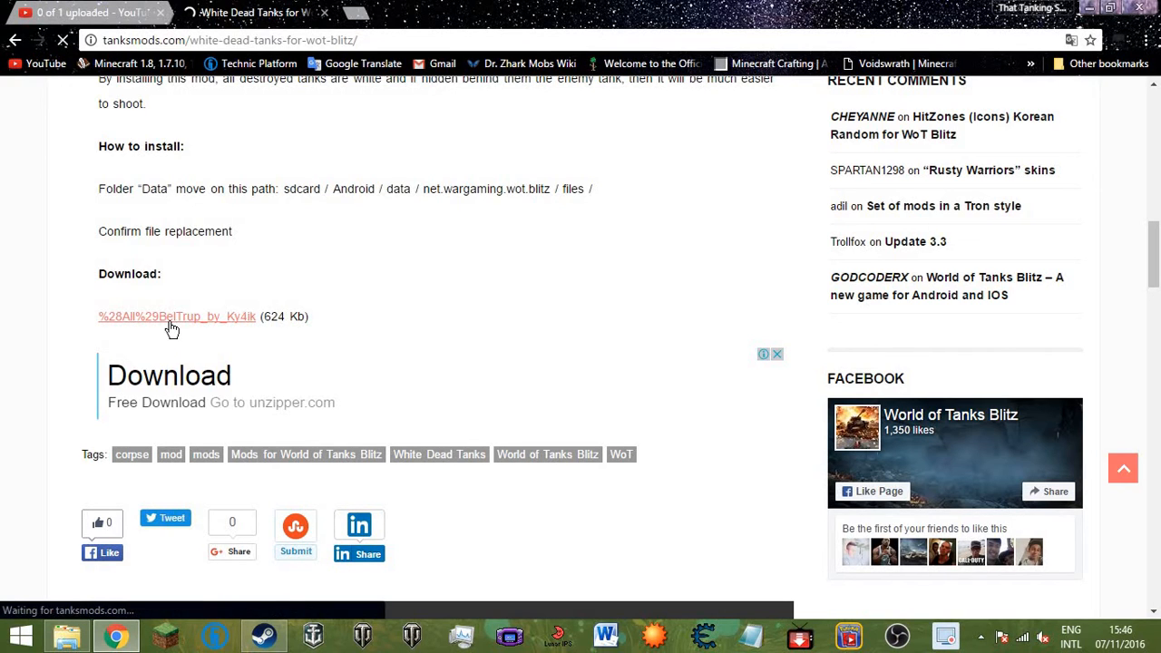
click(177, 316)
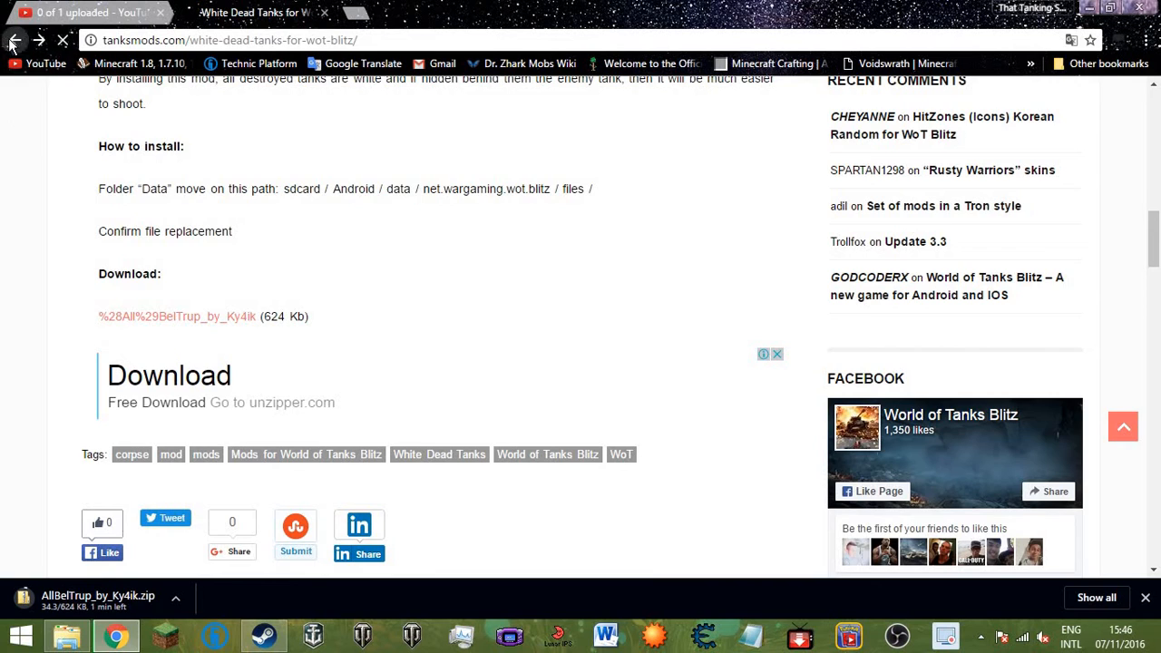
Browse the Ky4ik Contour Icon Mod v2 for 3.3 post while the archive downloads.
click(15, 40)
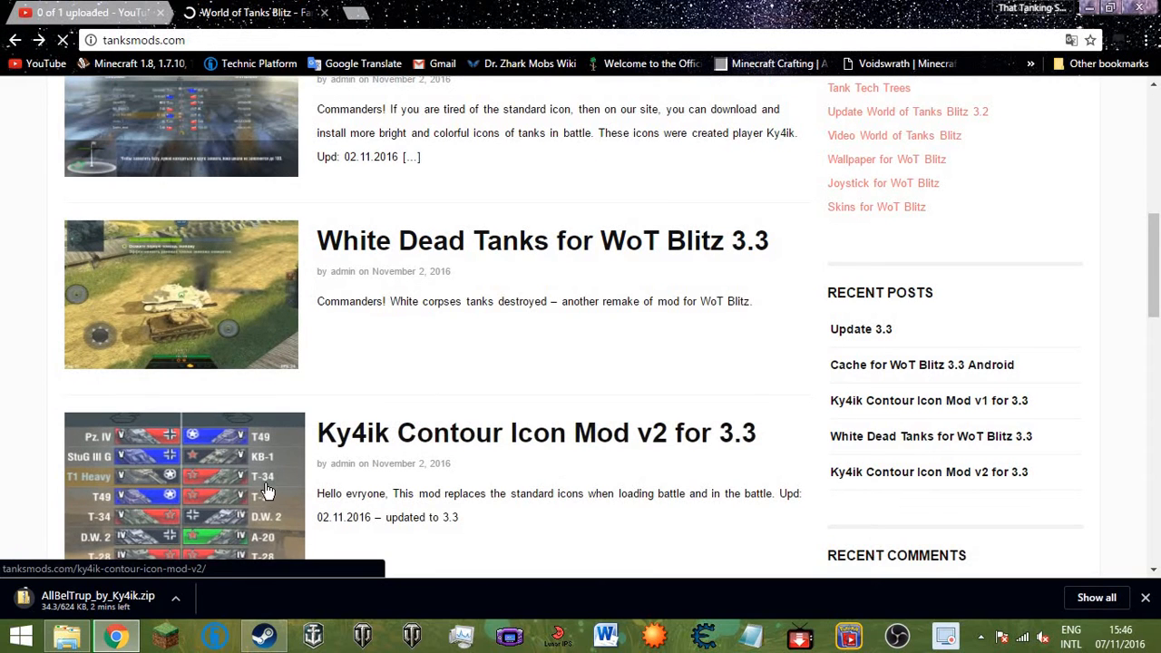
click(535, 432)
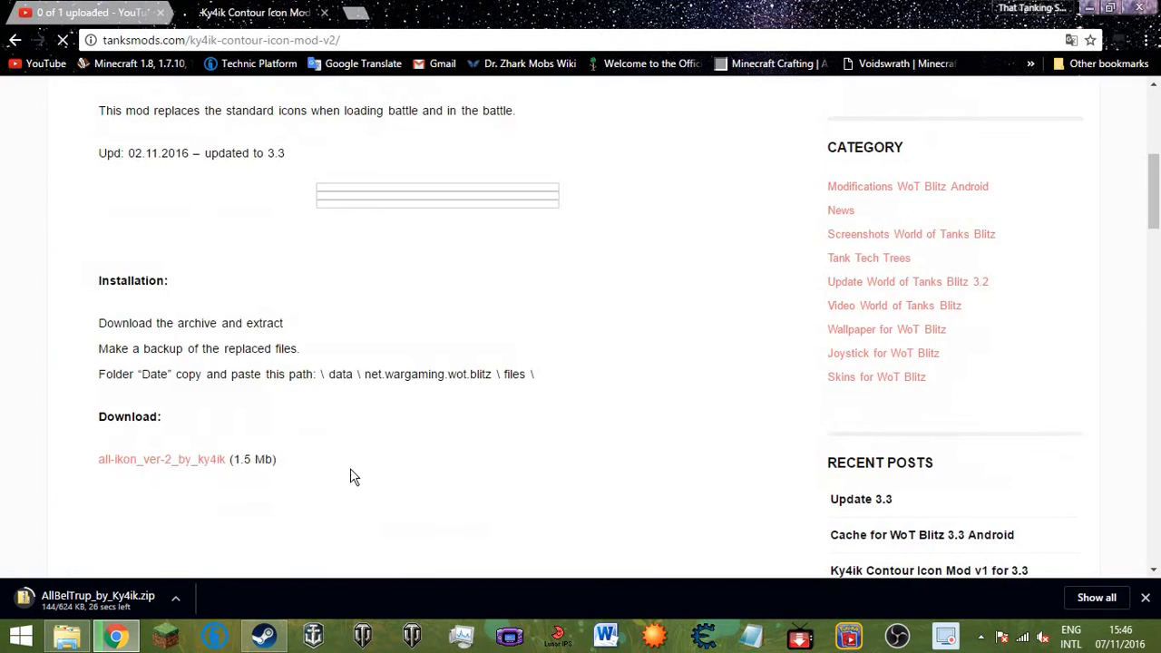
scroll(down, 3)
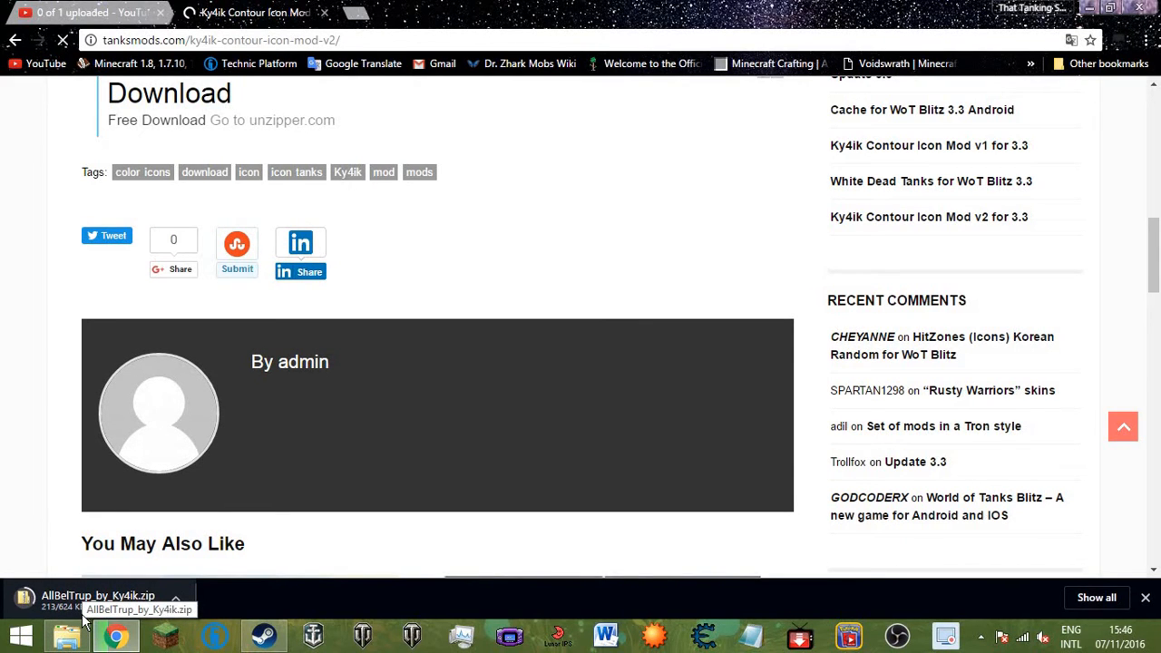
scroll(up, 3)
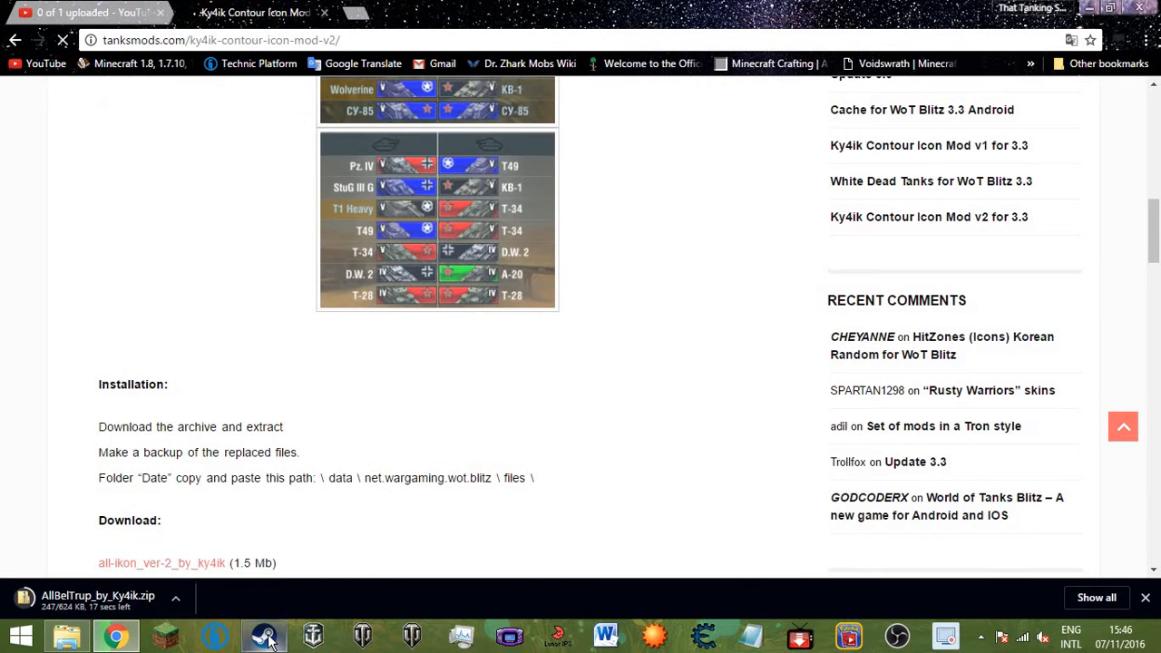
mouse_move(263, 635)
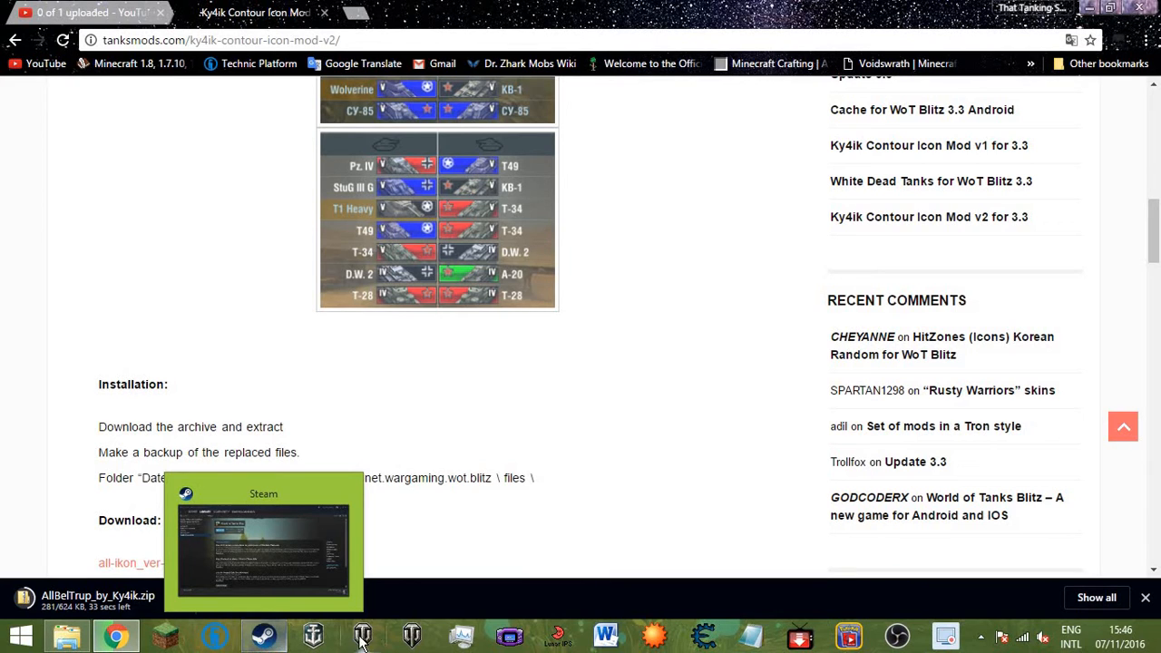
mouse_move(226, 629)
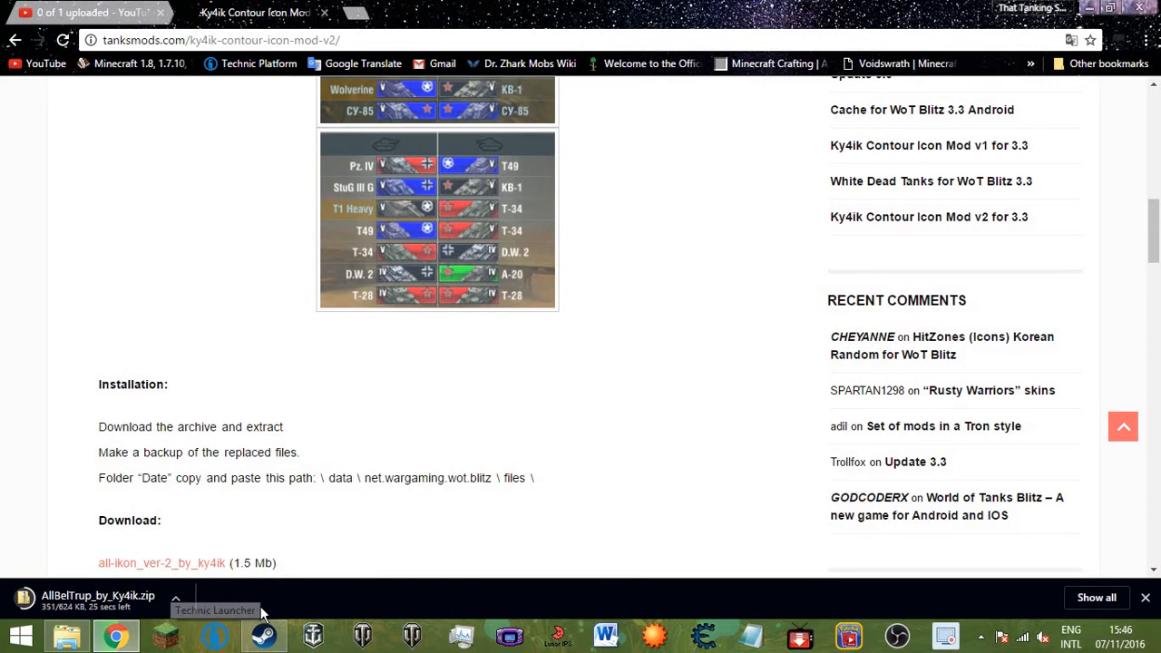
mouse_move(263, 615)
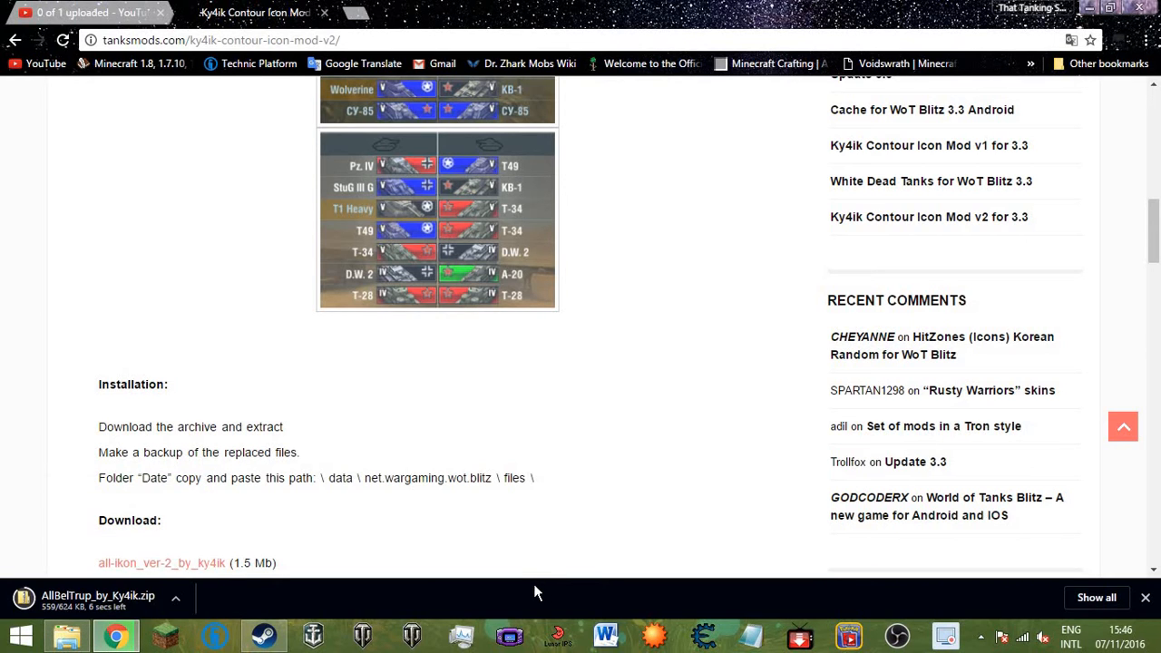
mouse_move(508, 605)
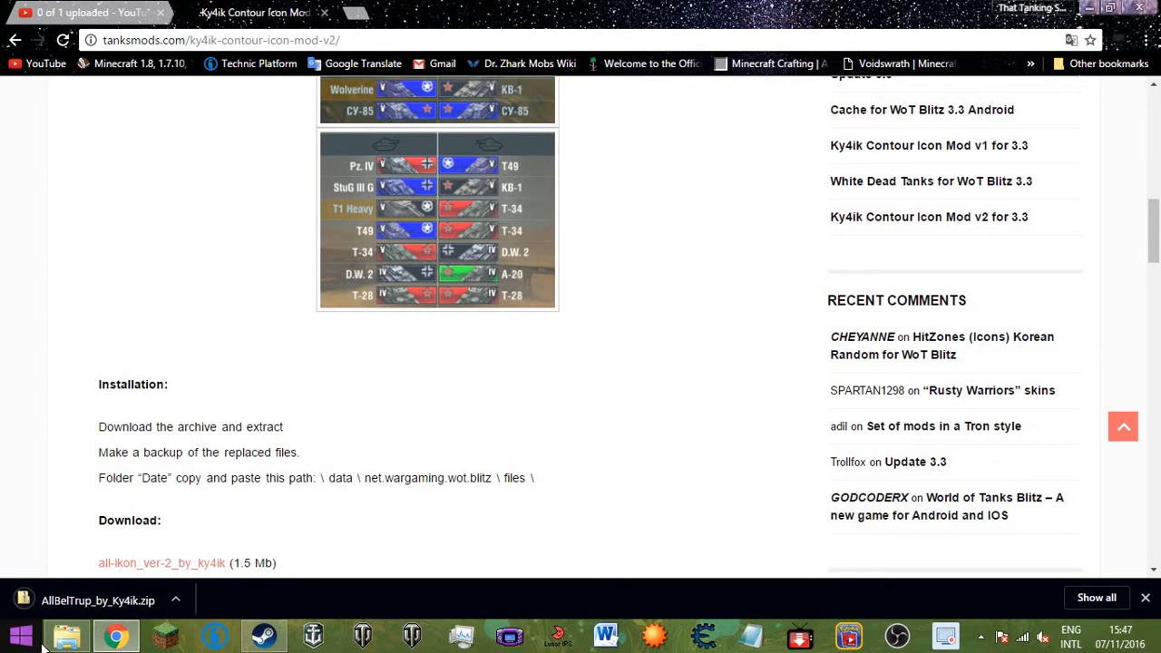
mouse_move(66, 635)
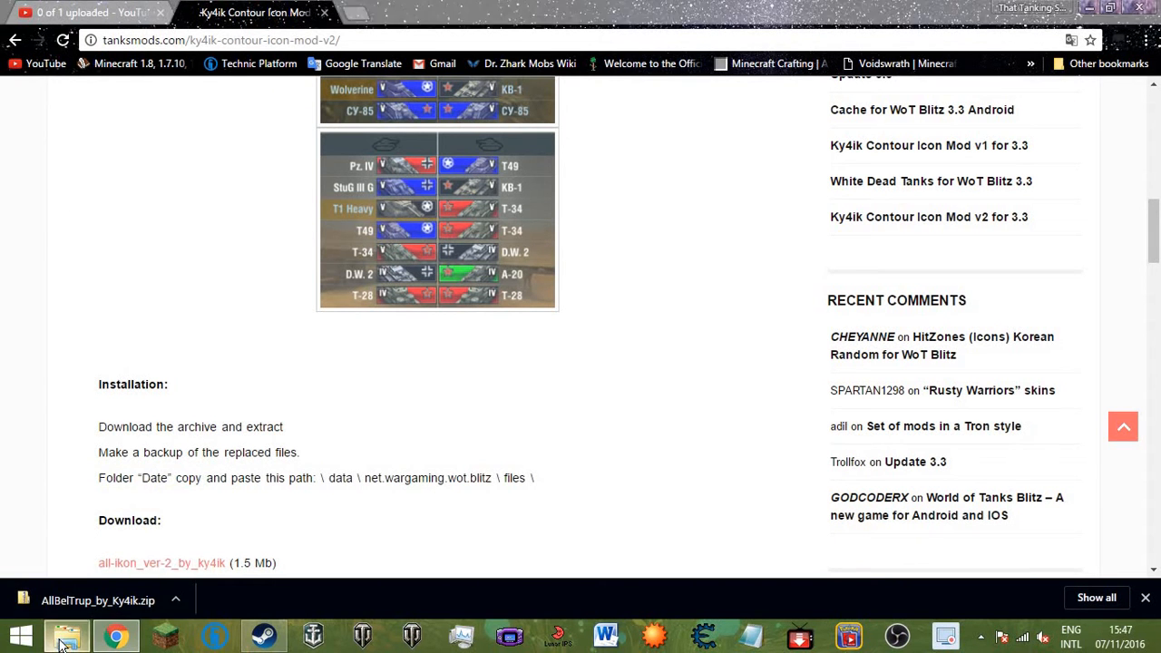
Extract AllBelTrup_by_Ky4ik in Downloads using WinRAR's extract option.
click(66, 635)
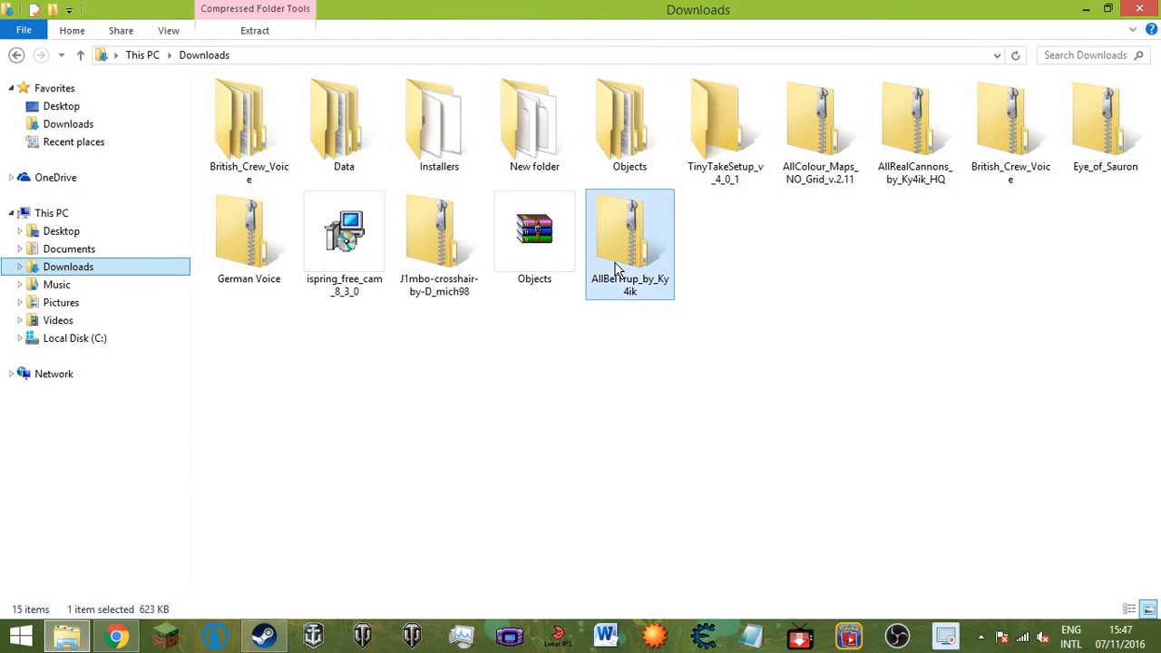
right_click(617, 263)
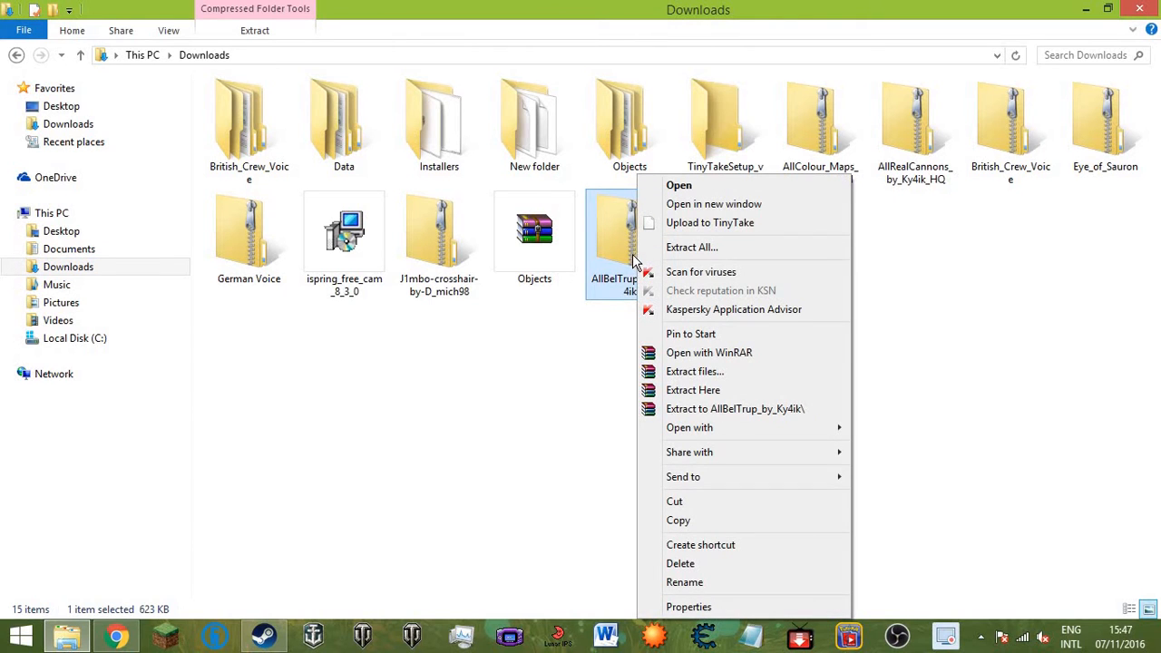
mouse_move(721, 372)
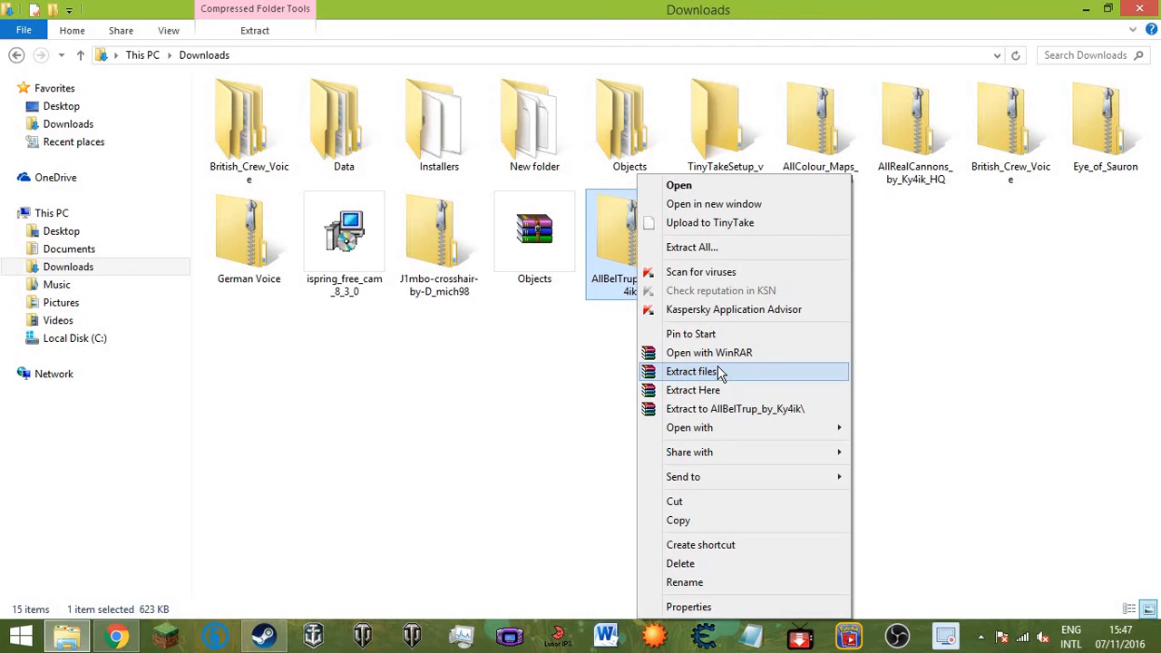
mouse_move(716, 377)
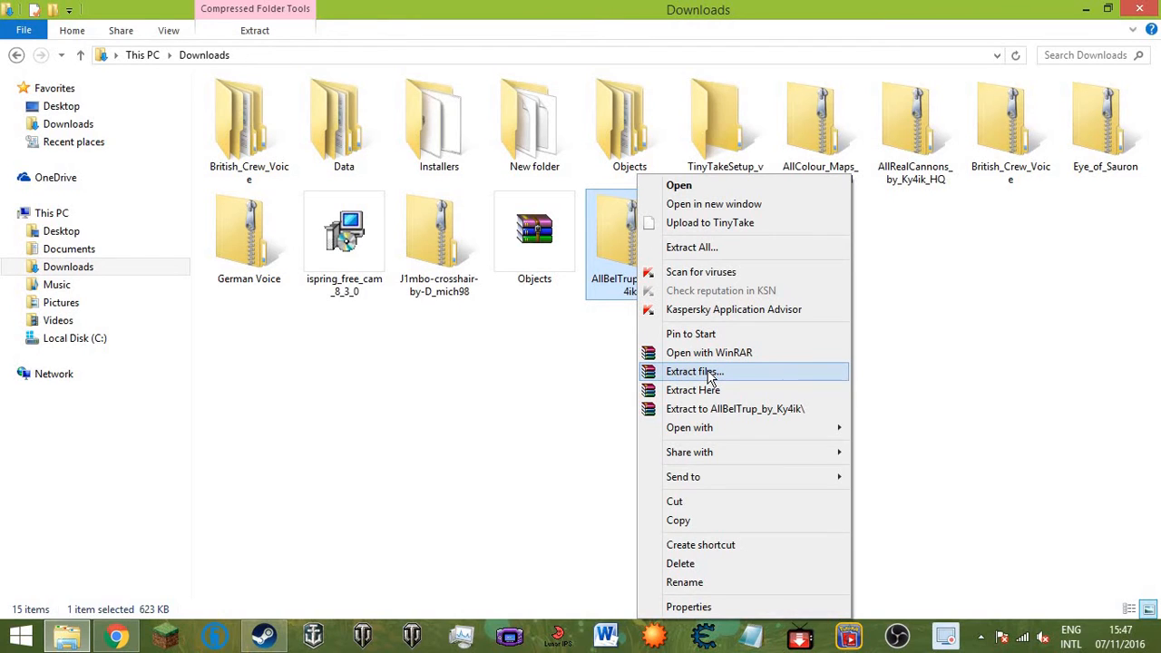
mouse_move(707, 390)
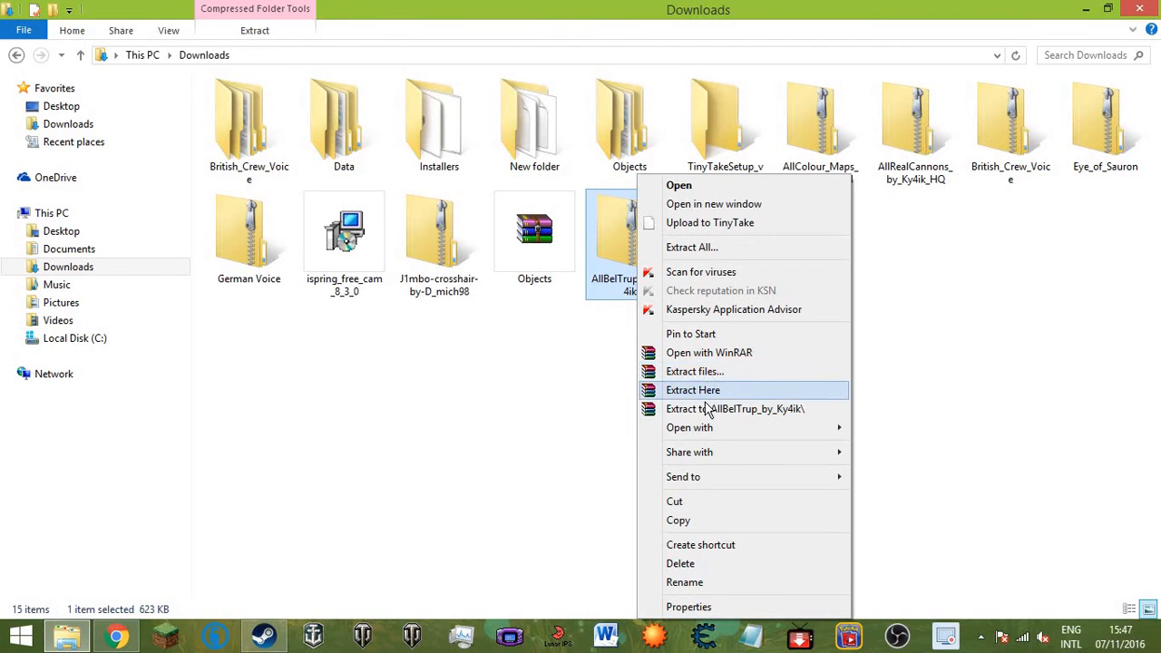
mouse_move(716, 390)
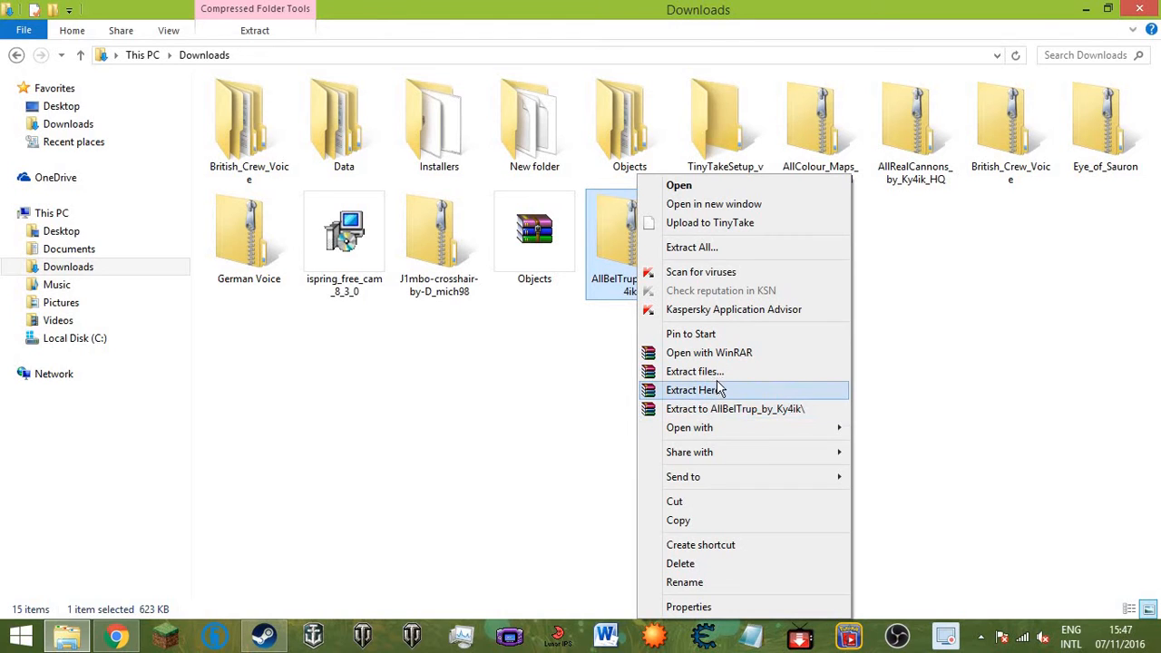
mouse_move(734, 408)
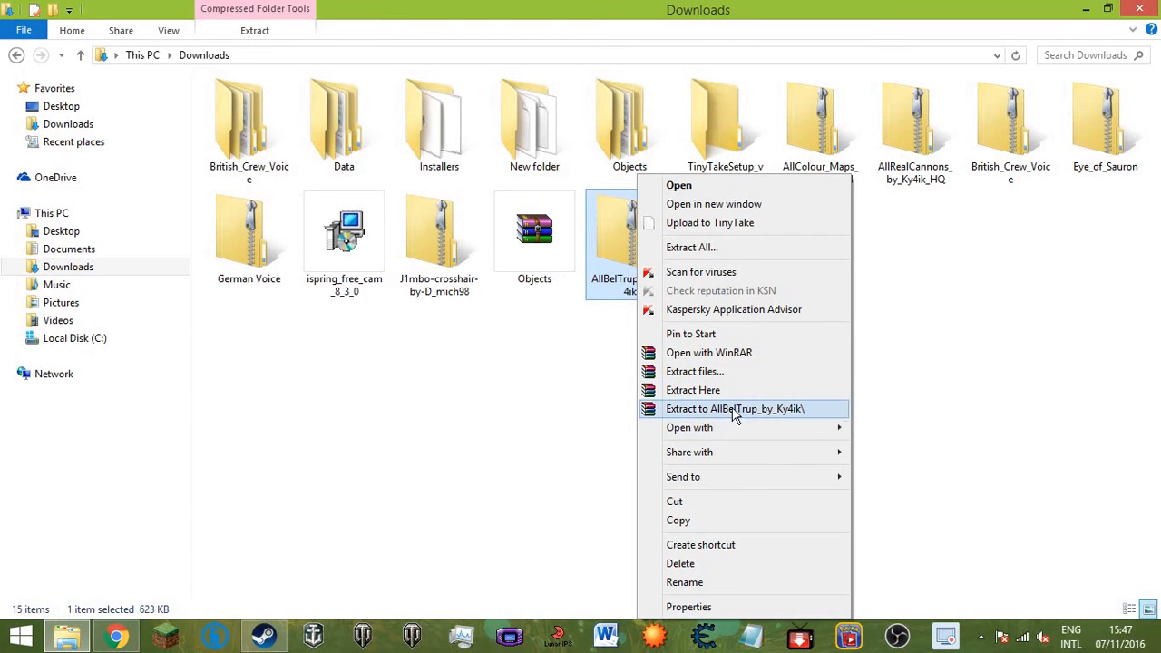
mouse_move(692, 390)
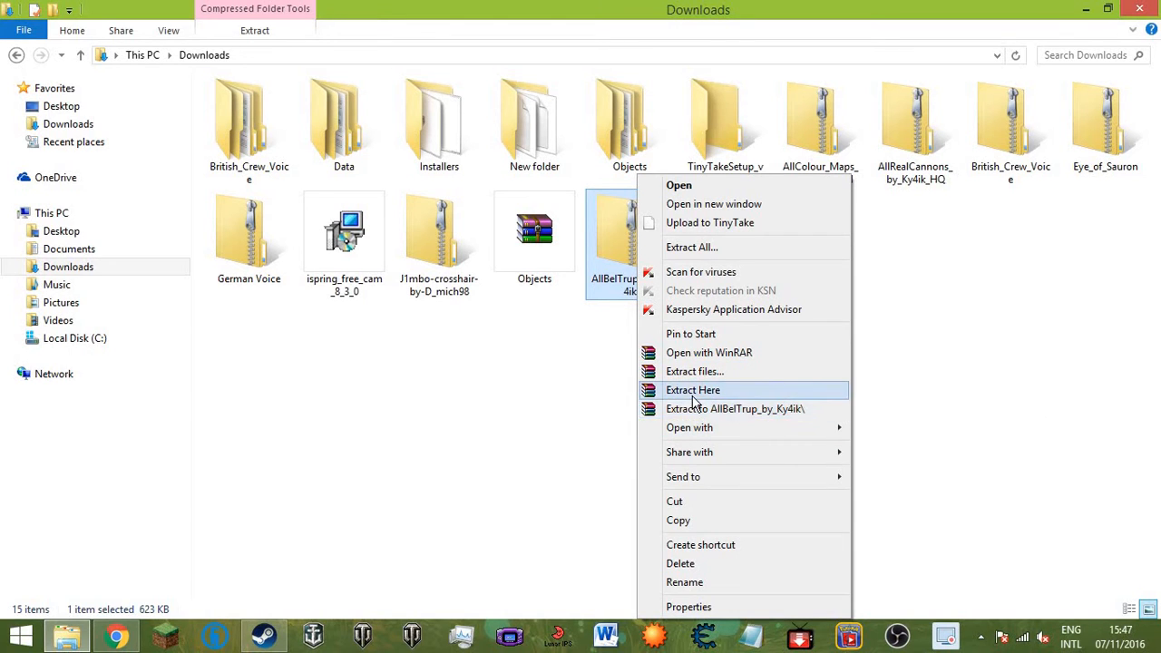
click(693, 390)
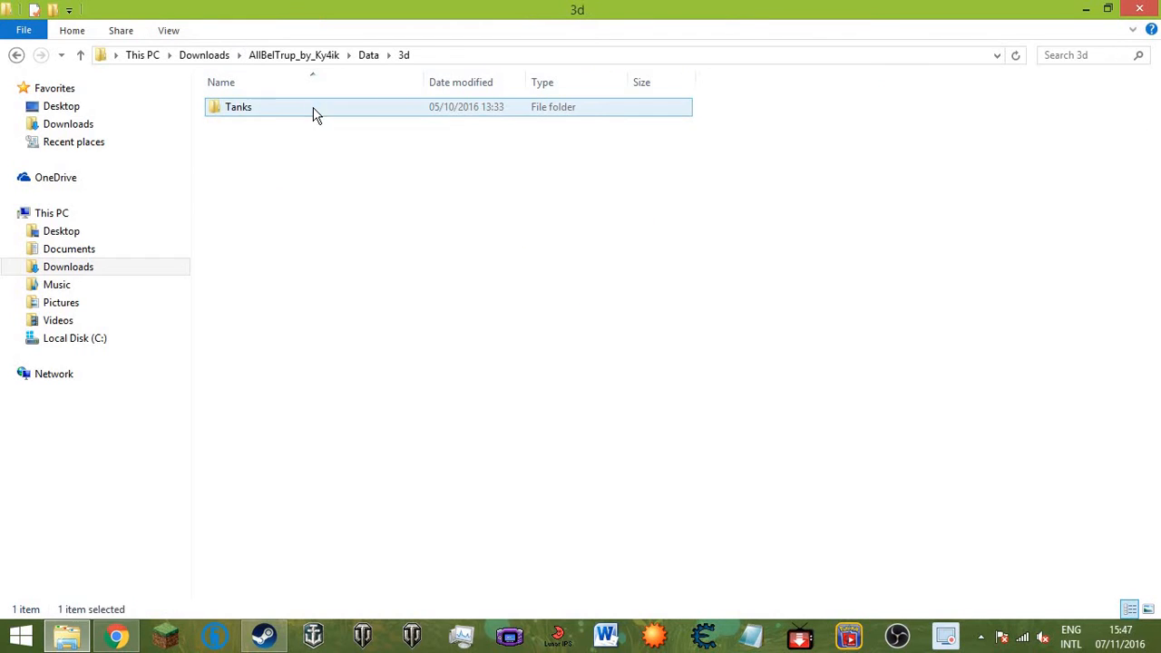
Check the extracted Tanks folder, go back, and inspect the mod's Data and 3d folders.
double_click(238, 106)
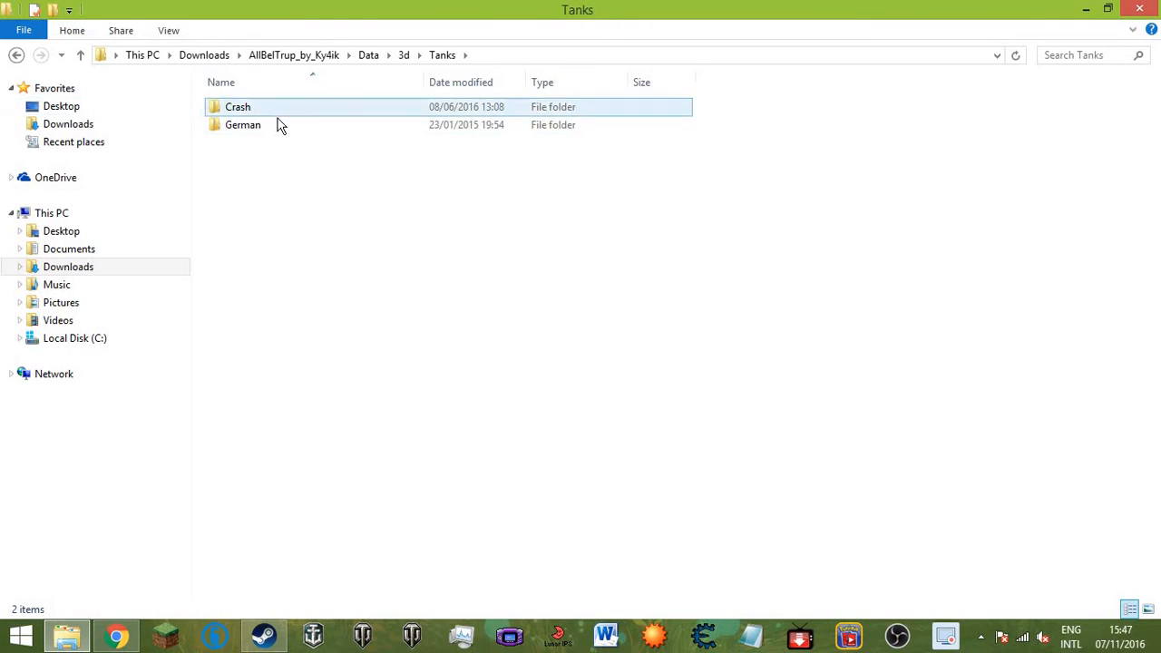
double_click(238, 106)
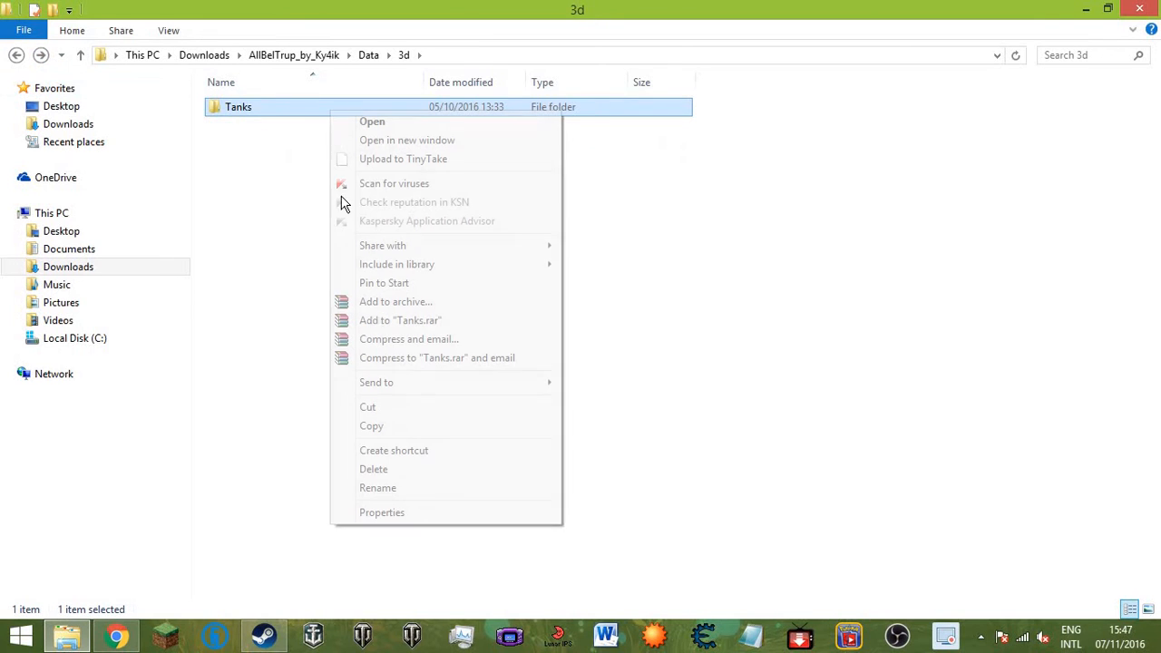
mouse_move(404, 418)
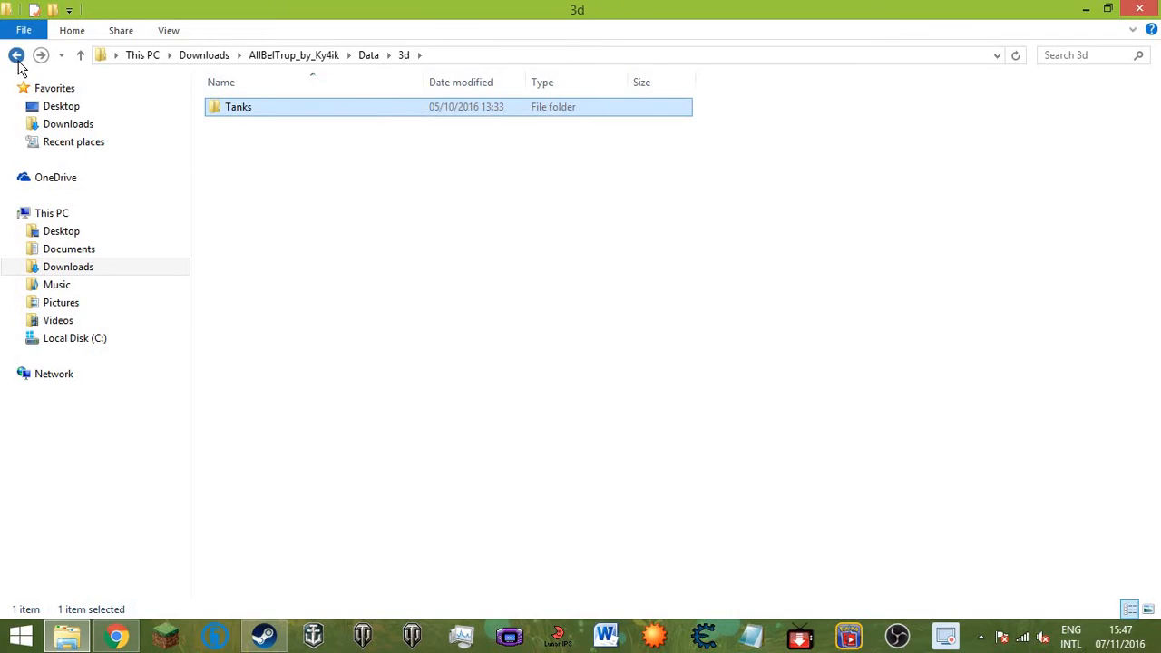
click(17, 55)
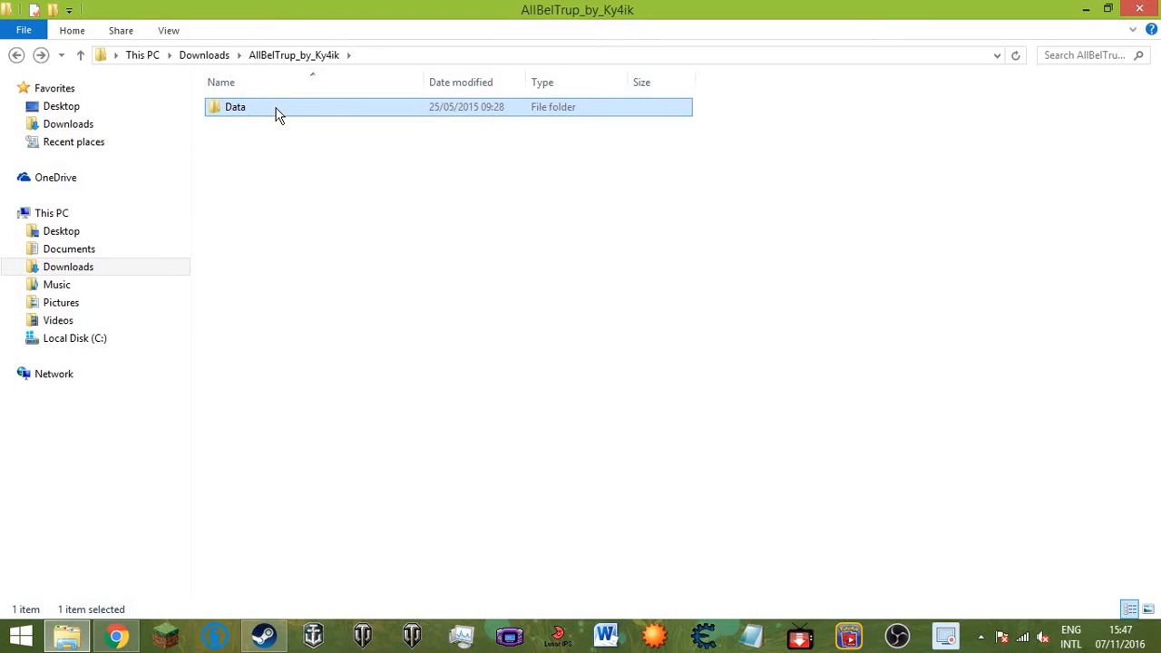
double_click(235, 106)
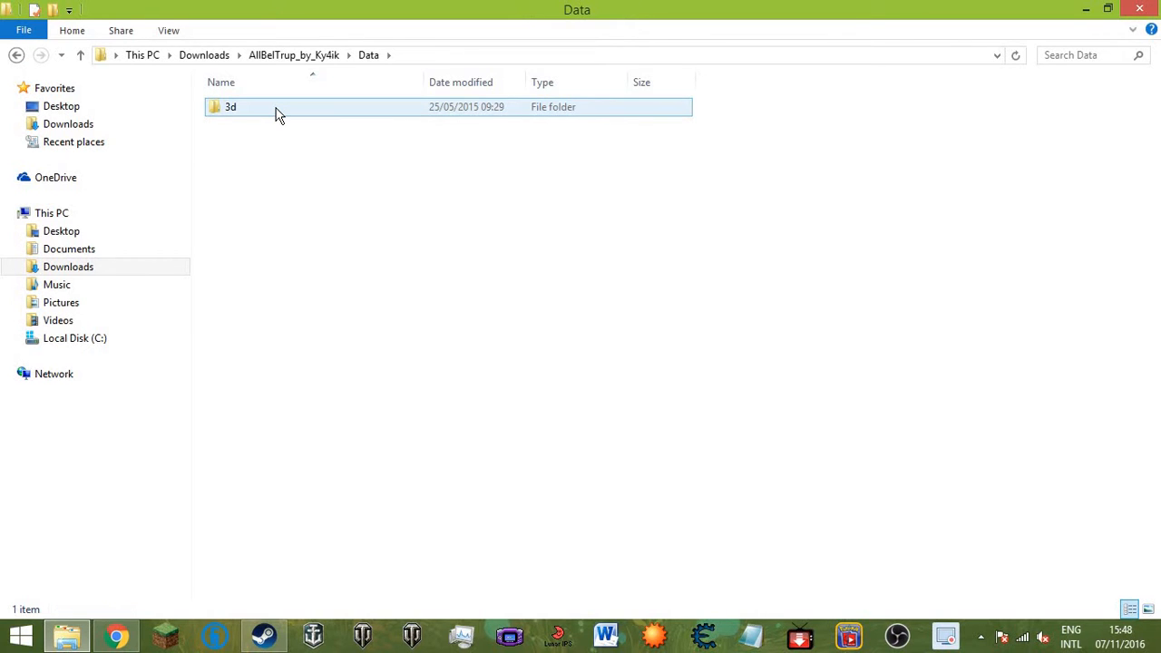
right_click(230, 106)
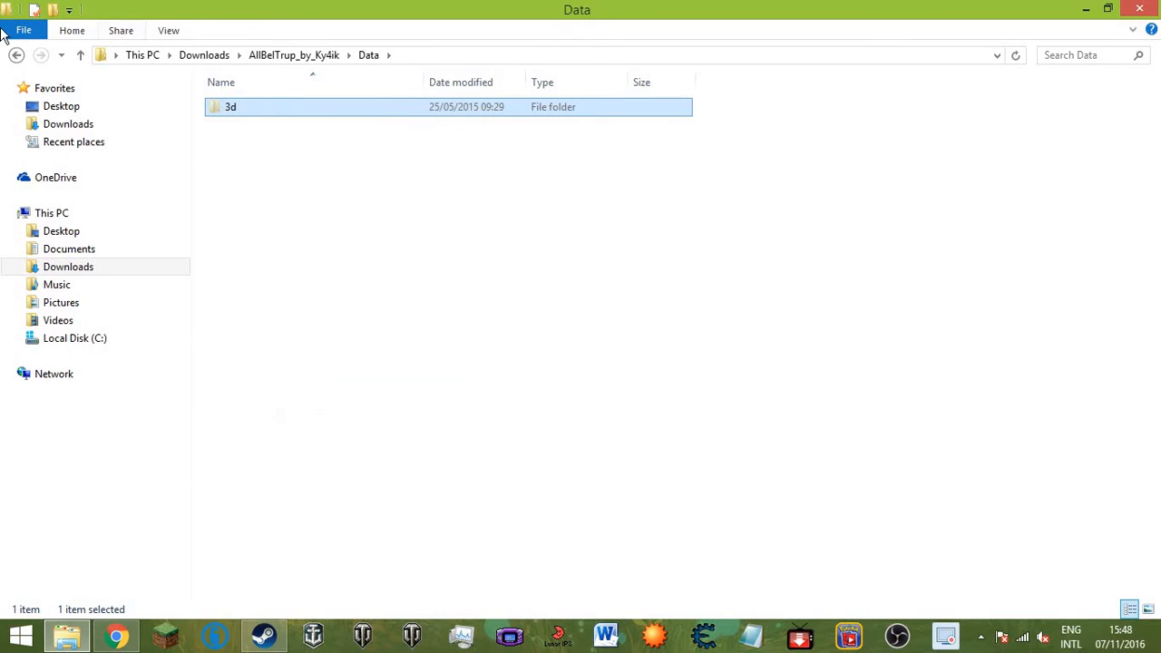
click(15, 54)
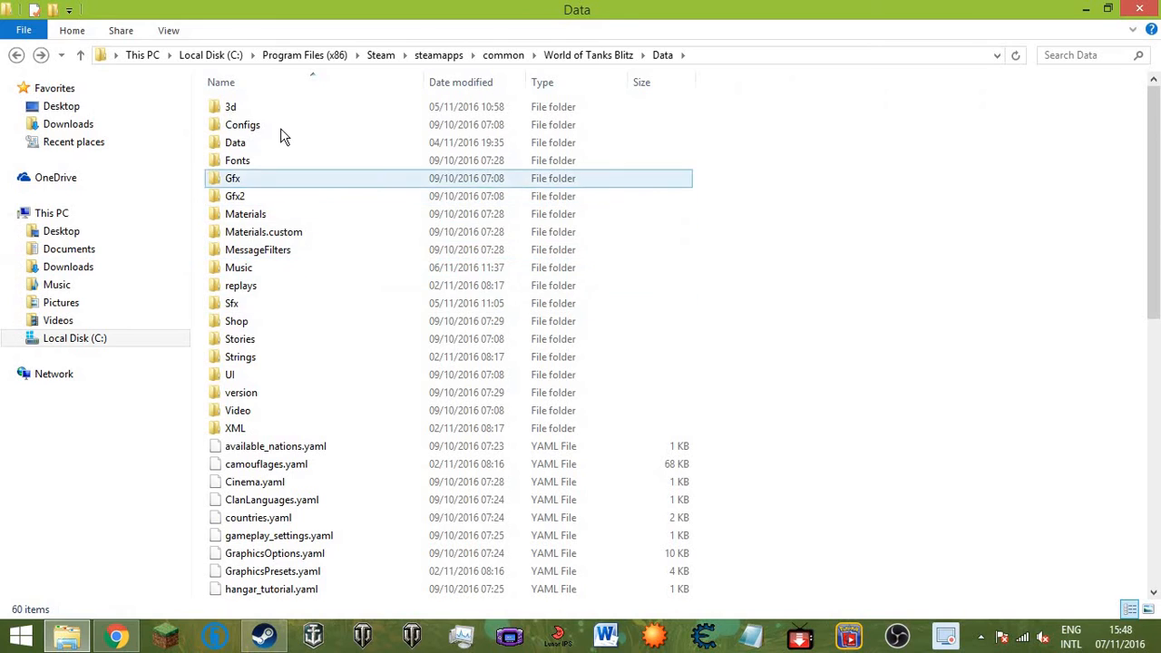
Look over the Steam World of Tanks Blitz Data folder, then return to the Ky4ik mod page.
click(870, 377)
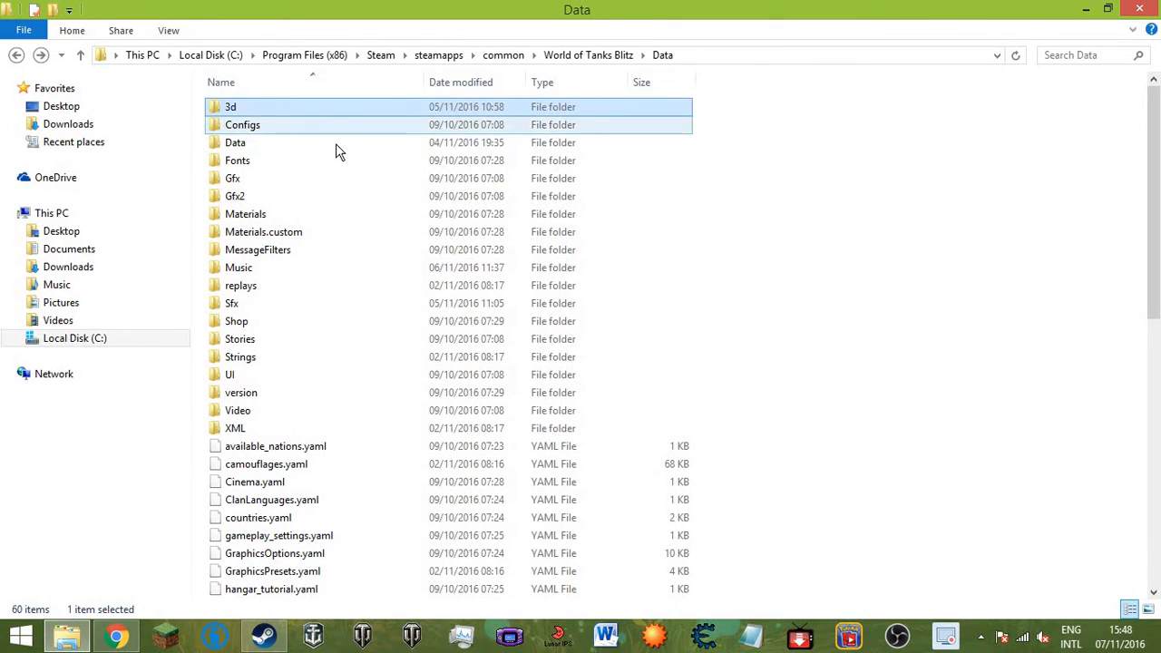
click(115, 634)
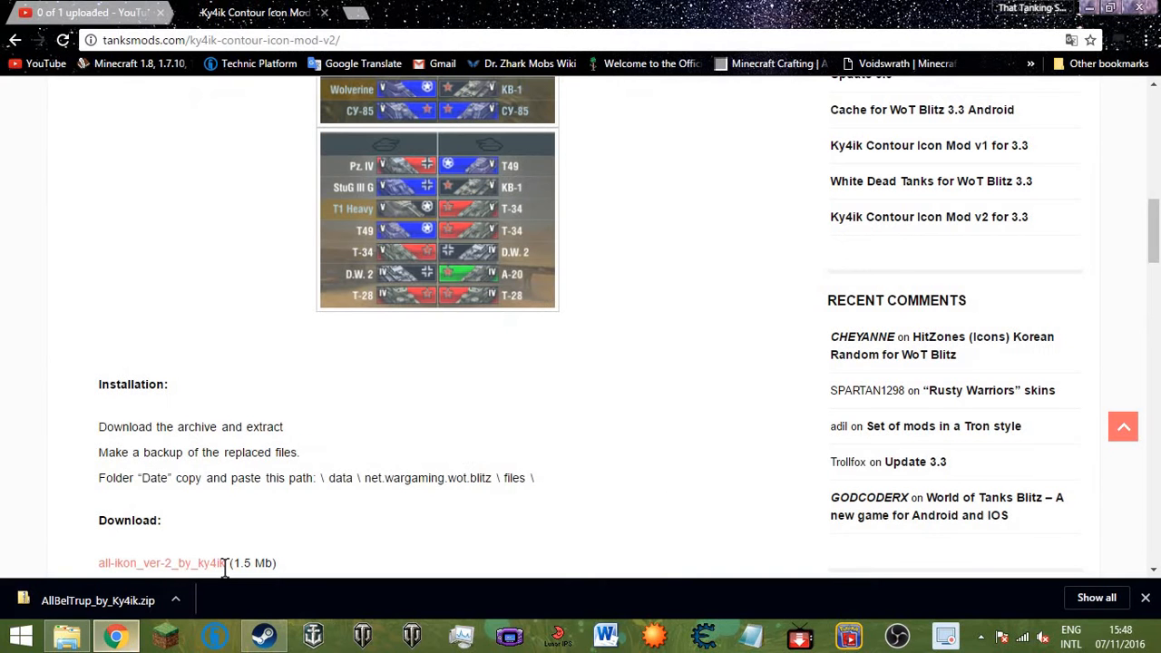
mouse_move(161, 562)
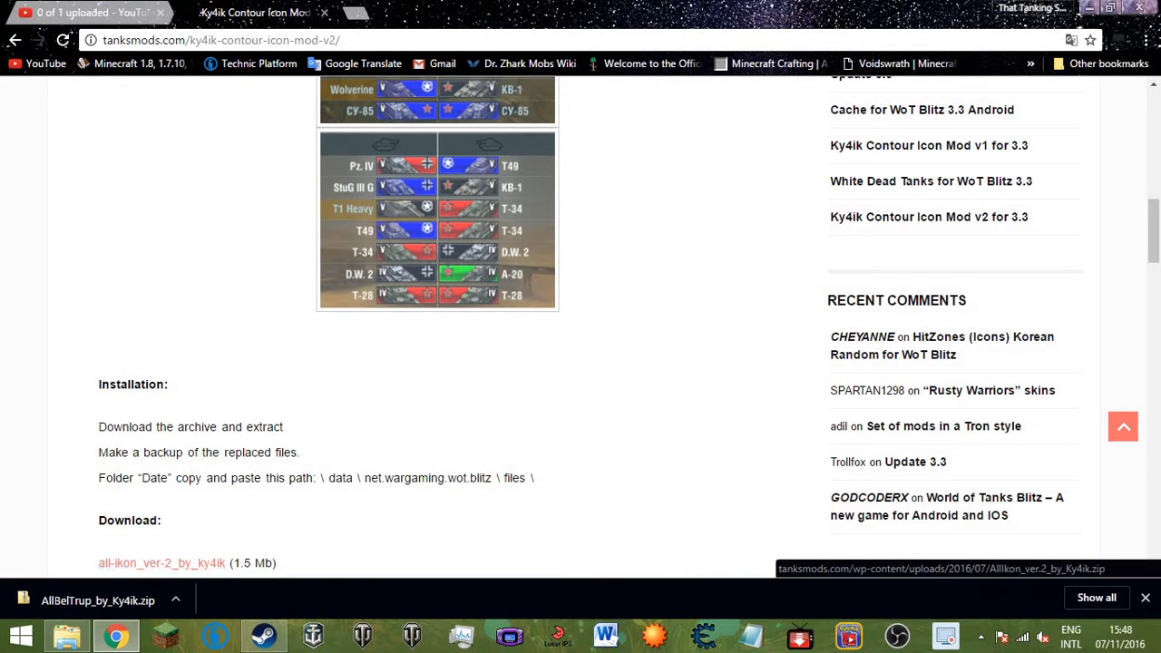
mouse_move(962, 644)
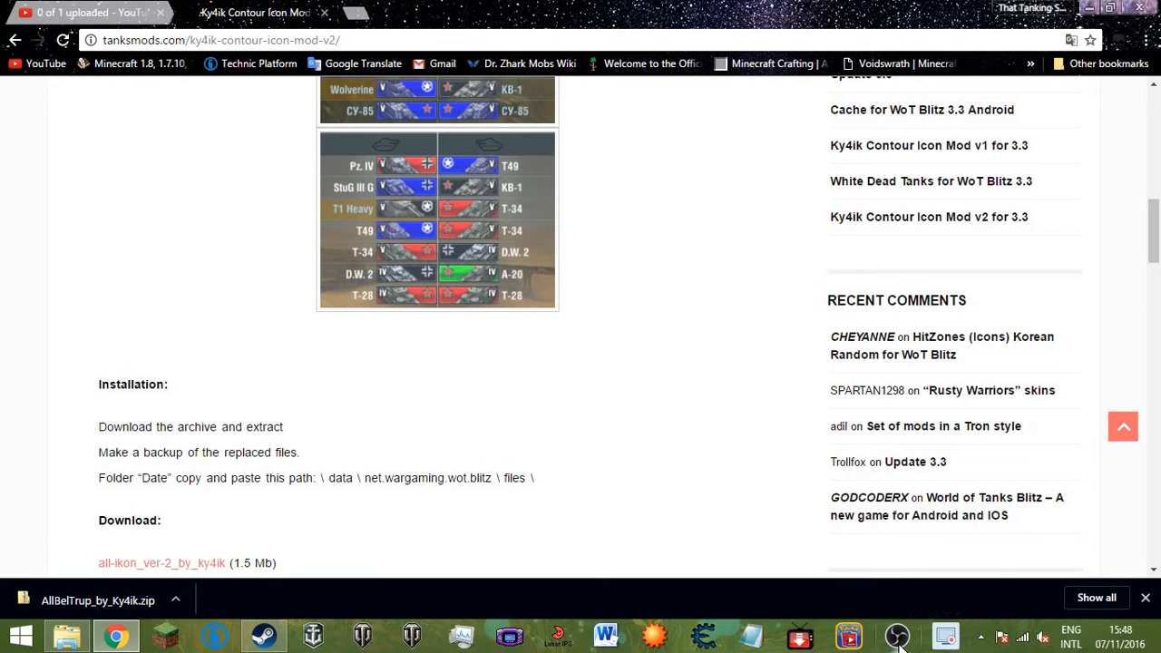
mouse_move(897, 635)
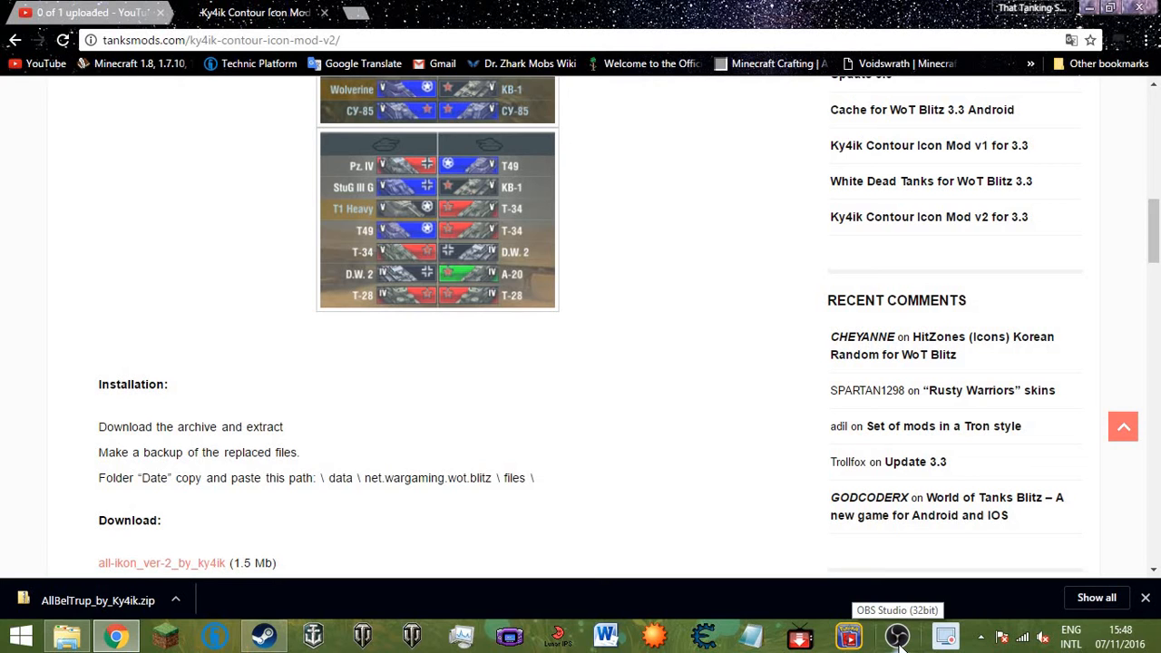
mouse_move(640, 308)
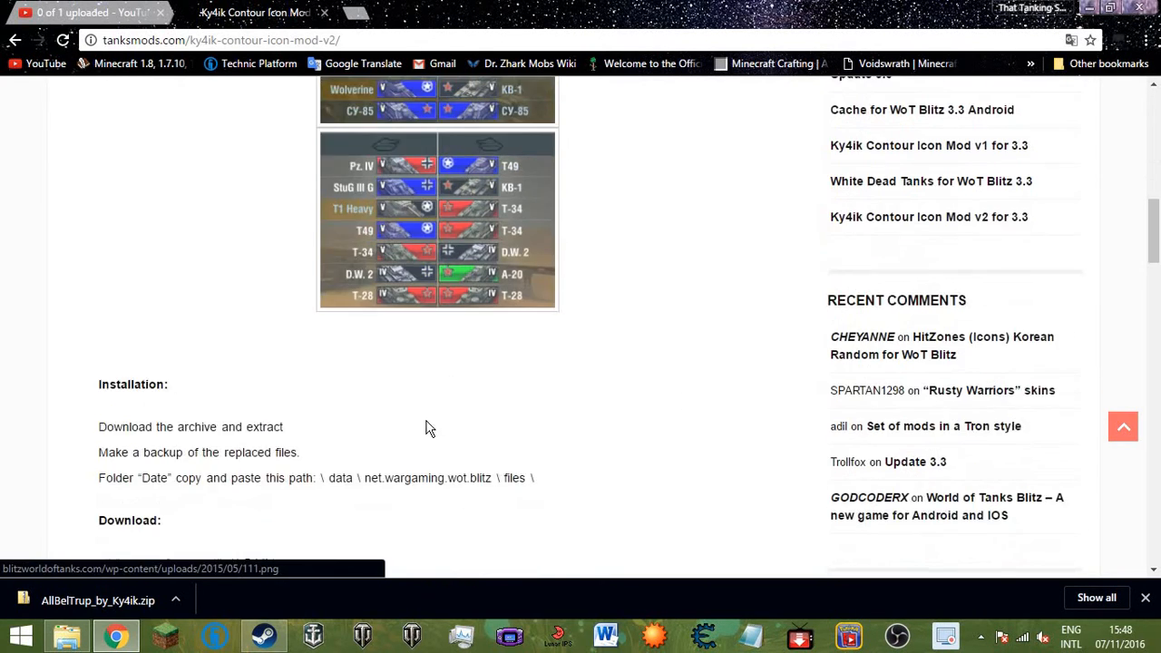
Scroll the Ky4ik Contour Icon Mod v2 page and download all-ikon_ver-2_by_ky4ik.
scroll(down, 3)
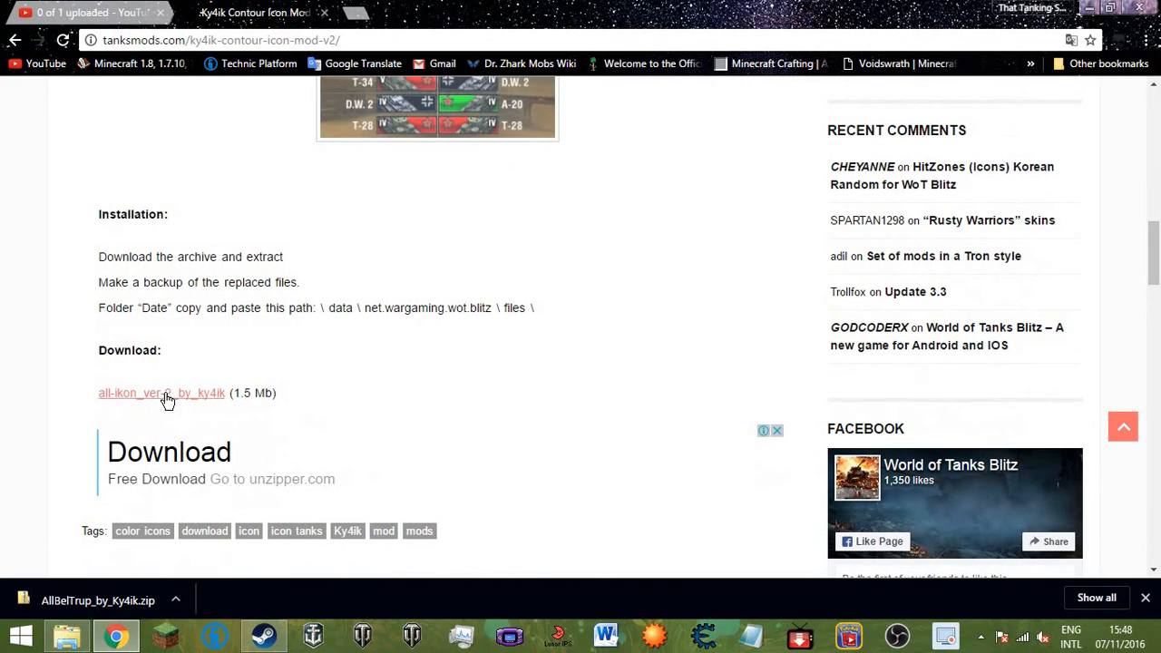
click(162, 393)
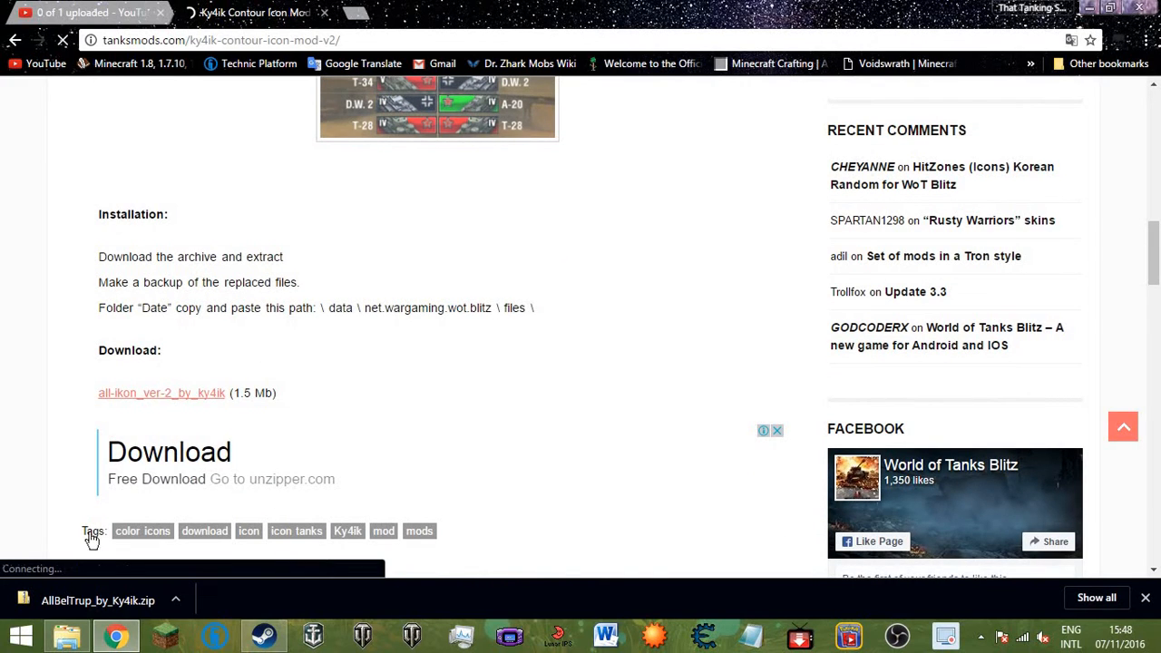
mouse_move(68, 635)
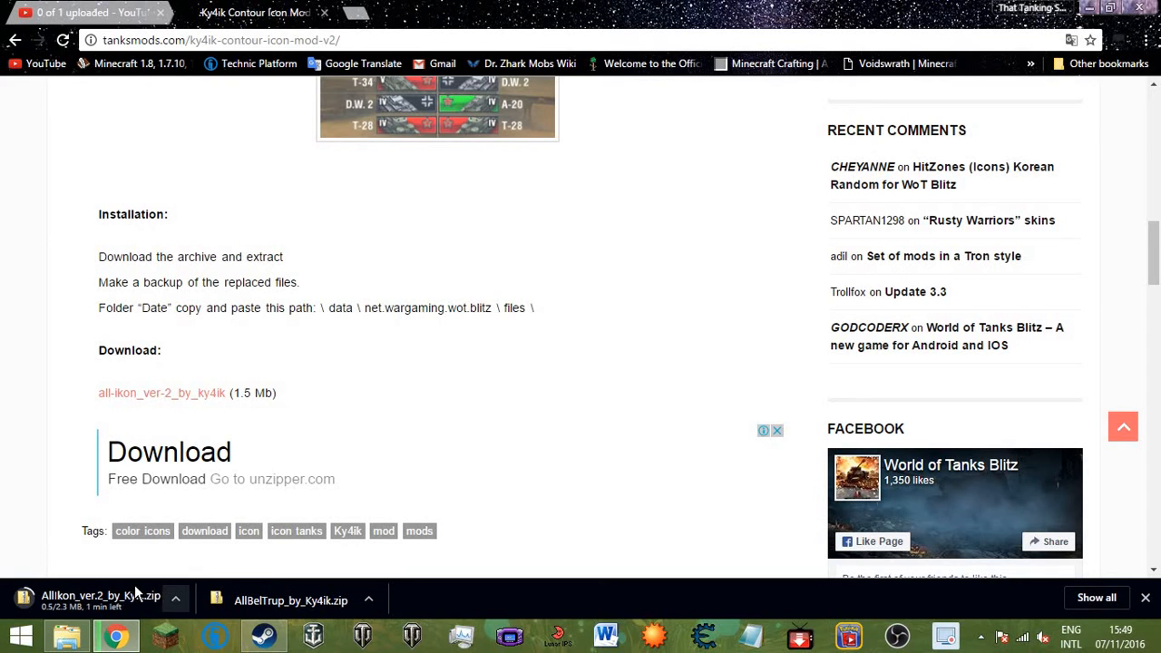
Return to the YouTube upload and view its Translations and Advanced settings.
click(82, 12)
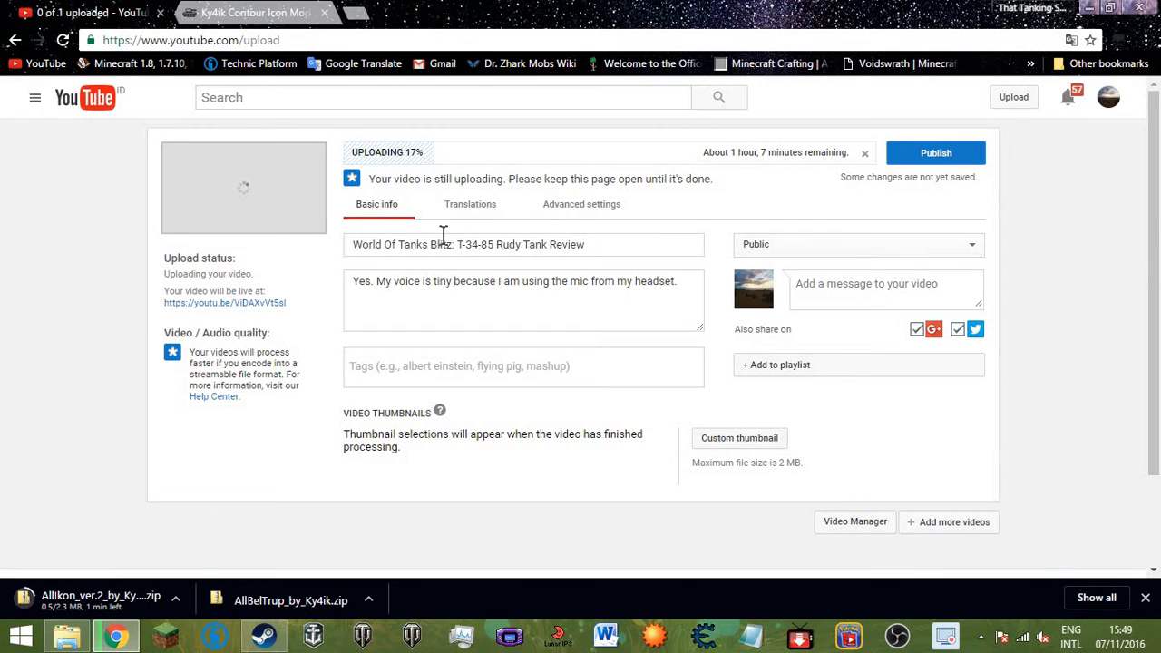
mouse_move(428, 168)
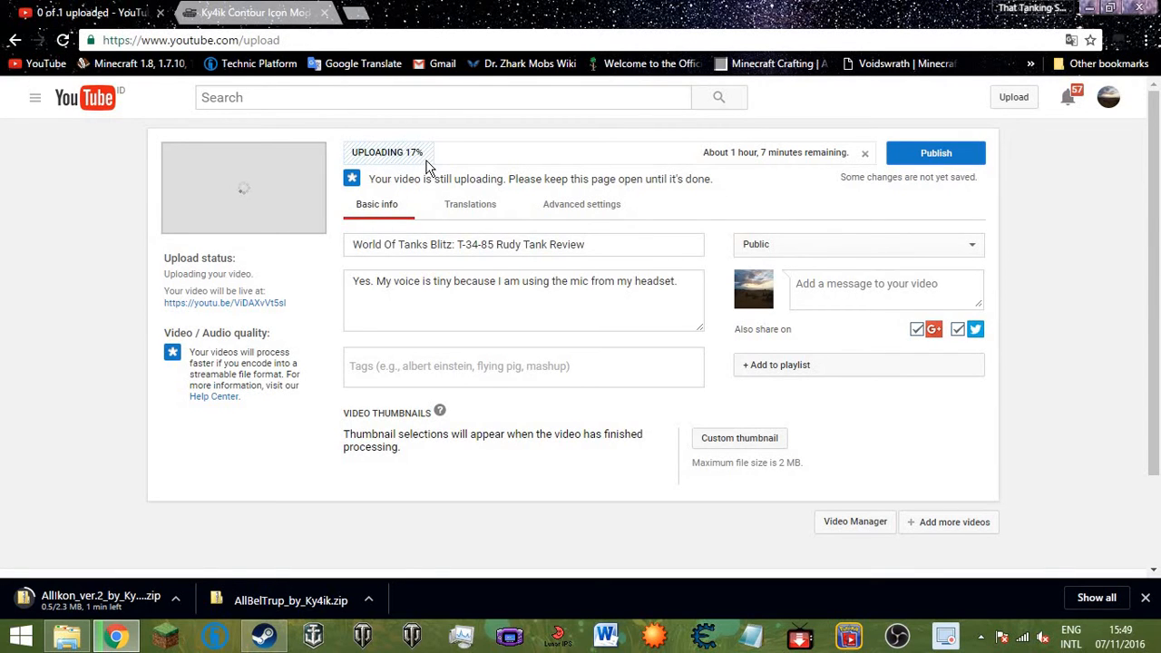
mouse_move(415, 174)
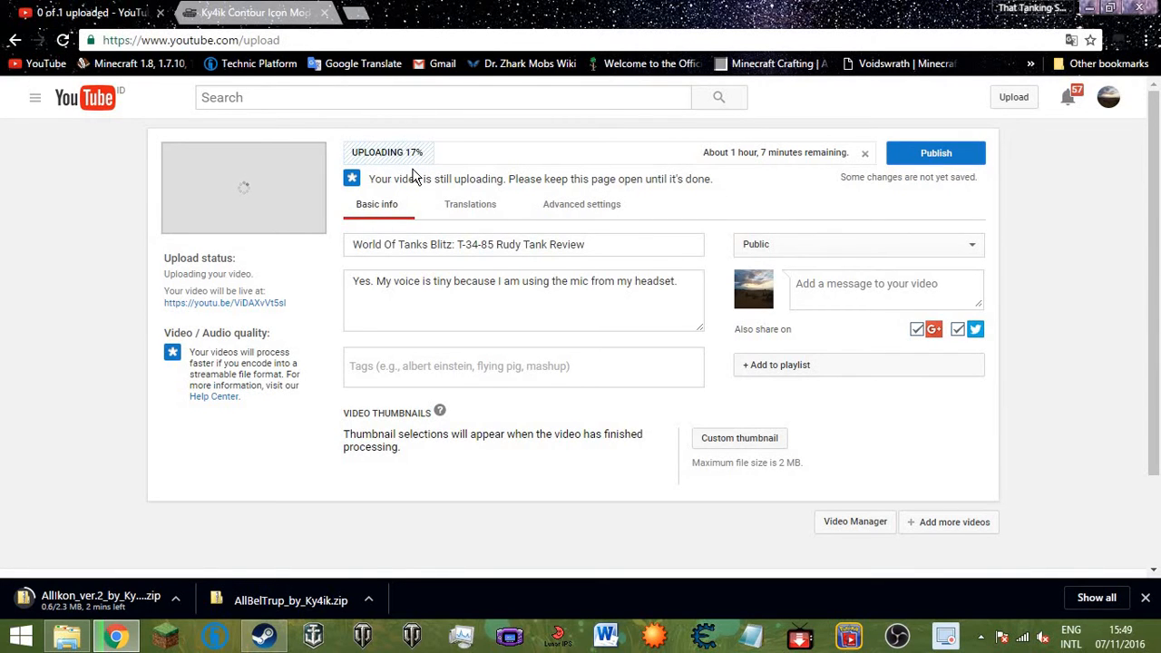
mouse_move(441, 93)
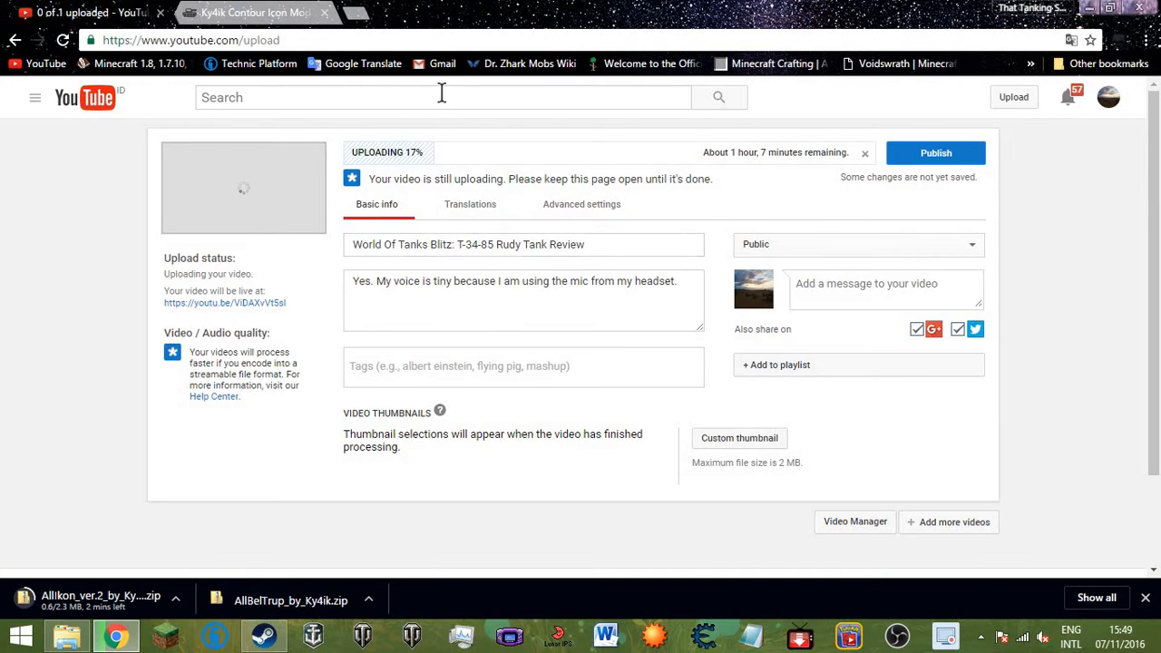
click(470, 204)
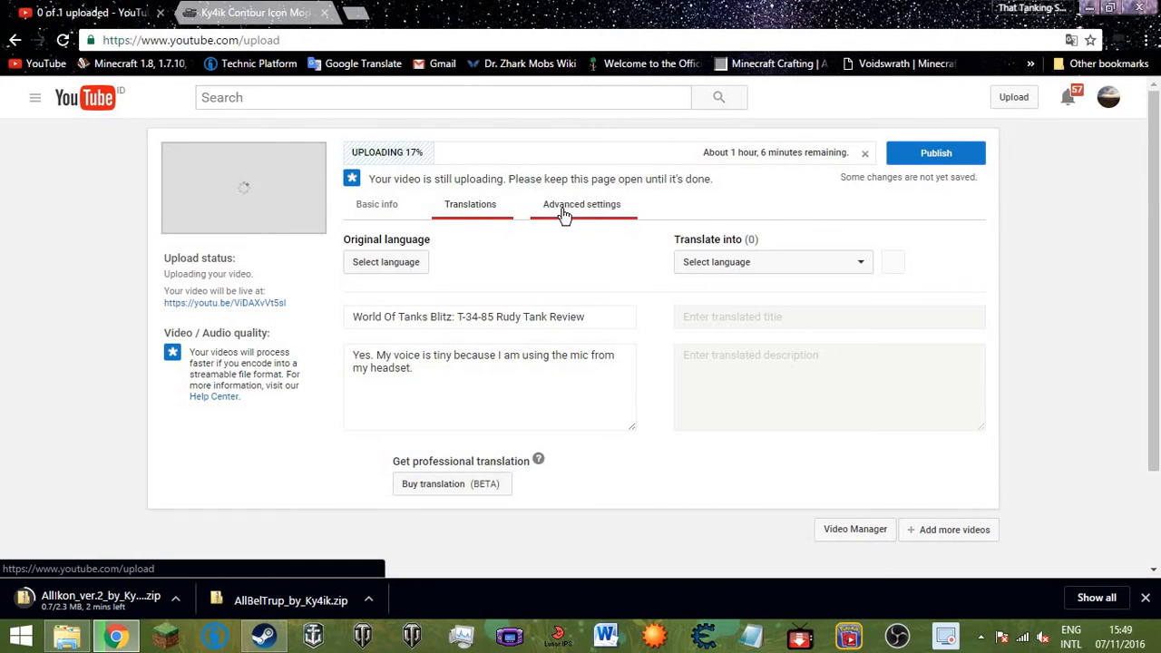
click(582, 204)
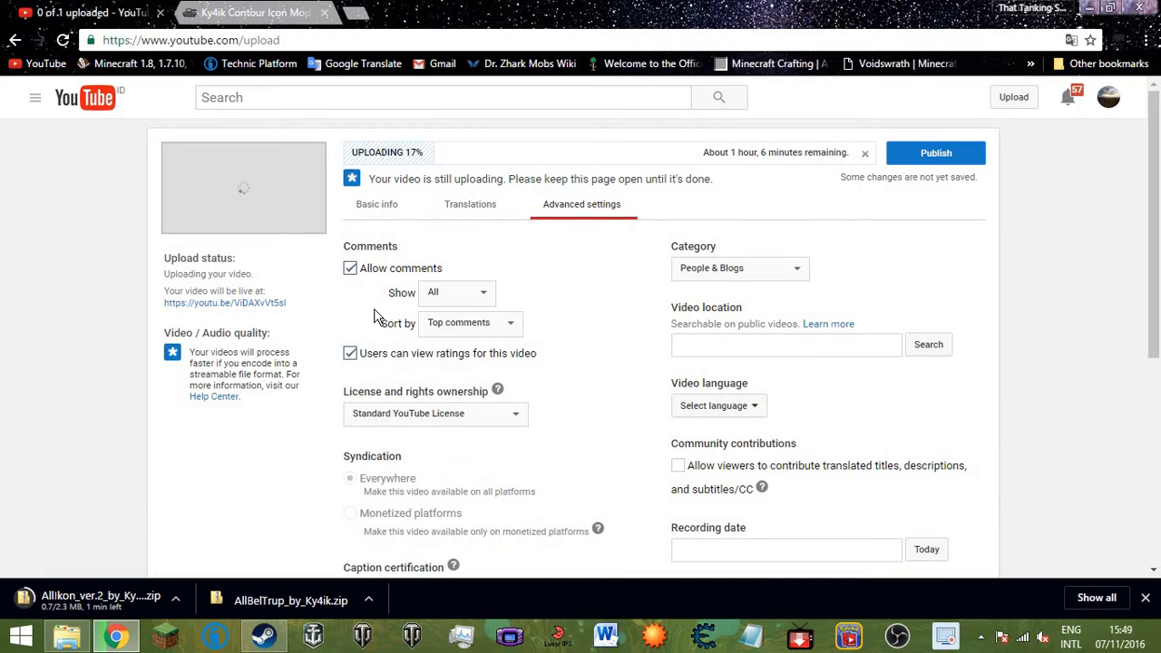
scroll(down, 3)
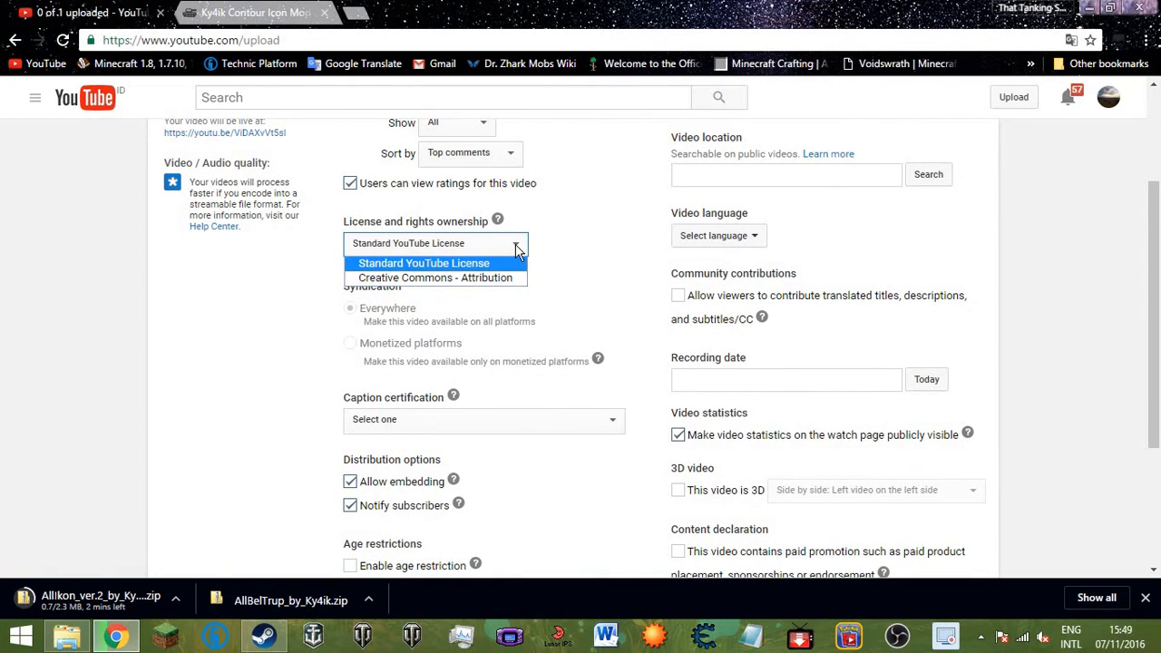
Inspect the License and Caption certification dropdowns without choosing anything.
click(424, 263)
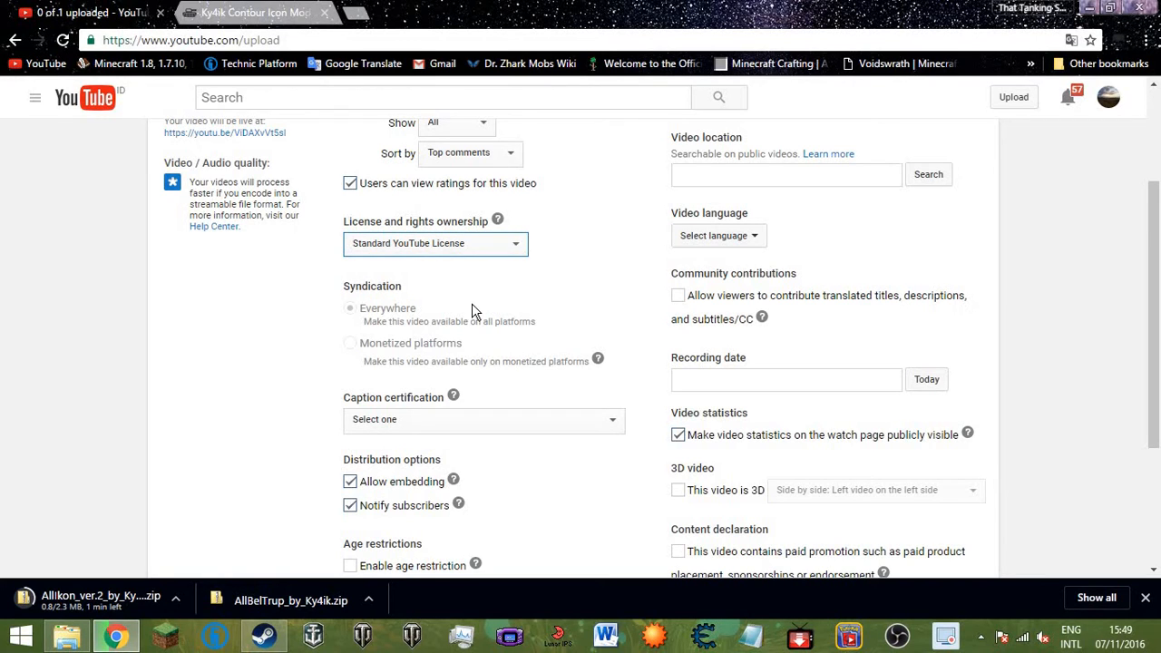
mouse_move(354, 361)
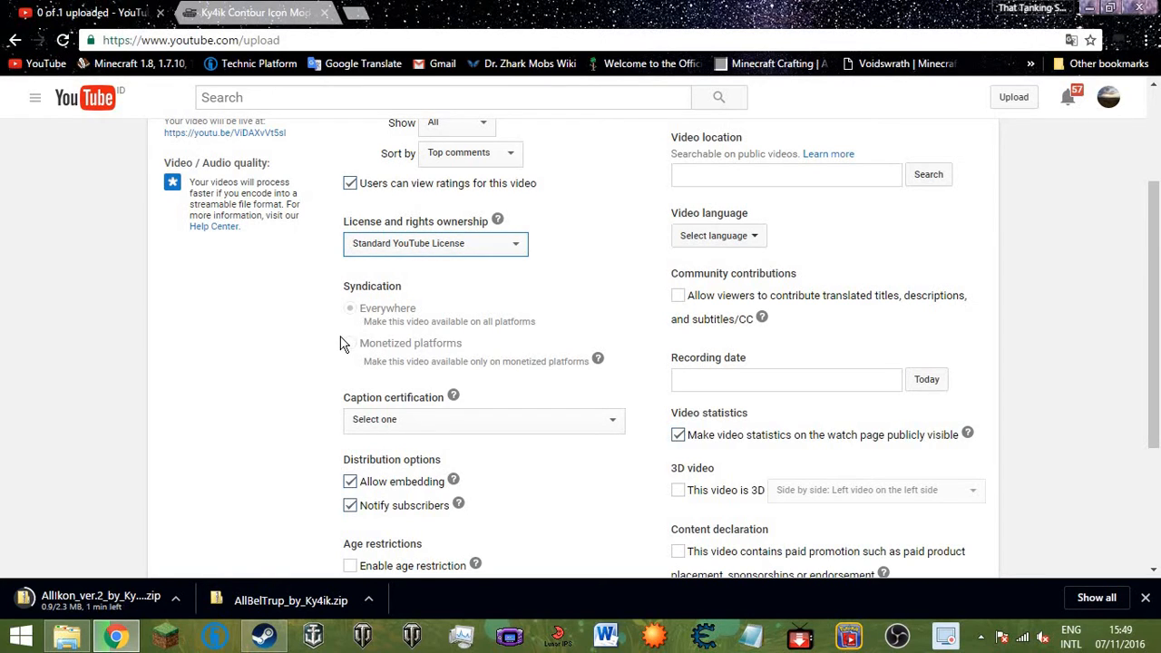
scroll(down, 3)
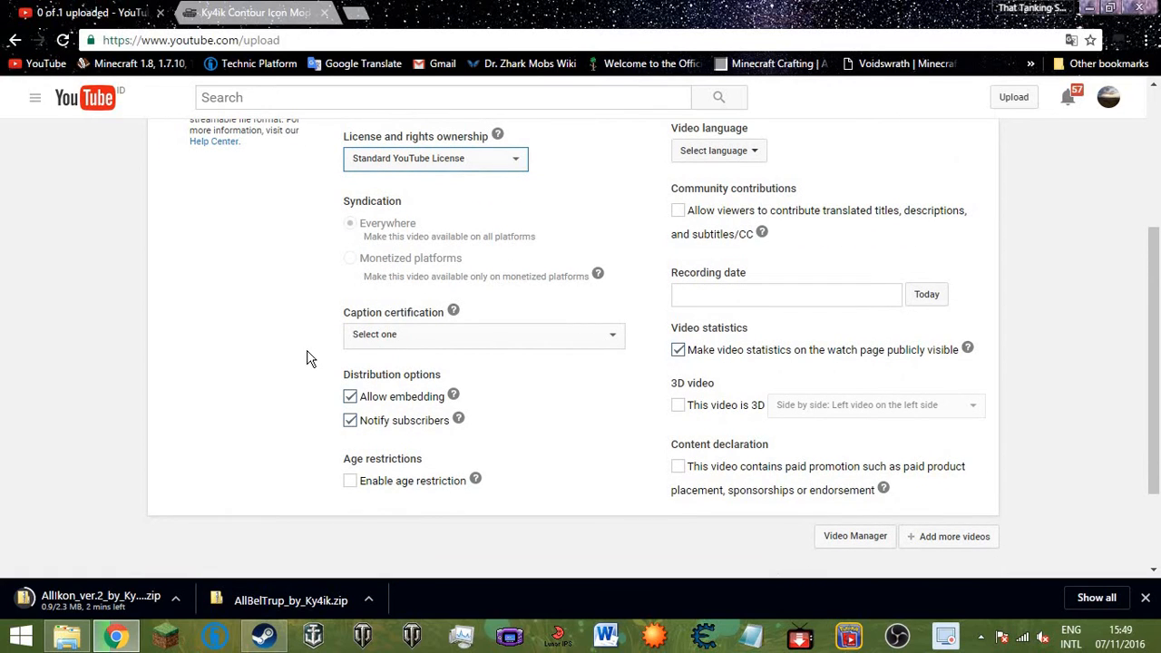
click(484, 333)
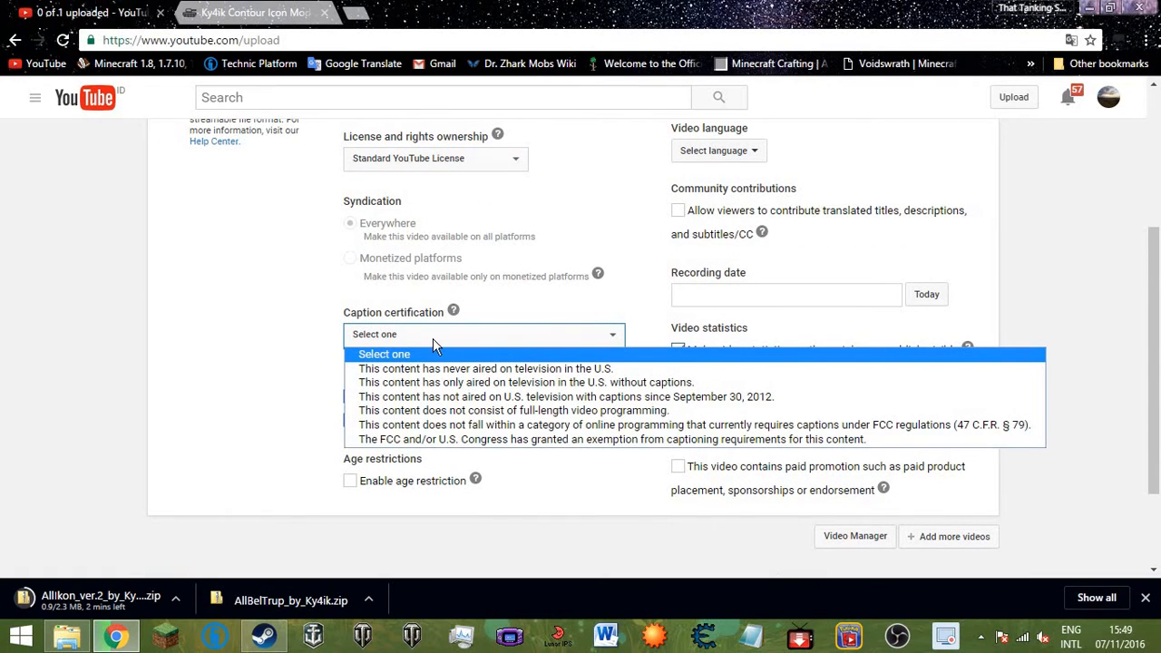
mouse_move(419, 354)
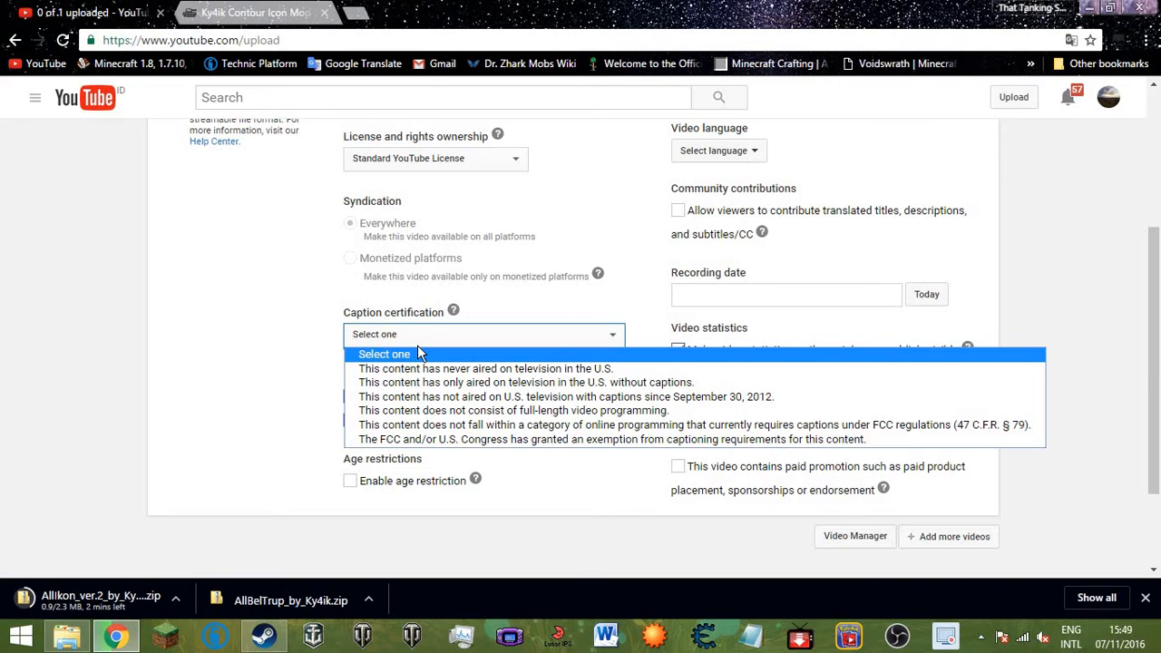
mouse_move(470, 339)
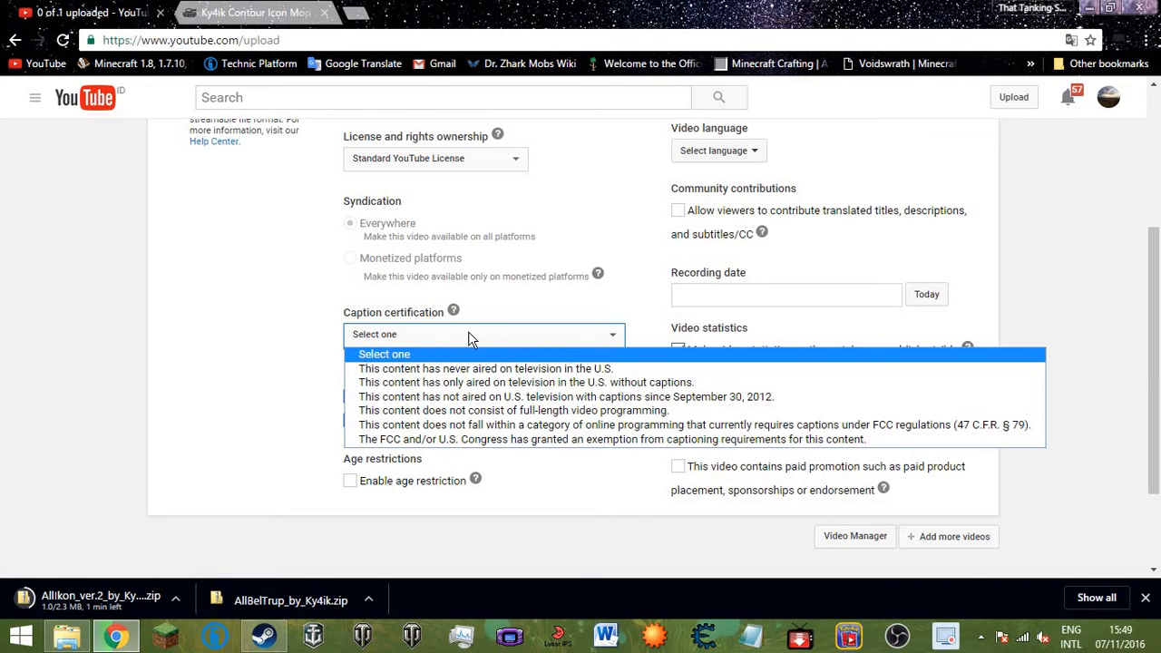
click(384, 353)
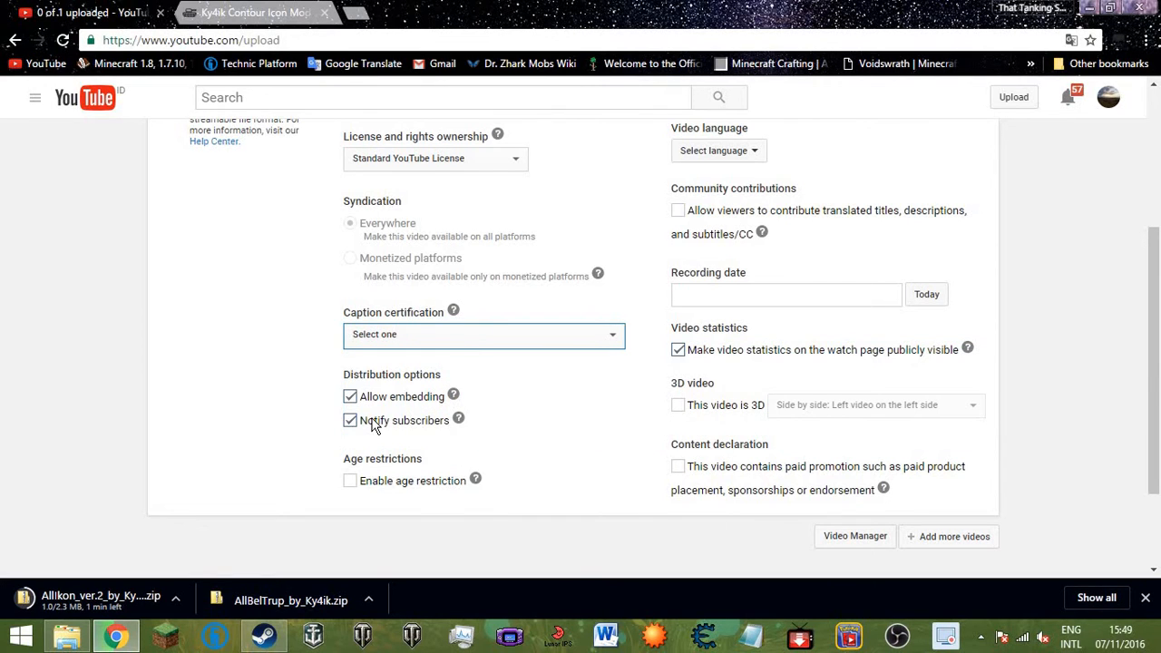
mouse_move(463, 372)
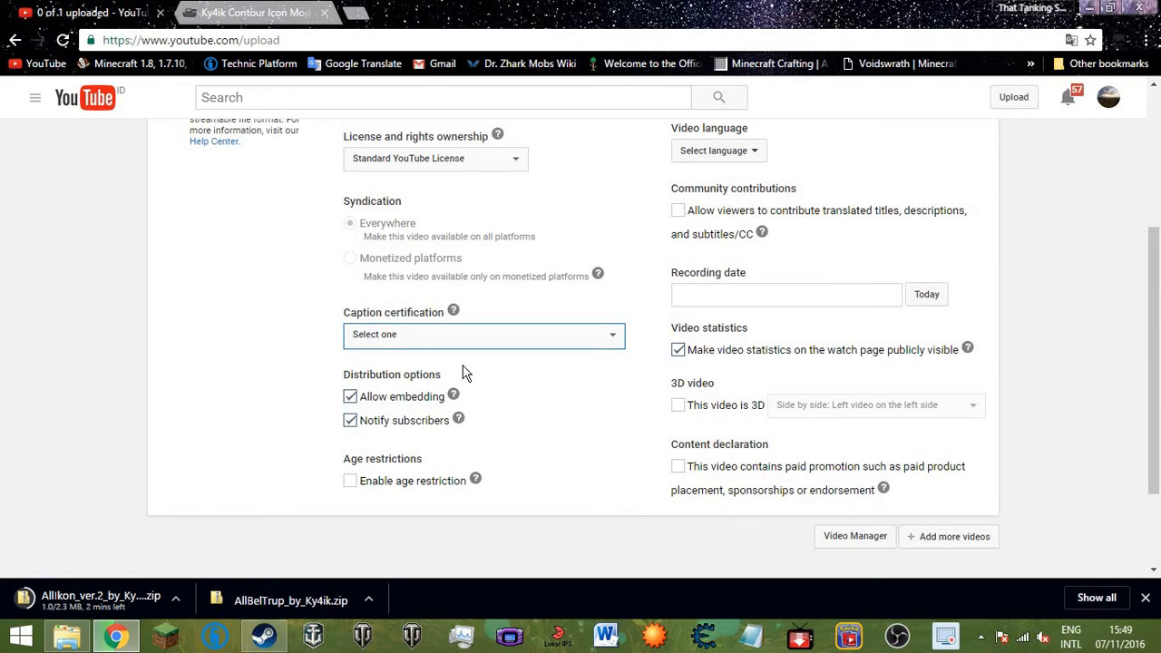
mouse_move(404, 370)
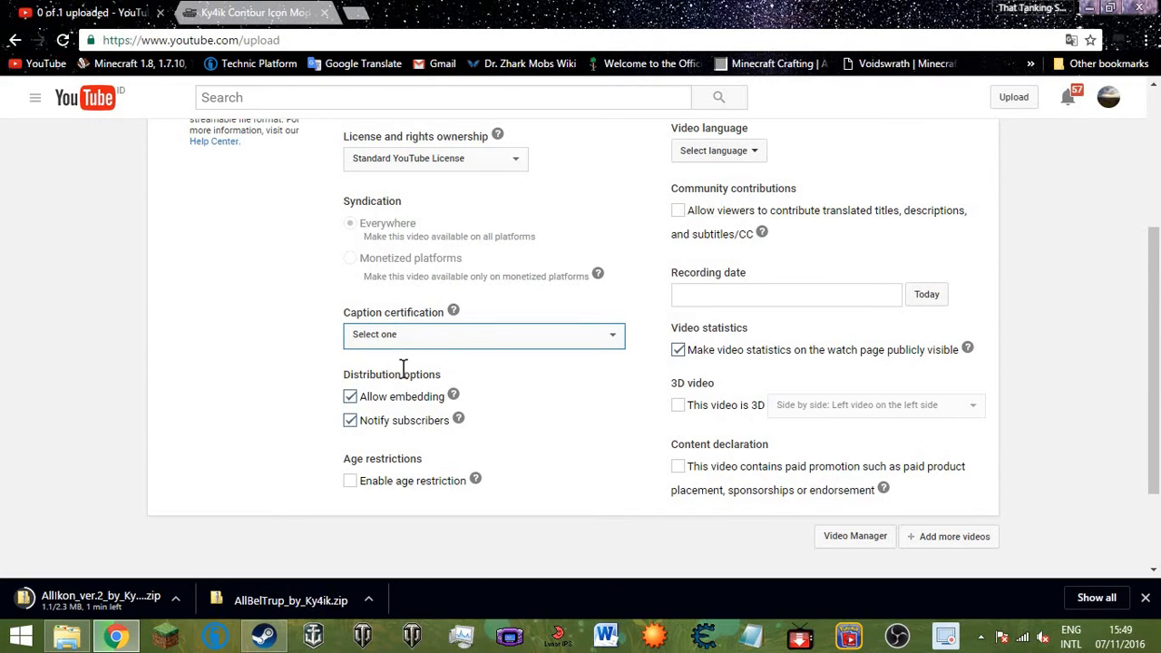
mouse_move(406, 492)
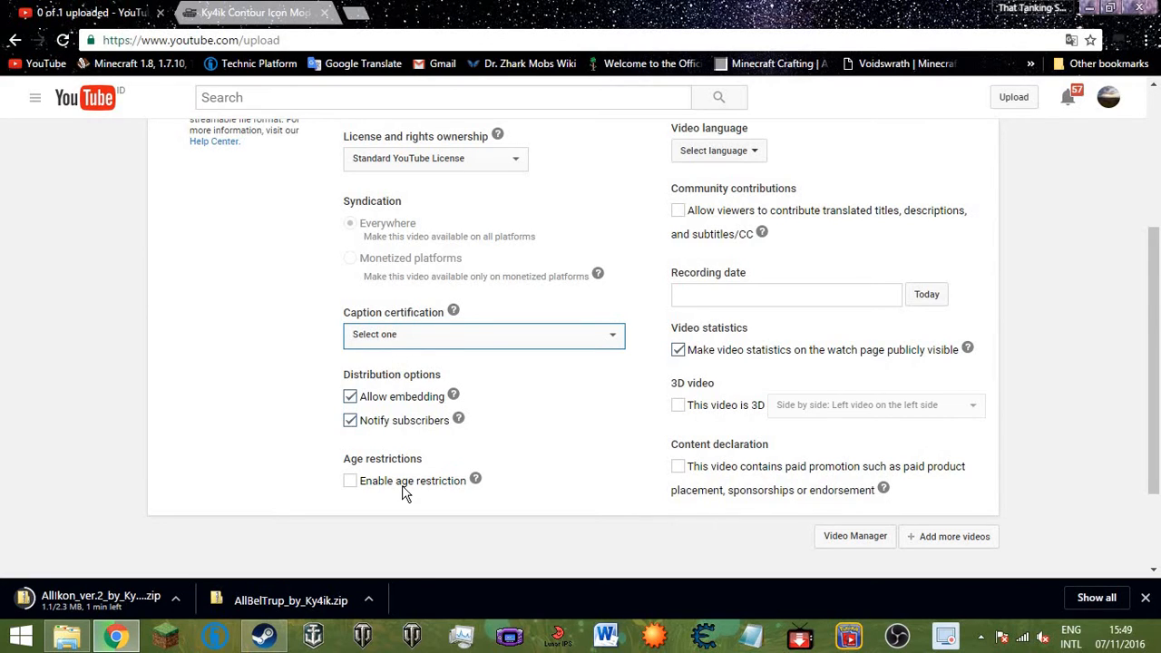
scroll(up, 3)
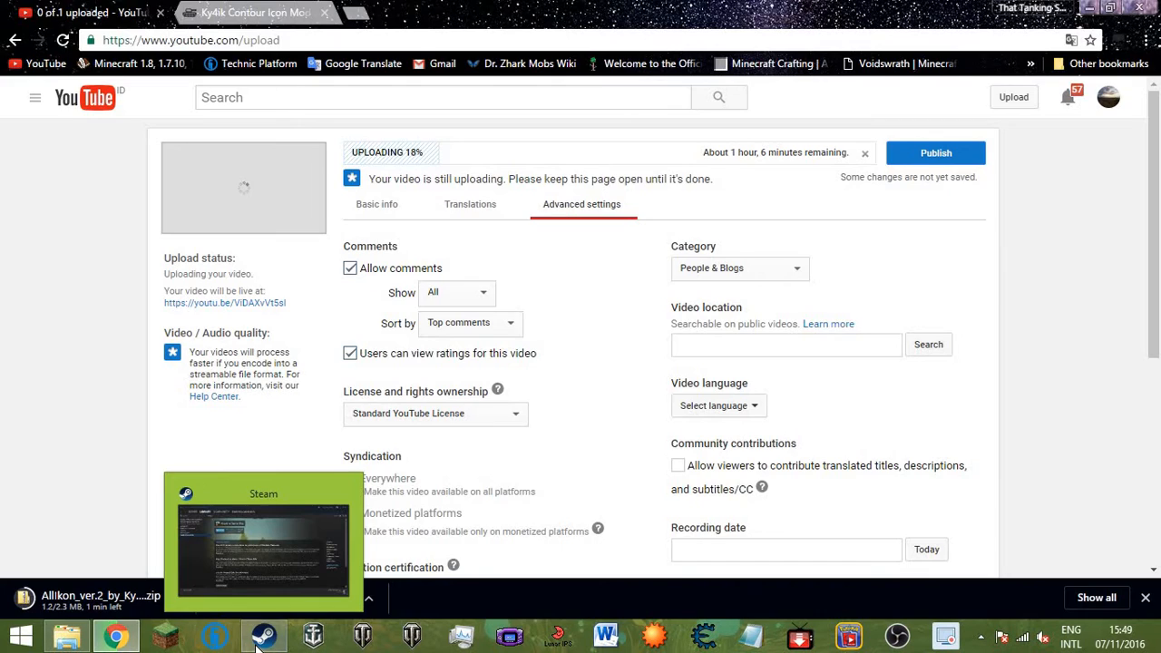
Bring Steam forward and browse the Starbound library page.
click(263, 635)
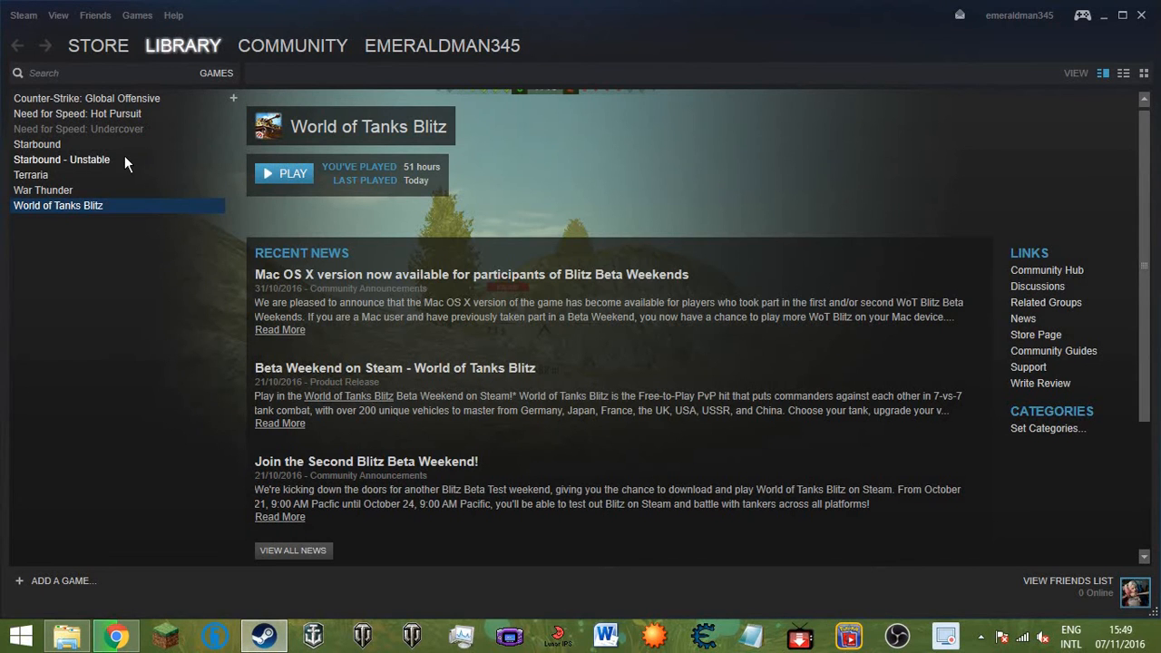
click(36, 144)
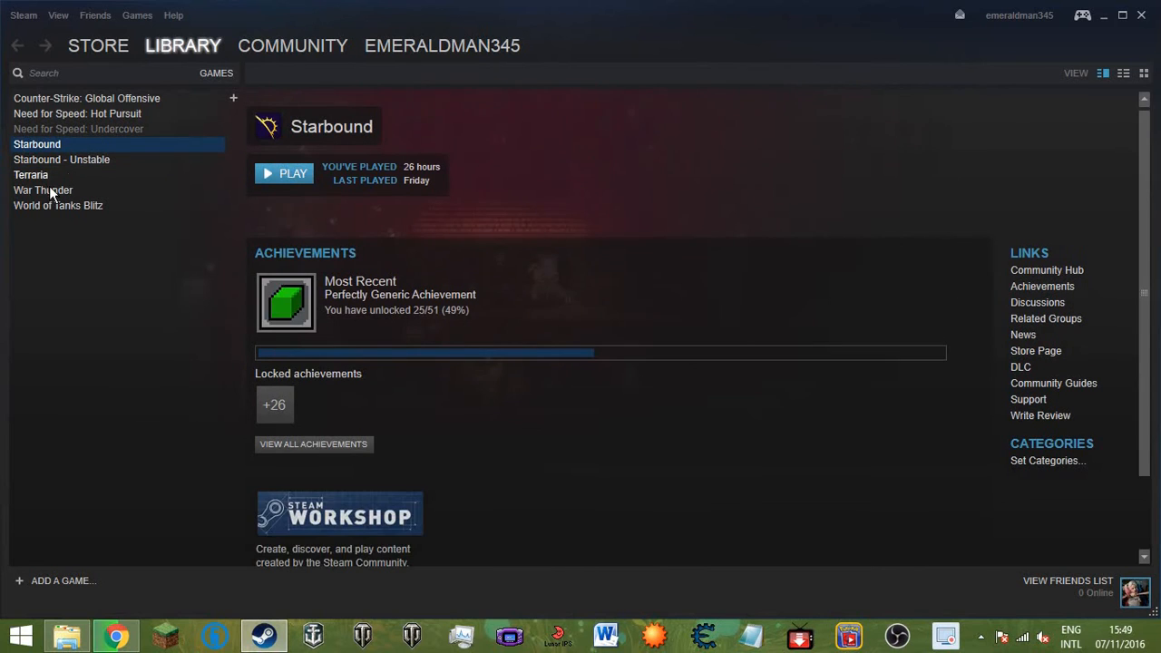
scroll(up, 3)
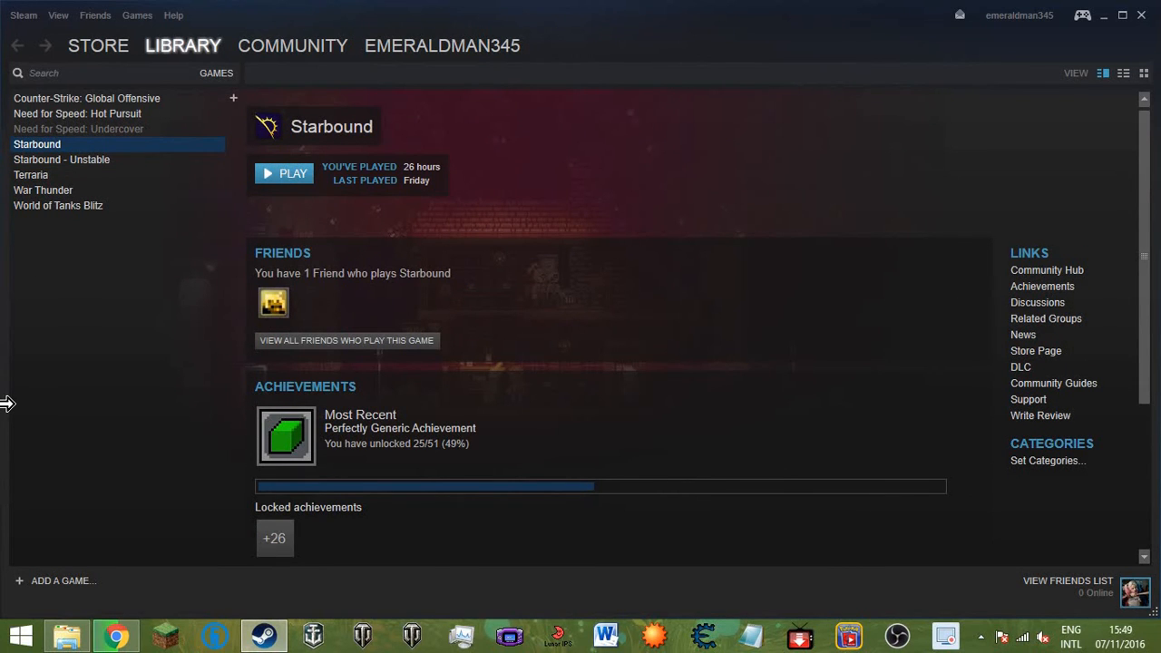
scroll(down, 3)
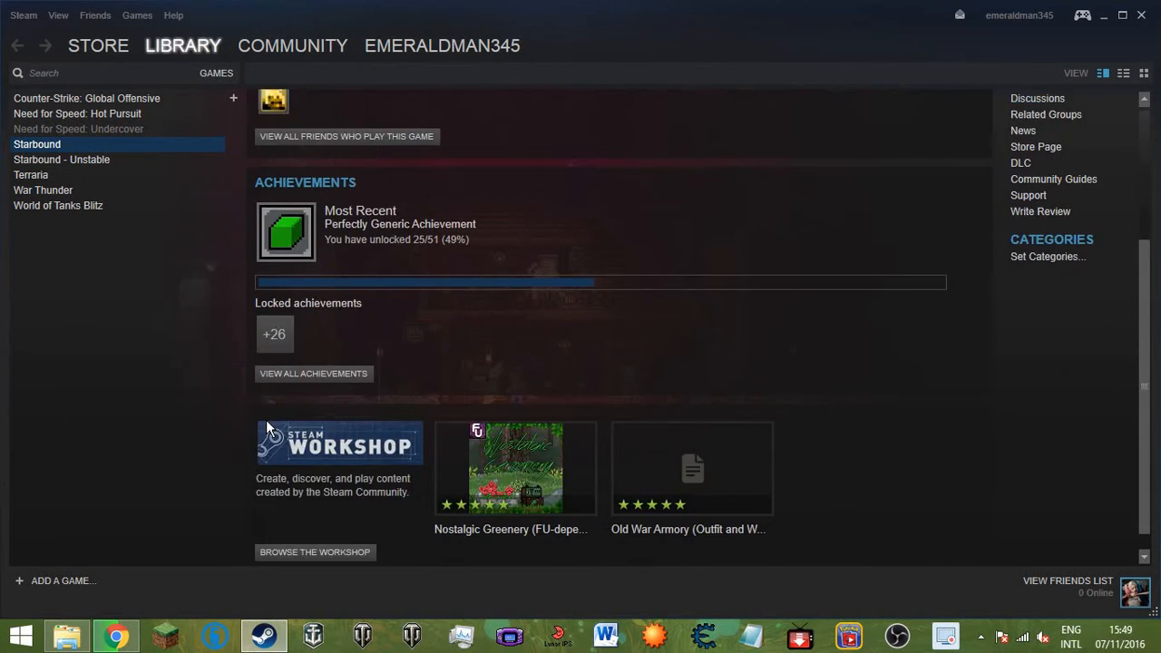
scroll(up, 3)
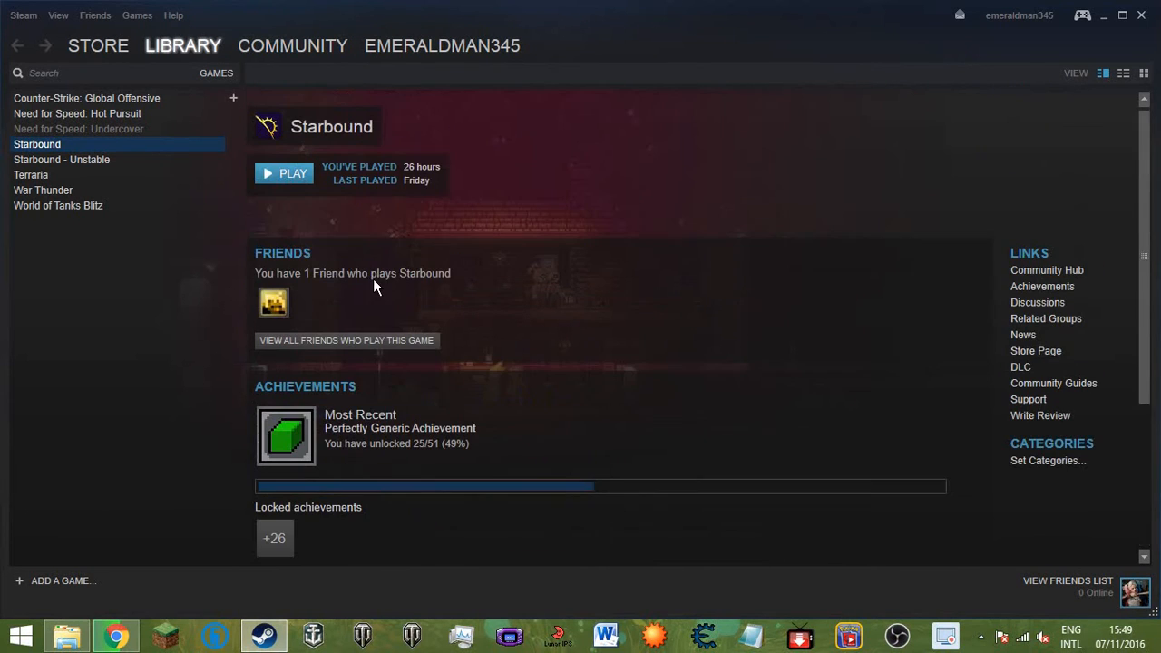
mouse_move(100, 187)
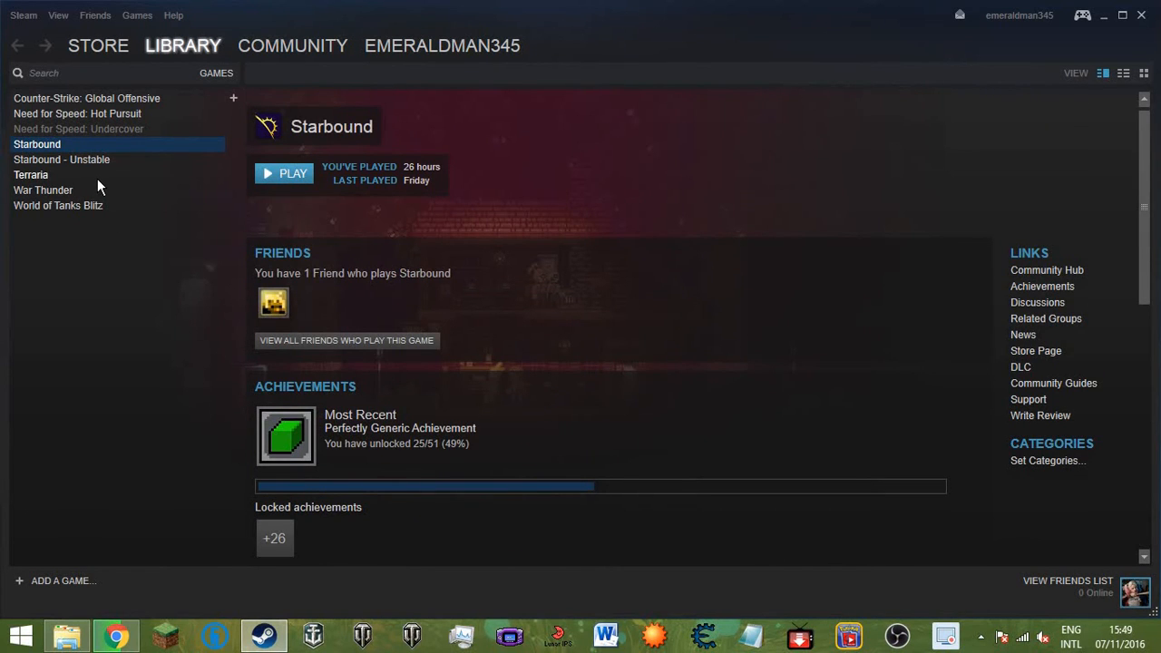
mouse_move(188, 109)
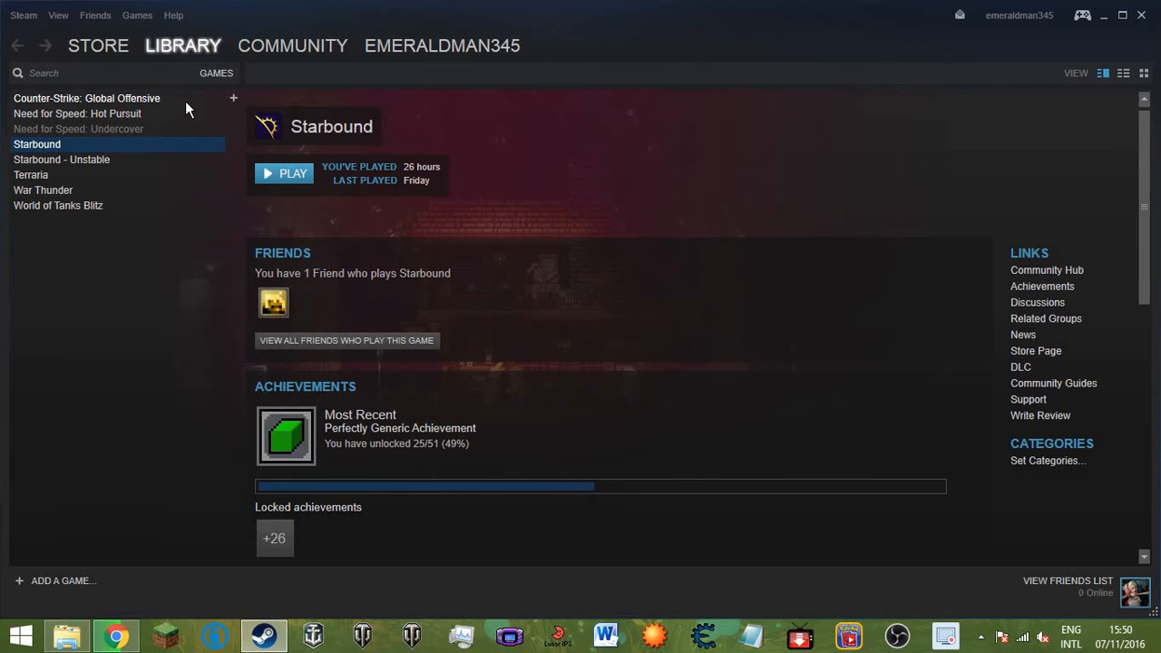
Browse the Need for Speed pages, then open Terraria and expand its +39 locked achievements.
click(77, 113)
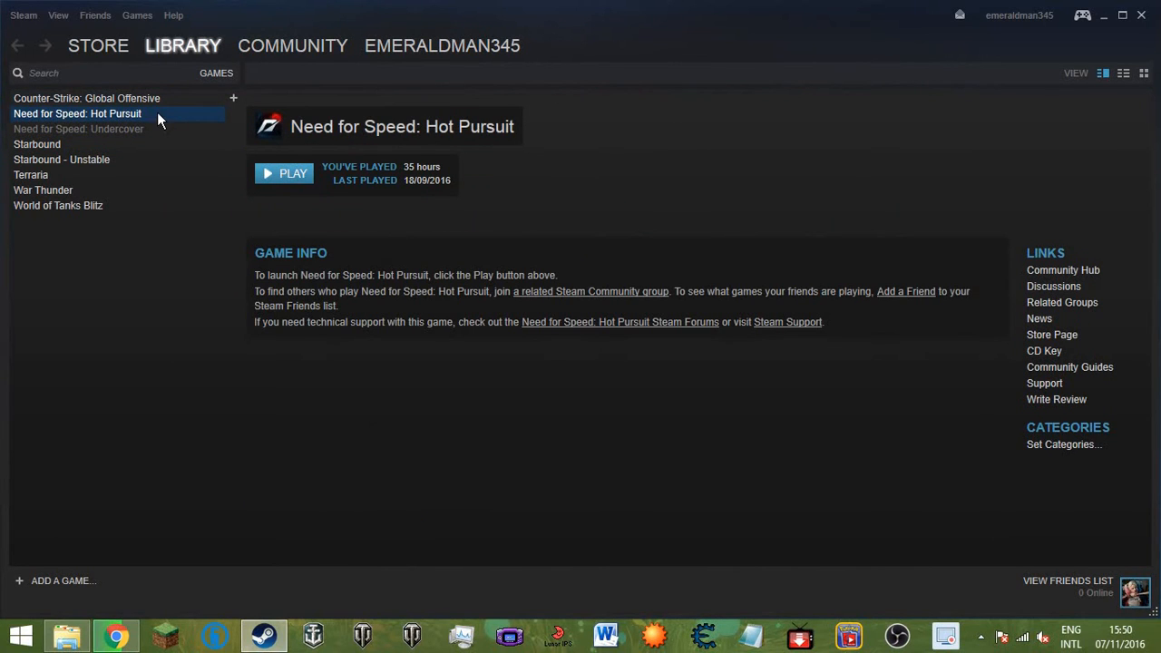
click(78, 128)
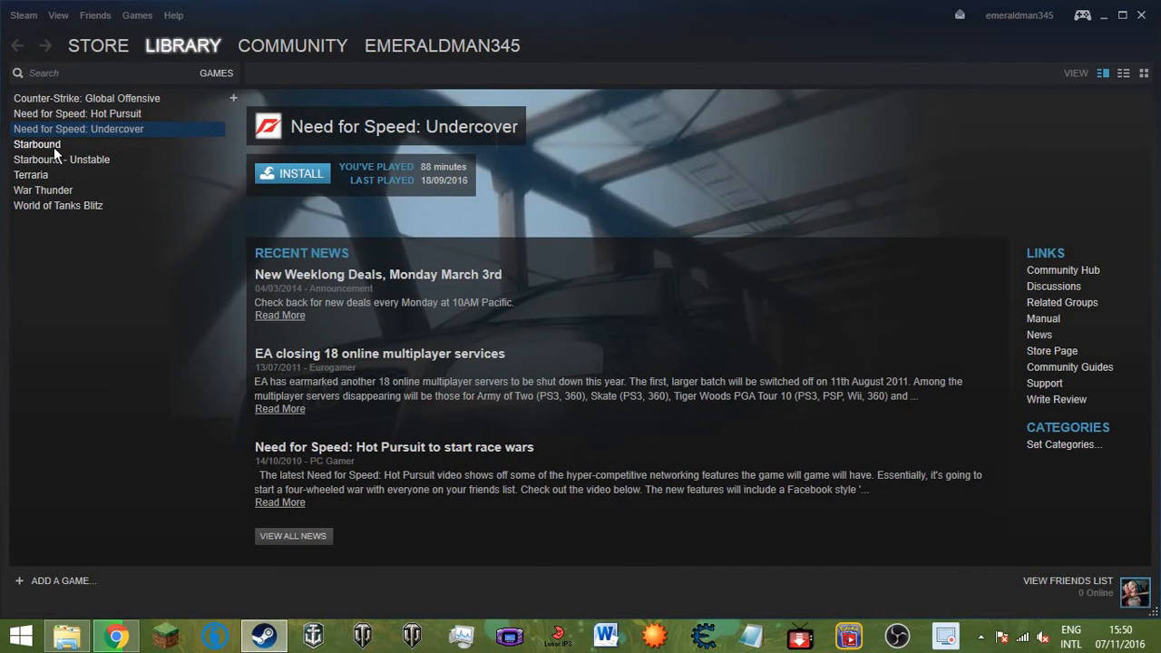
click(31, 174)
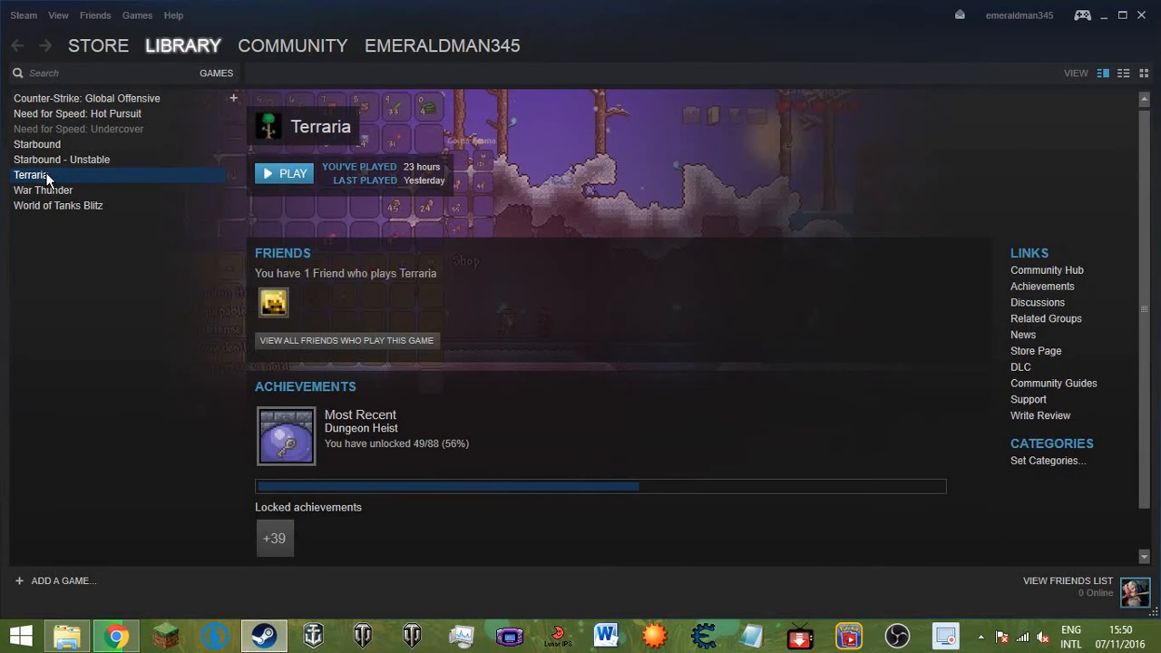
click(274, 538)
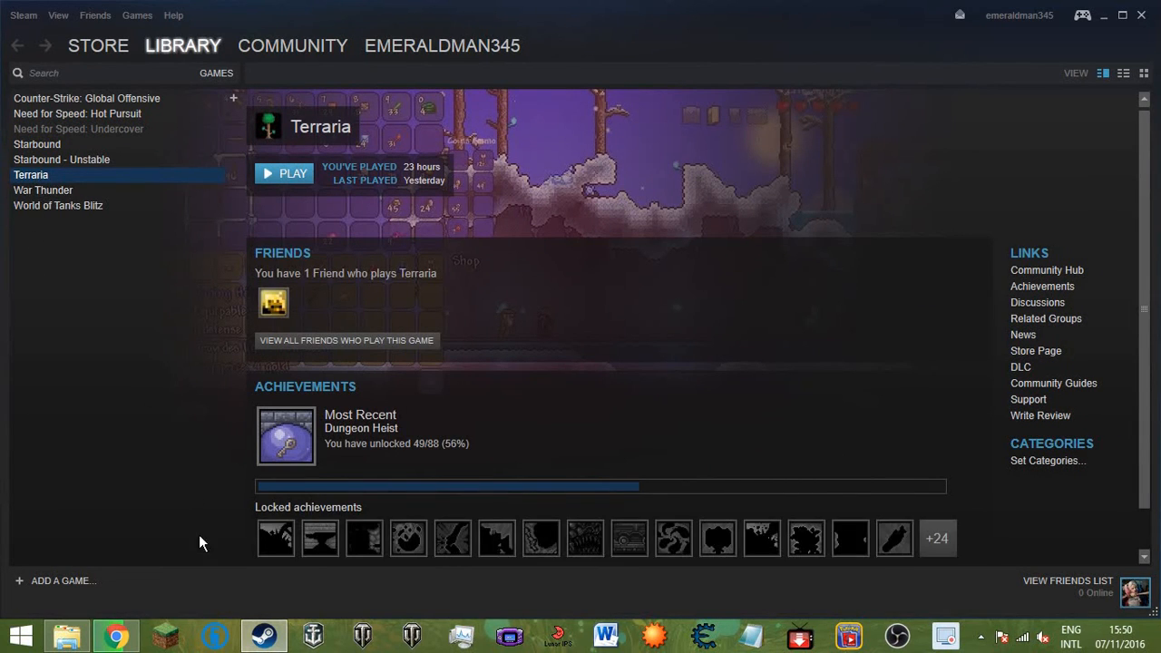
mouse_move(107, 520)
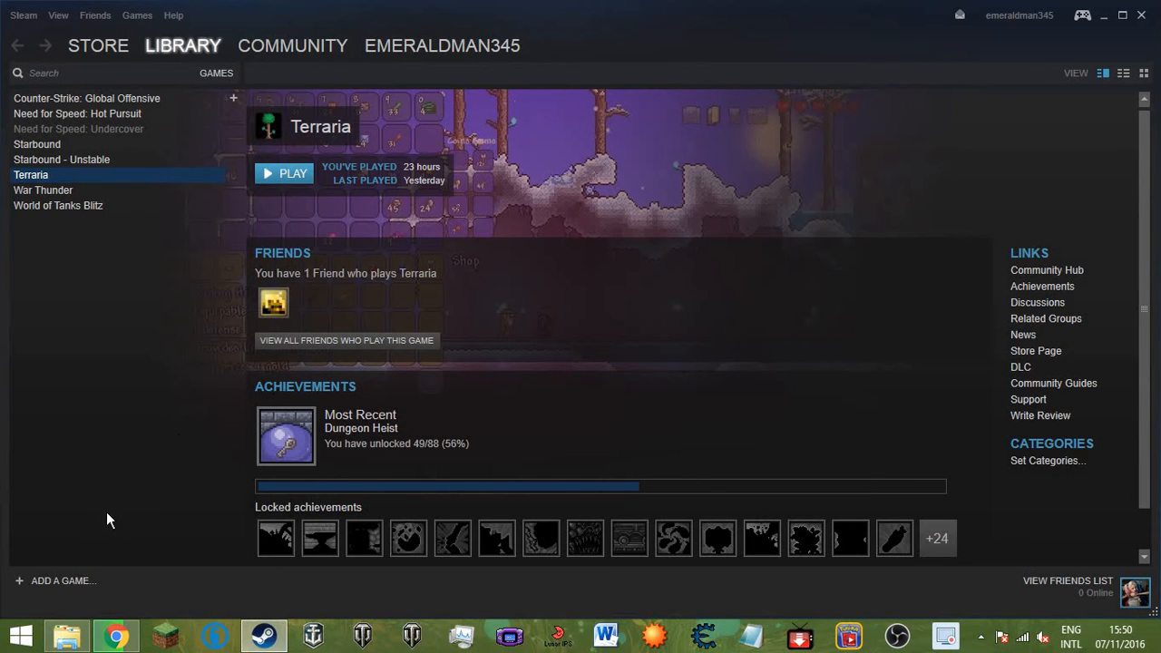
mouse_move(71, 424)
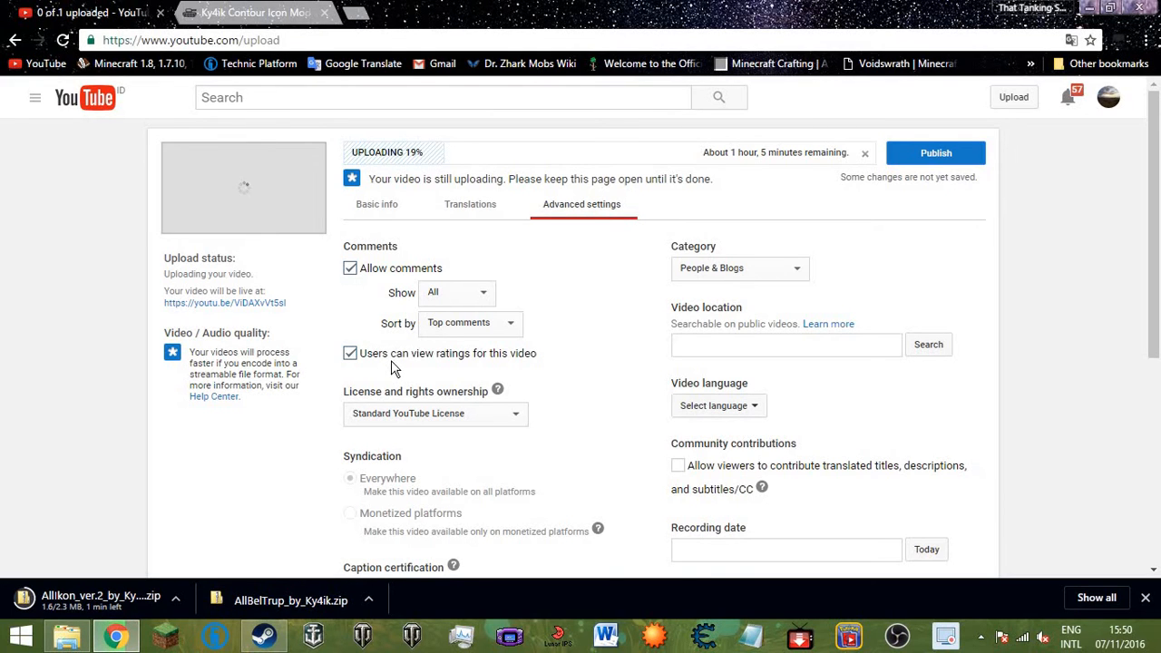
Go back from the Ky4ik mod page to tanksmods.com and open page 2 of posts.
click(256, 12)
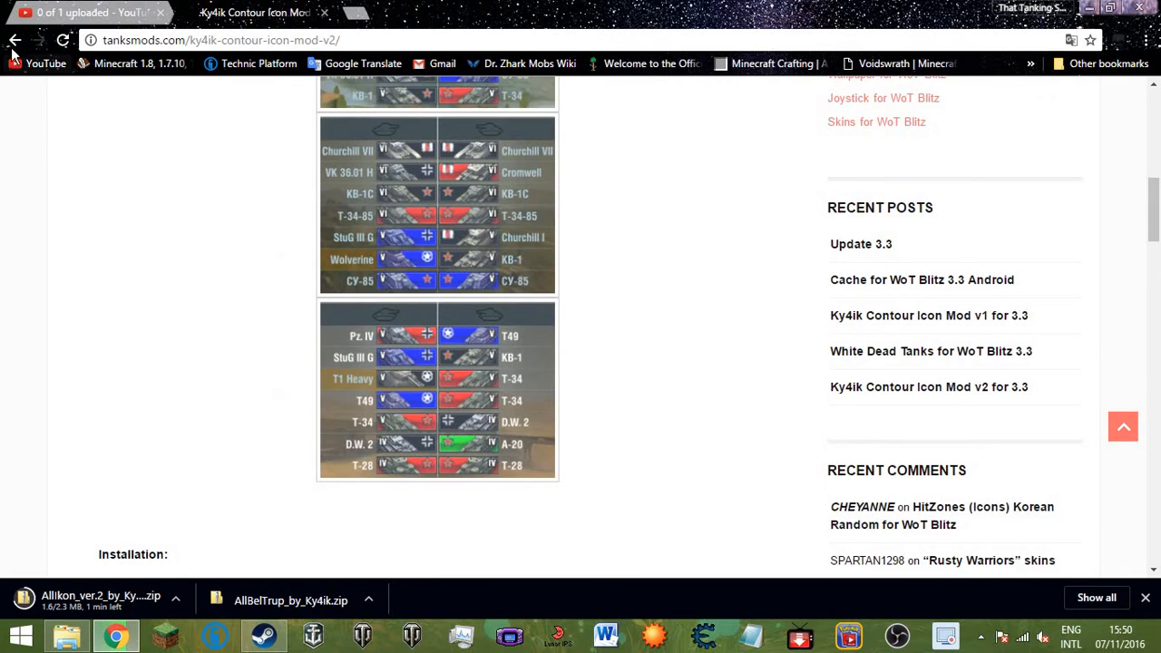
click(15, 40)
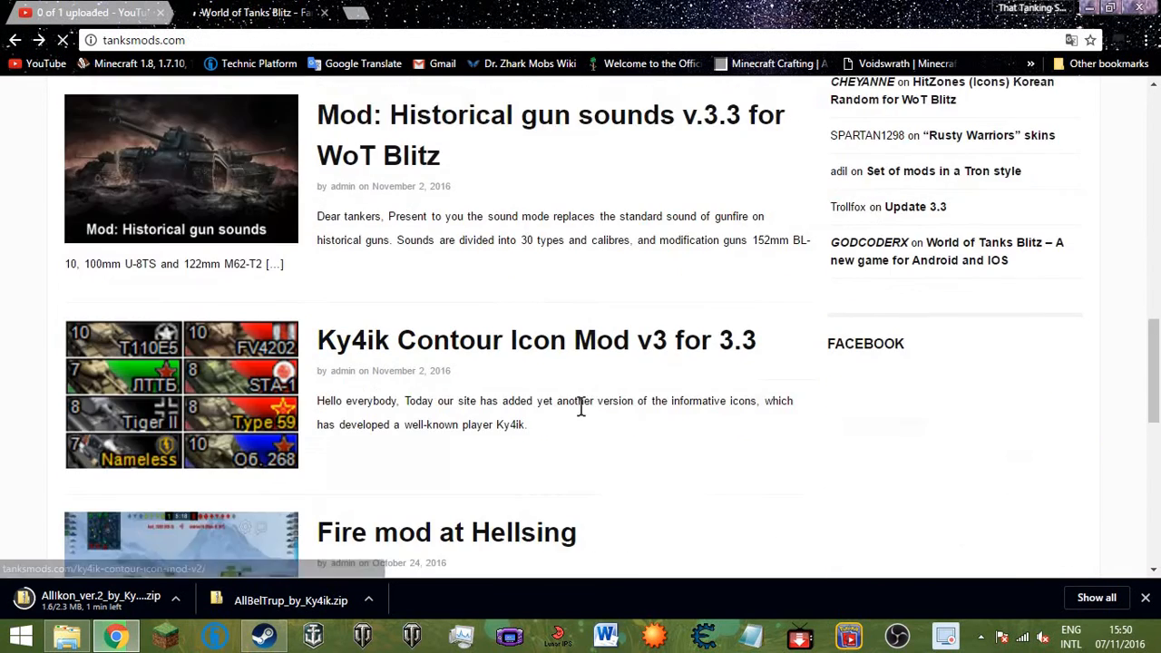
scroll(down, 3)
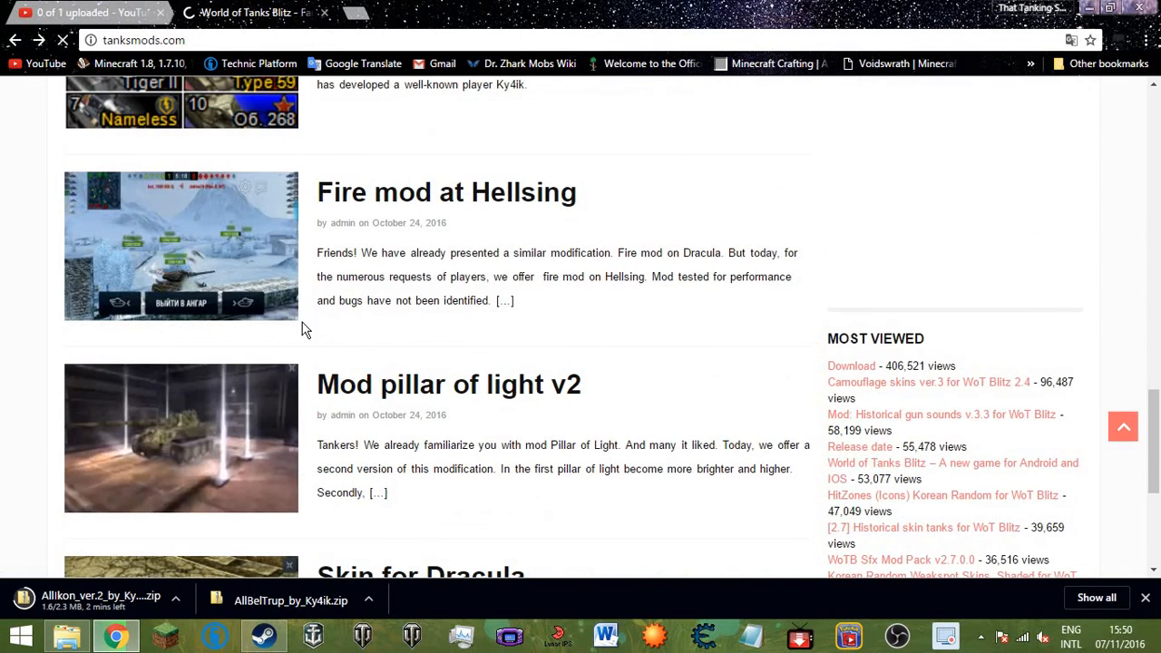
scroll(down, 3)
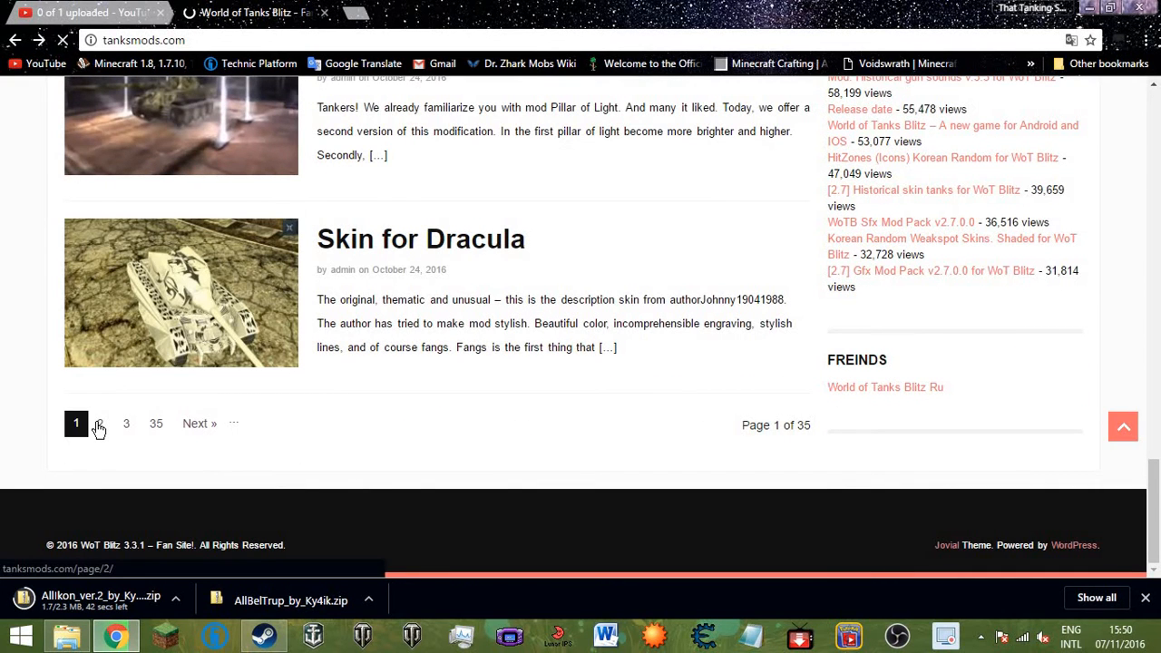
click(100, 423)
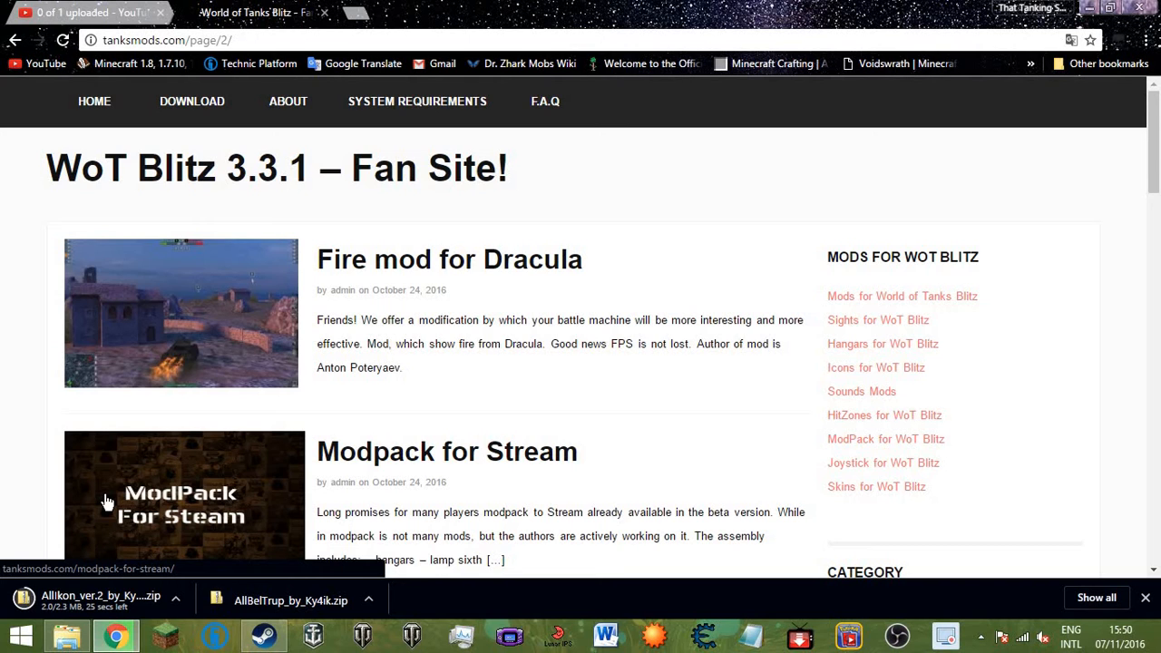
Open Downloads, peek into the Installers and Apps folders, then go back.
click(67, 634)
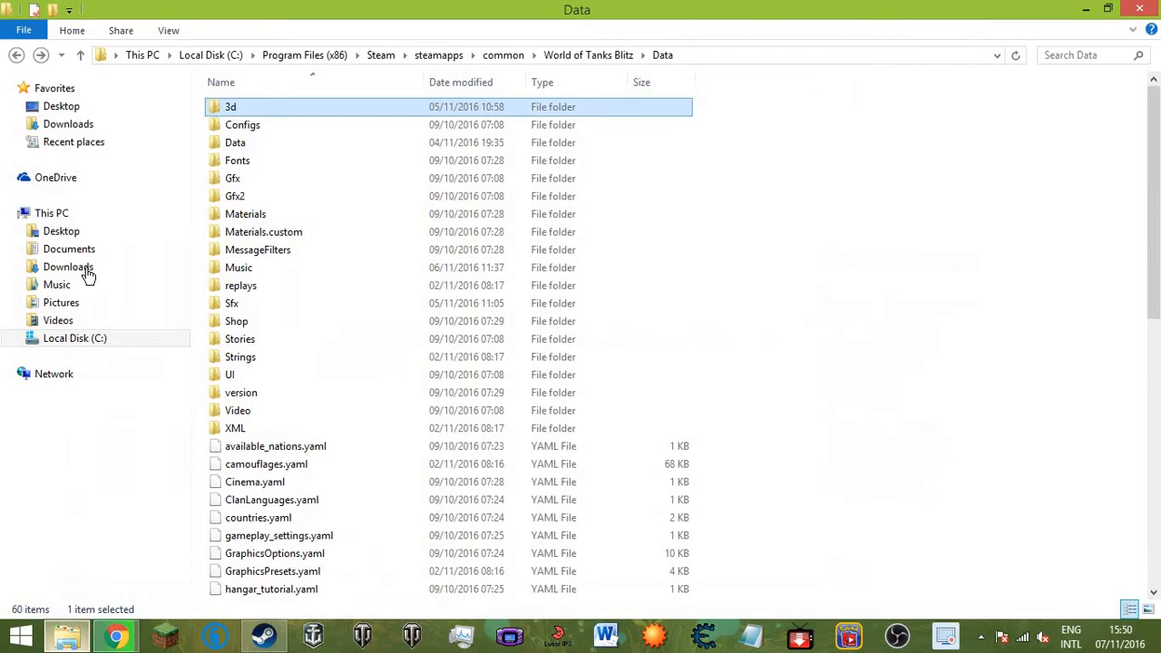
click(68, 266)
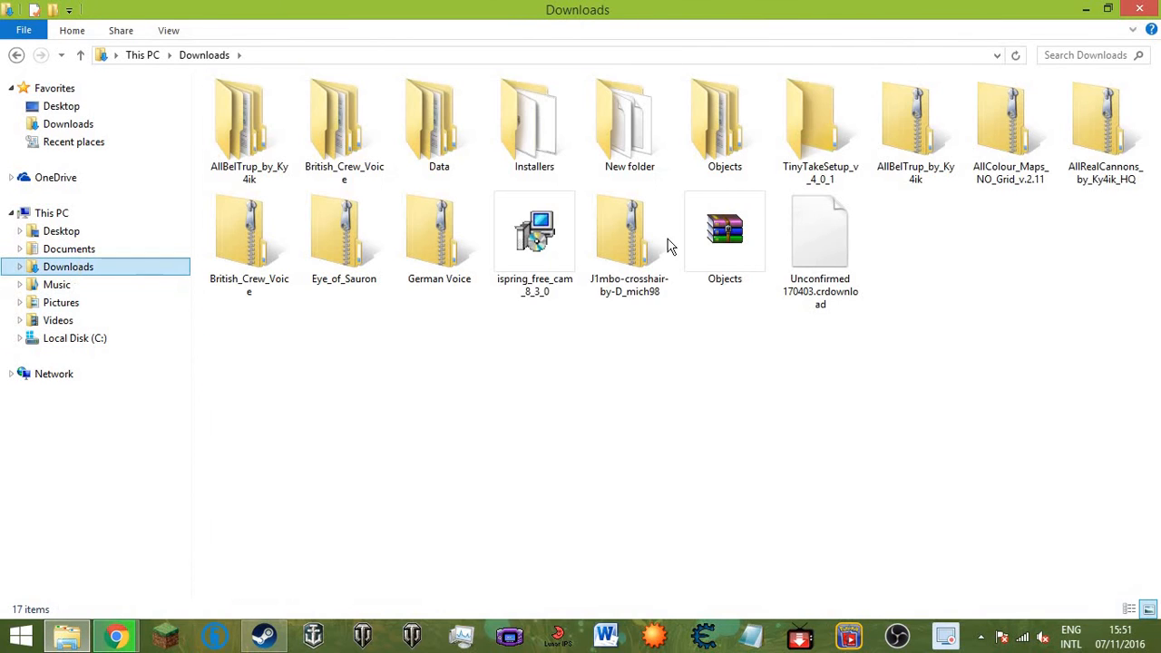
click(534, 118)
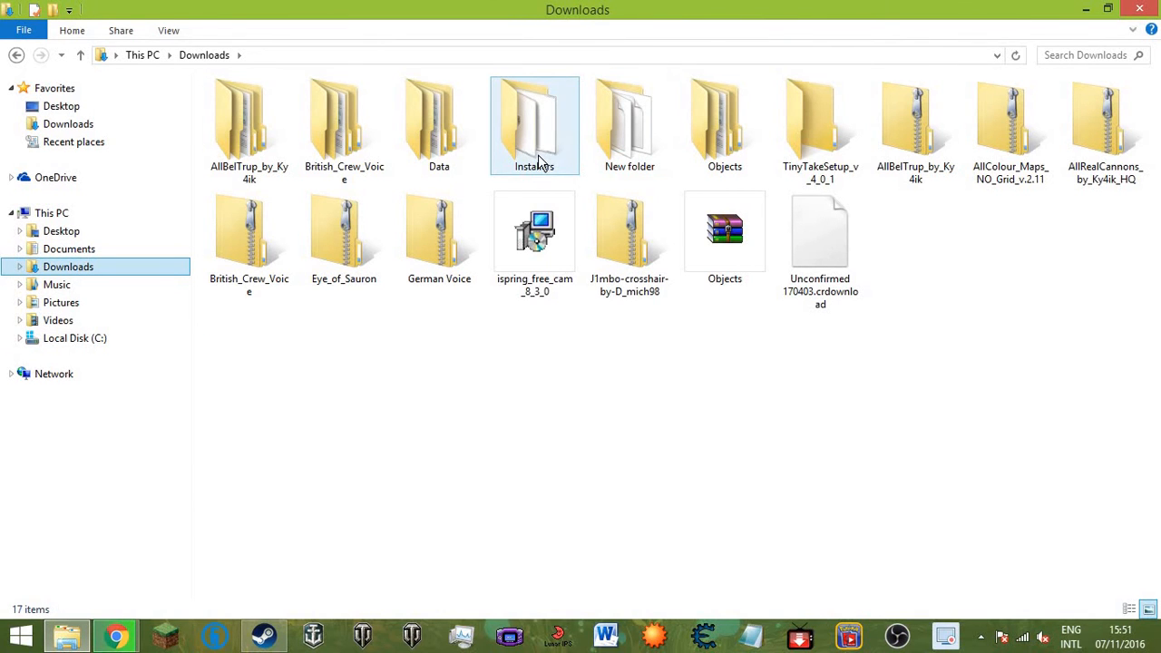
double_click(535, 125)
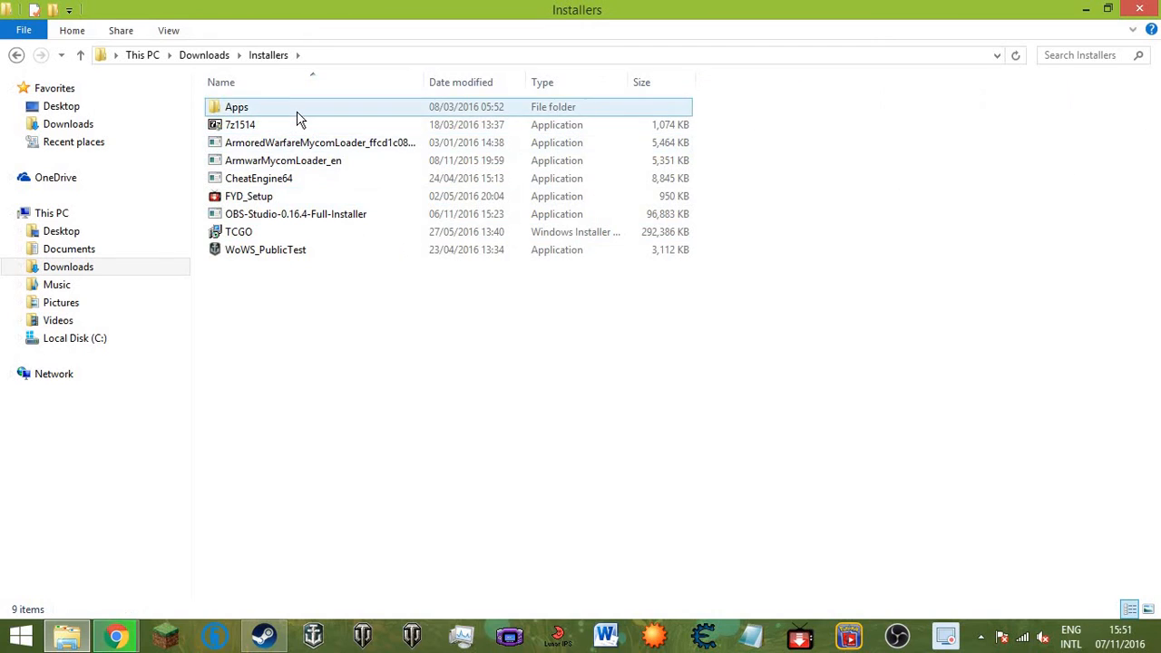
double_click(236, 106)
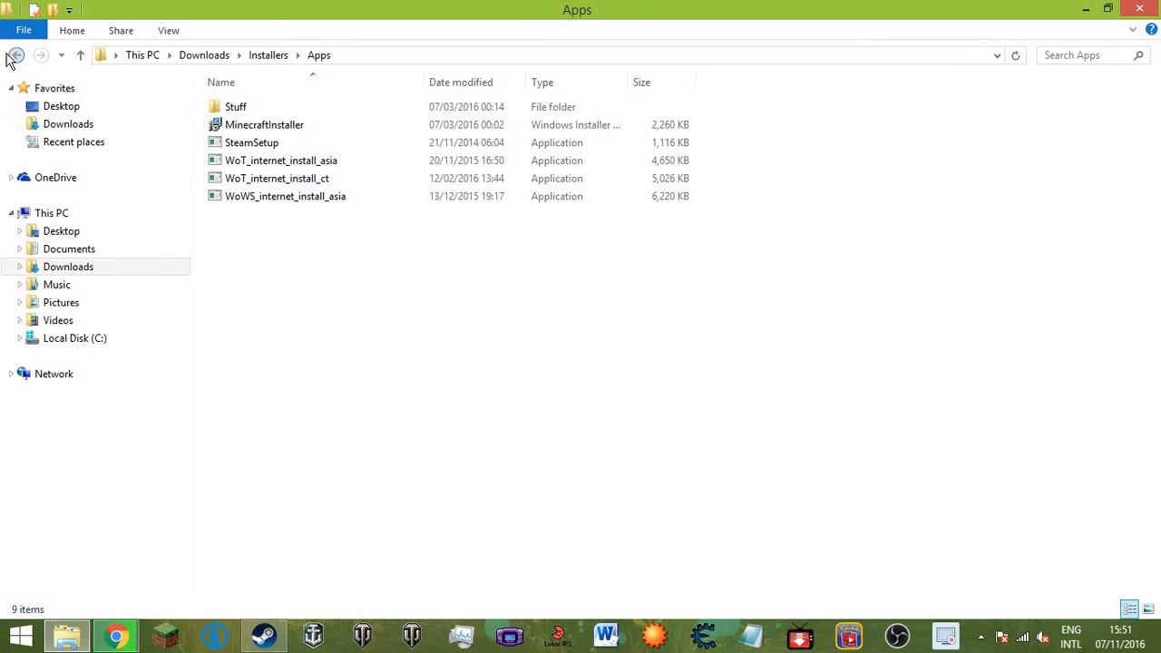
click(17, 54)
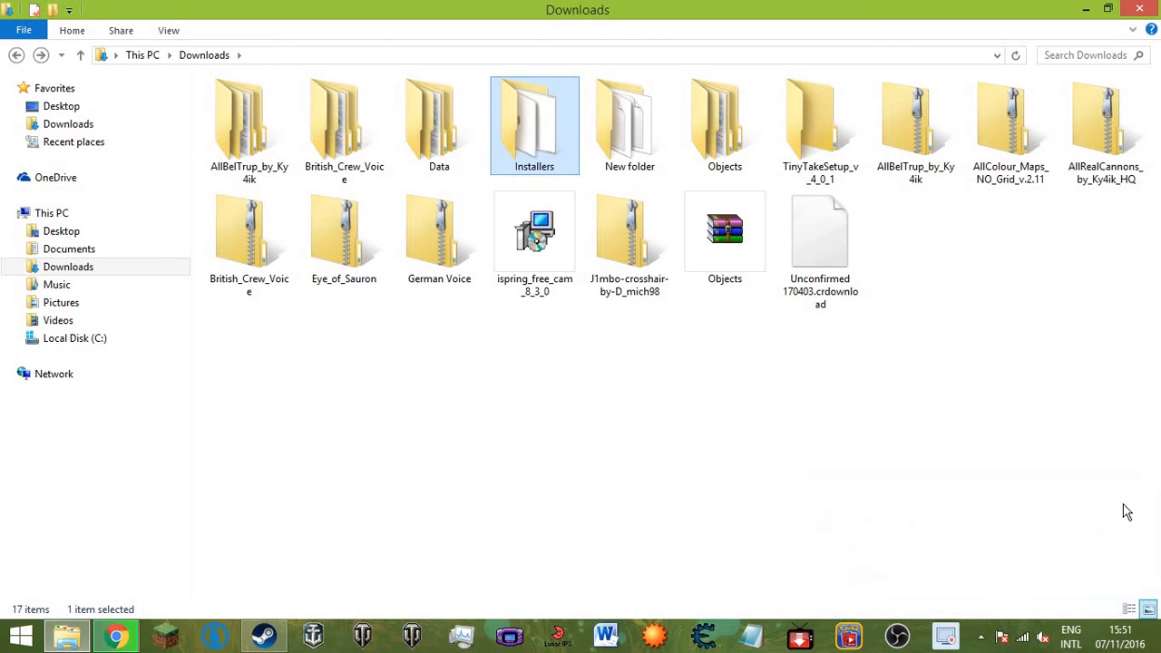
click(115, 634)
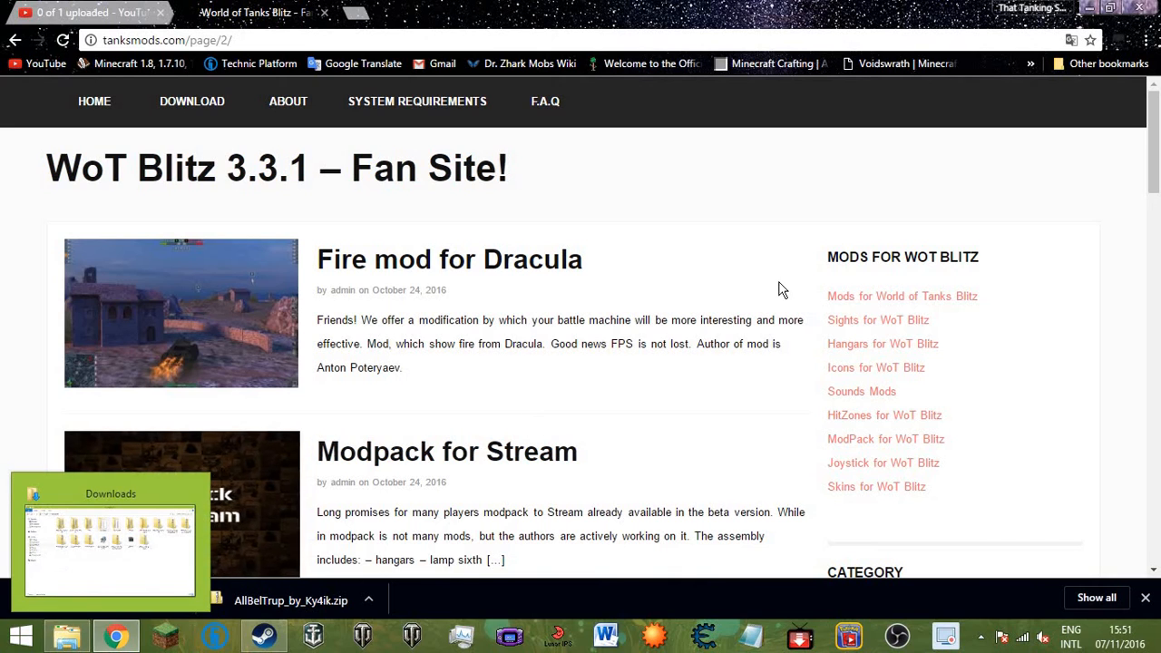
Extract the AllIkon_ver.2_by_Ky4ik archive into its own folder.
click(109, 535)
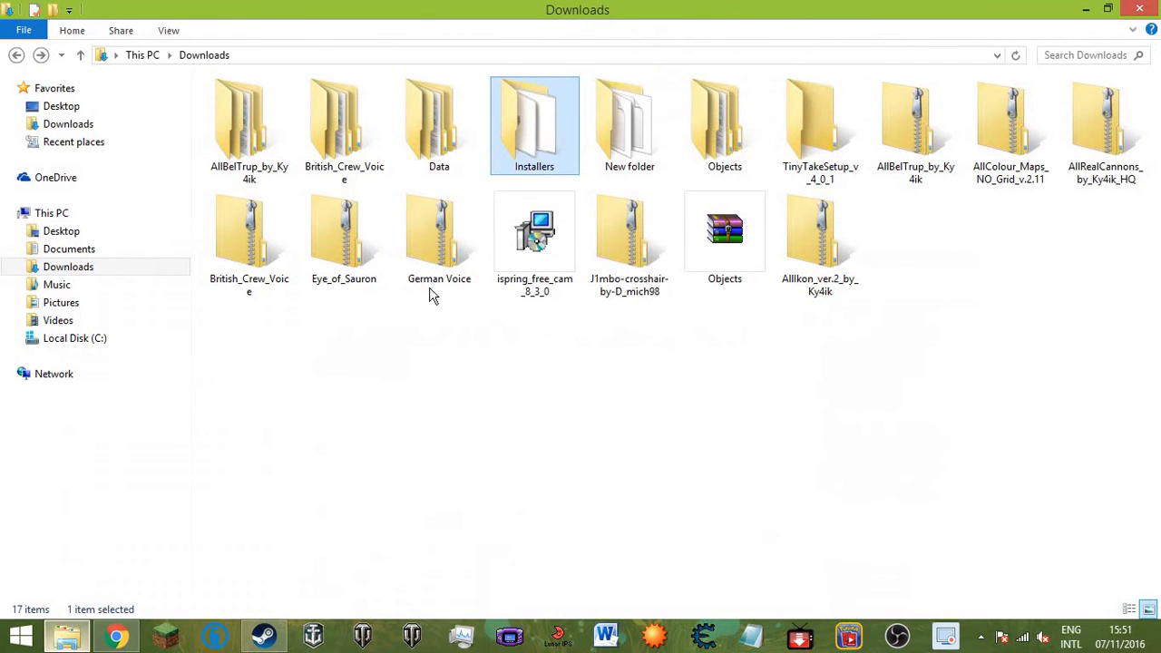
click(820, 231)
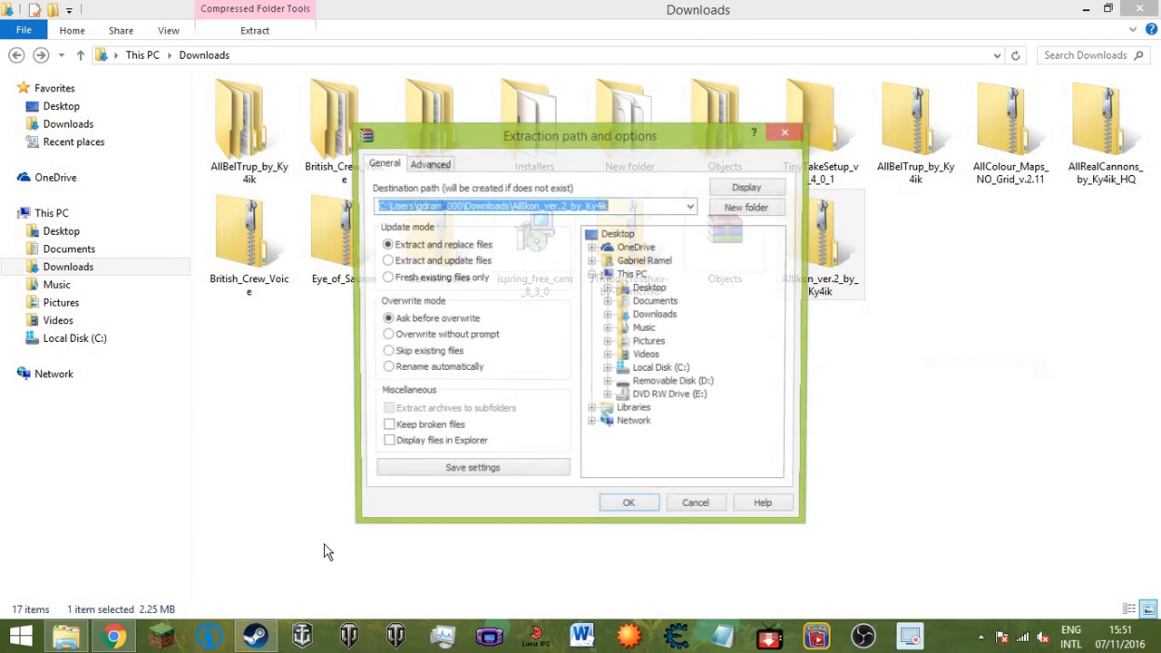
click(629, 502)
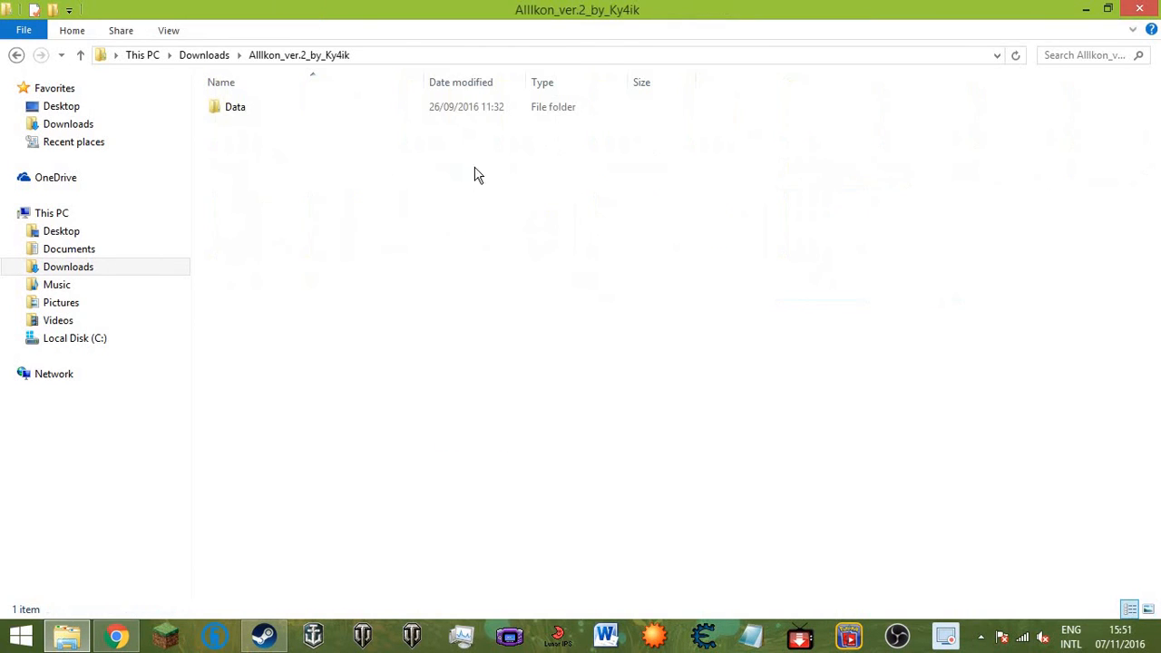
Copy the mod's Gfx and Gfx2 folders and head to the game's Data folder.
double_click(235, 106)
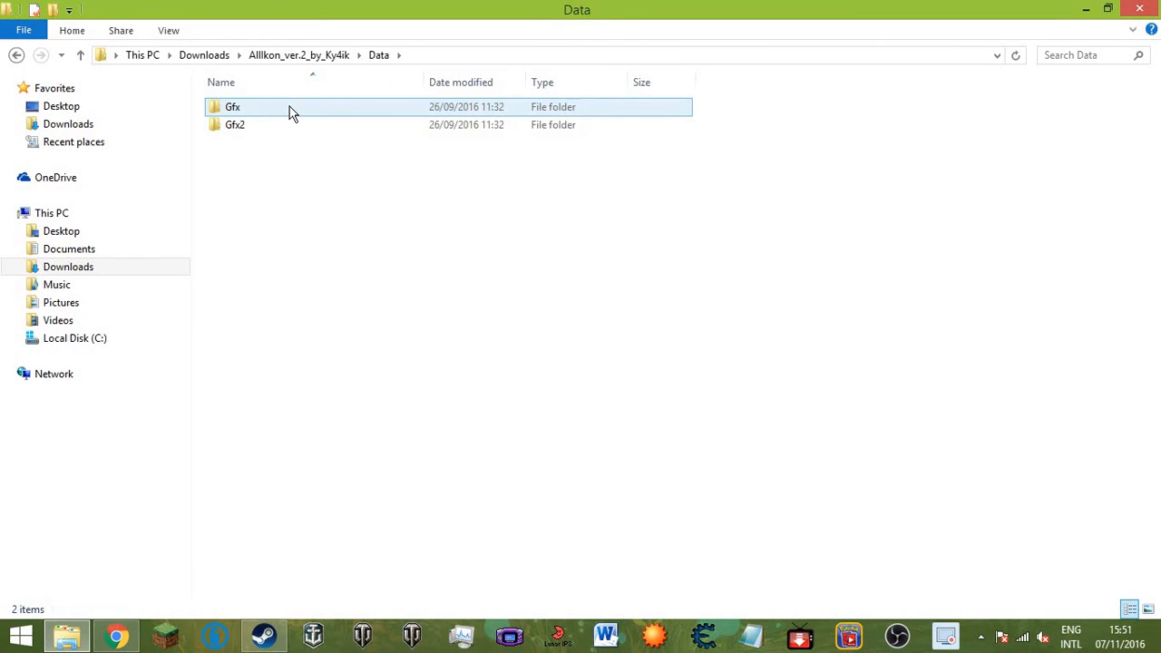
right_click(235, 125)
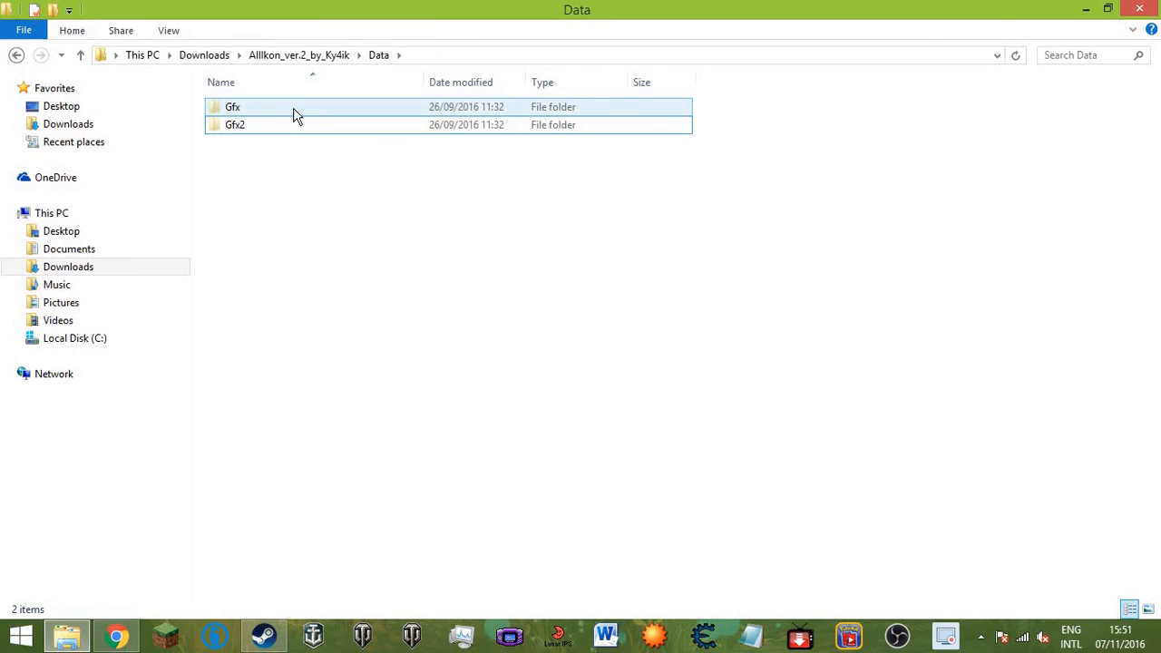
right_click(235, 124)
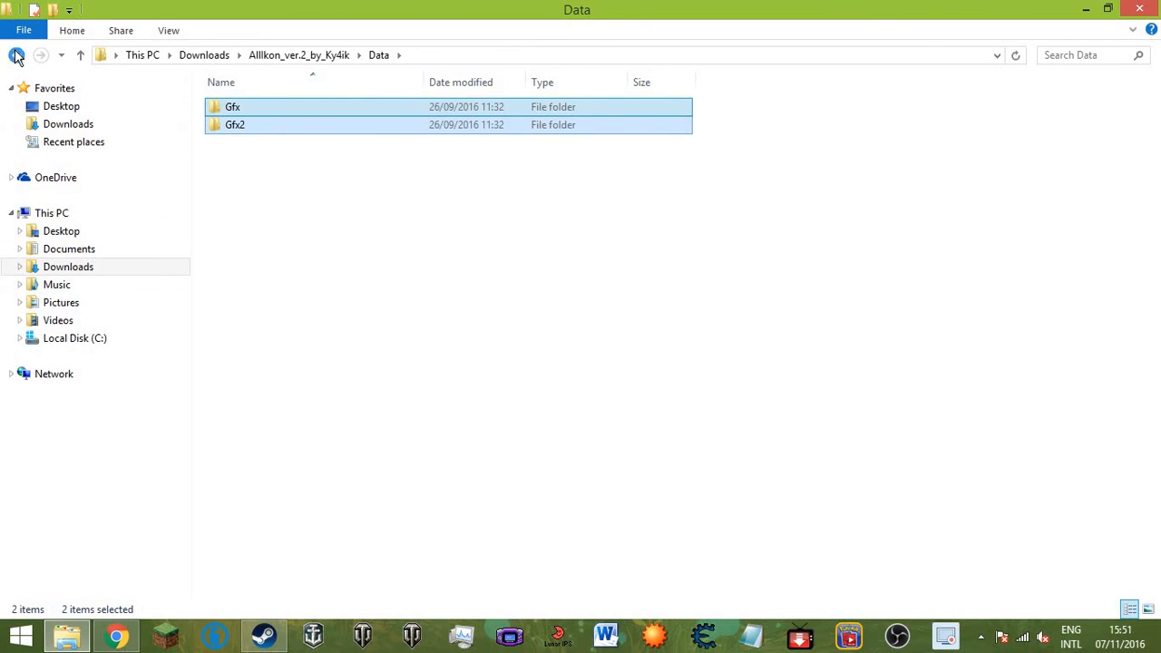
click(16, 55)
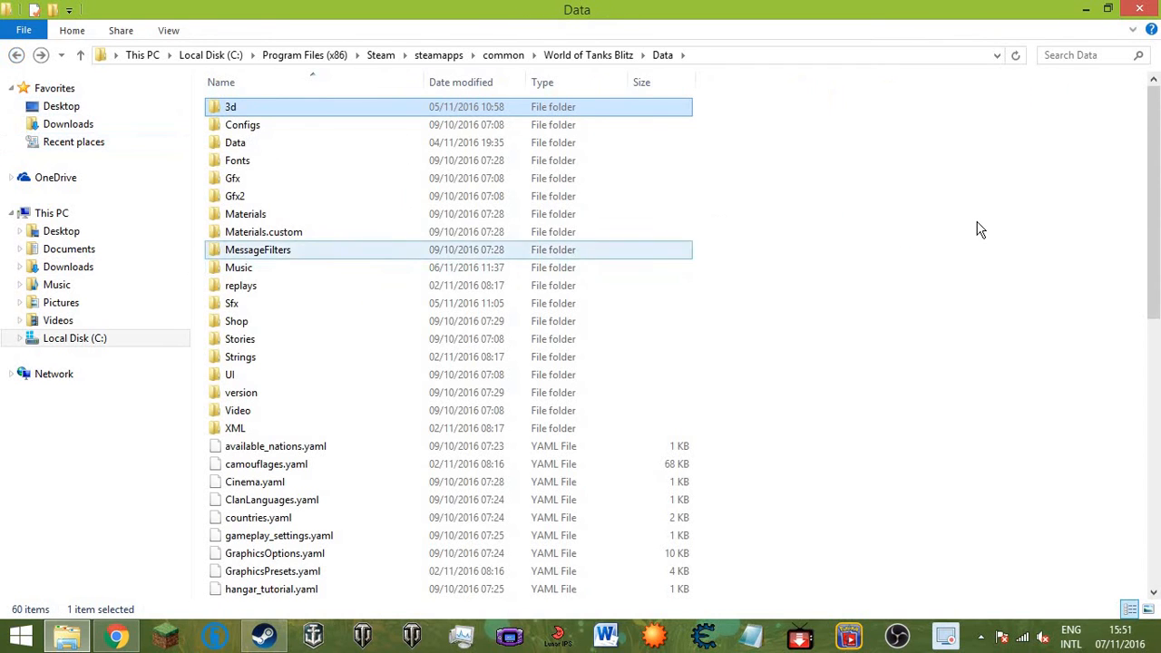
click(839, 426)
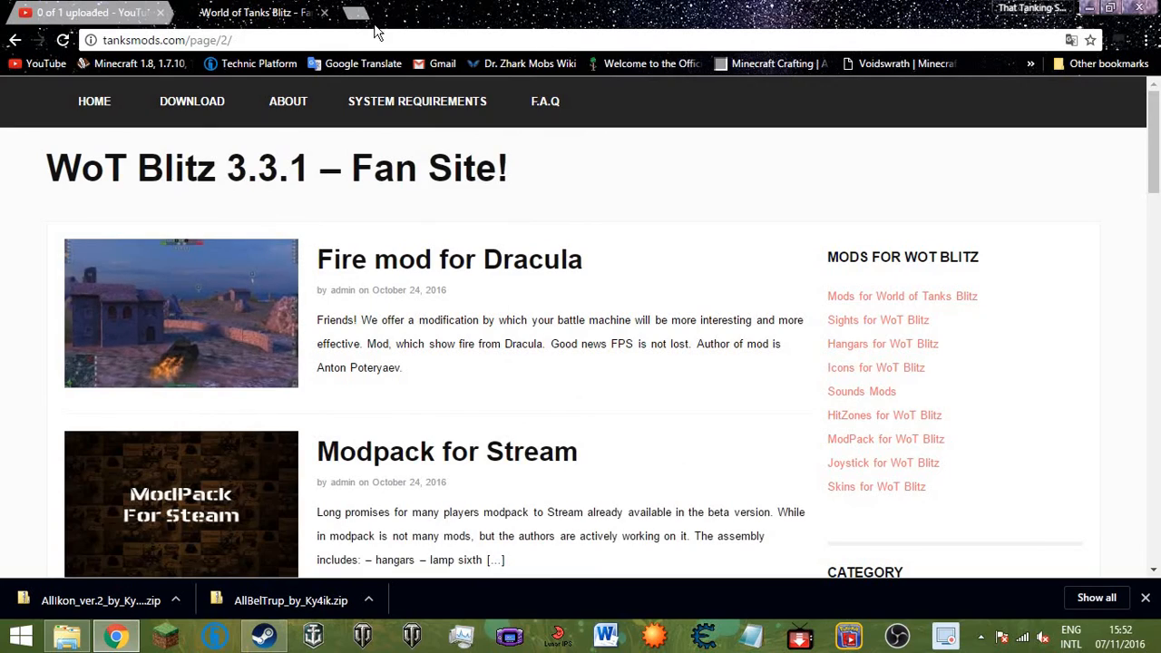
mouse_move(60, 83)
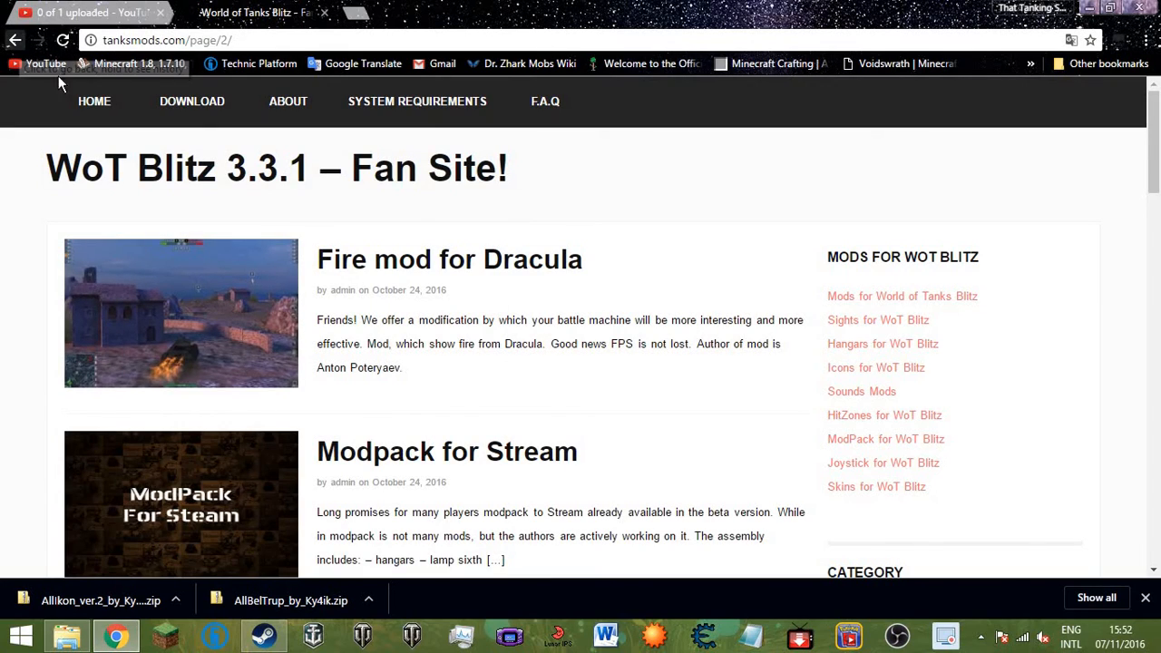
Scroll the tanksmods.com listings and go to page 4.
scroll(down, 3)
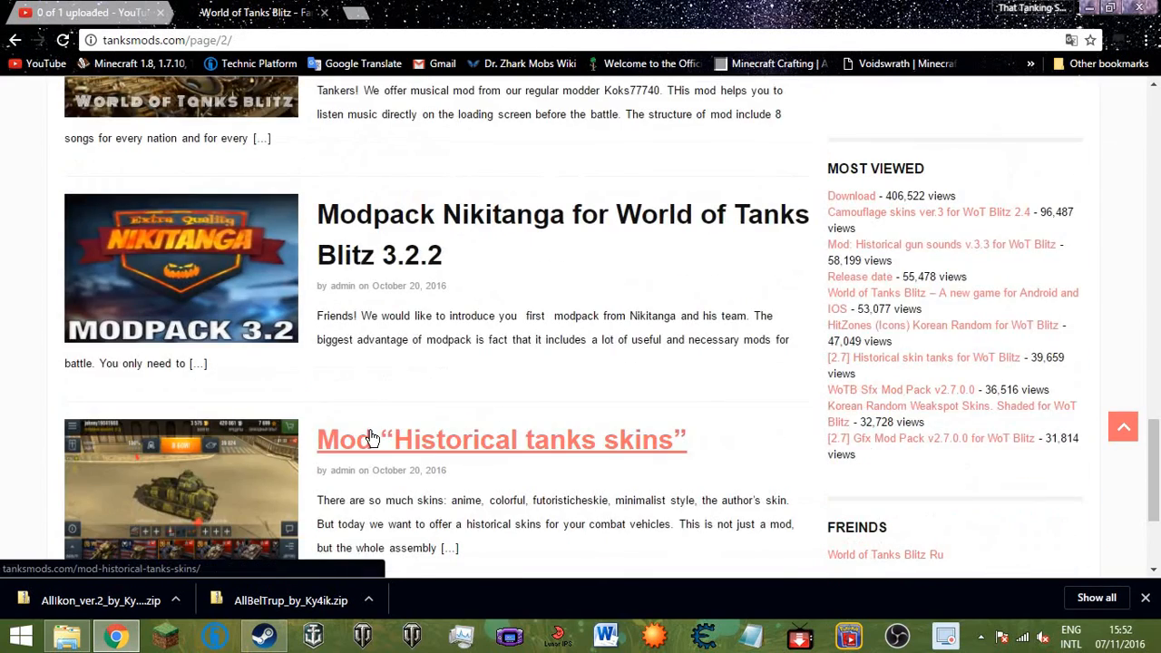
scroll(down, 3)
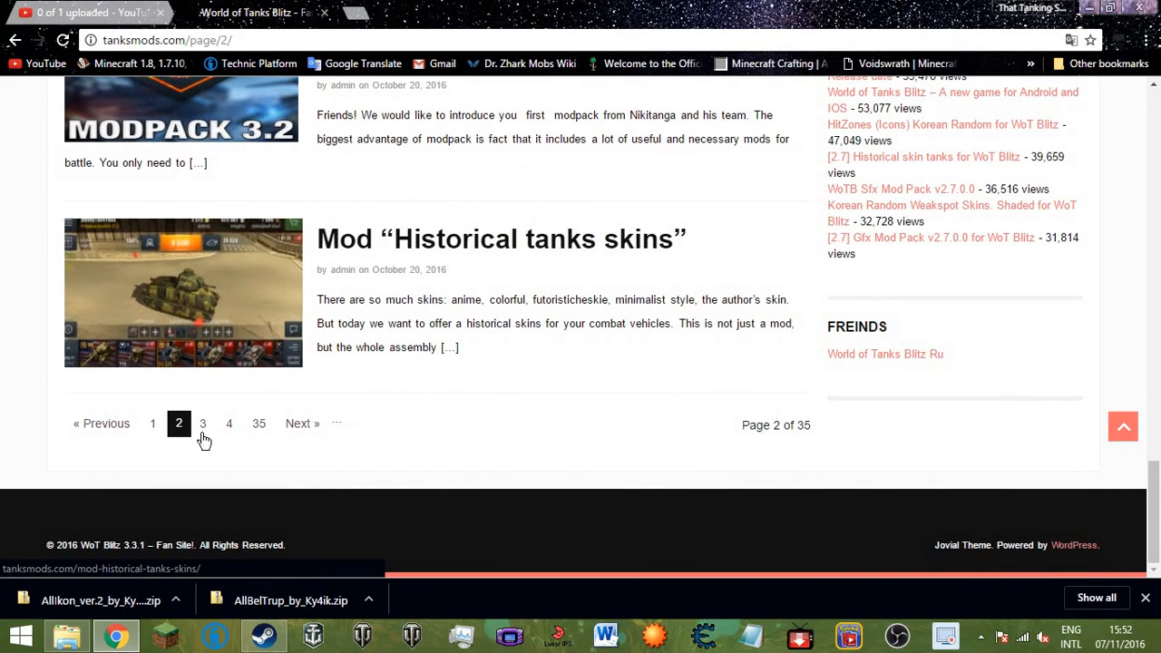
click(229, 424)
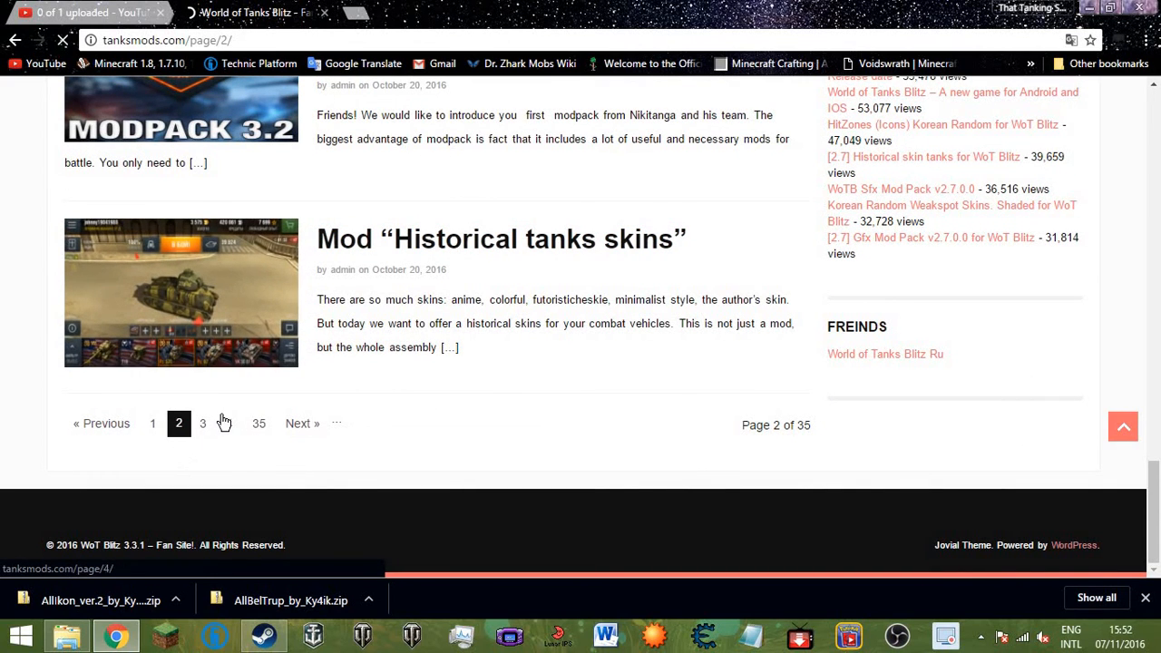
click(227, 424)
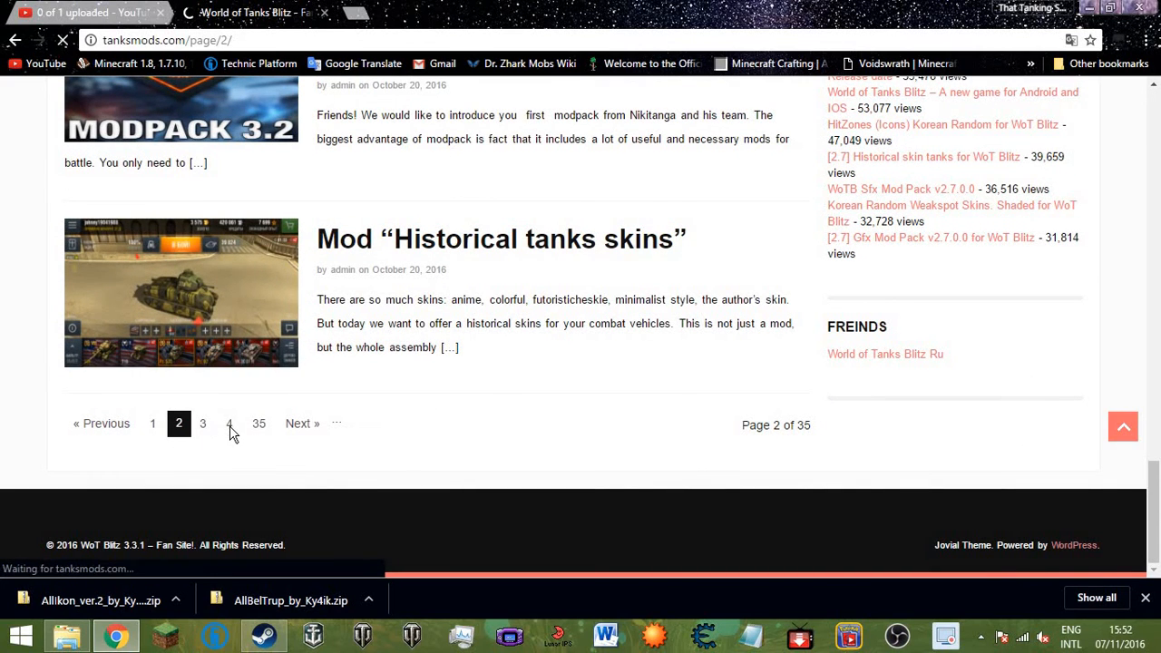
click(229, 423)
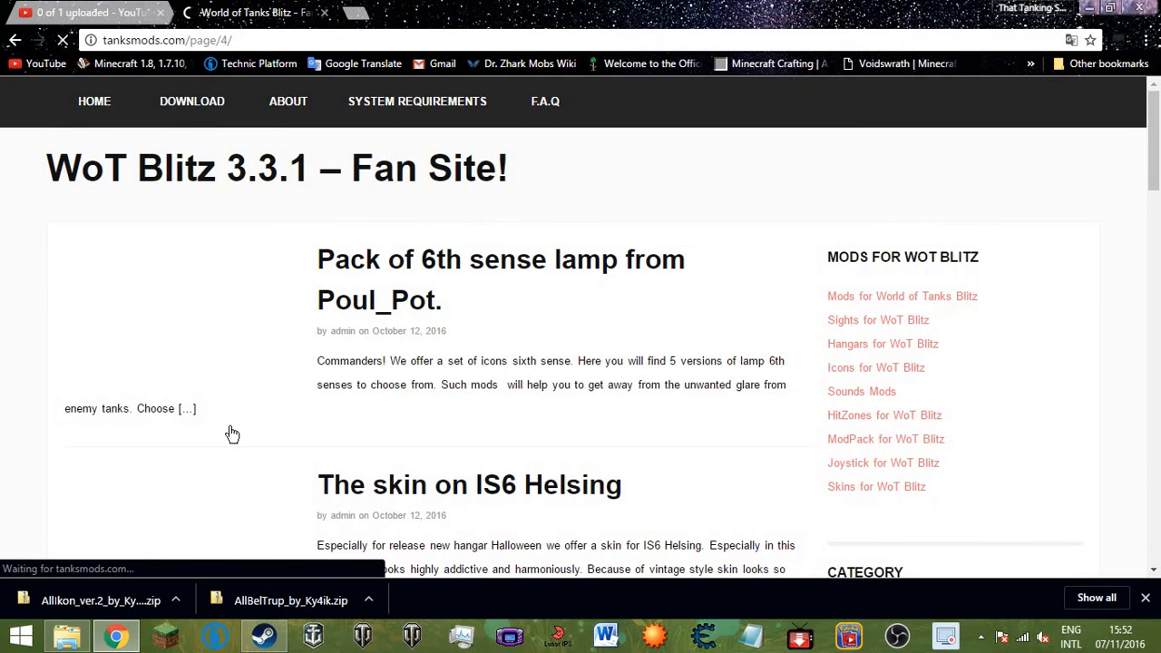
Browse page 4 and open the Hangar "On base" mod post.
scroll(down, 3)
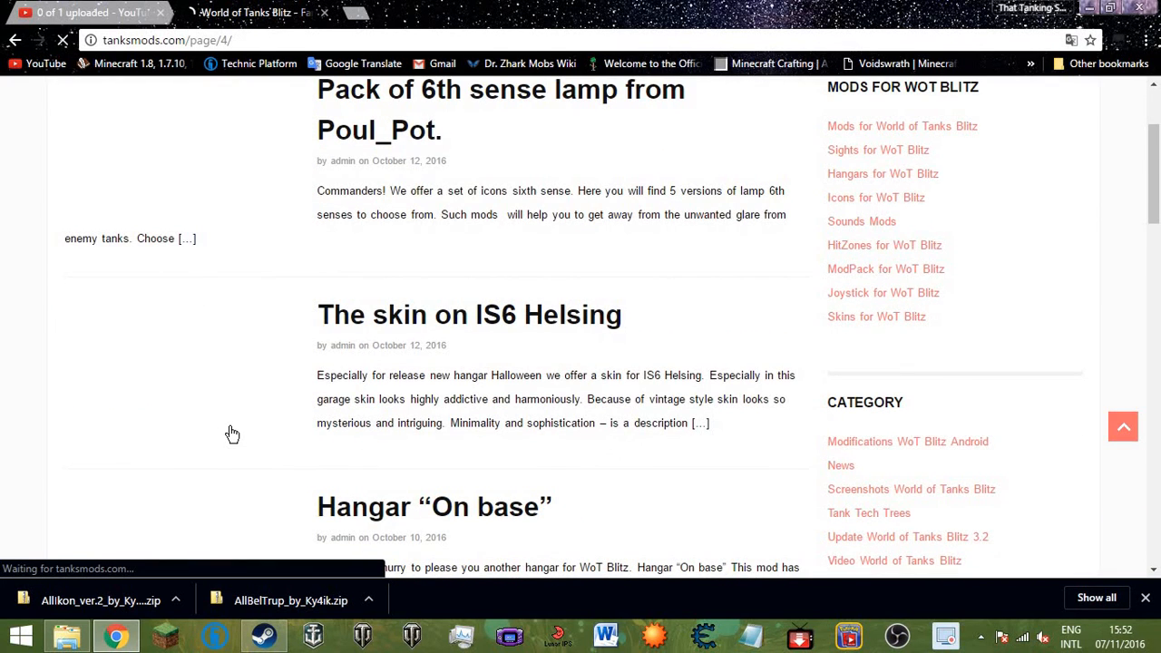
scroll(down, 3)
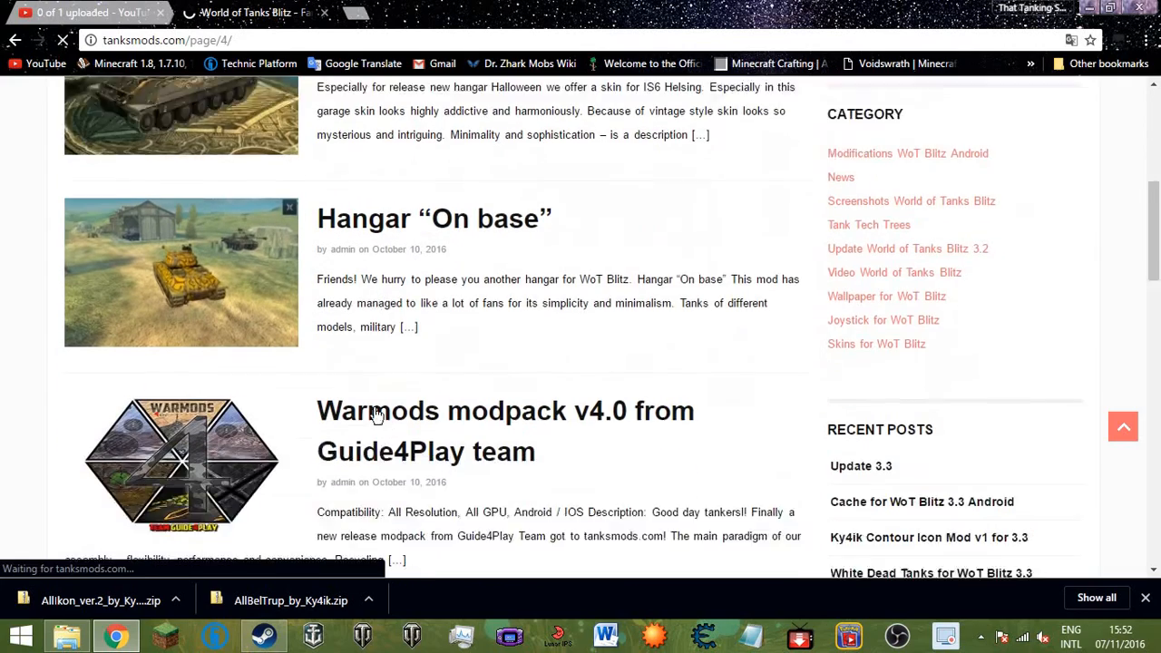
scroll(down, 3)
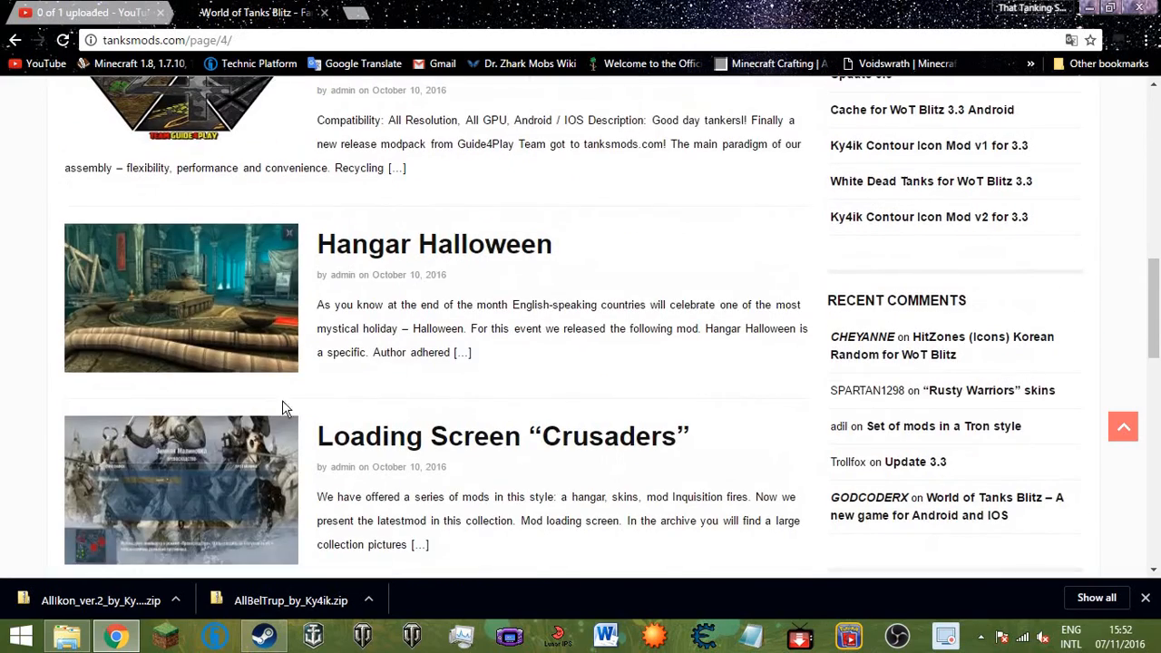
scroll(up, 3)
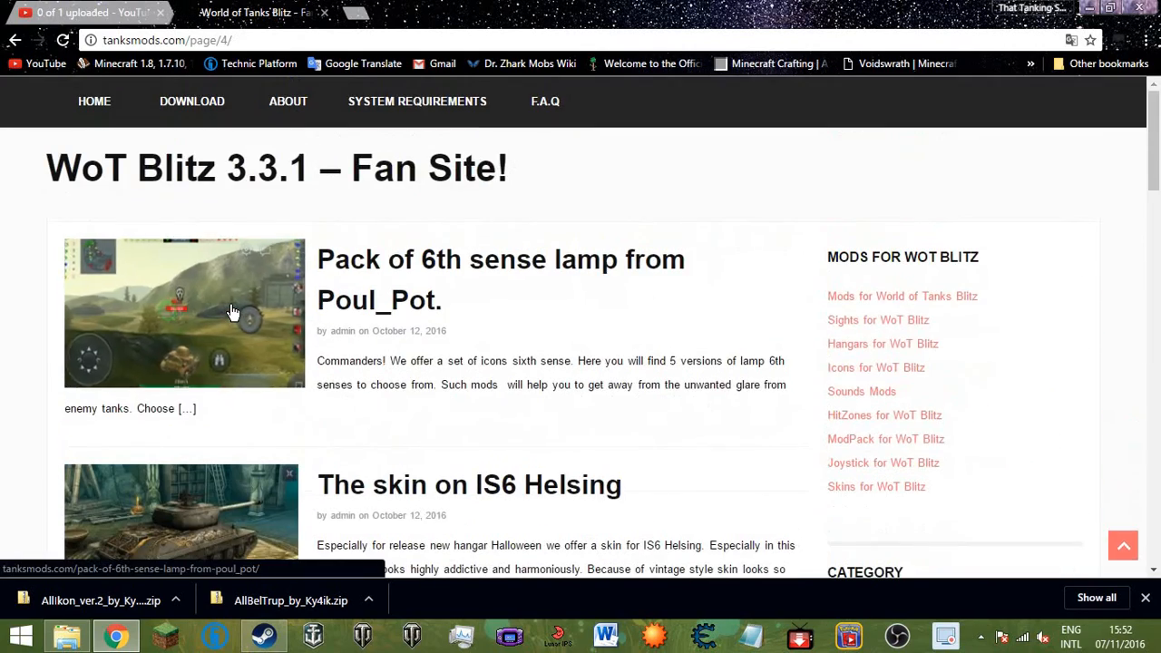
scroll(down, 3)
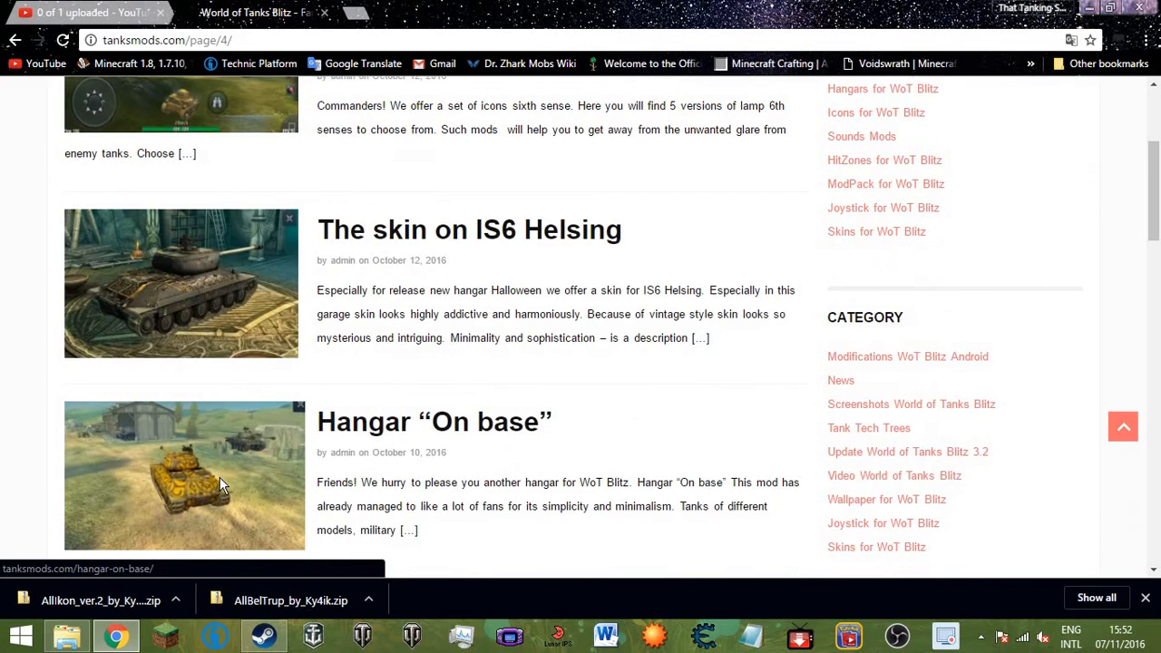
click(434, 421)
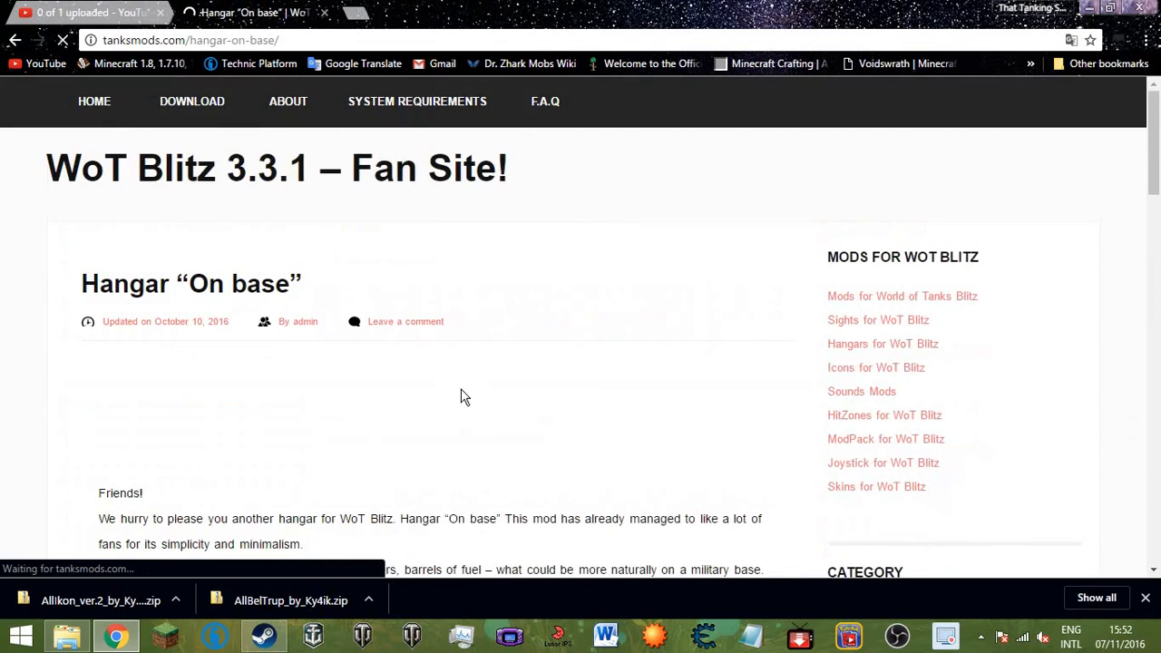
Try the Hangar Rock download link, then go back to its post after the 404.
scroll(down, 3)
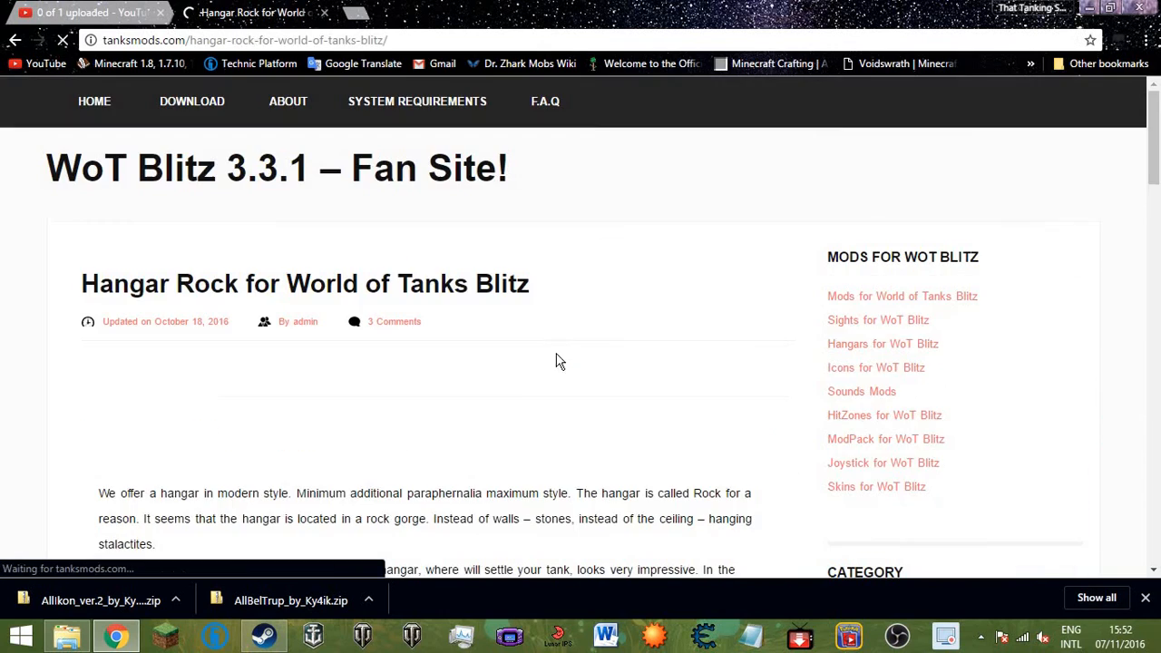
scroll(down, 3)
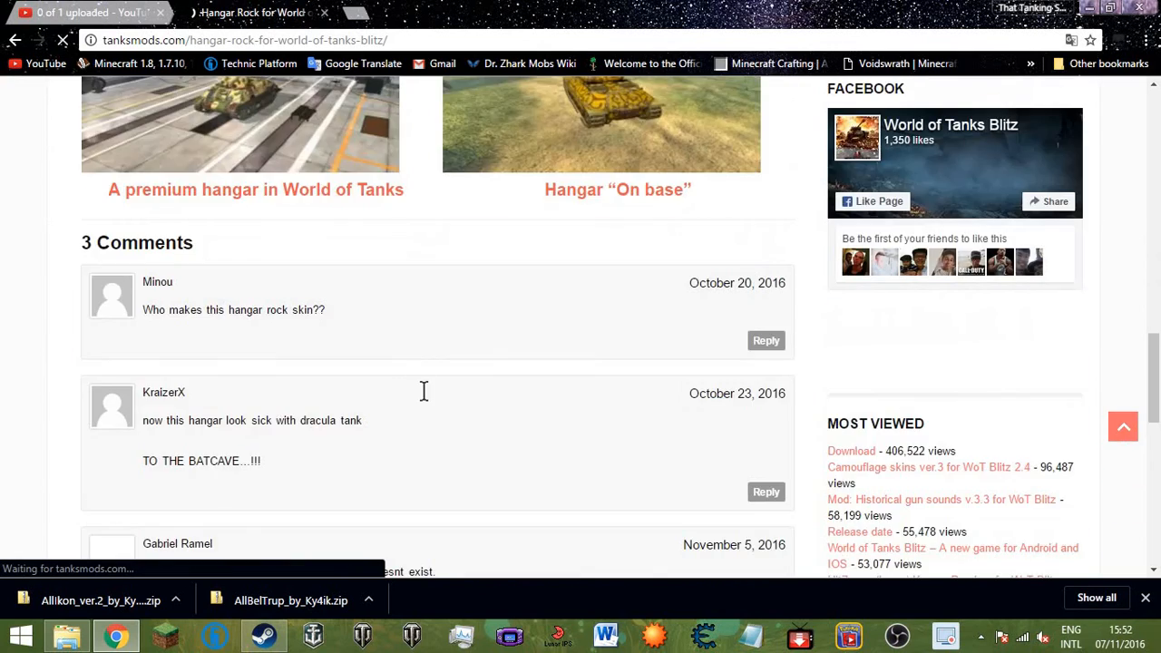
scroll(up, 3)
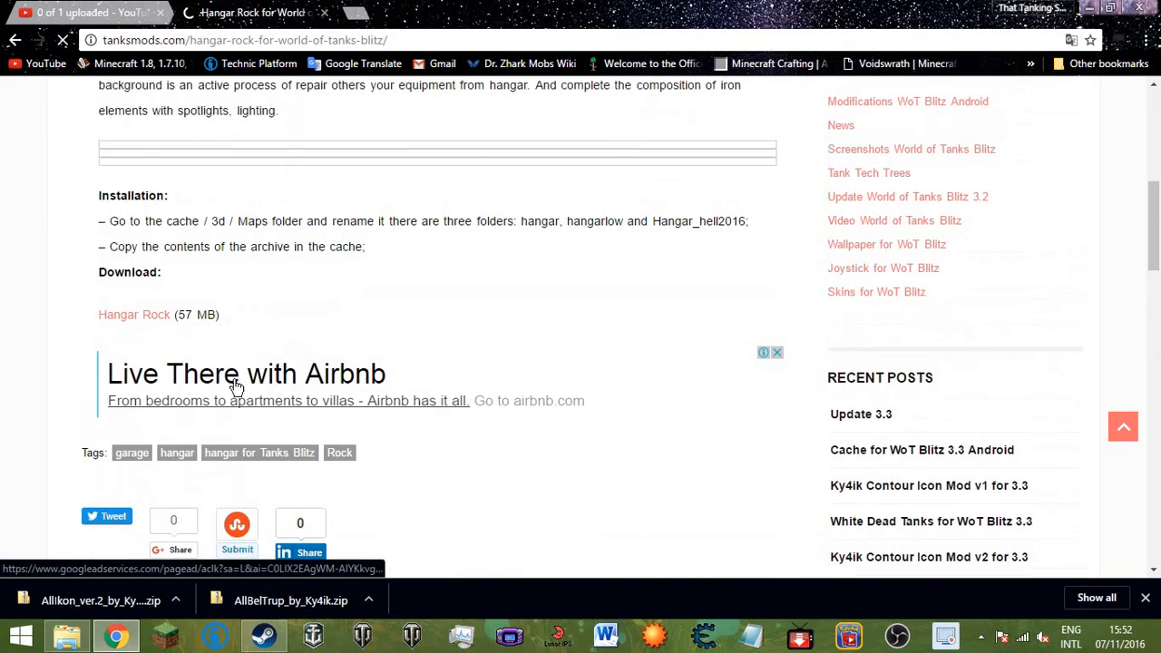
mouse_move(133, 315)
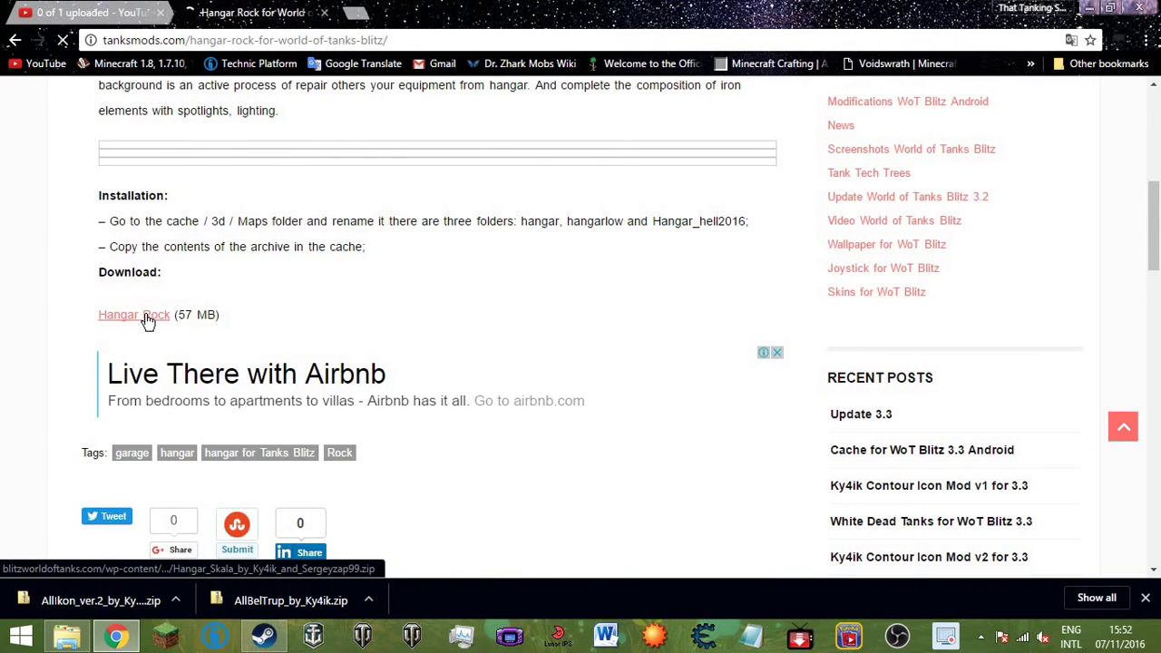
click(133, 315)
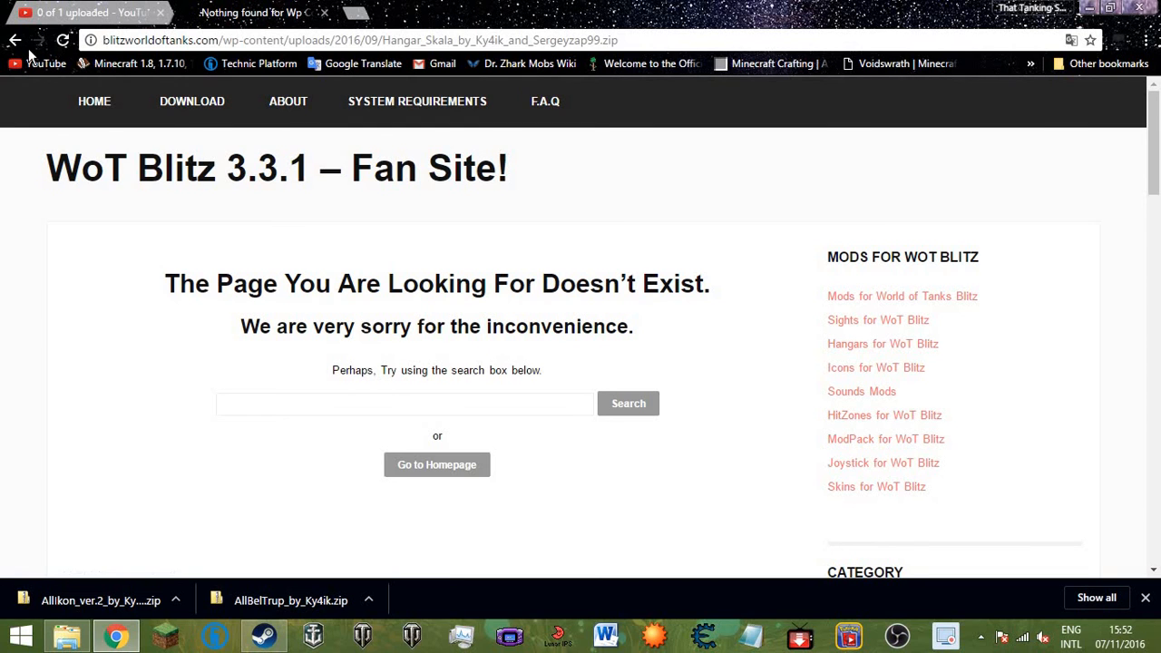
click(14, 40)
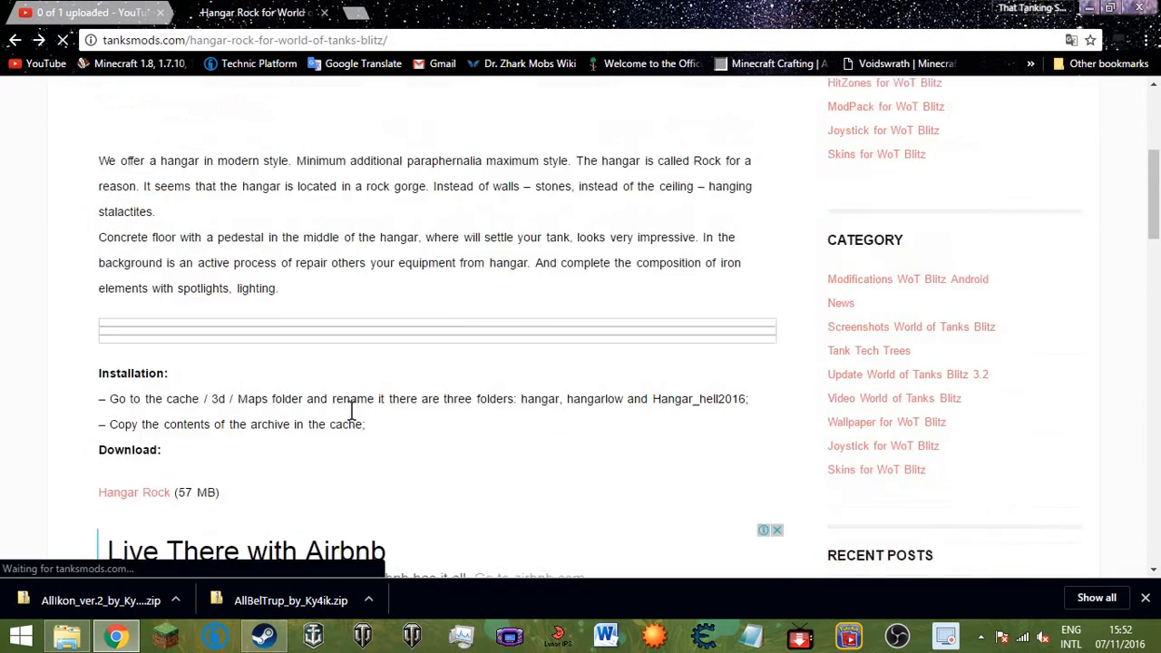
scroll(up, 3)
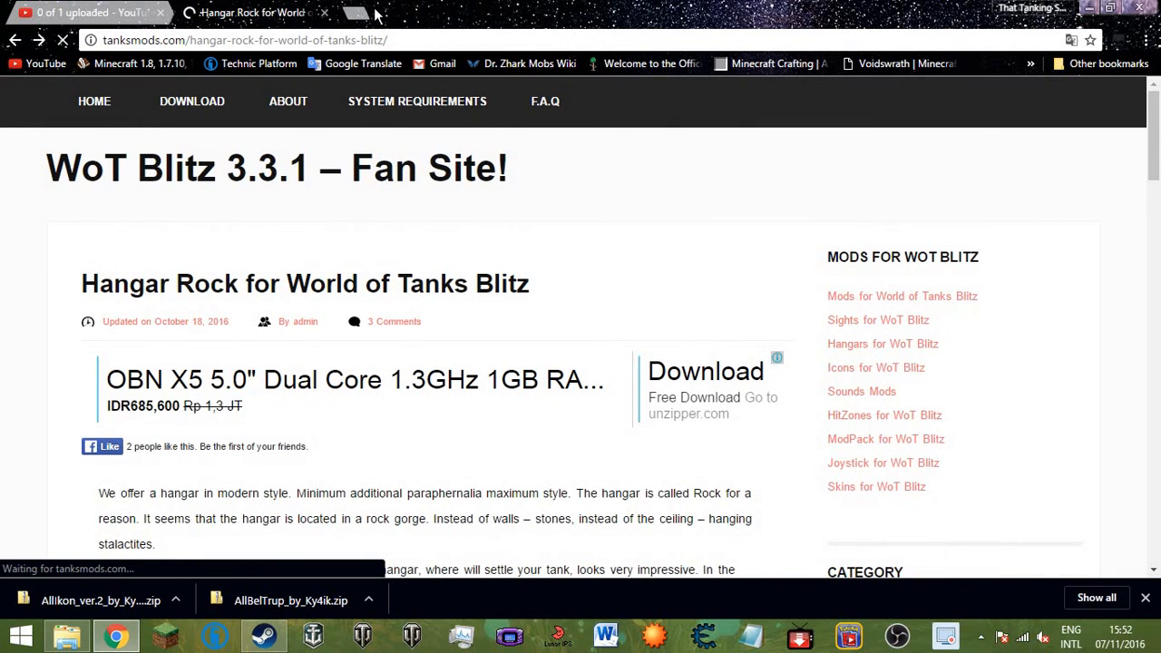
click(324, 13)
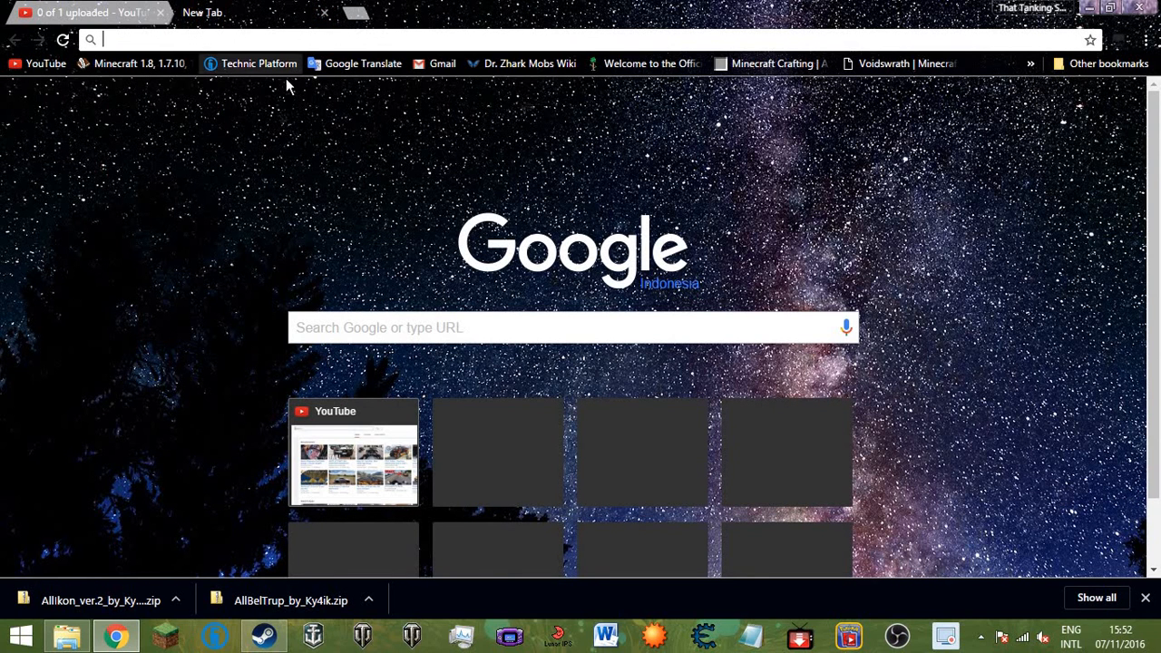
mouse_move(344, 287)
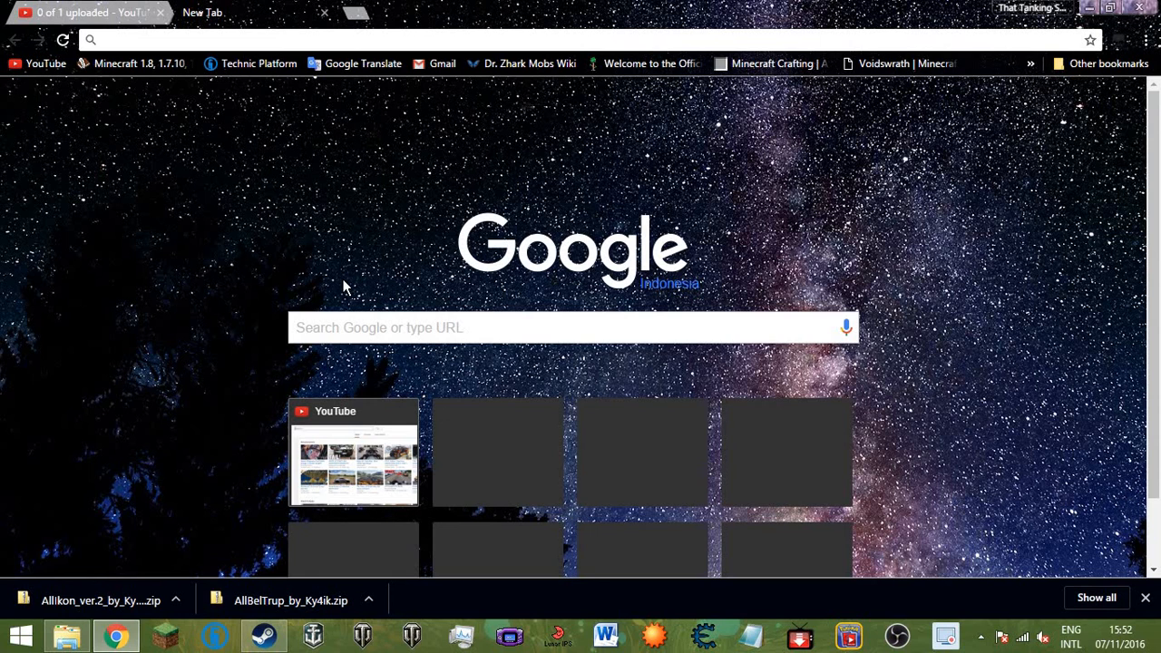
mouse_move(125, 7)
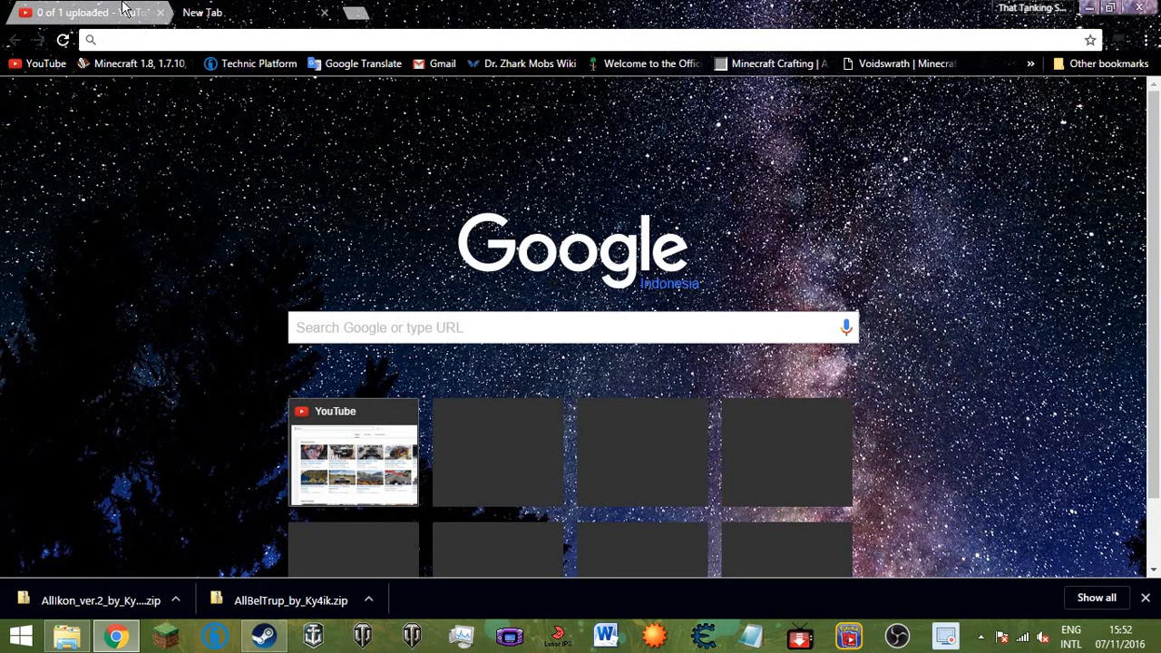
click(81, 12)
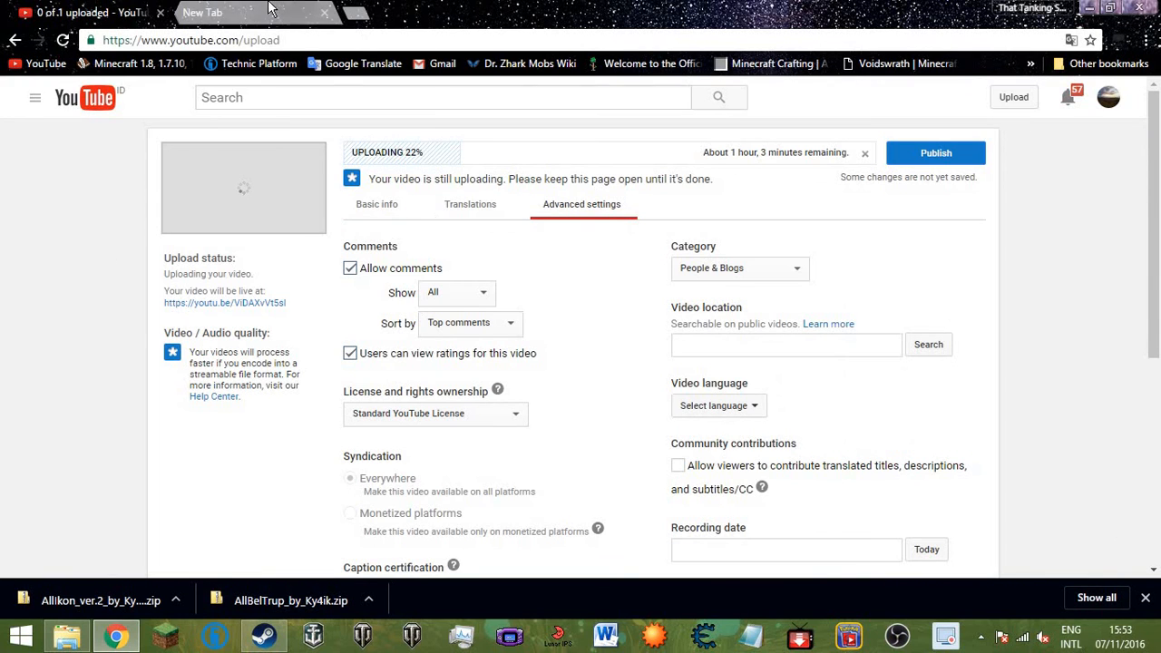
click(202, 12)
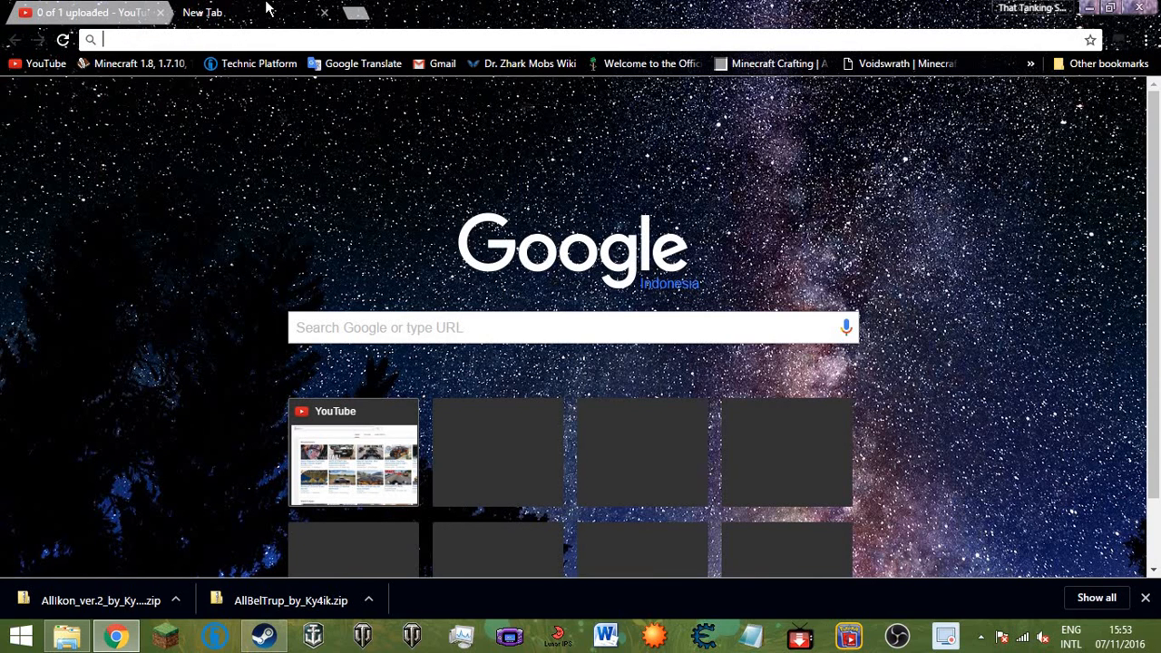
mouse_move(125, 154)
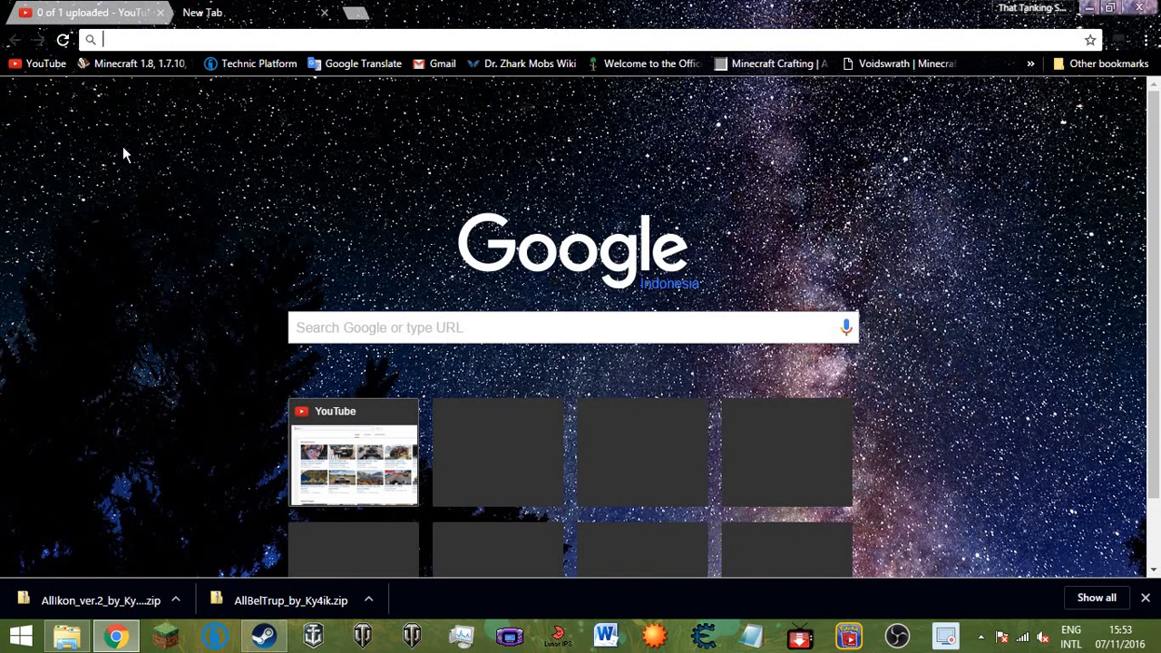
click(264, 635)
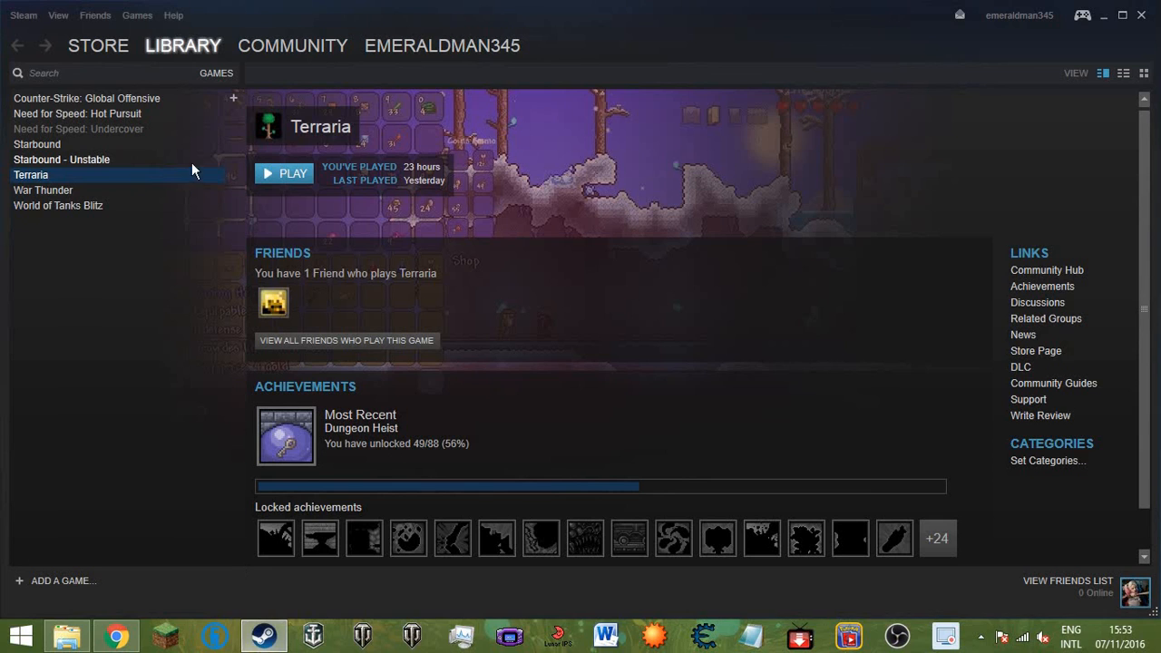
mouse_move(471, 25)
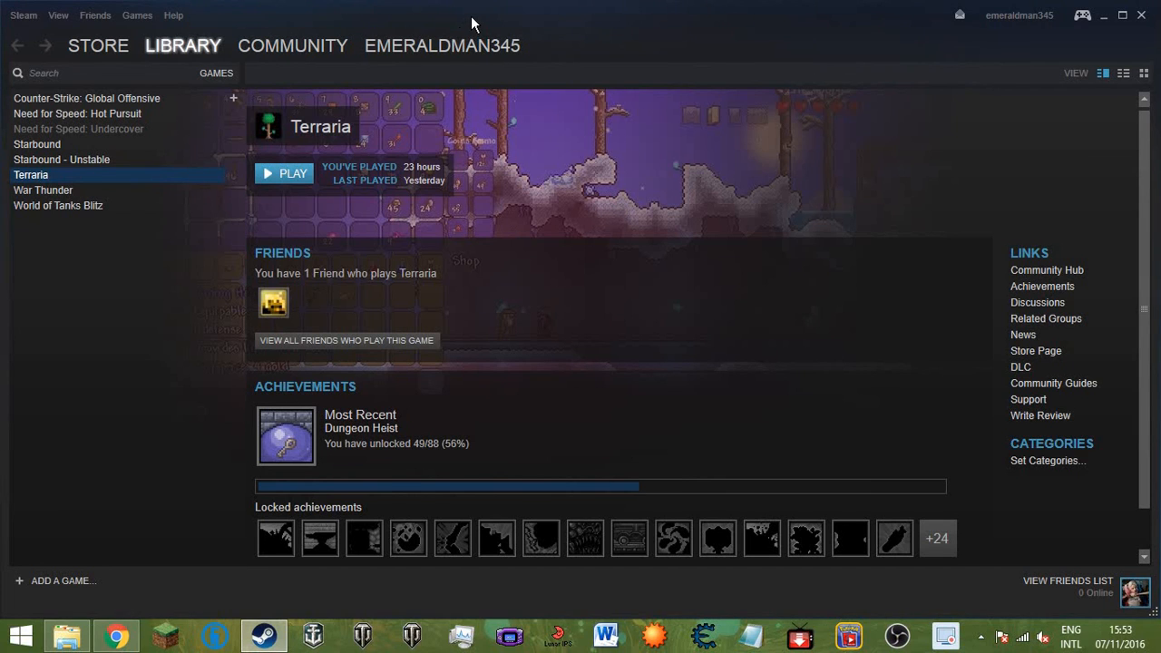
click(441, 45)
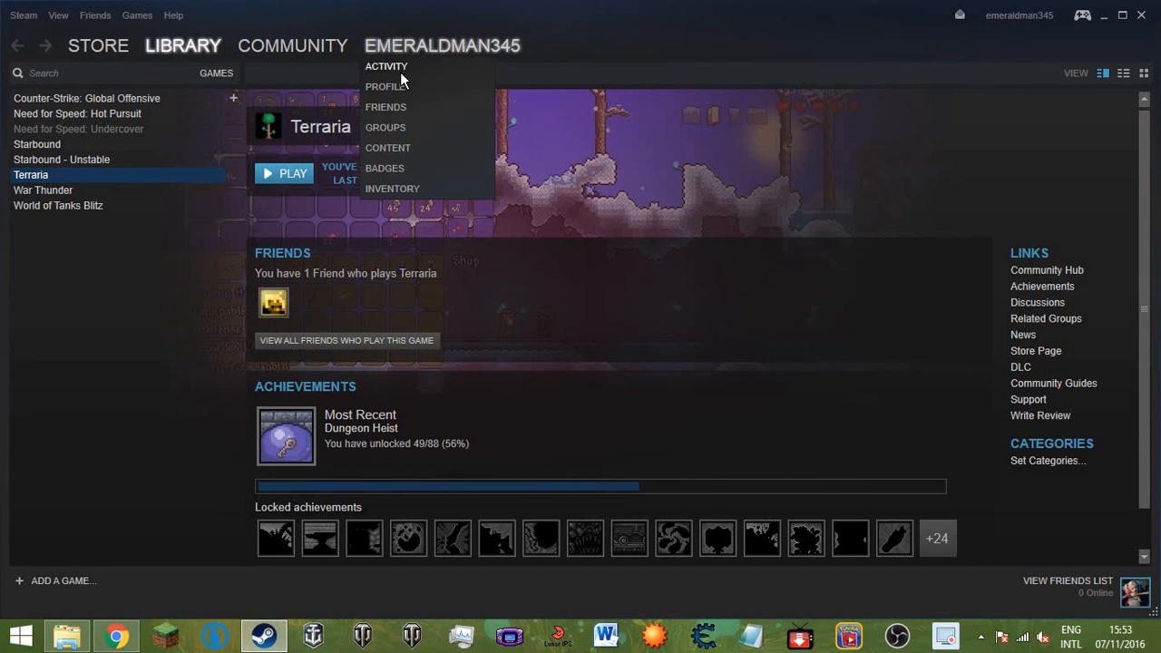